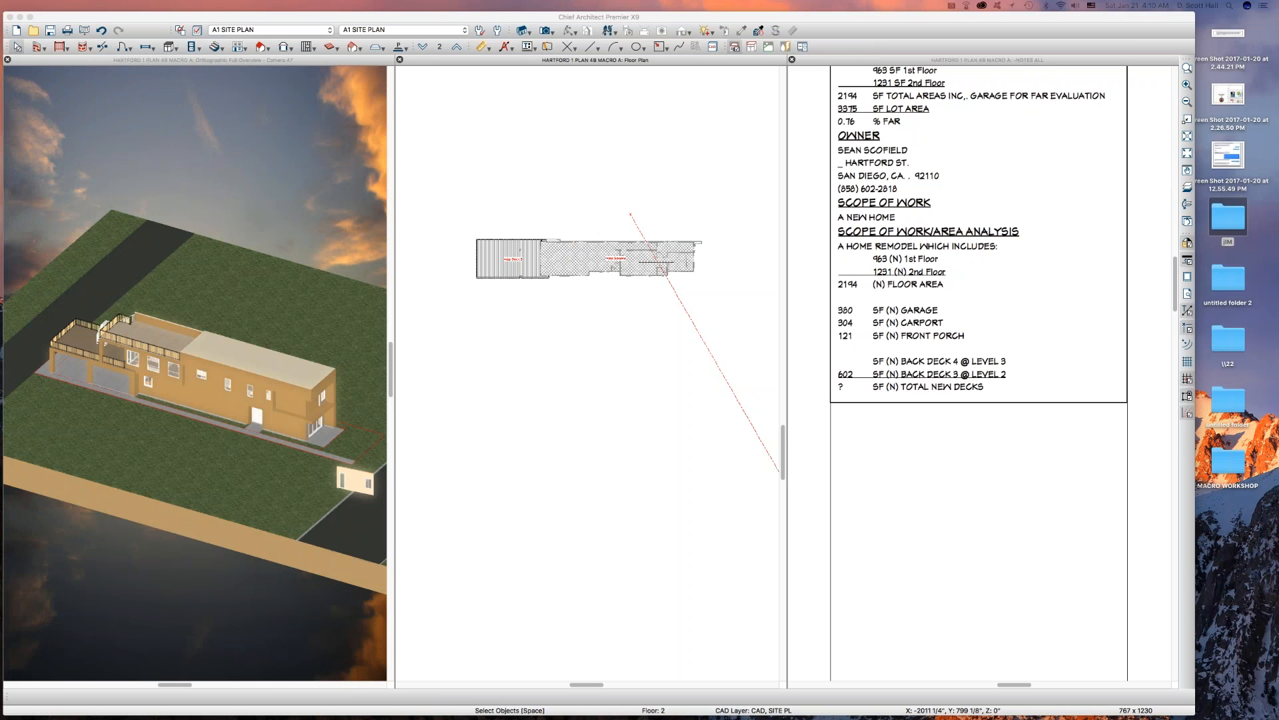
mouse_move(74, 251)
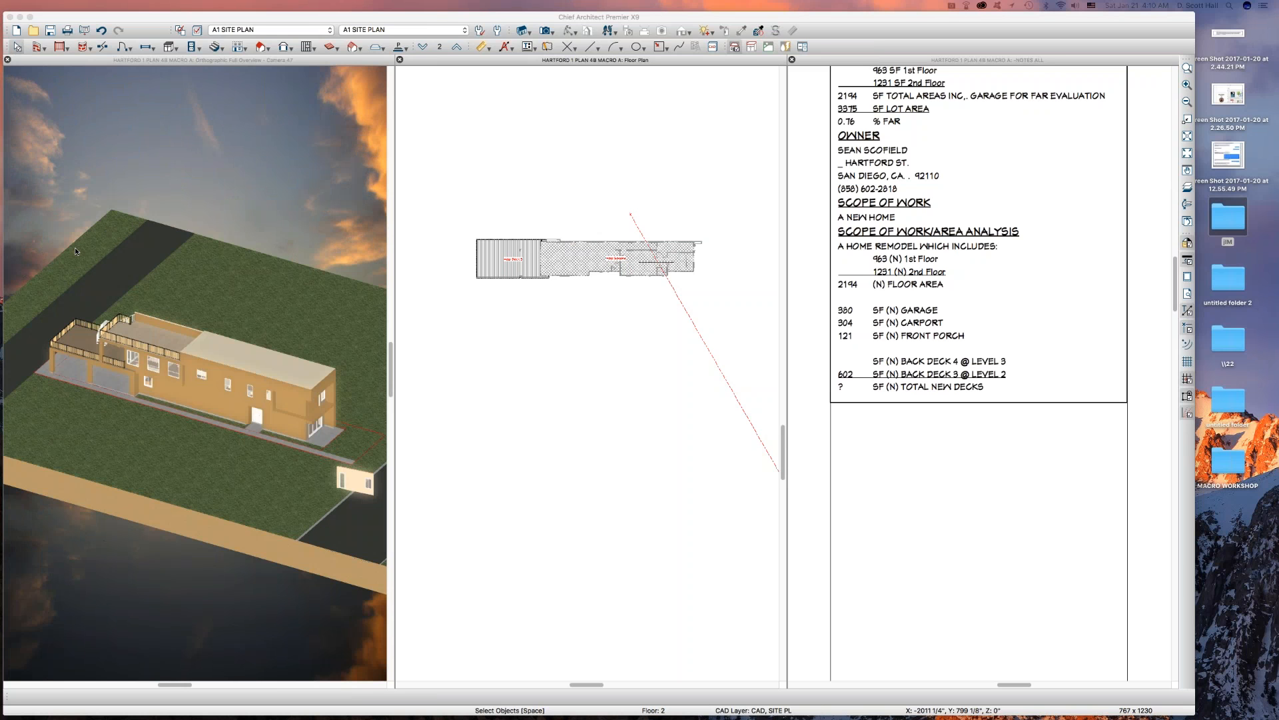
mouse_move(338, 324)
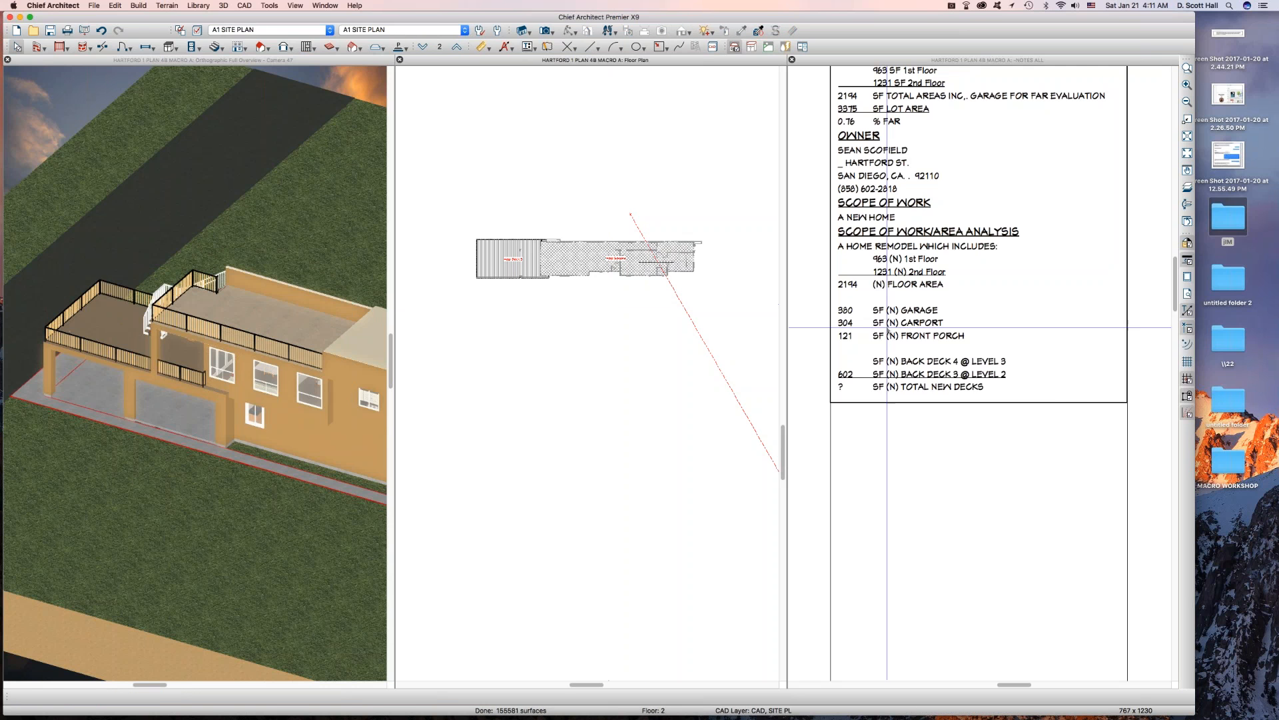
- Open Text Macro Management to list the deck, porch and garage macros
left_click(930, 374)
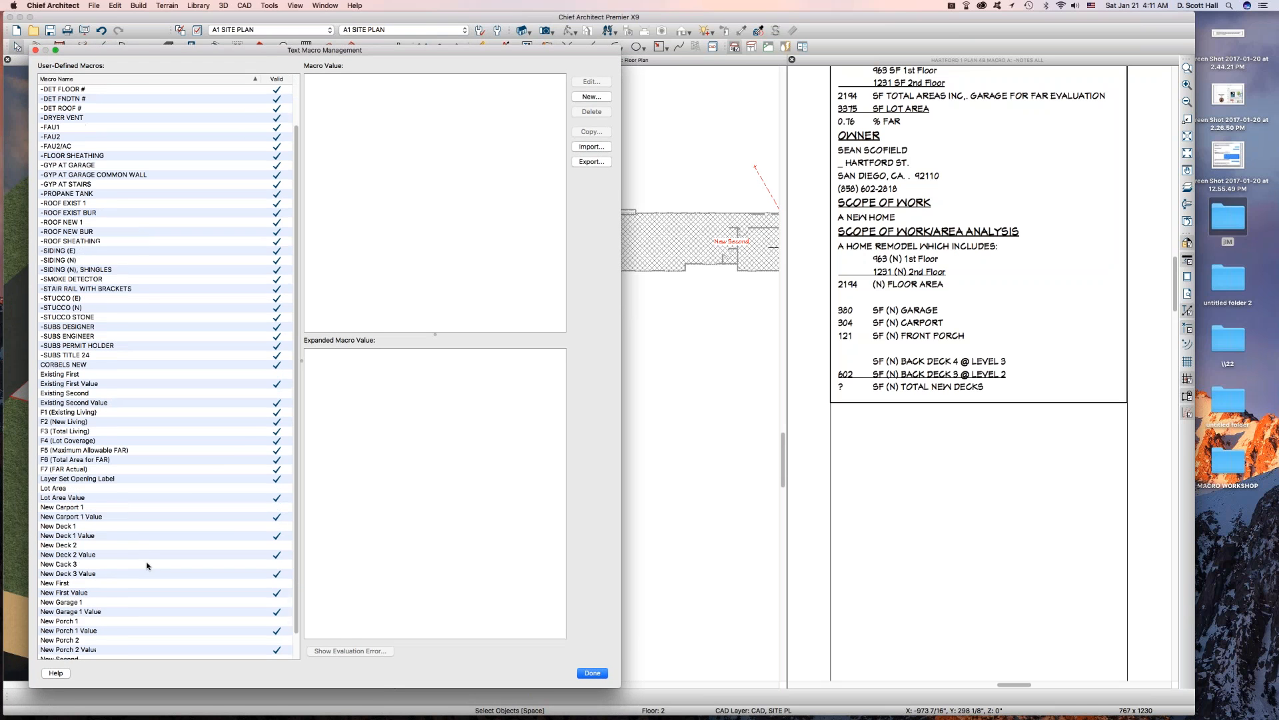
- Copy New Deck 3 as New Deck 4, defining $nd4 with label New Deck 4
left_click(59, 564)
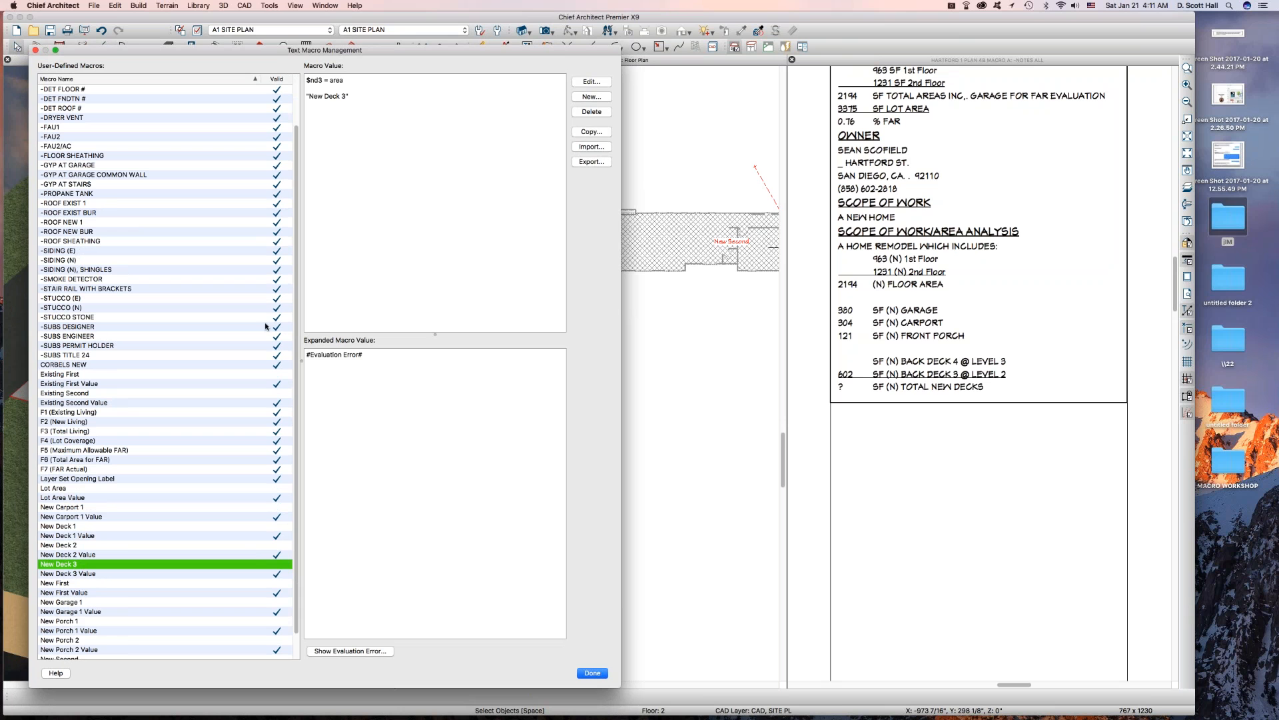
mouse_move(596, 139)
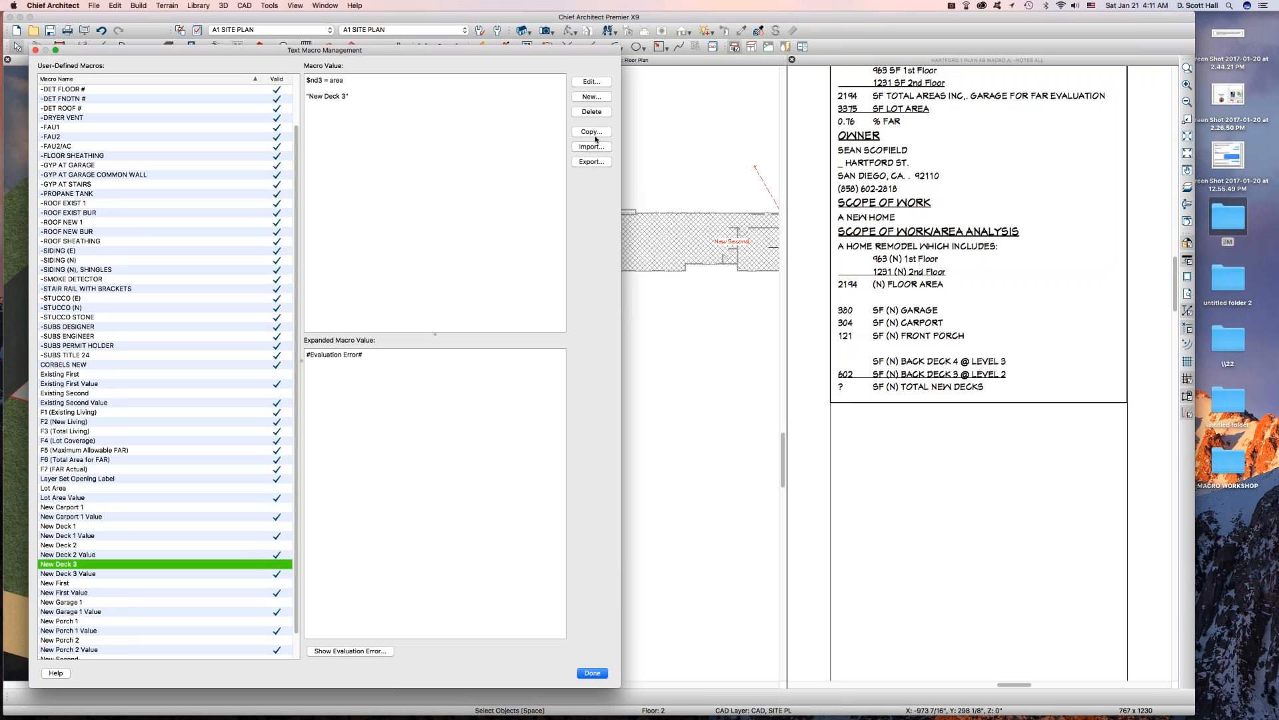
left_click(591, 131)
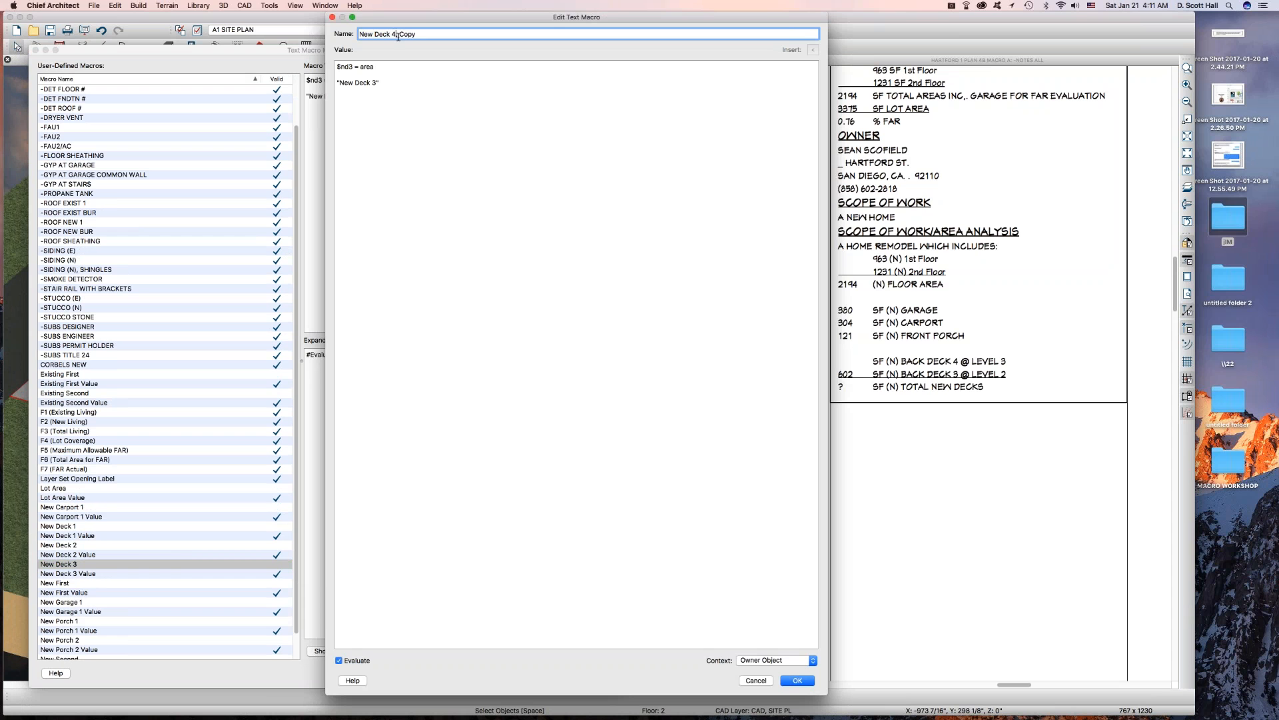
type("New Deck 4, C")
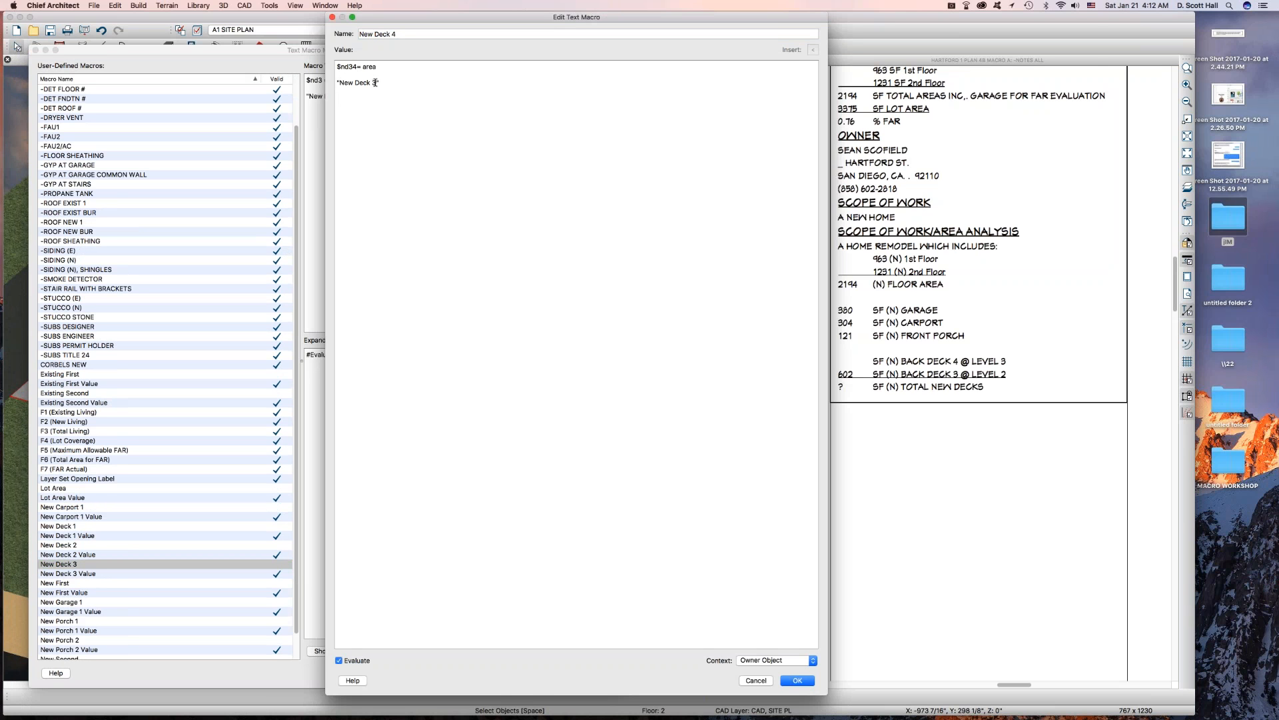
type("\"")
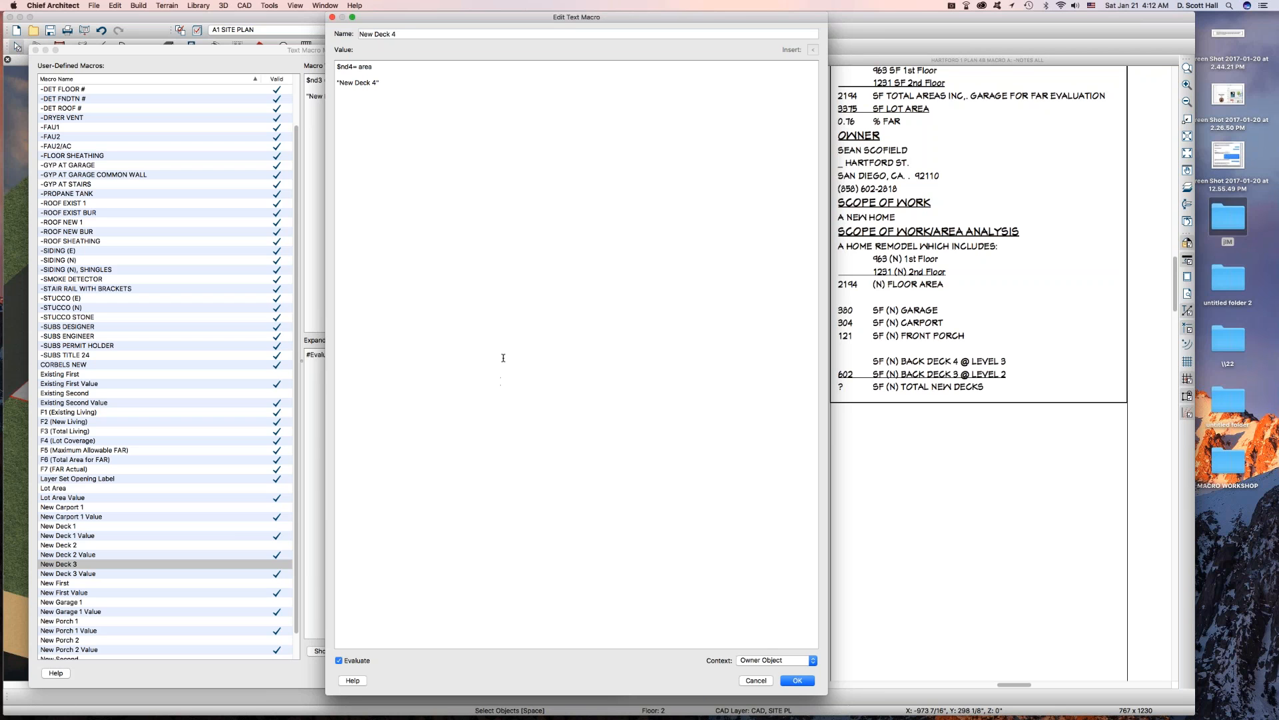
mouse_move(390, 138)
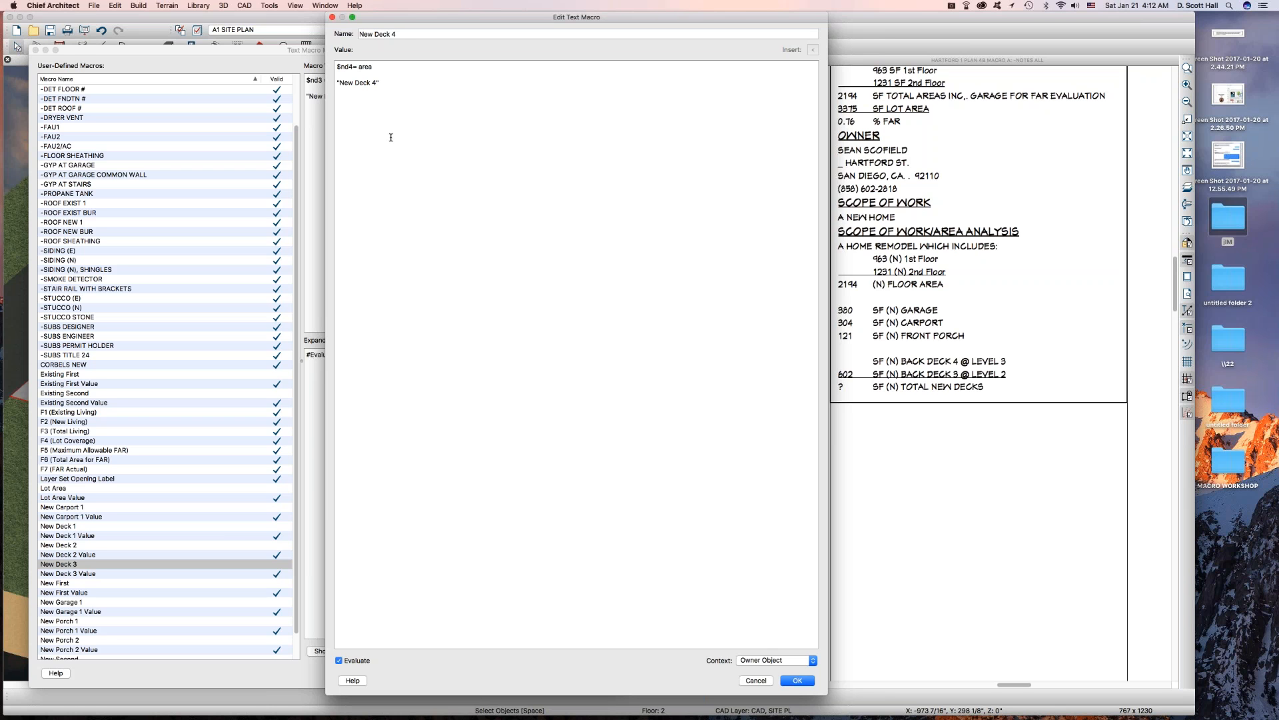
mouse_move(401, 29)
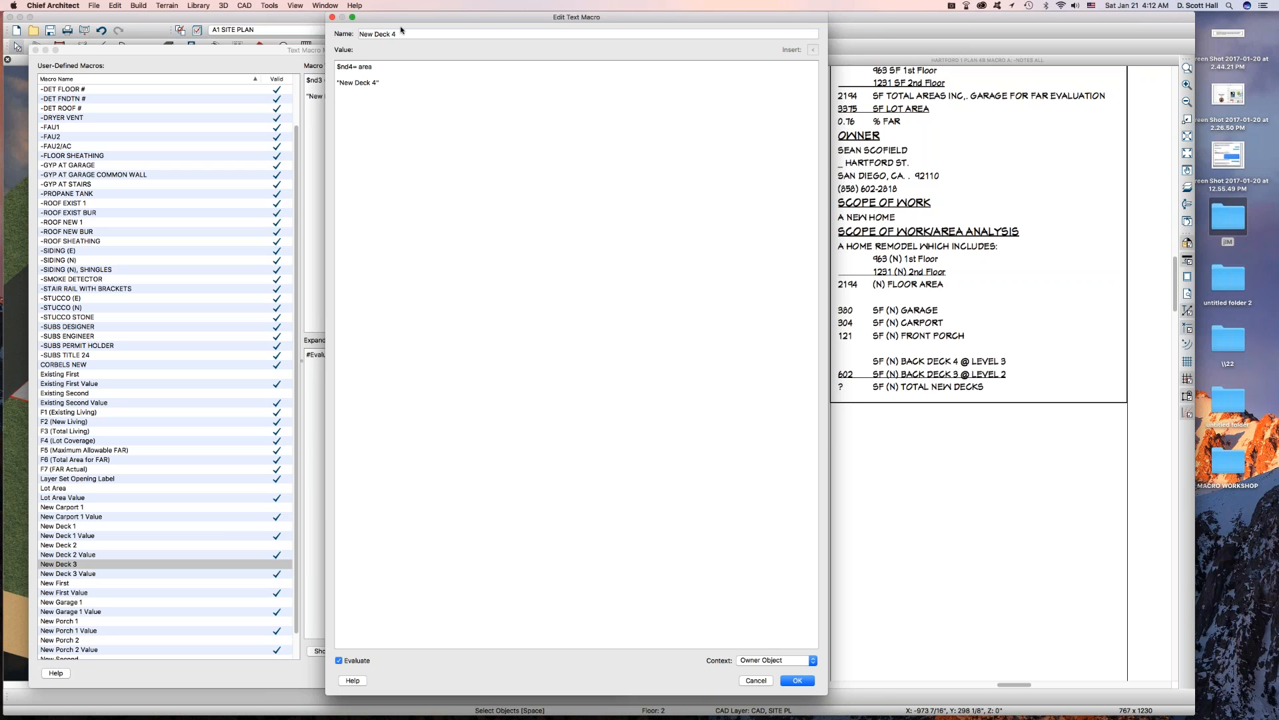
left_click(796, 679)
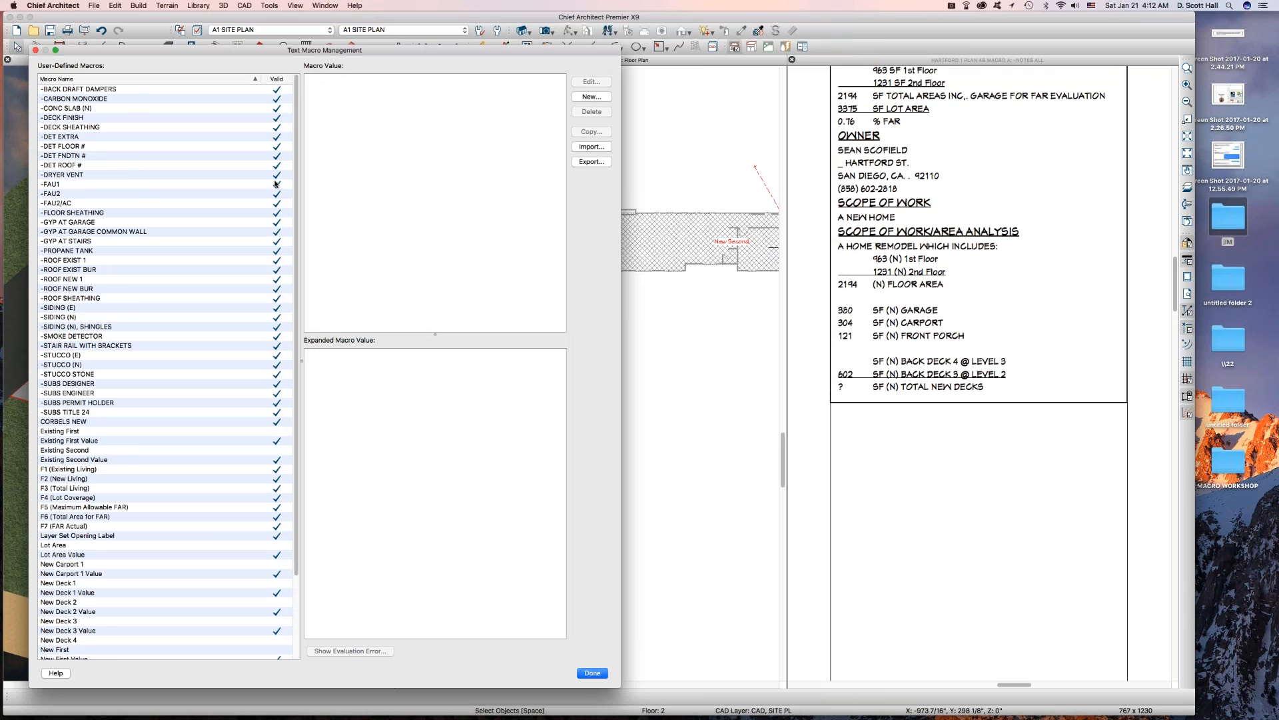
- Review the New Deck 3 and New Deck 3 Value macros (602)
scroll("down", 3)
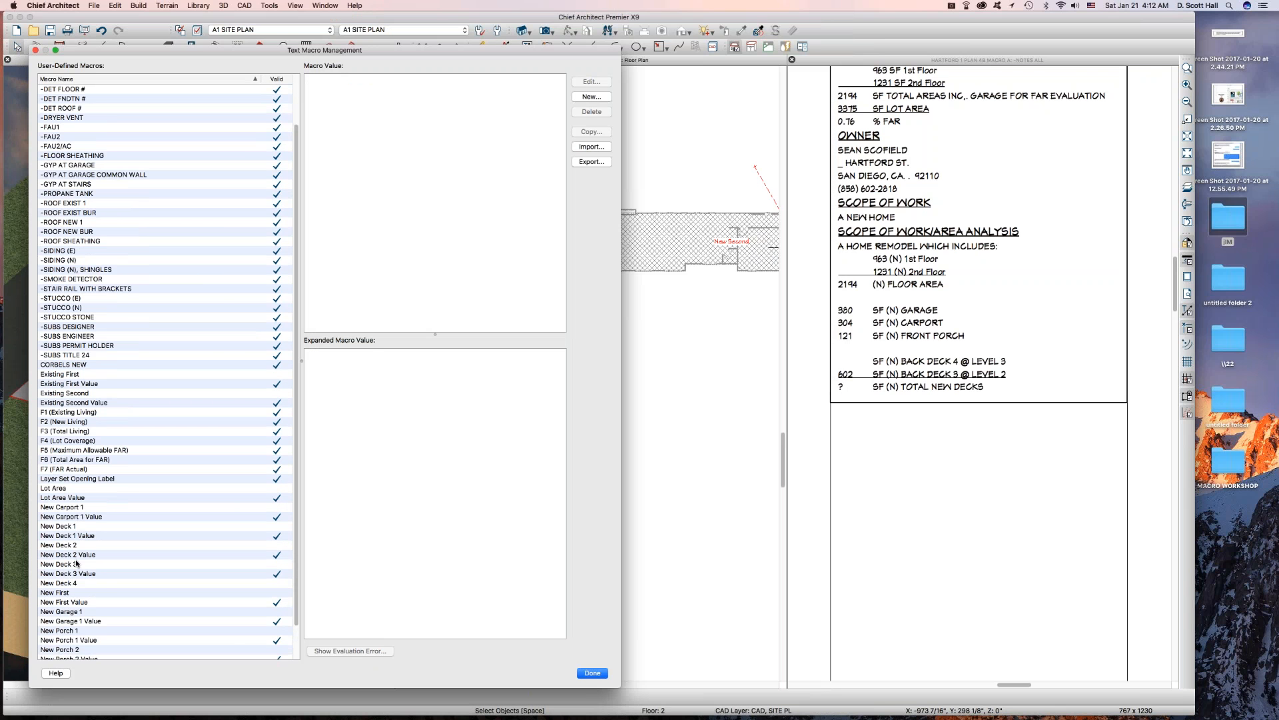
left_click(58, 564)
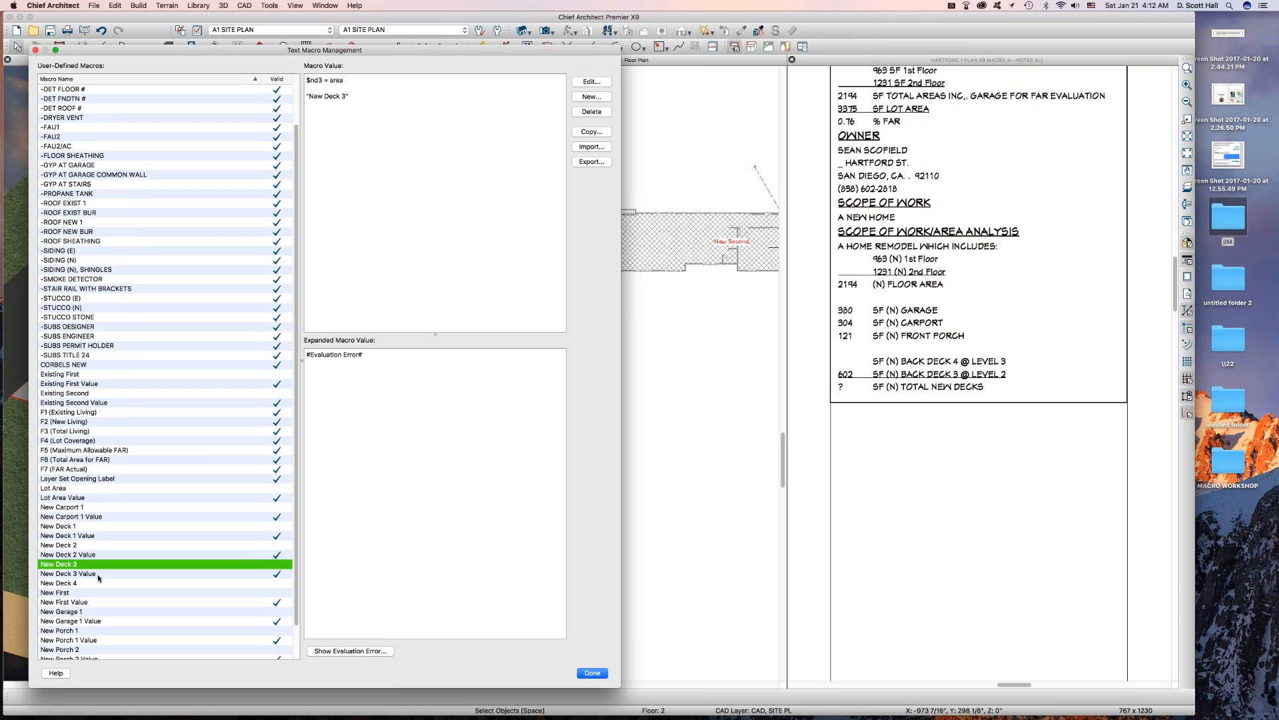
mouse_move(79, 585)
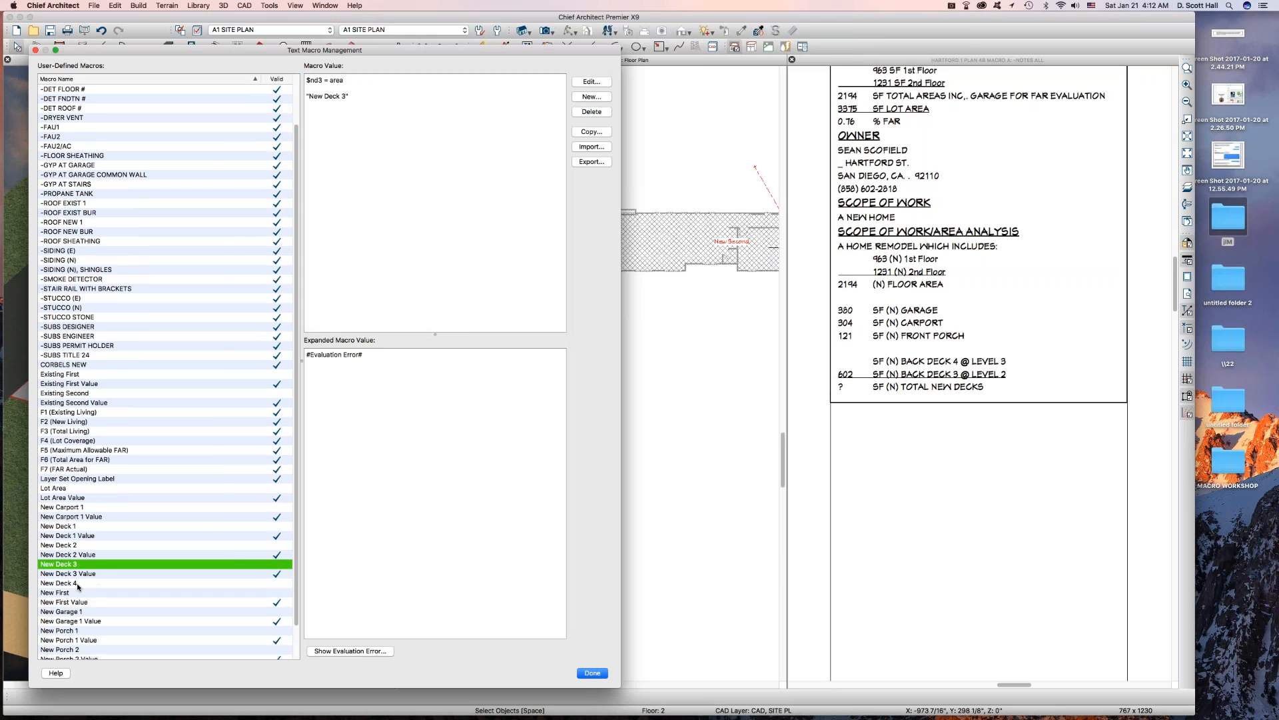
left_click(69, 573)
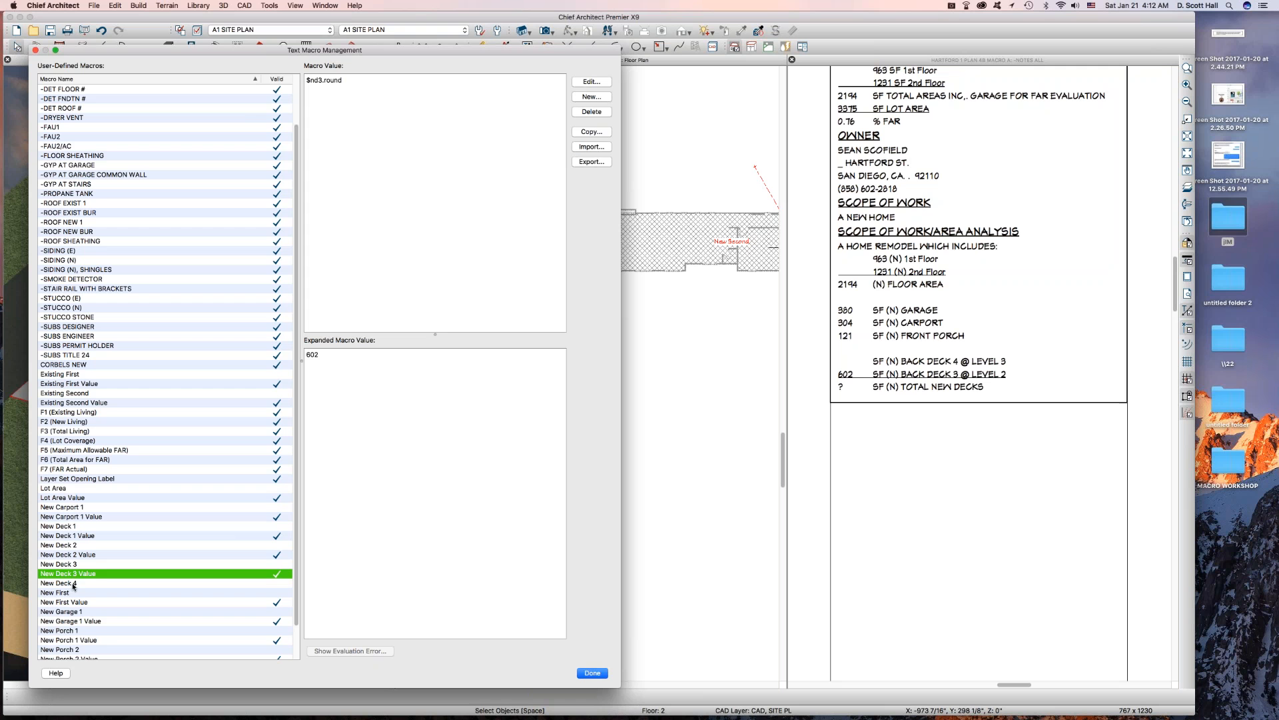
mouse_move(645, 63)
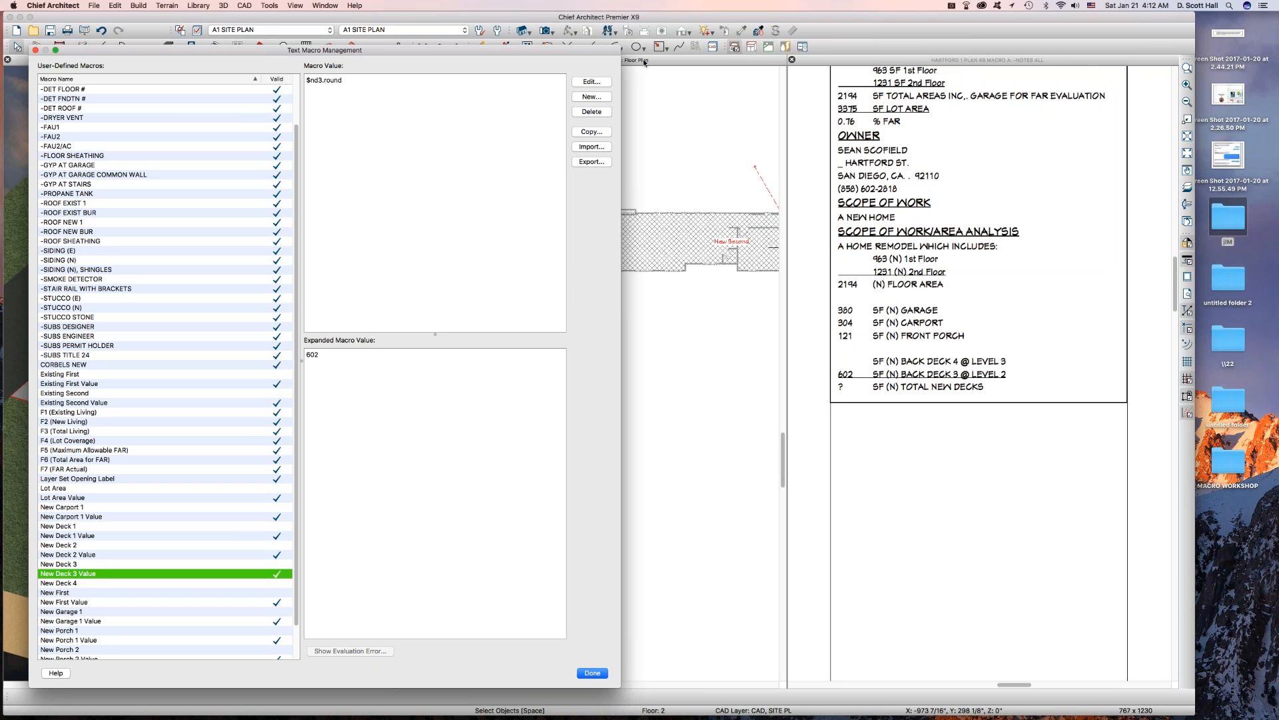
- Copy New Deck 3 Value as New Deck 4 Value ($nd4.round), then close the manager
left_click(591, 131)
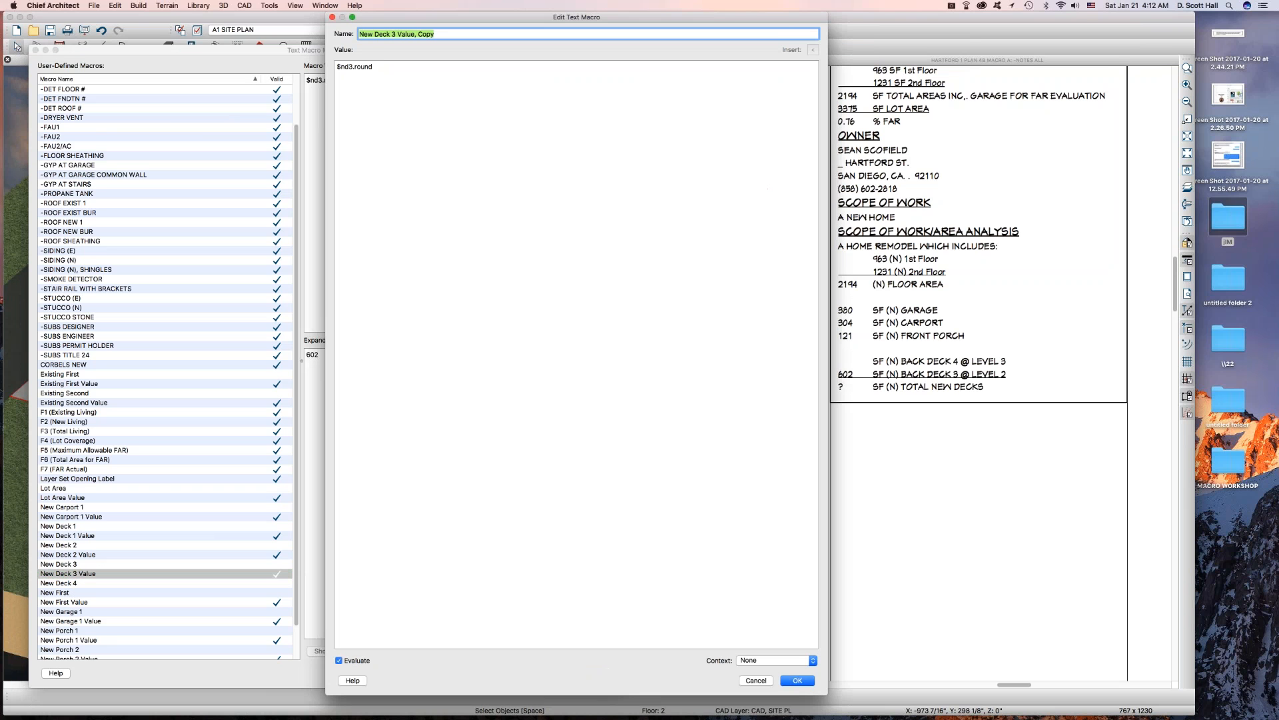
left_click(396, 34)
type("4")
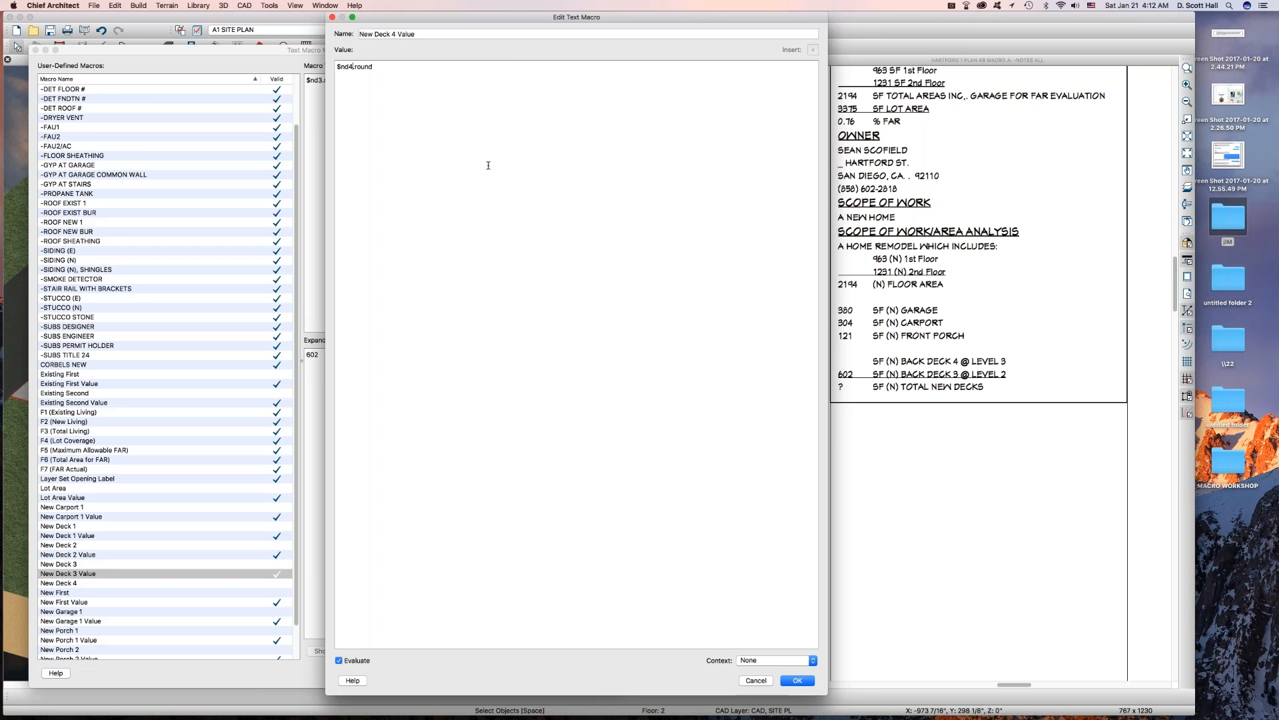
left_click(796, 680)
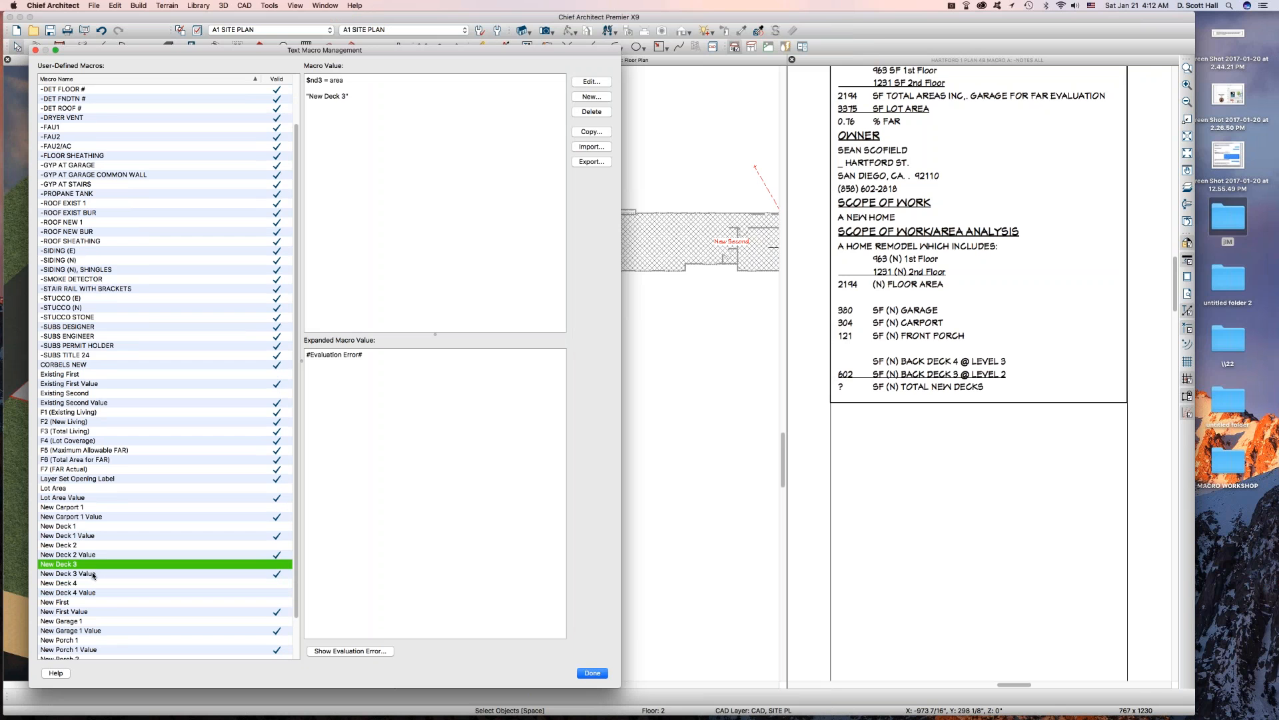
left_click(69, 573)
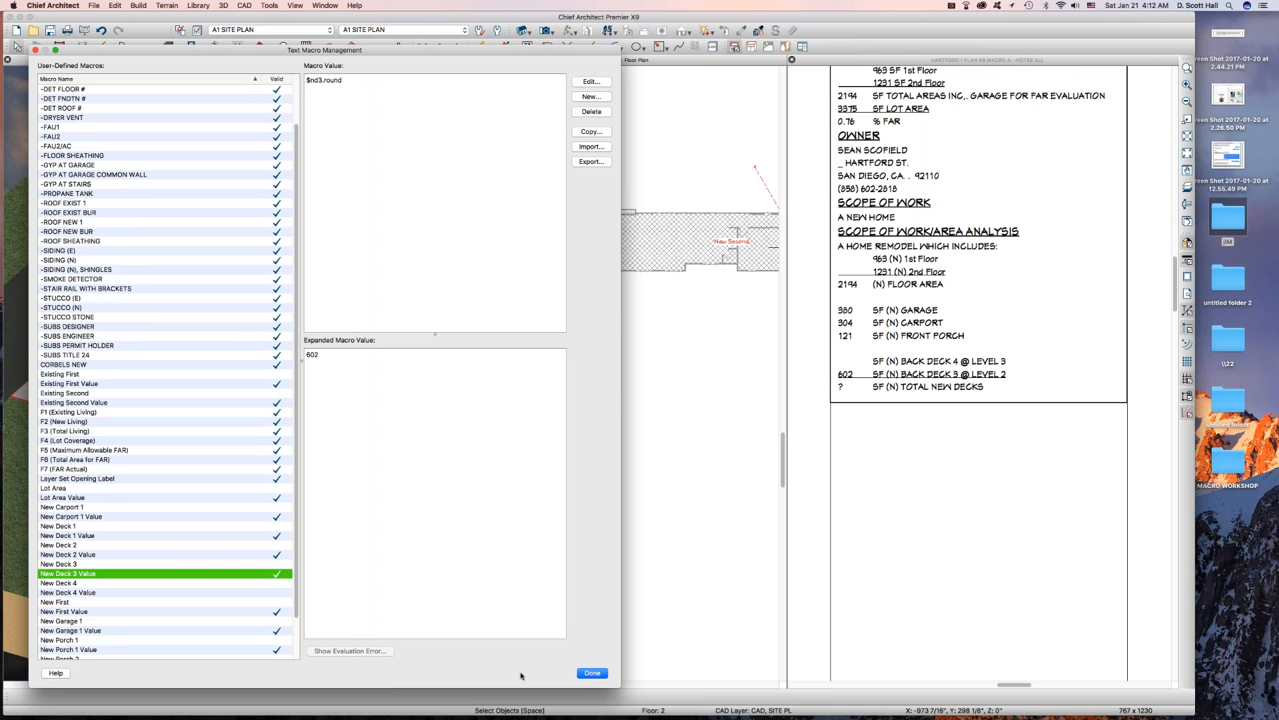
left_click(592, 672)
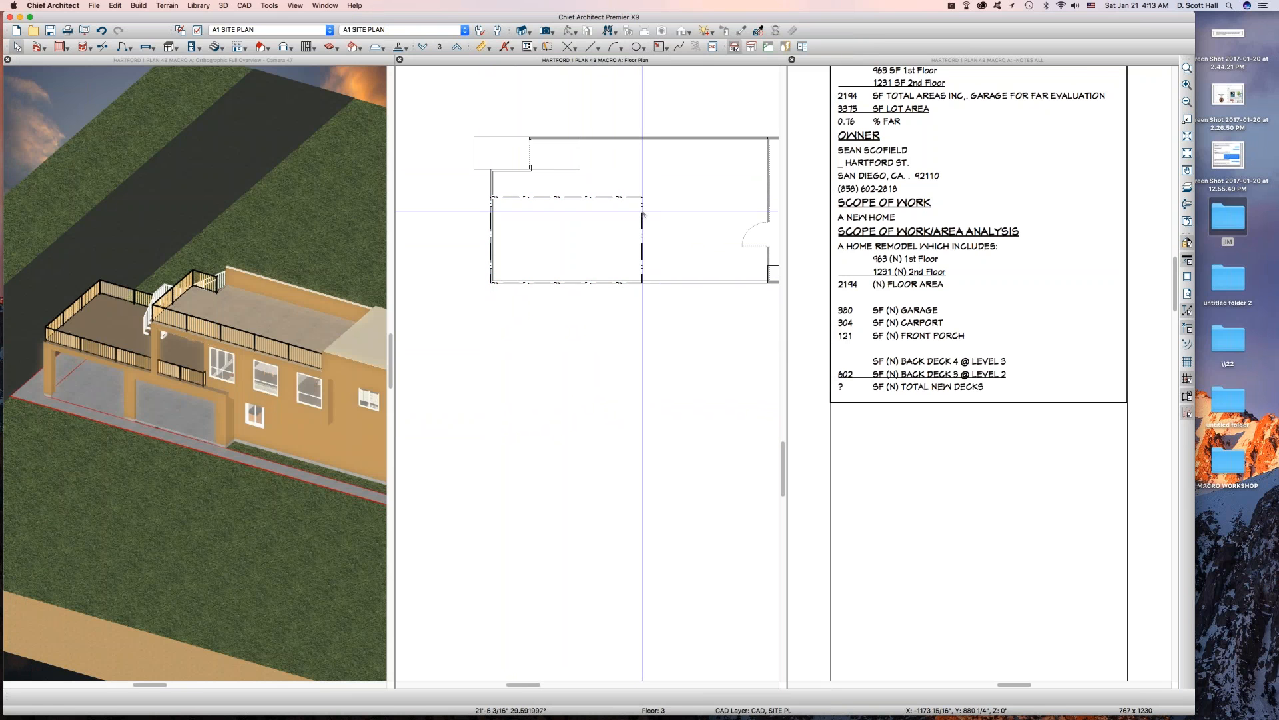
- Put the deck polyline on layer CAD, SITE BLDG 2 with a hatch fill
double_click(566, 239)
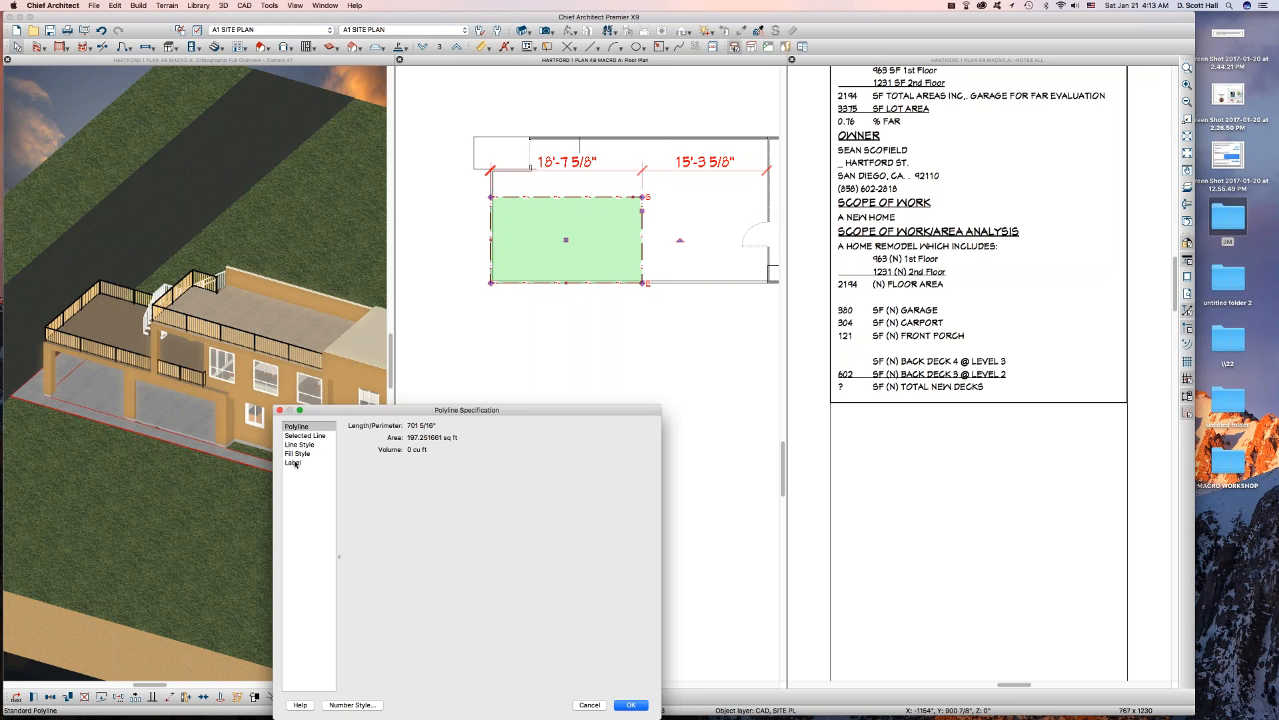
left_click(299, 444)
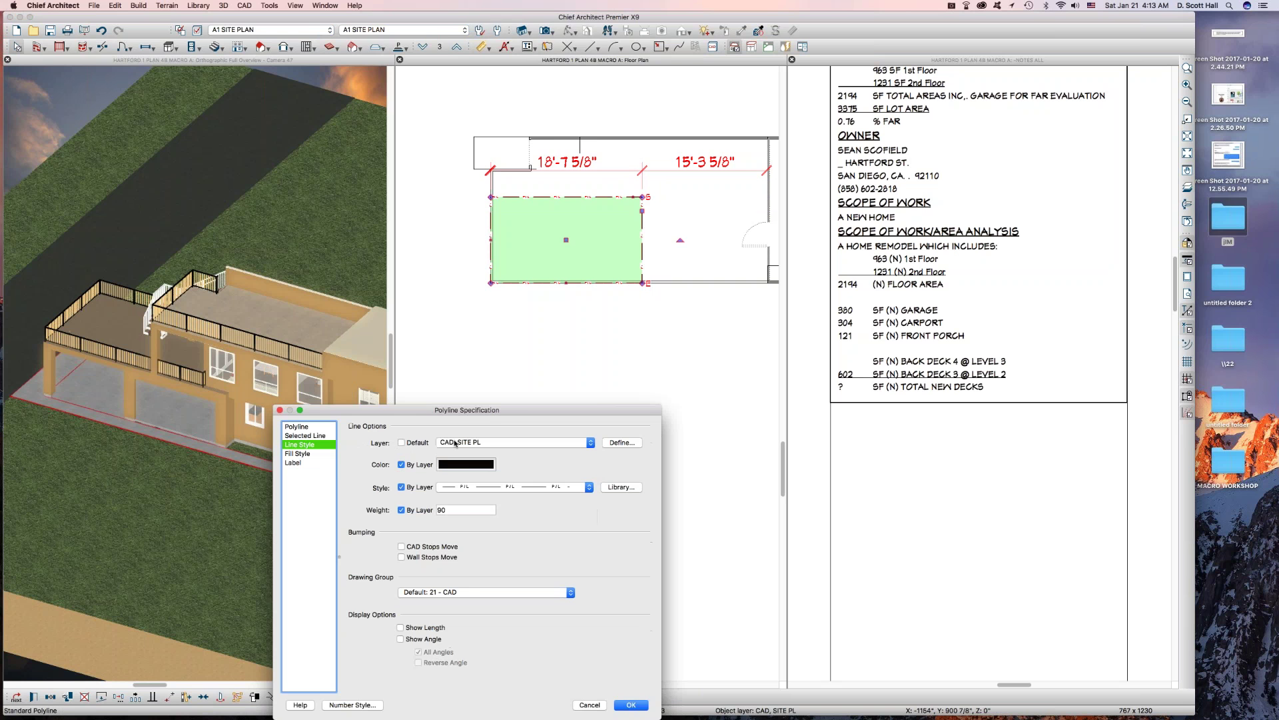
left_click(589, 441)
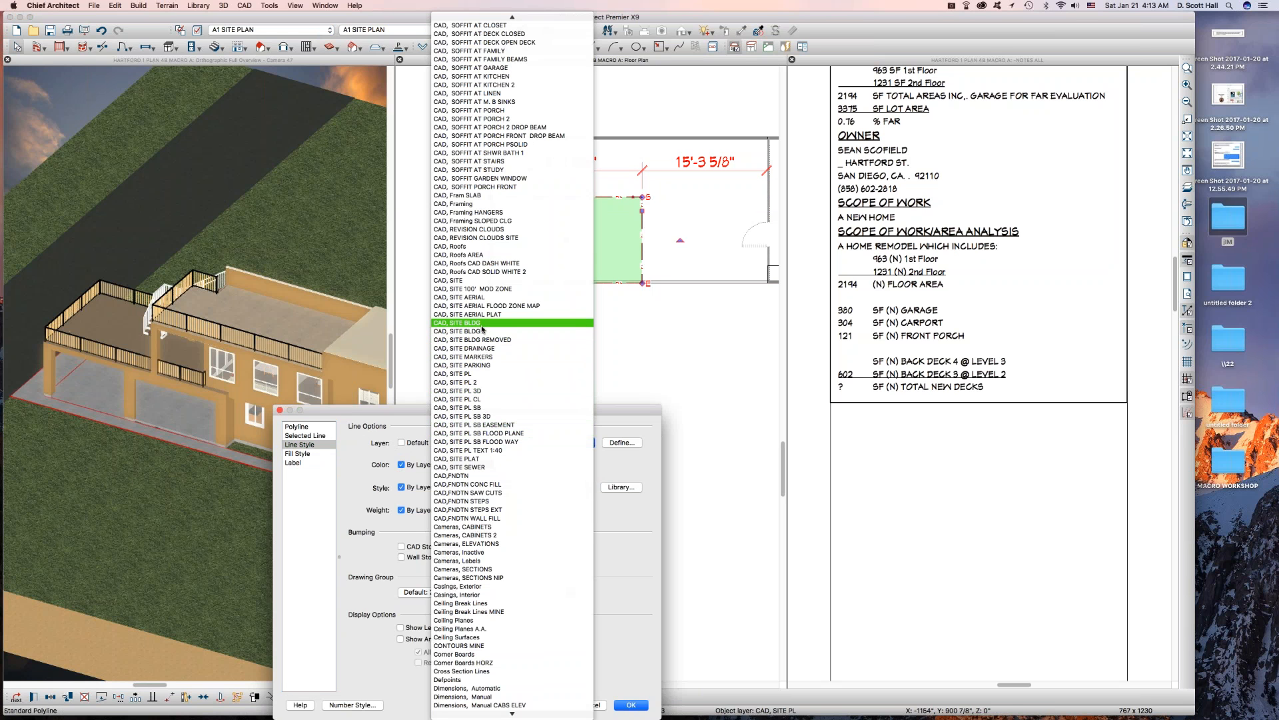
left_click(466, 332)
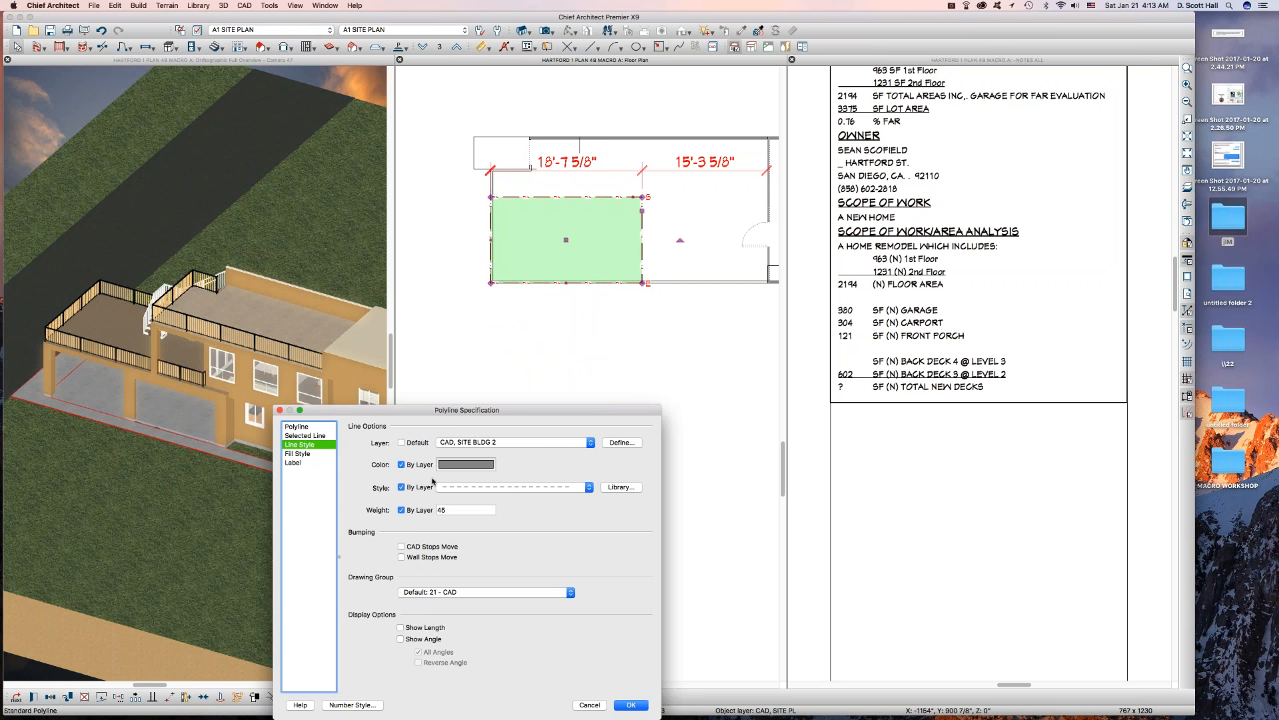
left_click(298, 453)
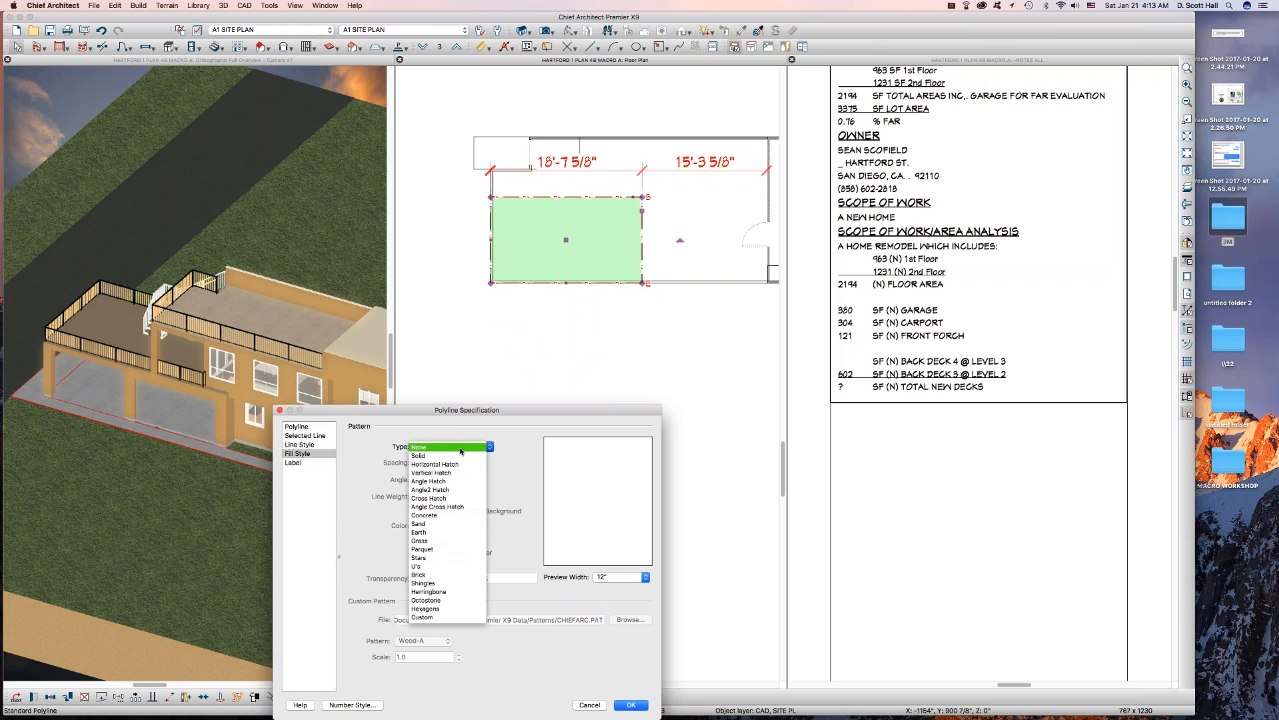
mouse_move(428, 498)
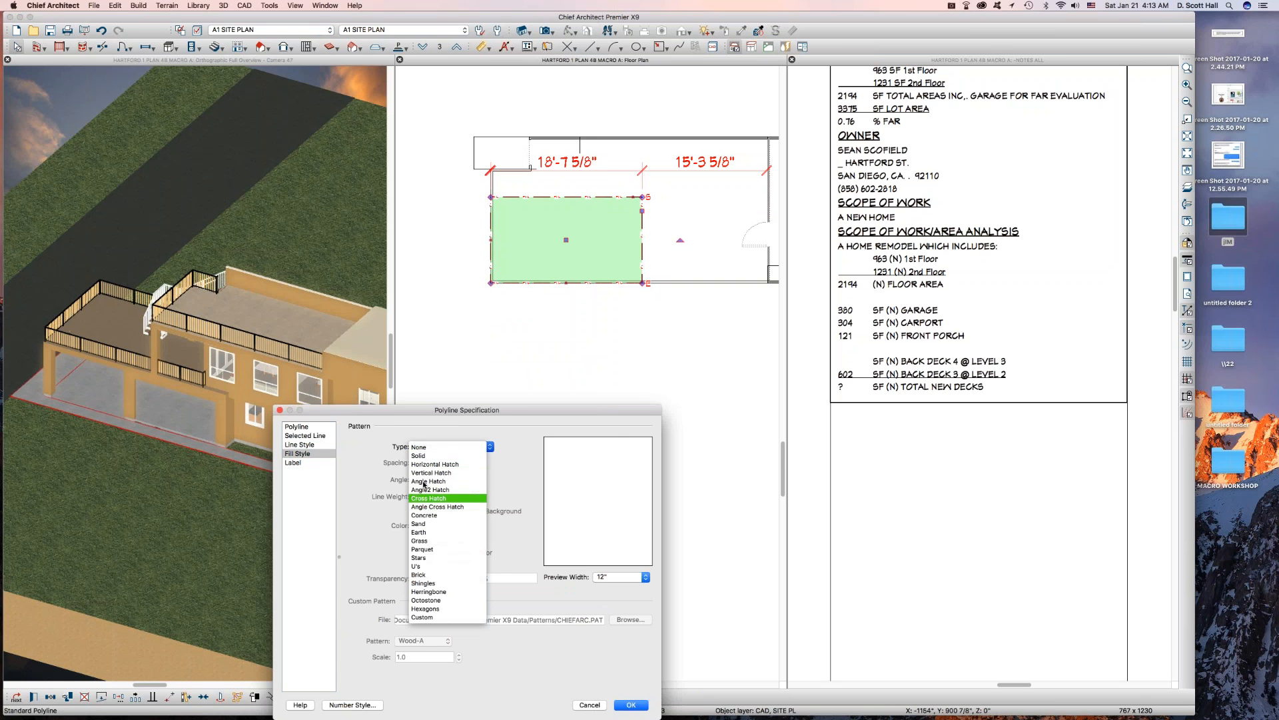
left_click(431, 472)
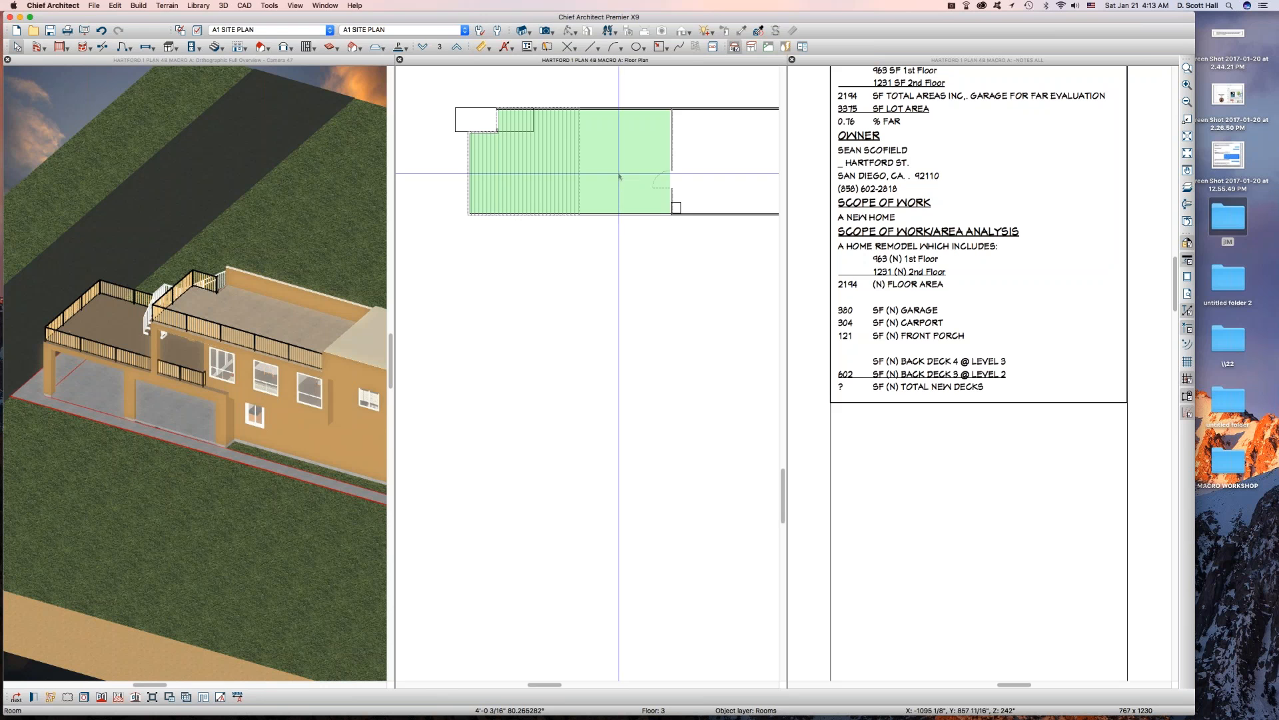
- Label the deck polyline with the New Deck 4 macro and recheck its area
left_click(526, 176)
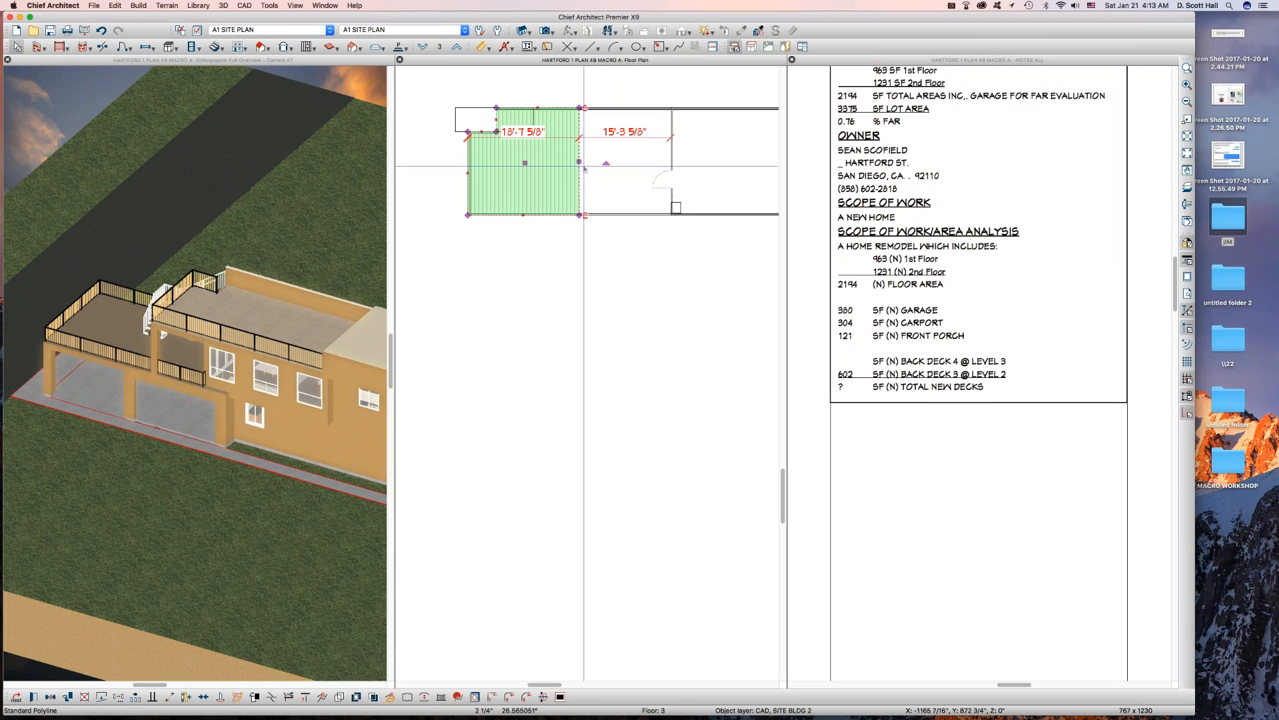
double_click(524, 164)
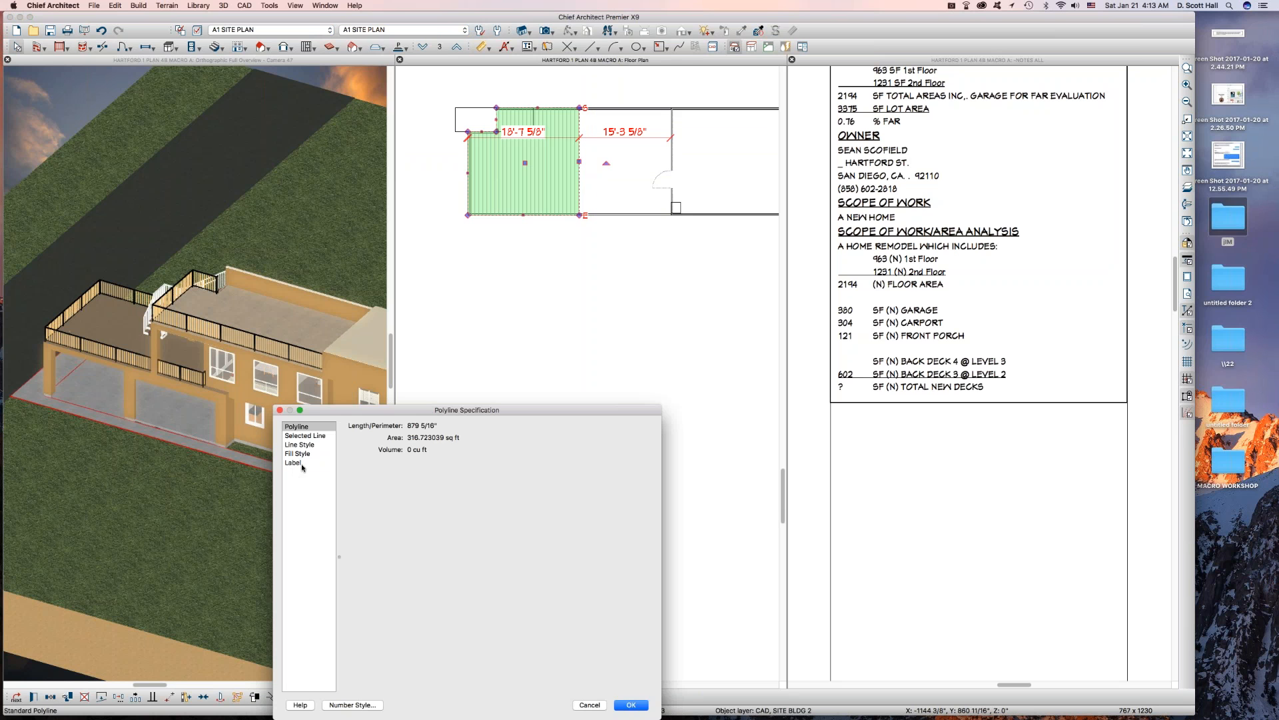
left_click(292, 462)
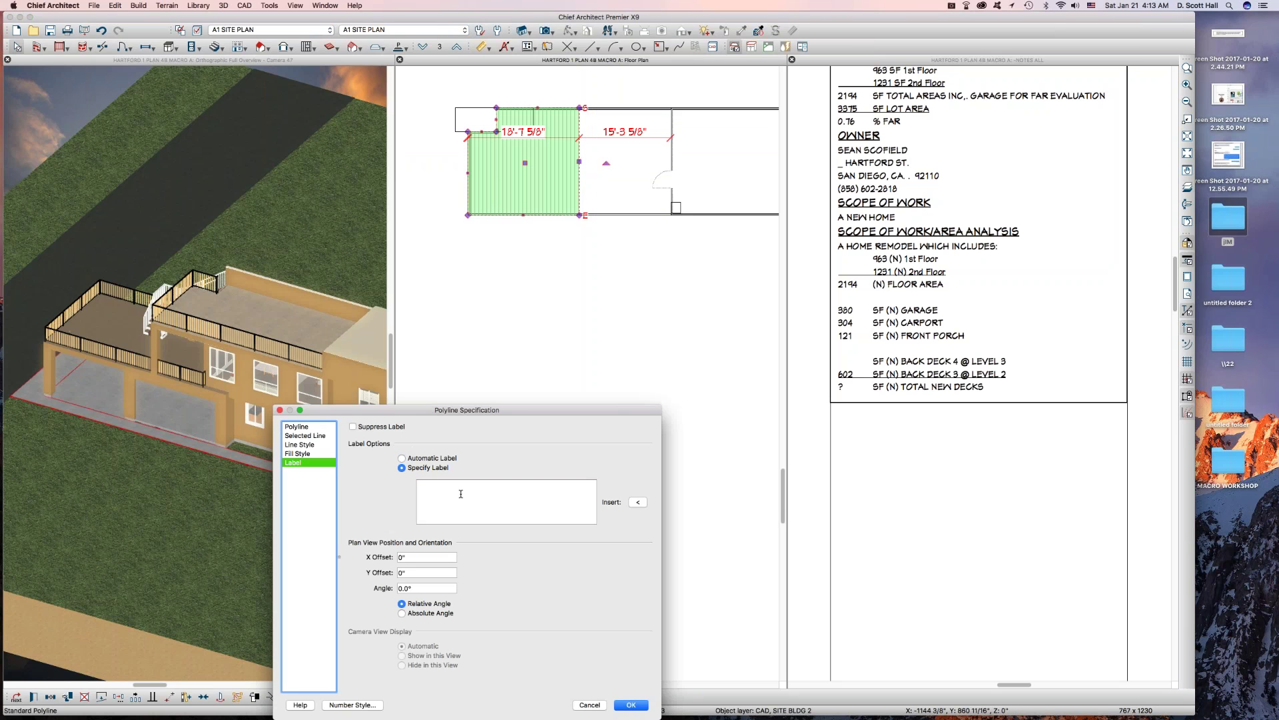
left_click(639, 502)
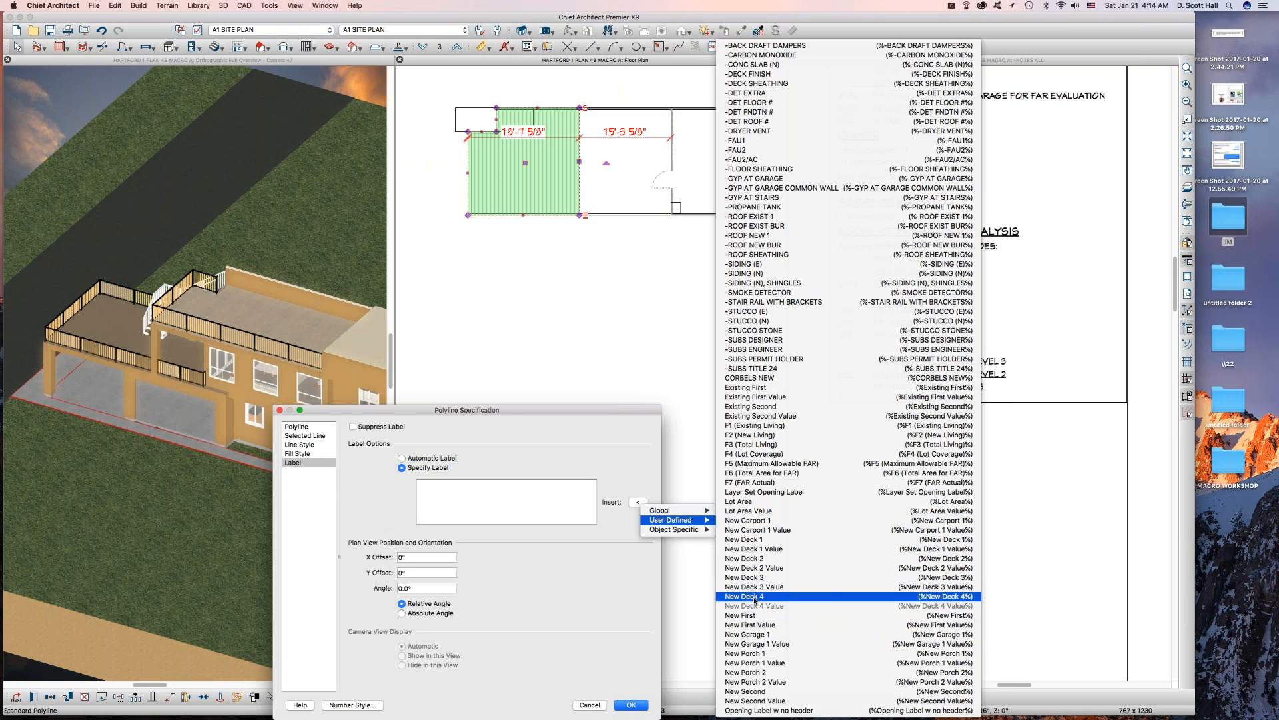
left_click(745, 596)
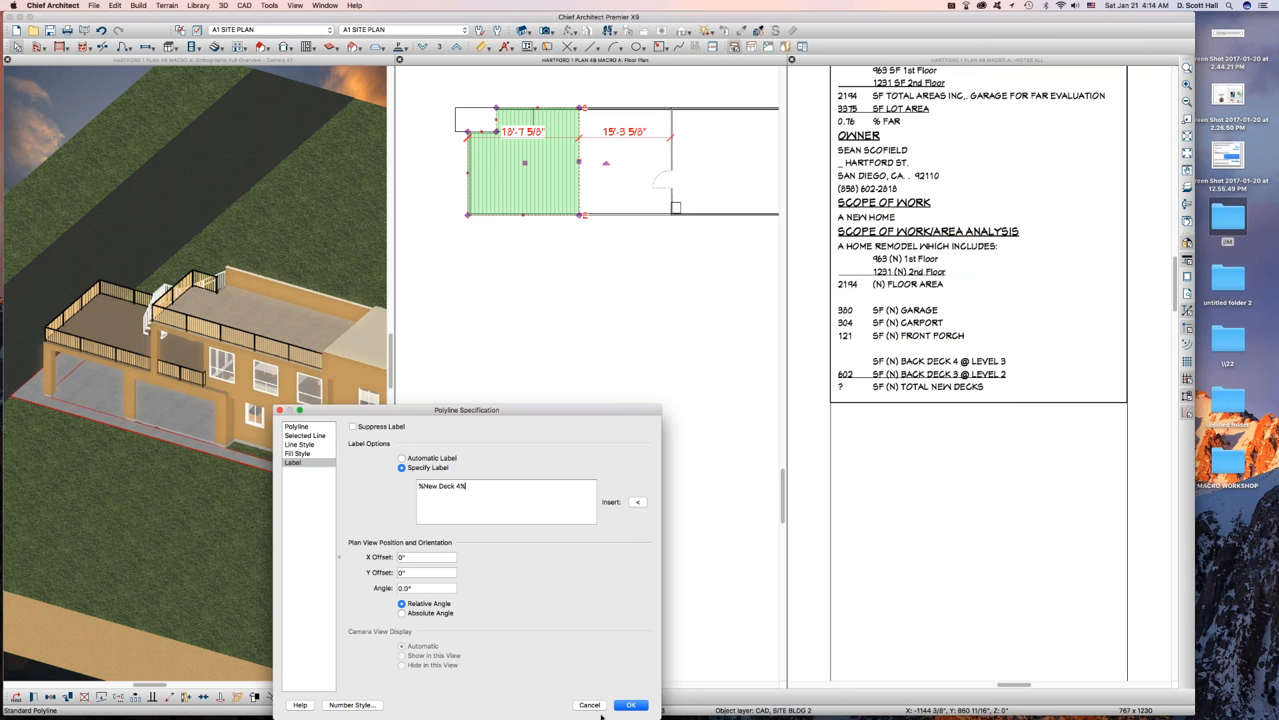
left_click(630, 704)
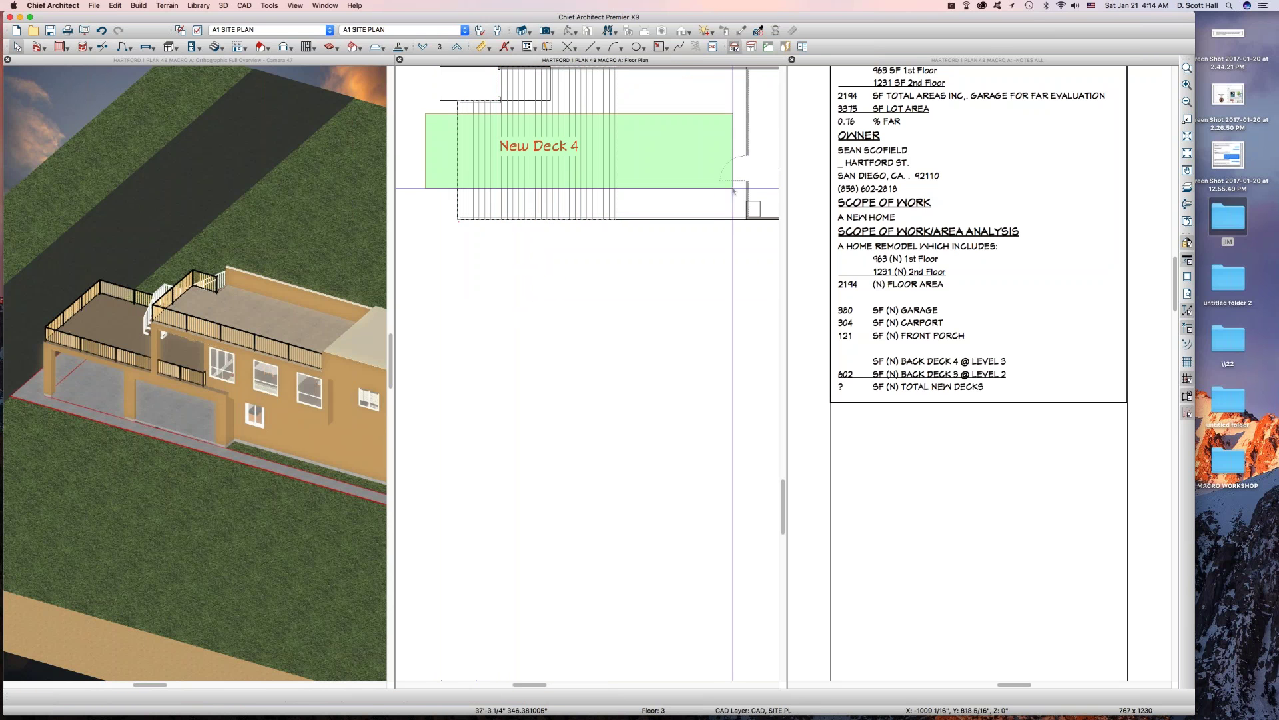
left_click(538, 147)
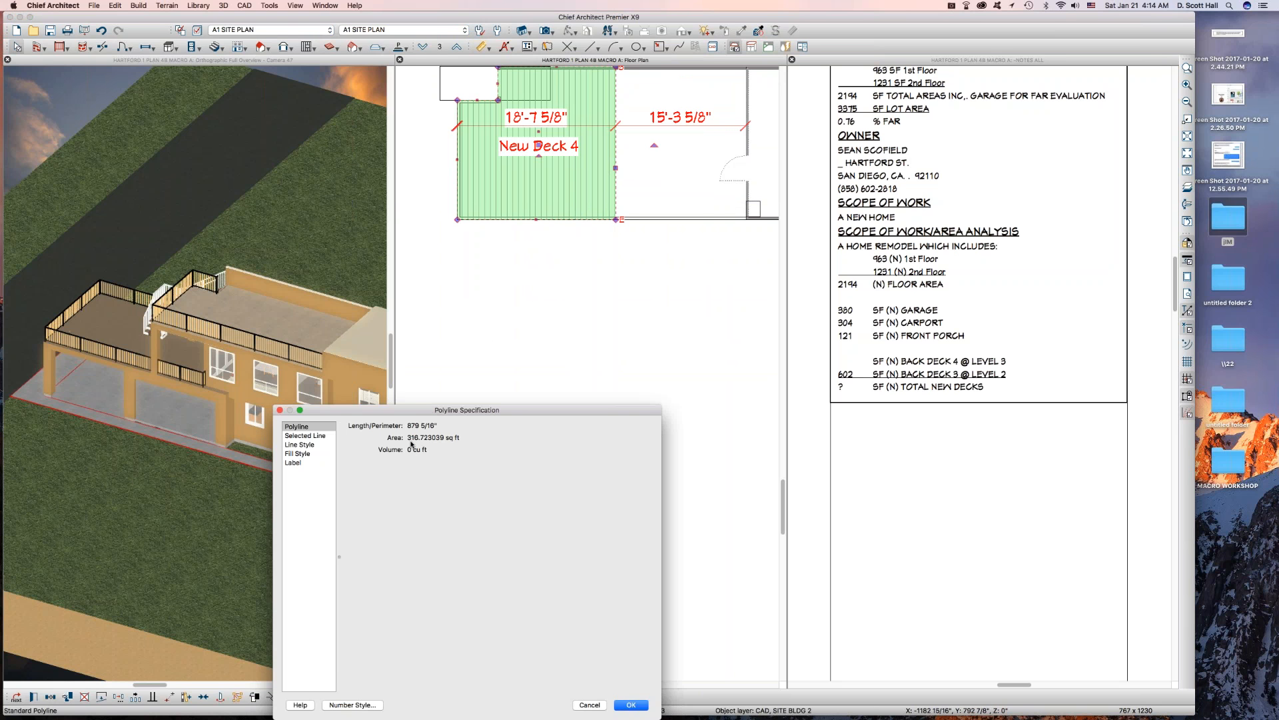
left_click(630, 704)
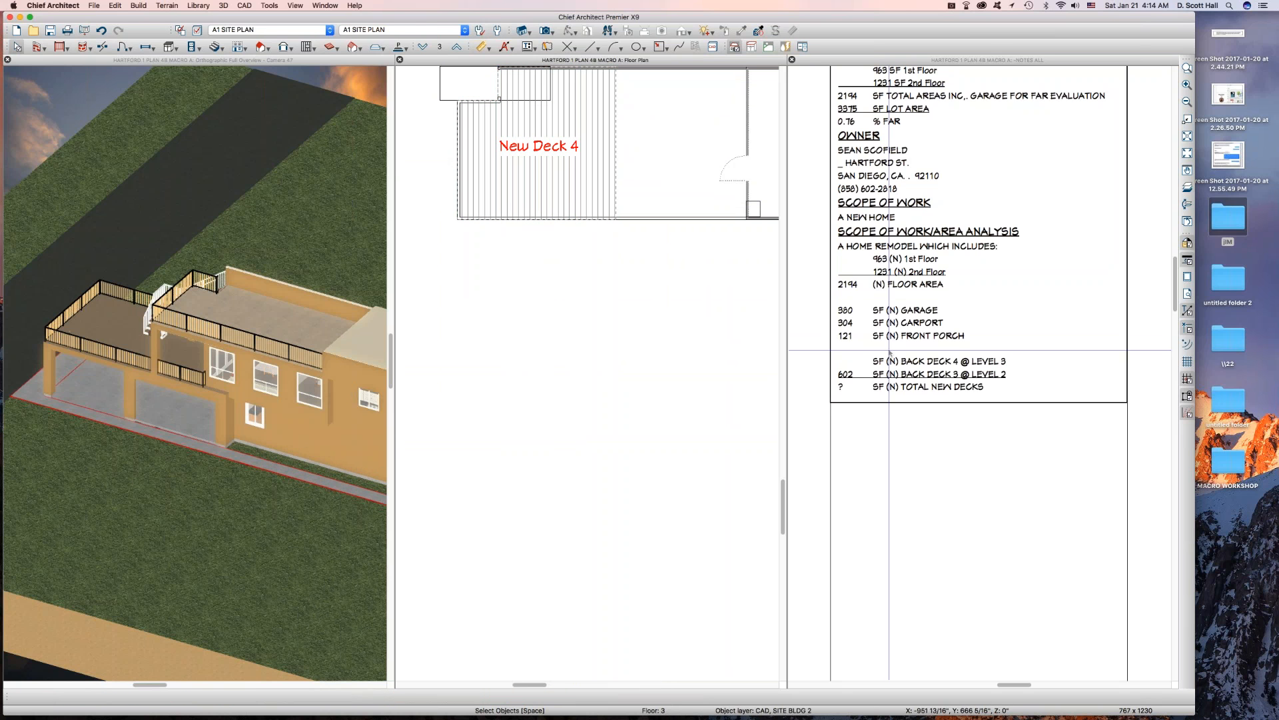
- Insert %New Deck 4 Value% before the BACK DECK 4 @ level 3 notes line
left_click(938, 244)
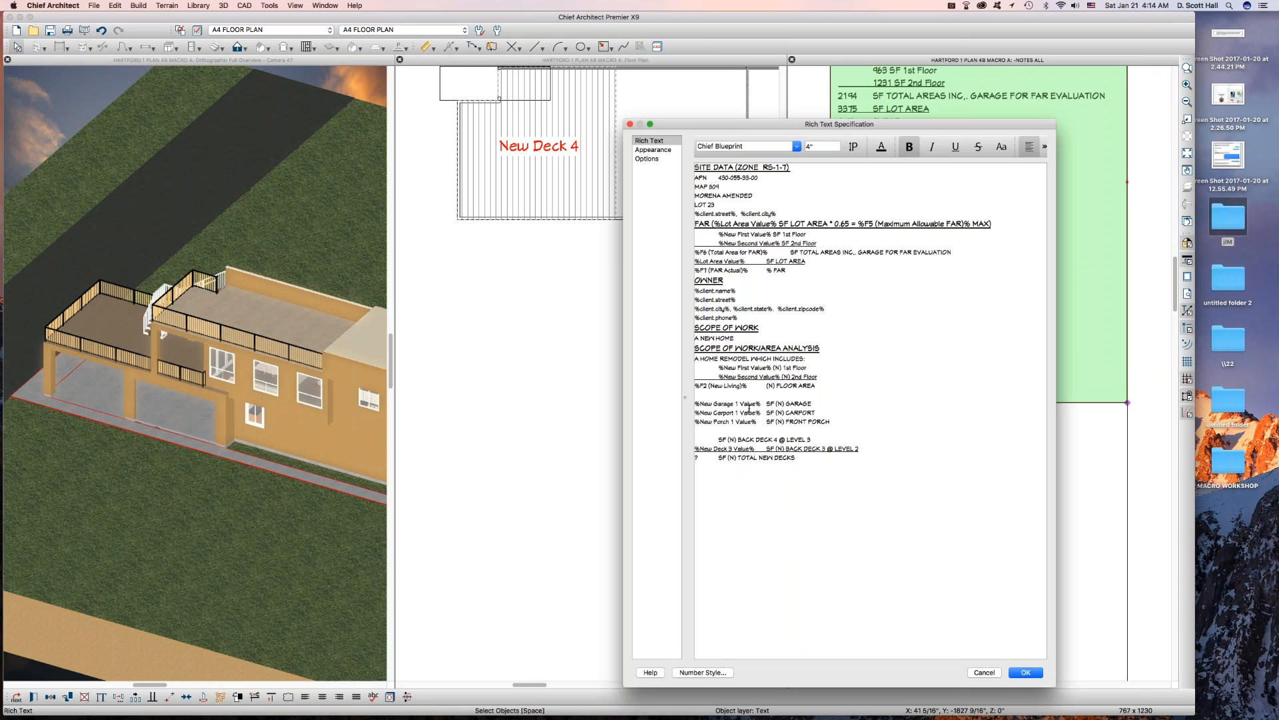
double_click(726, 403)
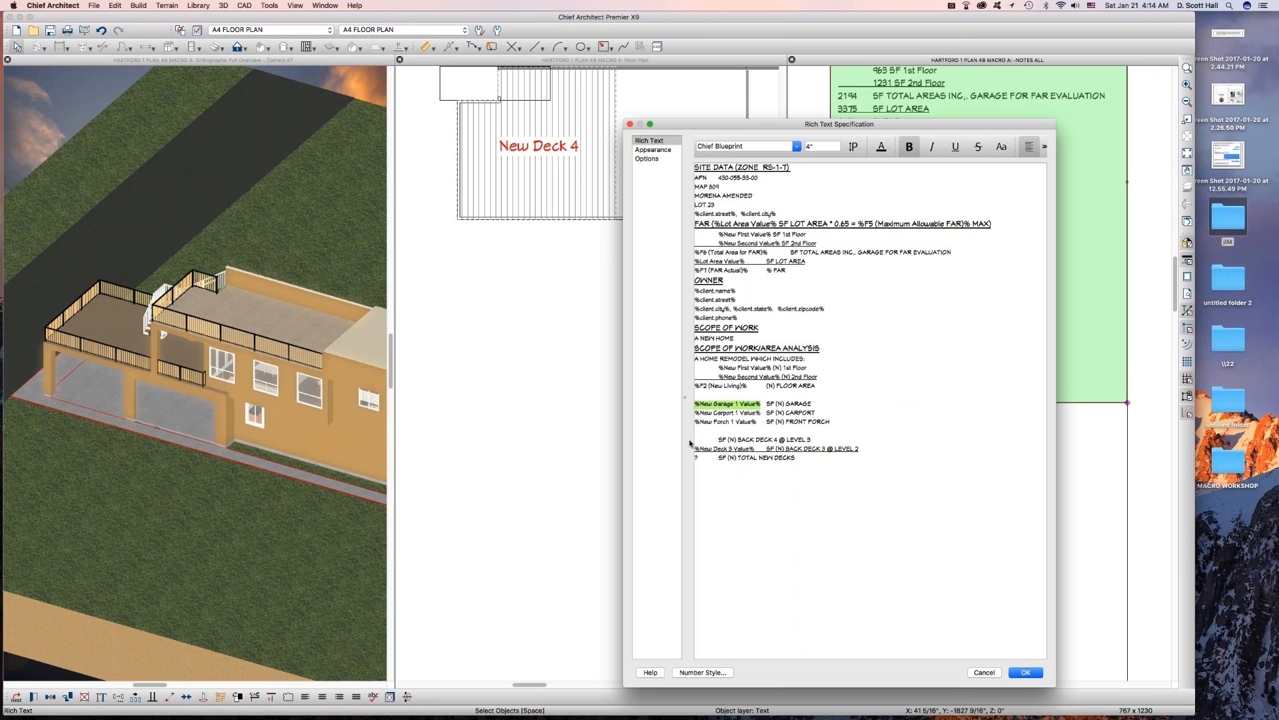
left_click(716, 503)
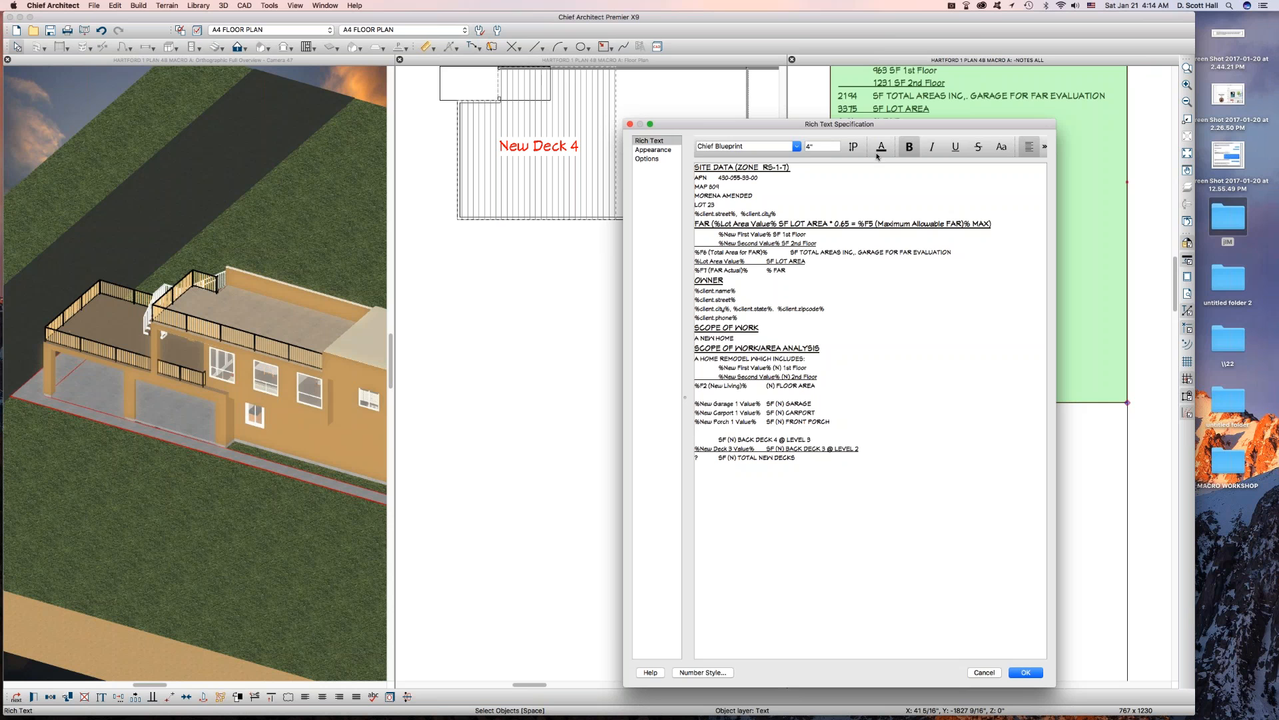
left_click(1043, 146)
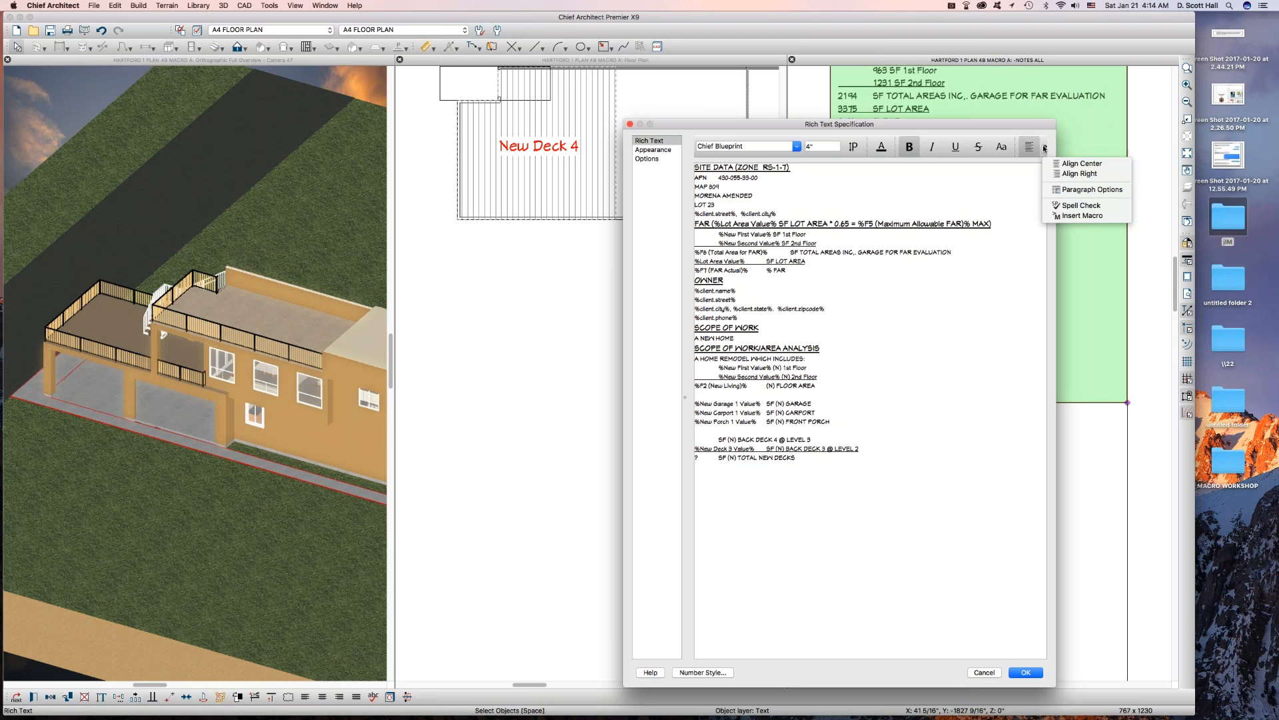
left_click(1083, 215)
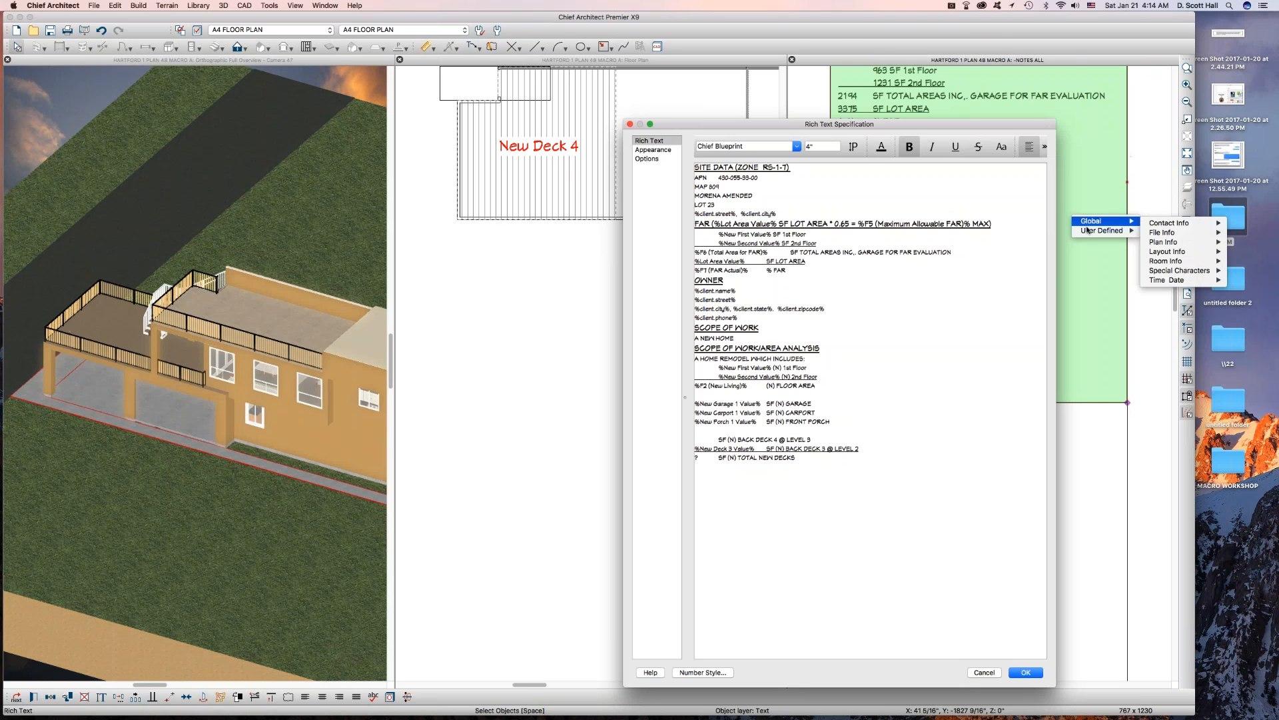
left_click(1101, 230)
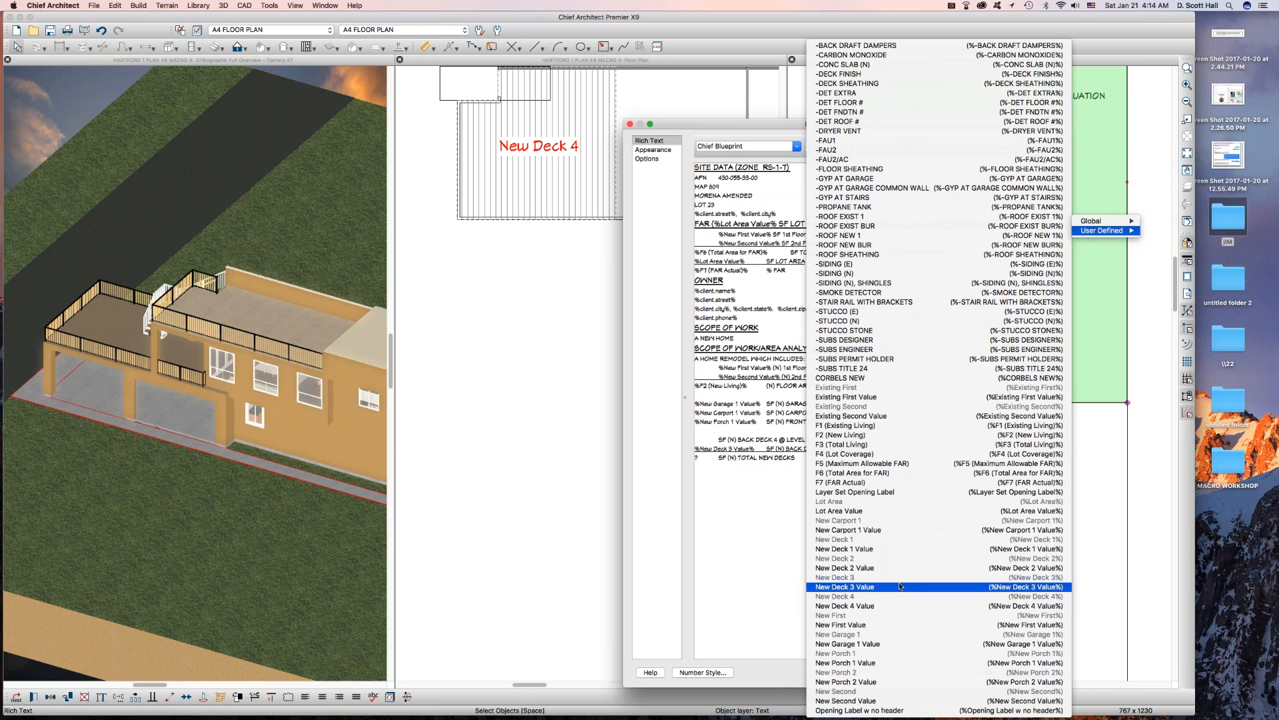
mouse_move(895, 590)
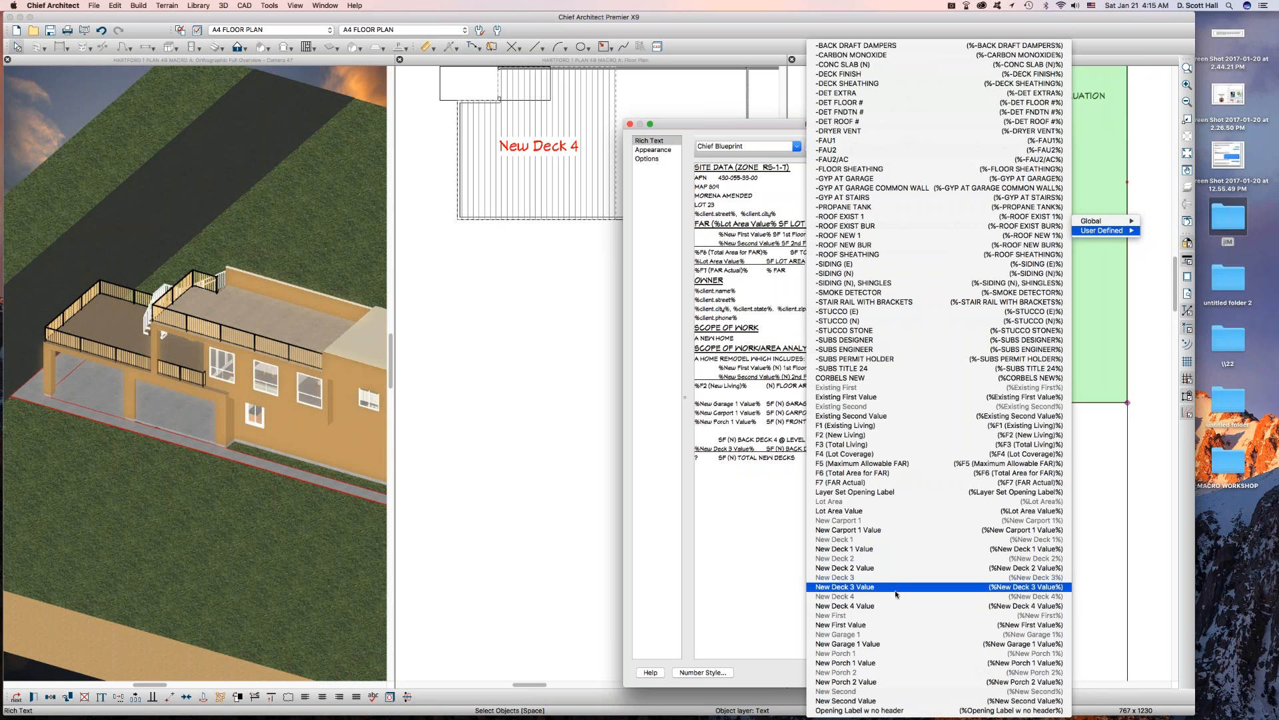
left_click(844, 604)
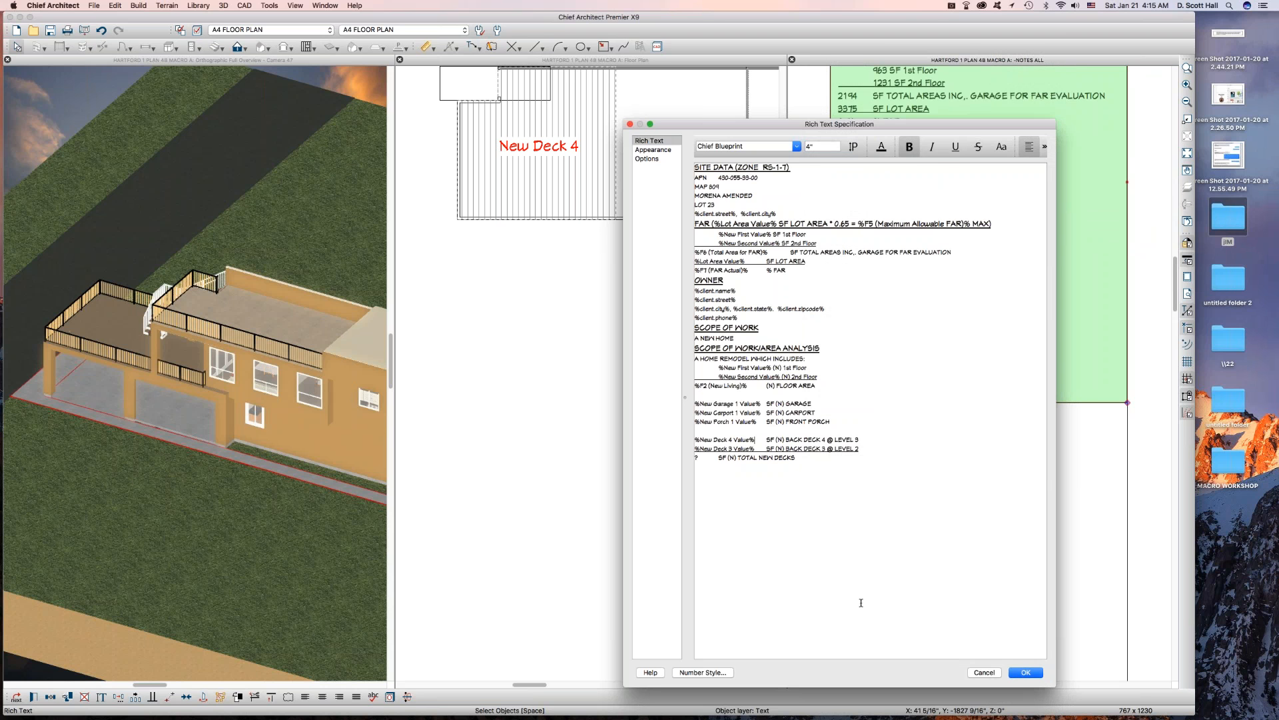
- Confirm the notes edit, now showing 317 SF for back deck 4, and deselect the deck
left_click(1025, 671)
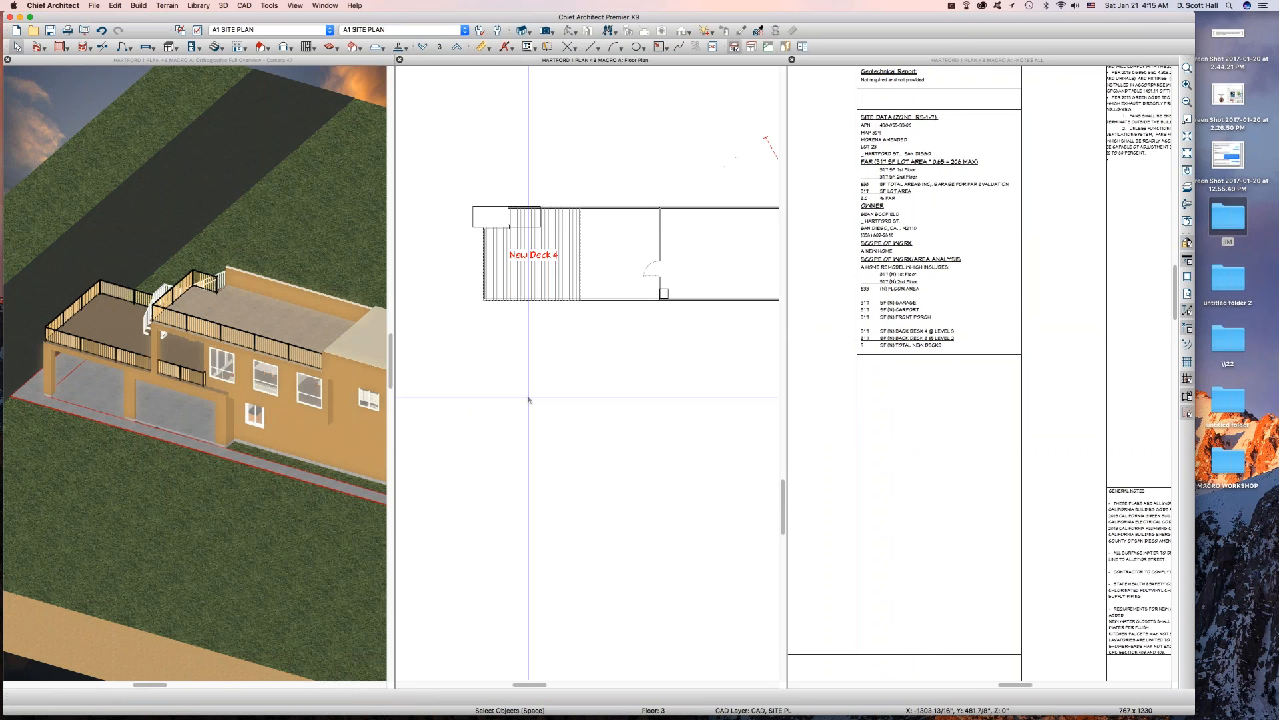
left_click(531, 269)
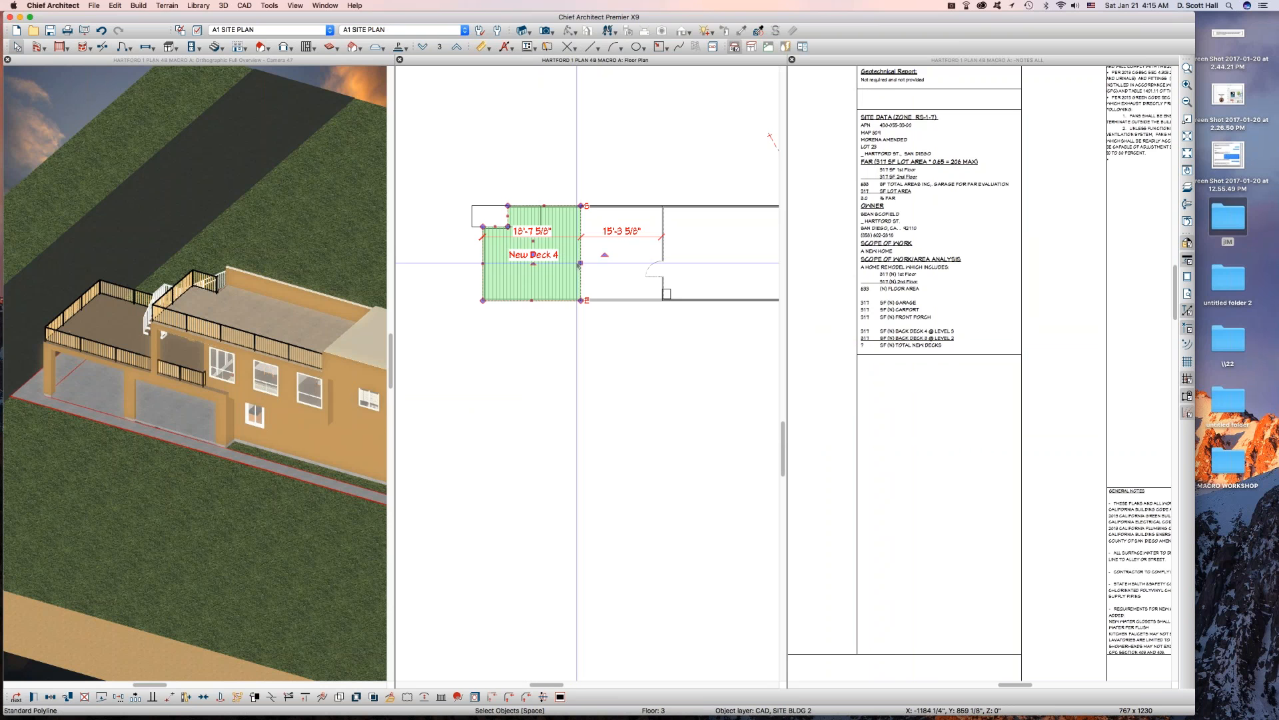
mouse_move(577, 264)
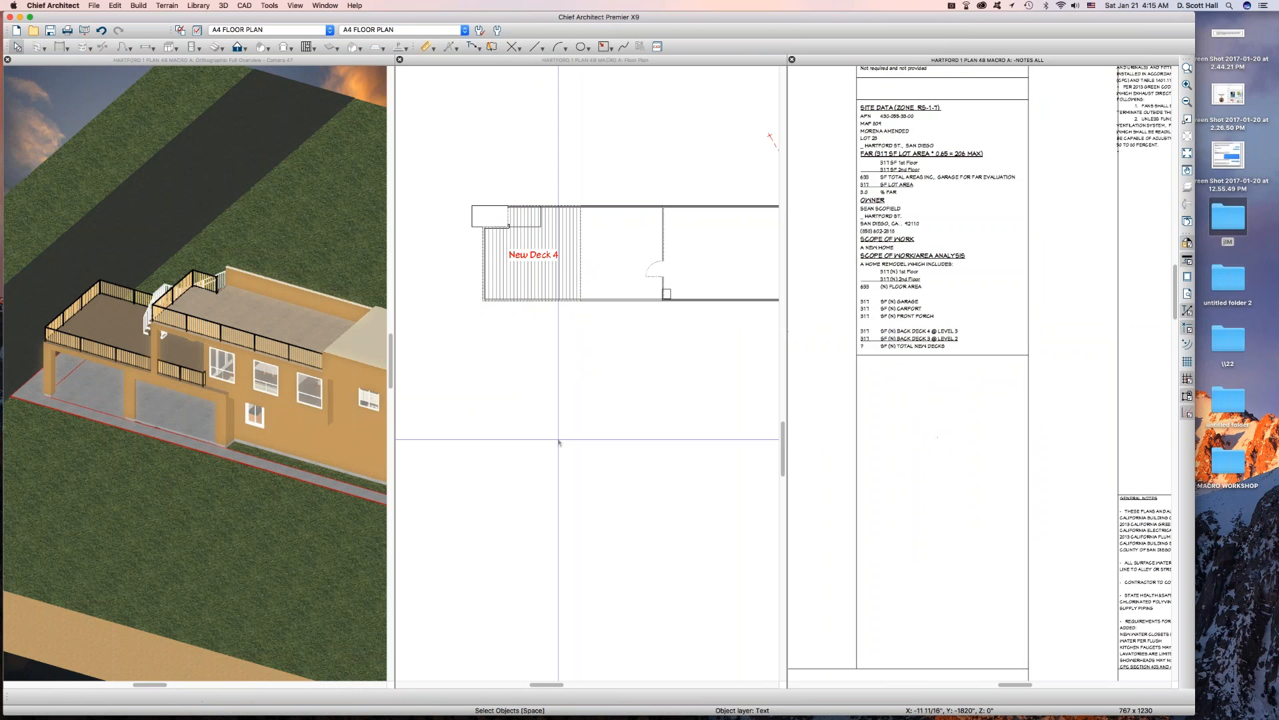
left_click(533, 269)
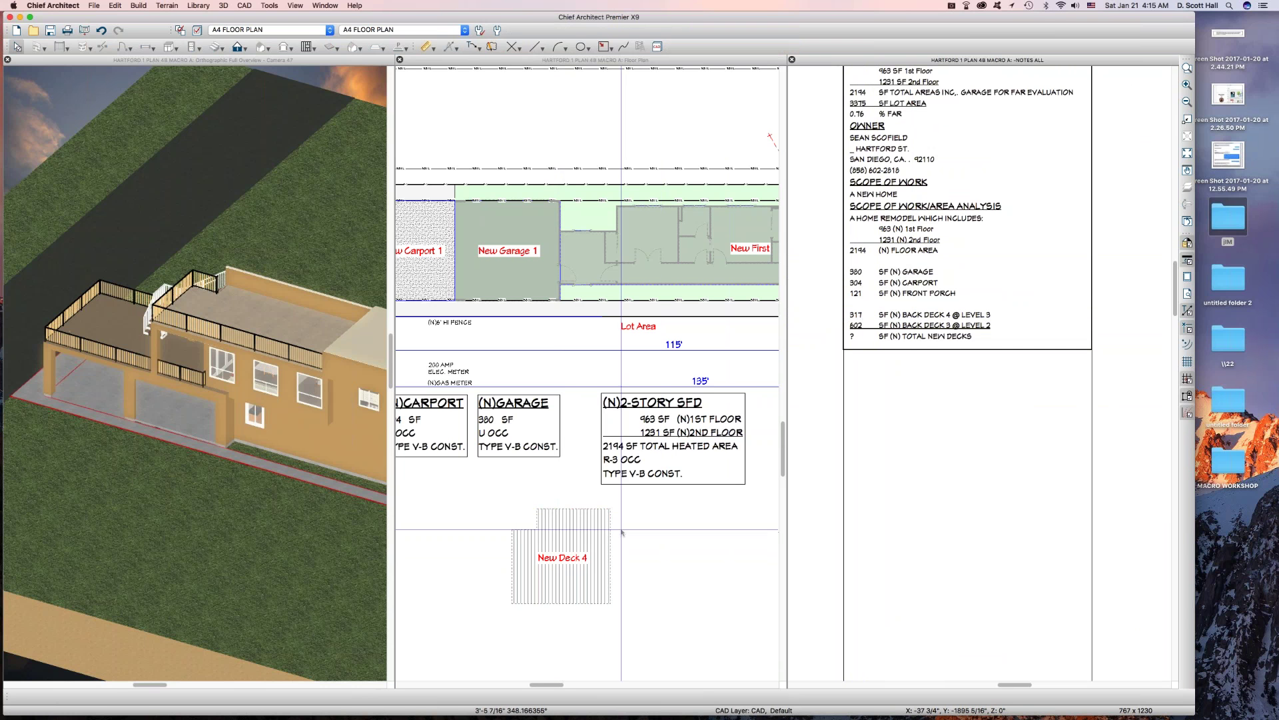
- Widen the New Deck 4 outline and verify its area is about 594 sq ft
left_click(561, 557)
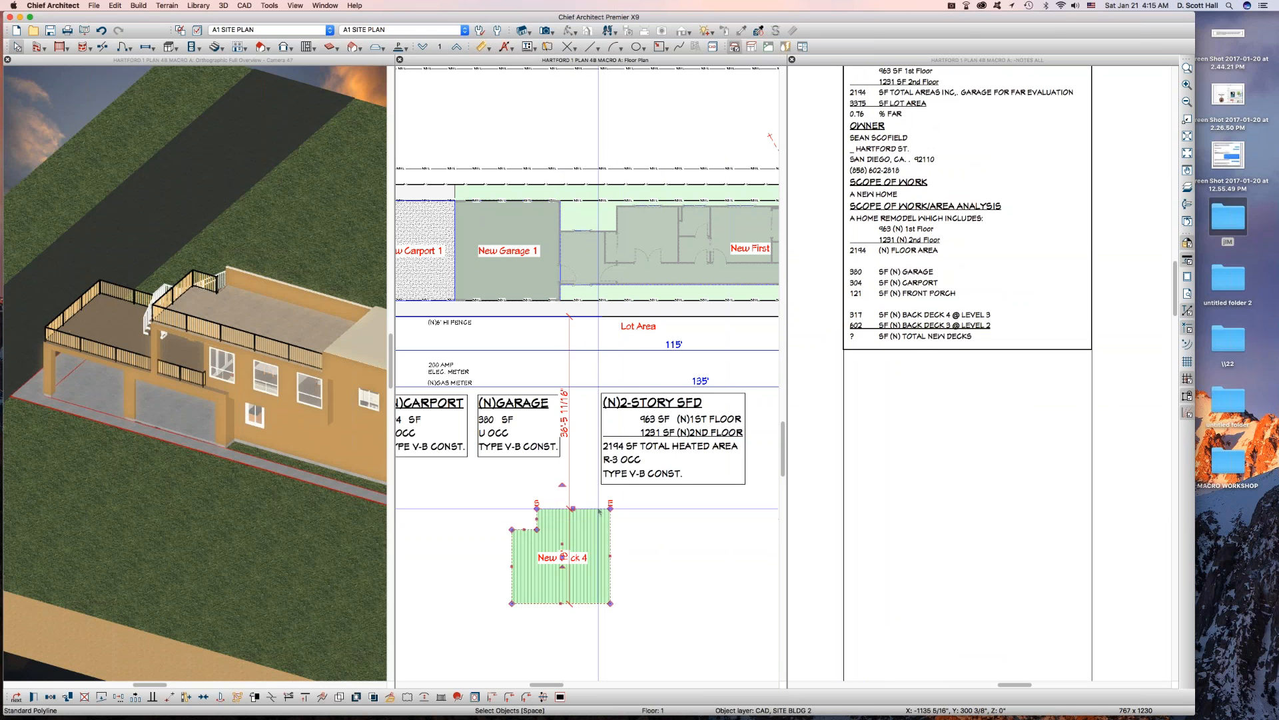
double_click(560, 557)
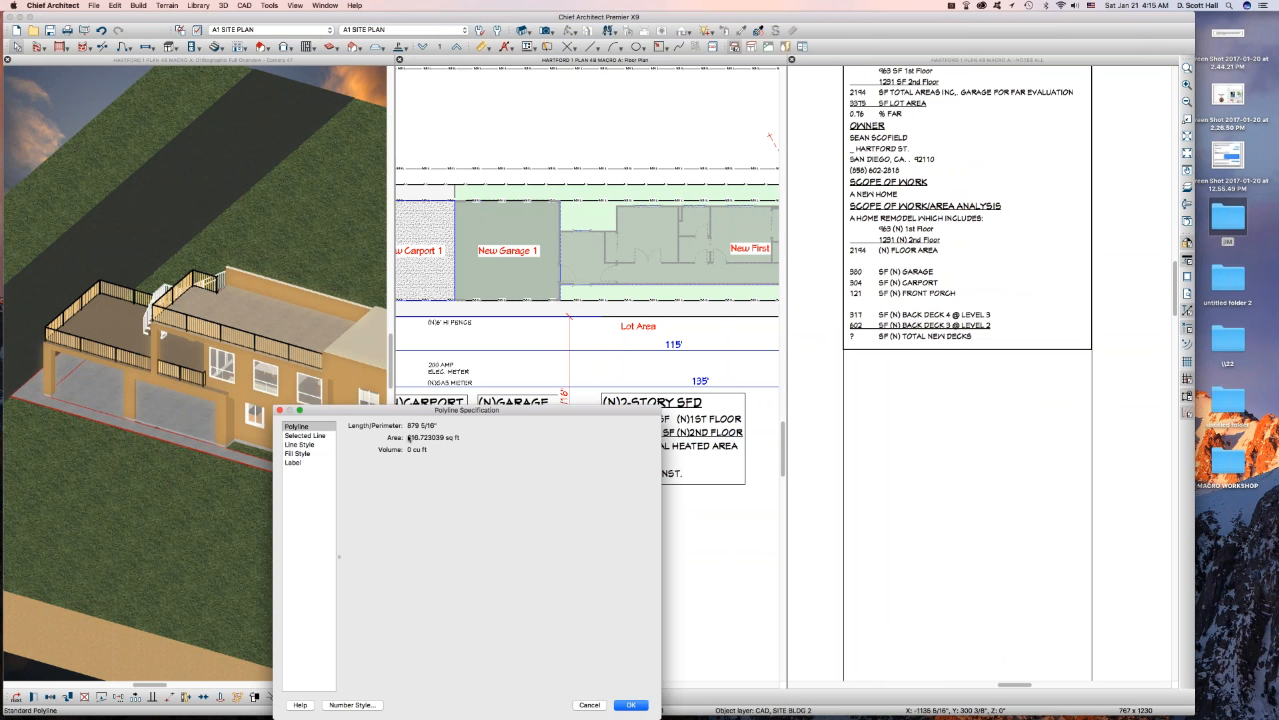
left_click(629, 704)
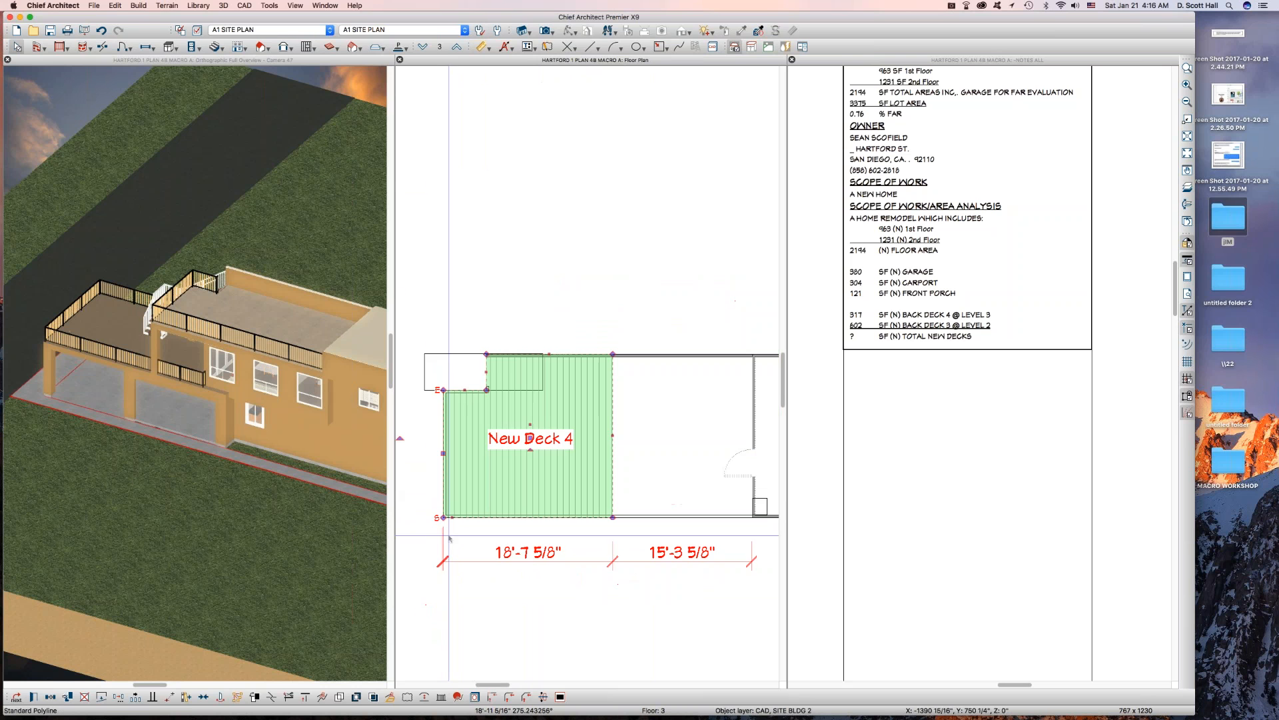
mouse_move(526, 464)
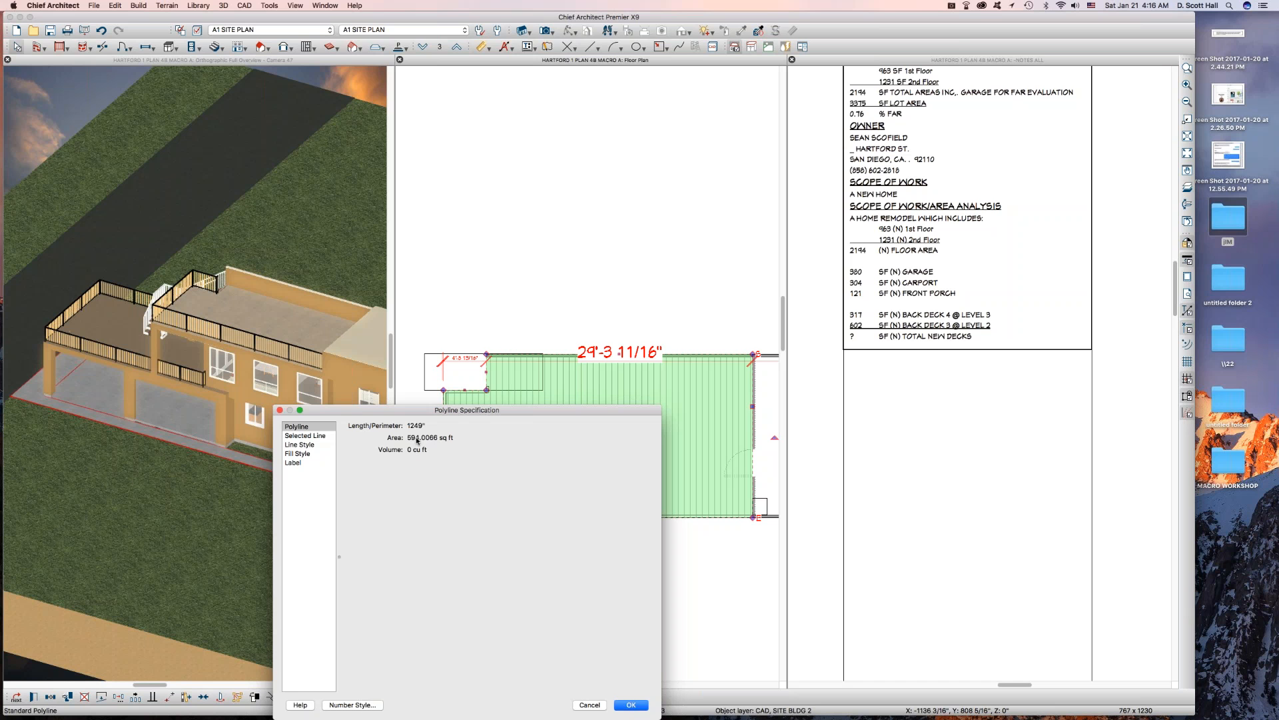
left_click(629, 705)
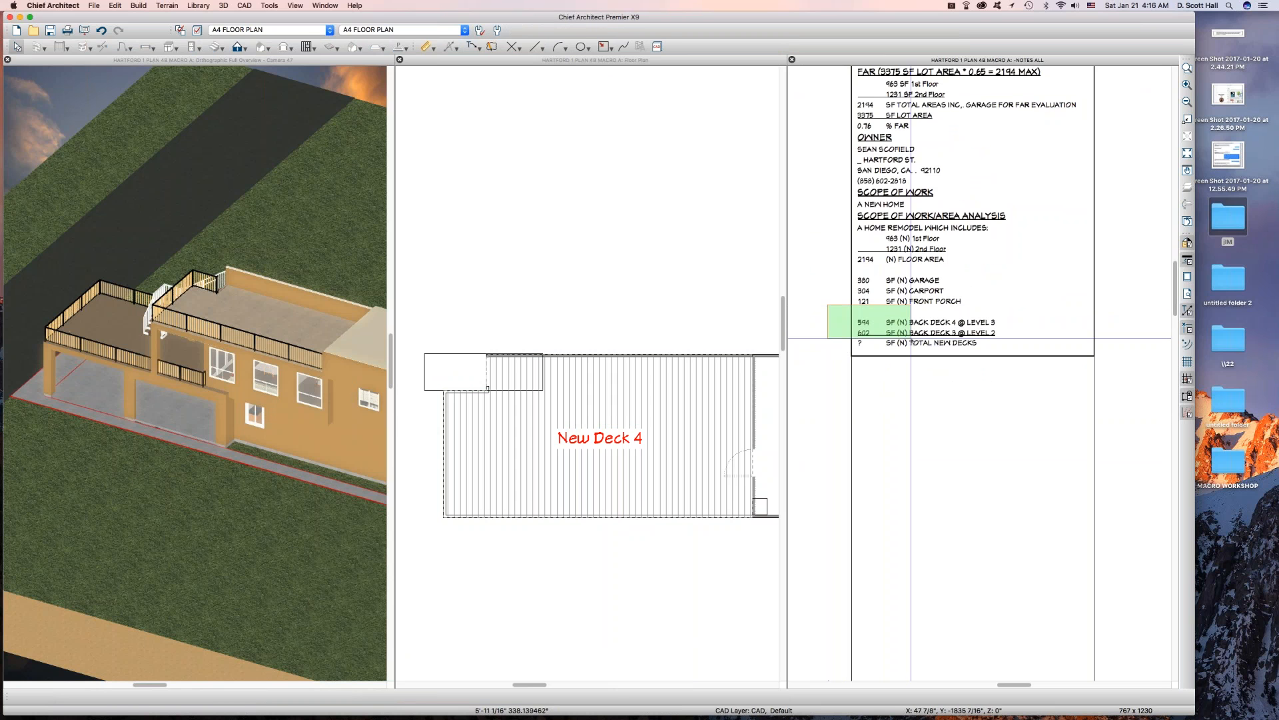
scroll("down", 3)
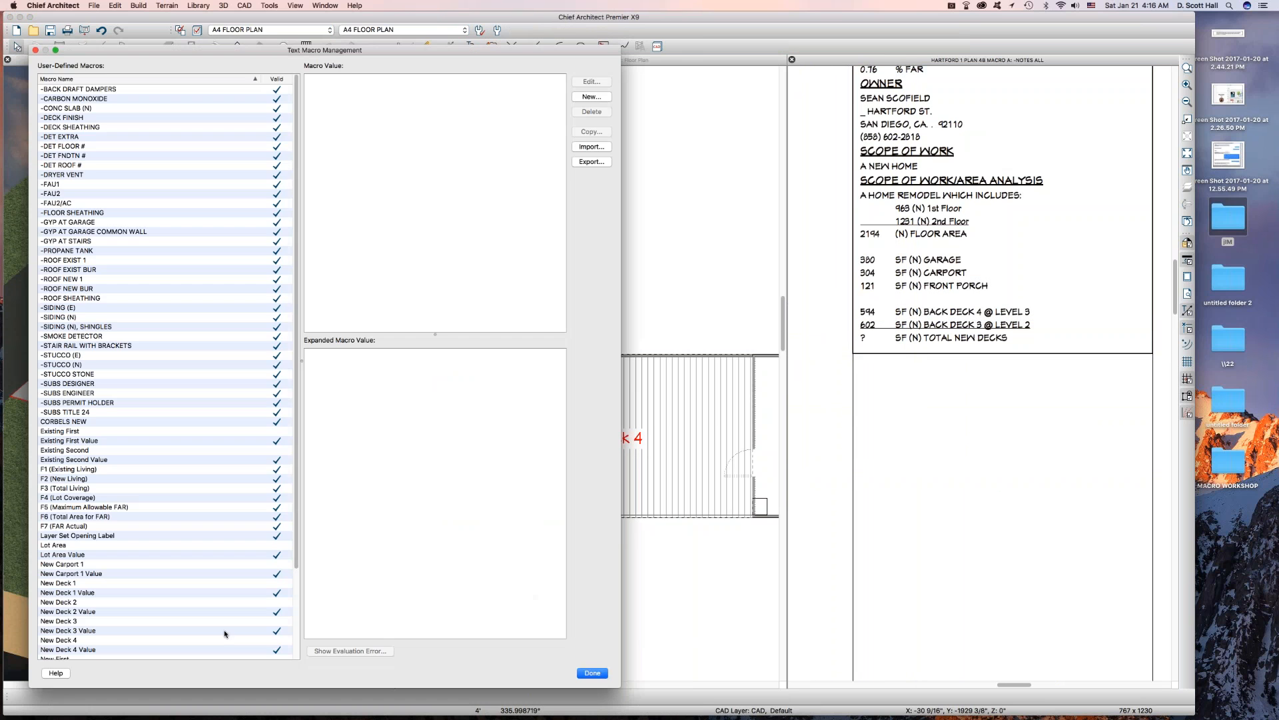
- Copy F2 (New Living) as F8 (New Deck) with value ($nd3 + $nd4).round
scroll("down", 3)
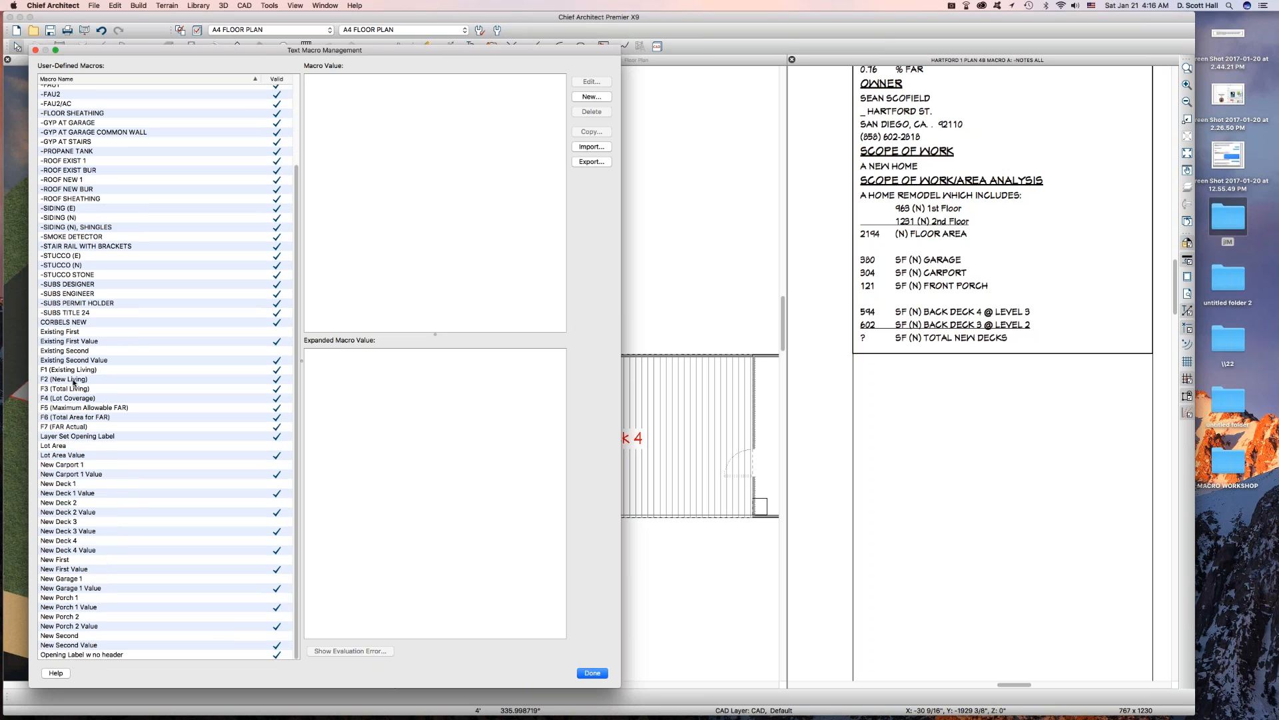
left_click(63, 379)
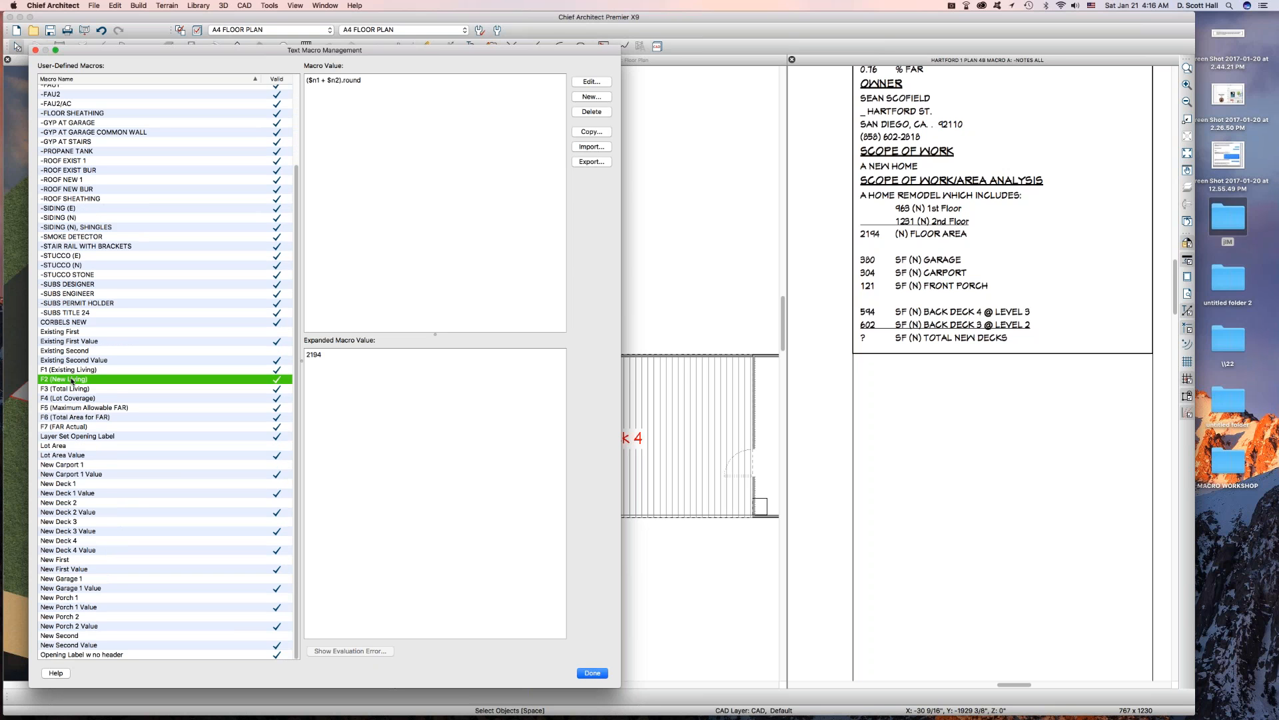
mouse_move(588, 170)
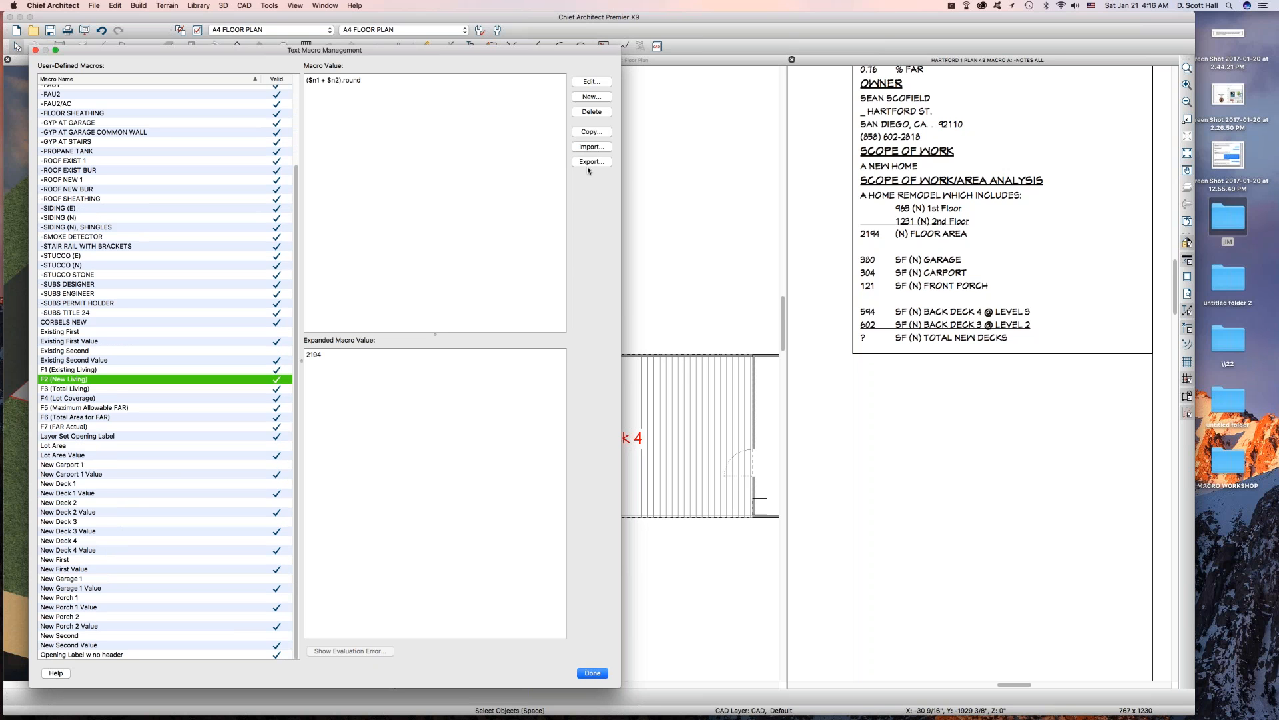
left_click(591, 131)
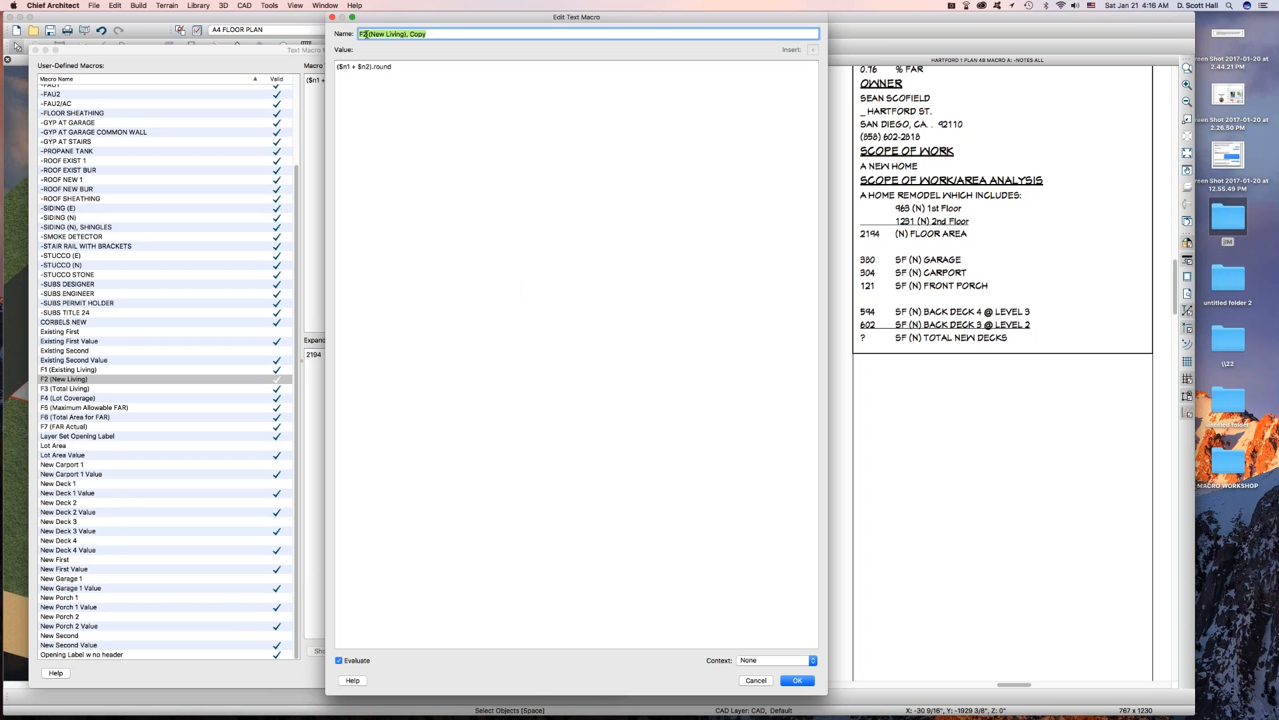
left_click(360, 82)
type("8")
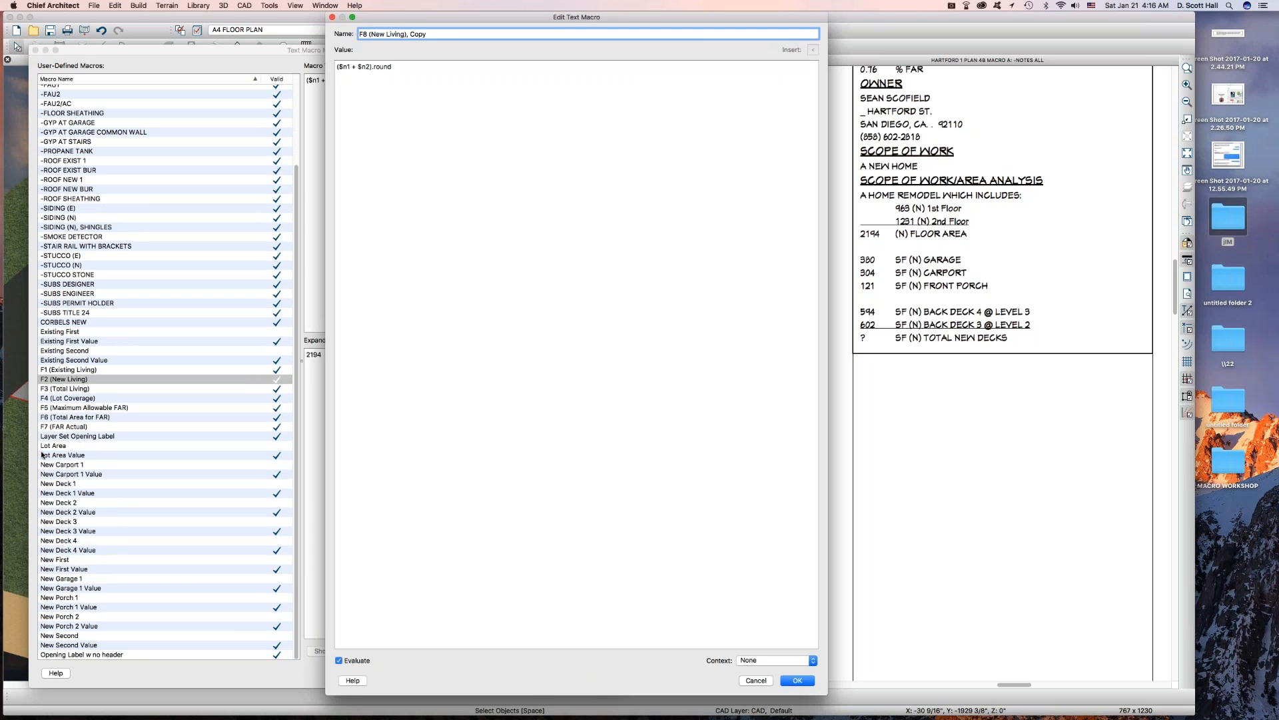
mouse_move(41, 436)
type("F8 (New Deck)")
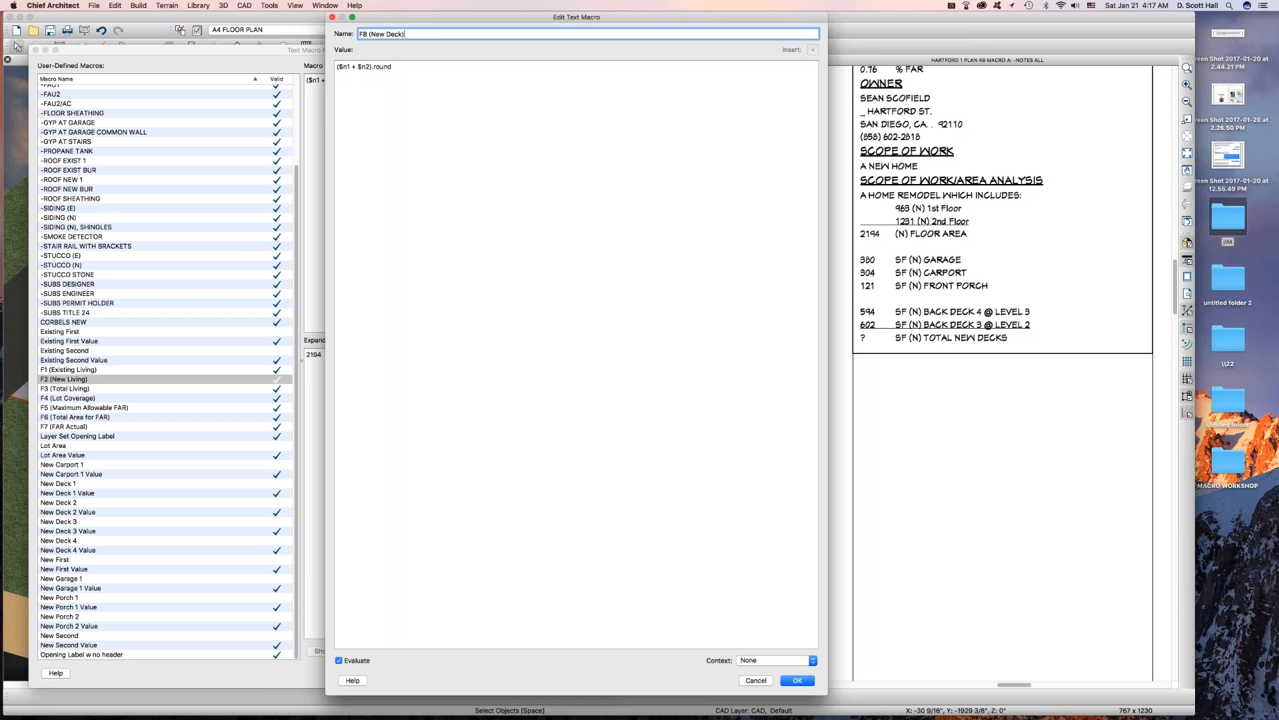
mouse_move(332, 72)
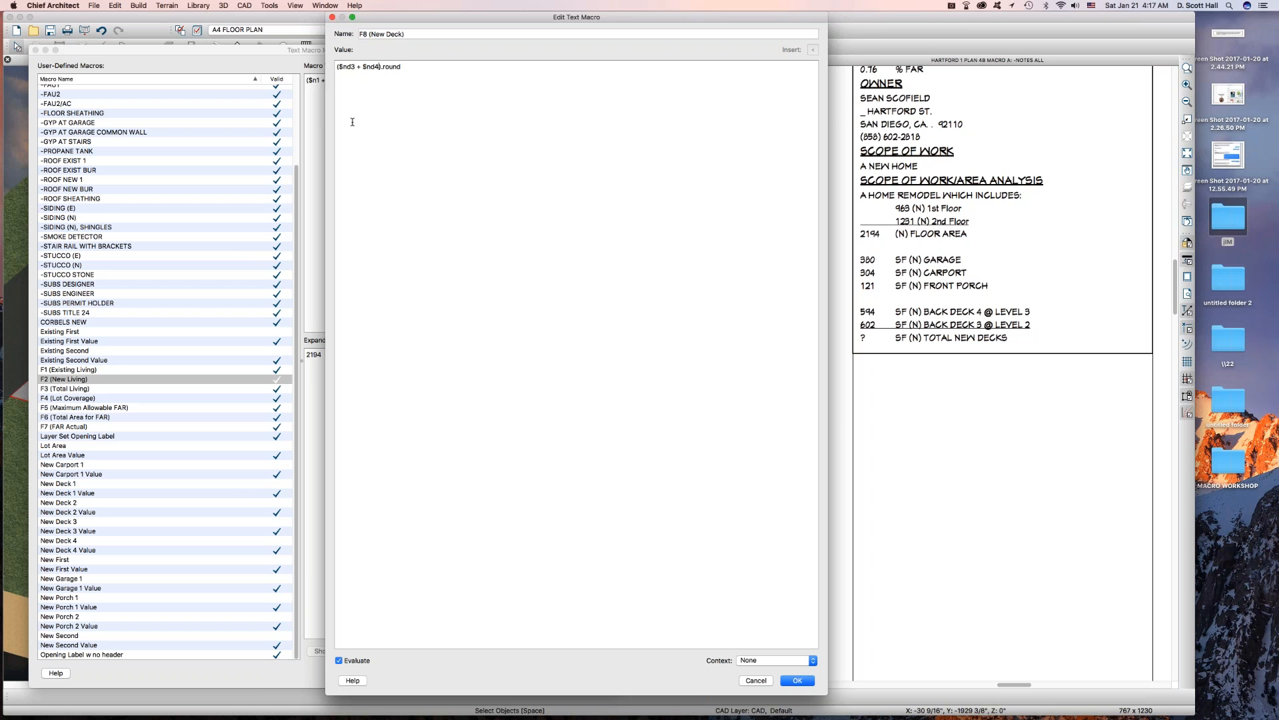
mouse_move(460, 117)
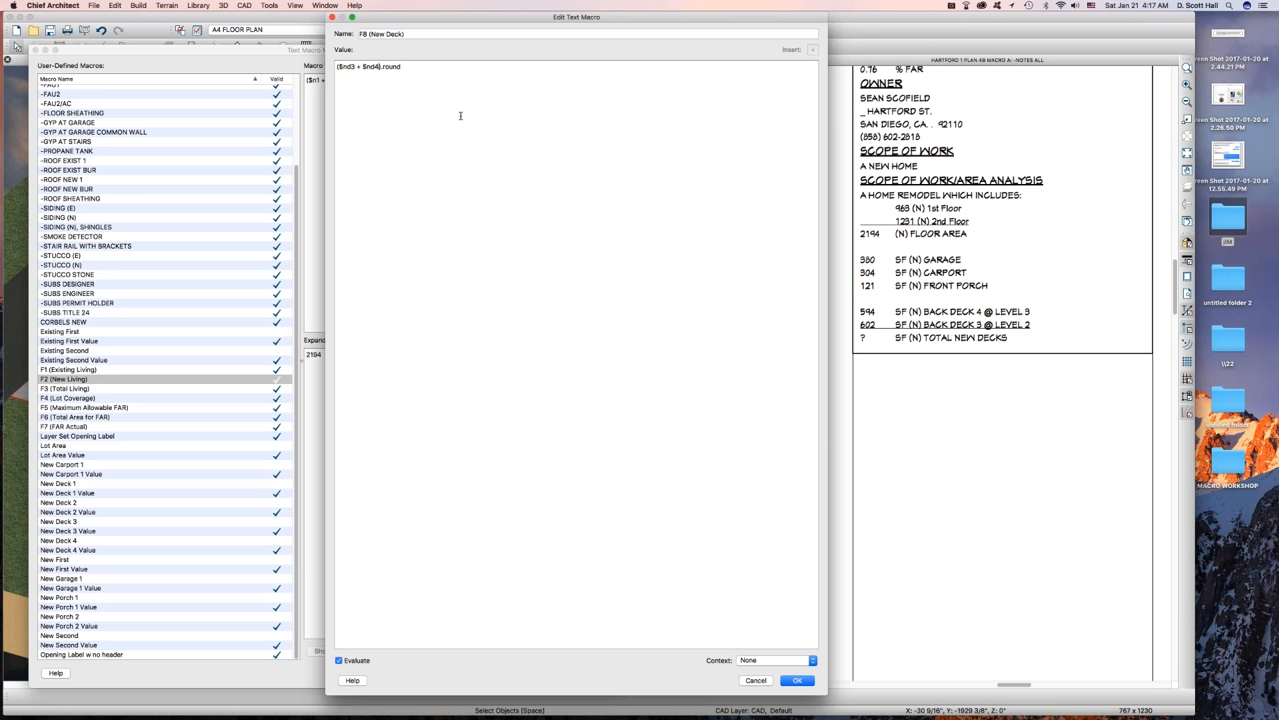
left_click(796, 679)
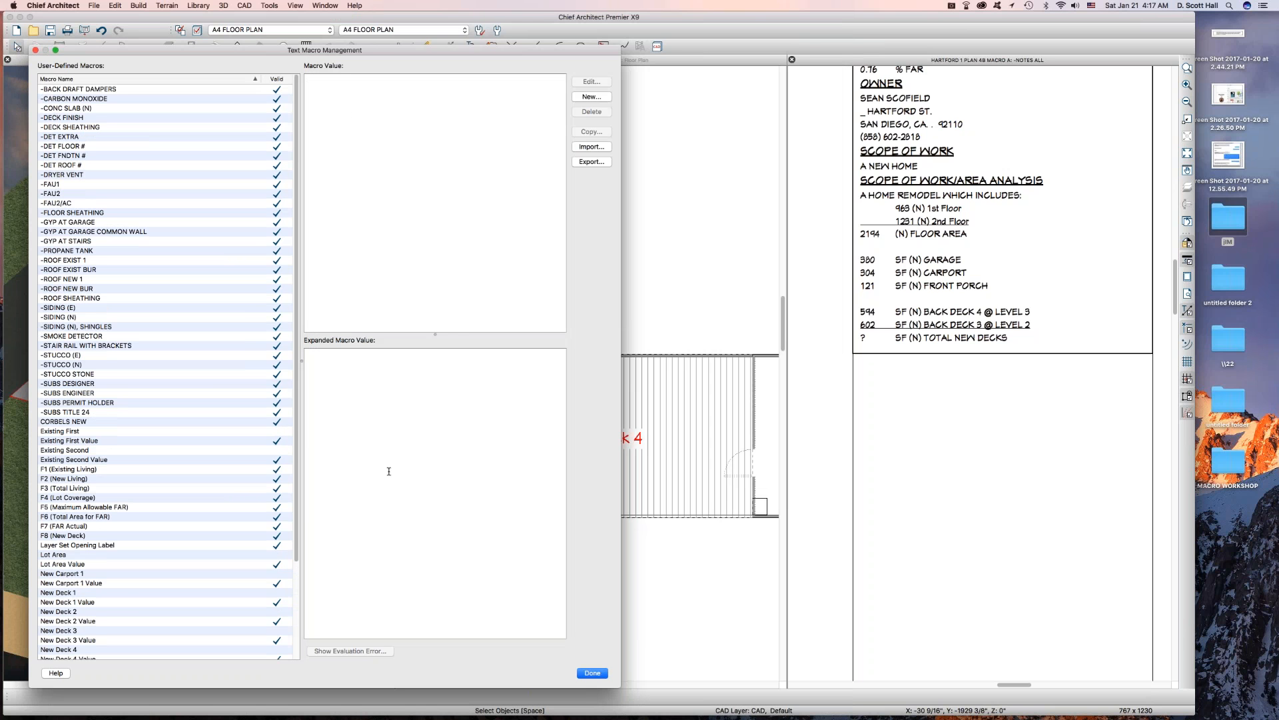
- Close the macro manager and insert the new decks total macro into the notes (1504 SF)
left_click(592, 672)
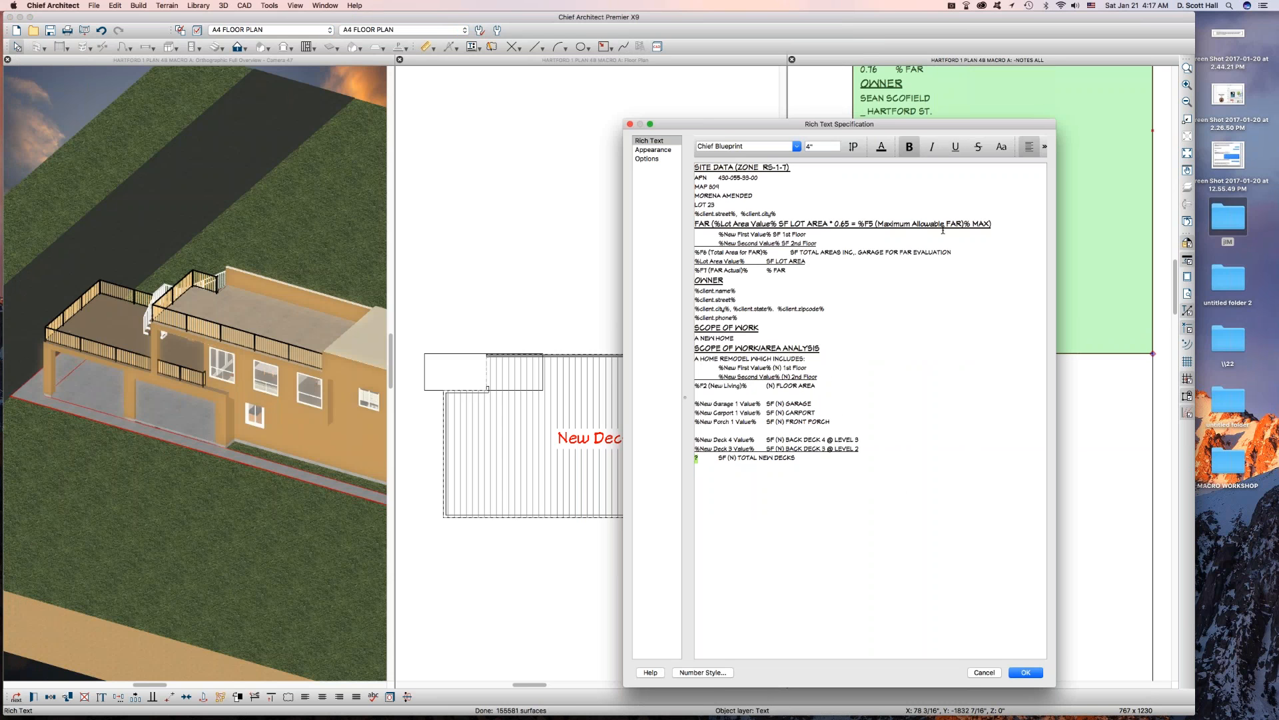
left_click(1044, 146)
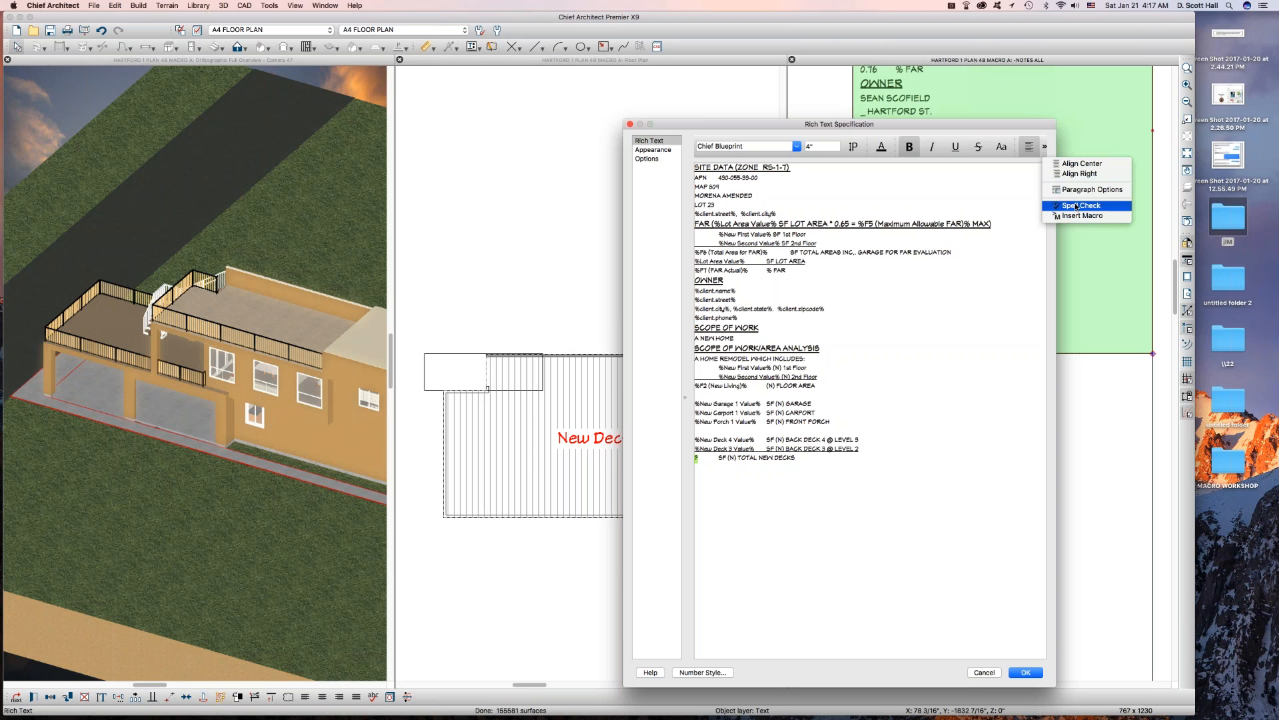
left_click(1105, 228)
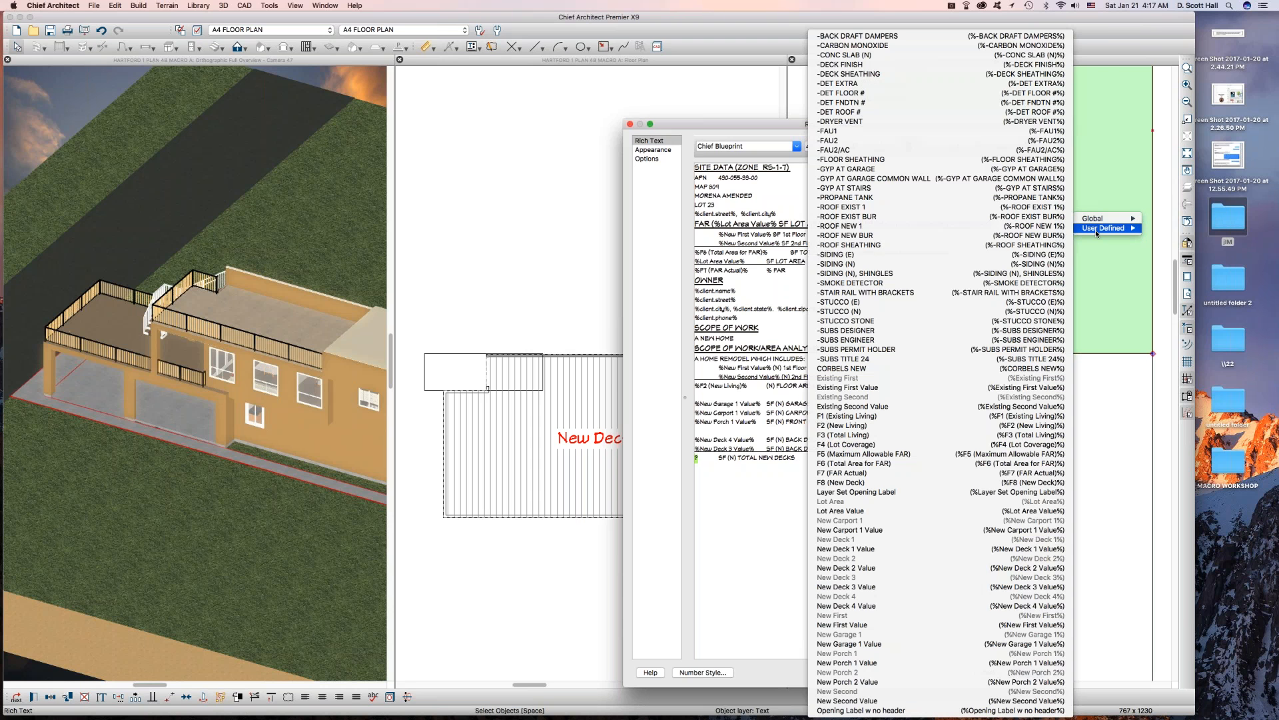
left_click(840, 482)
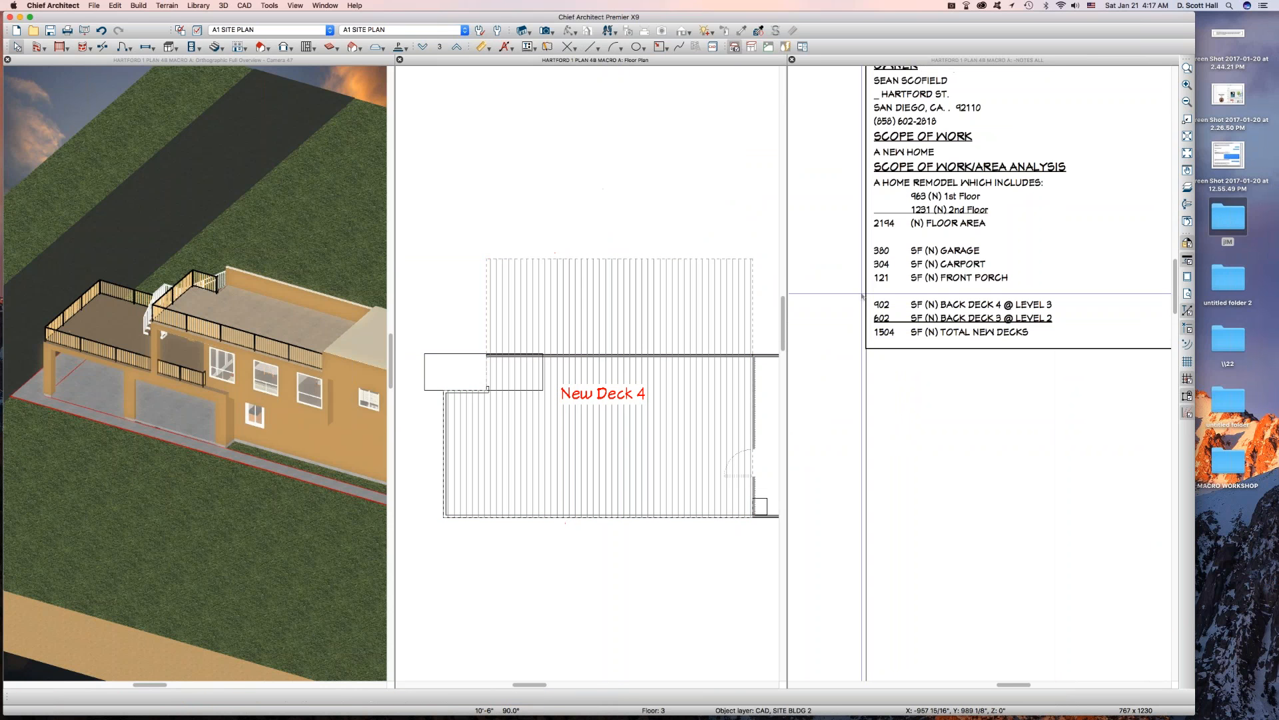
left_click(882, 304)
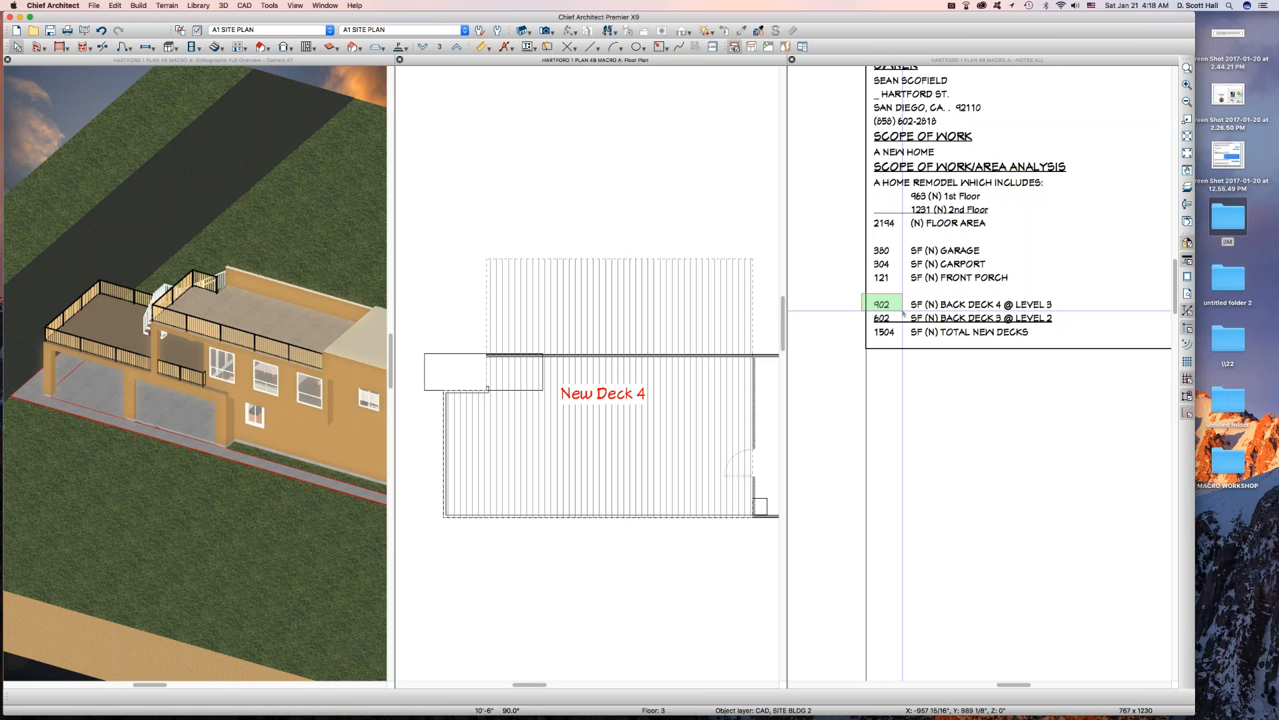
left_click(883, 332)
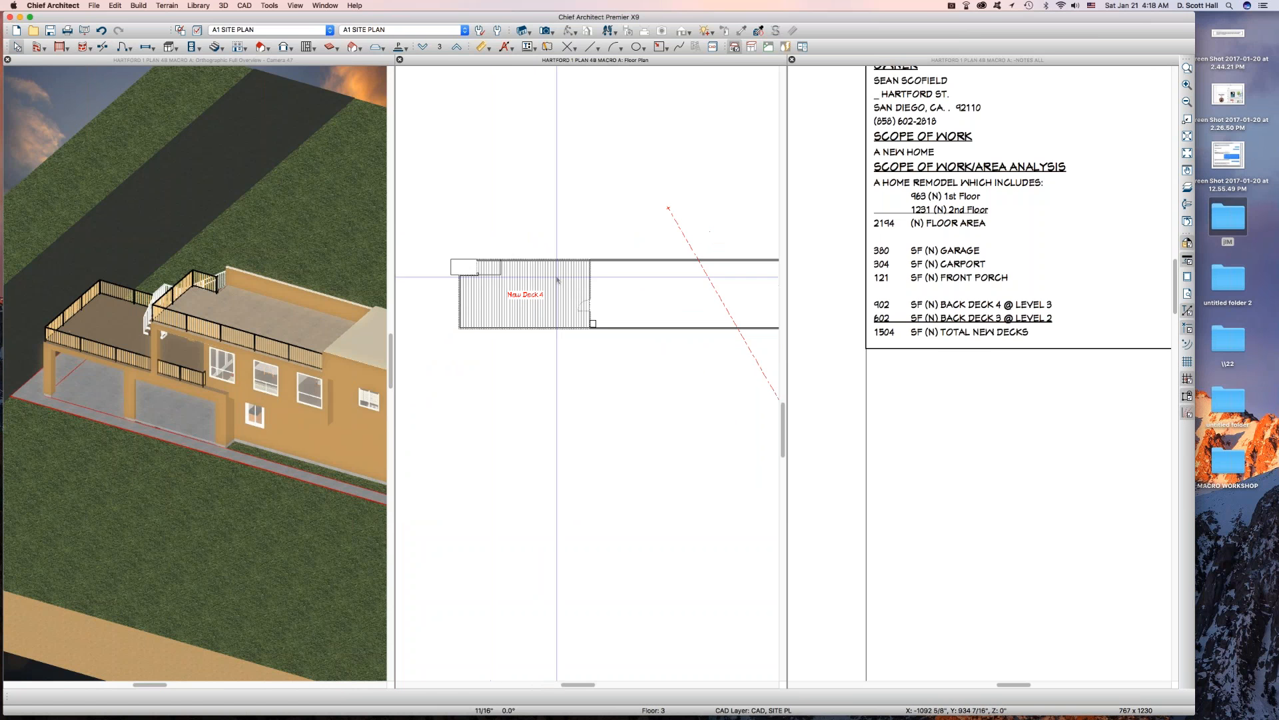
- Switch to the A4 FLOOR PLAN layer set and bring the full site data notes into view
left_click(526, 295)
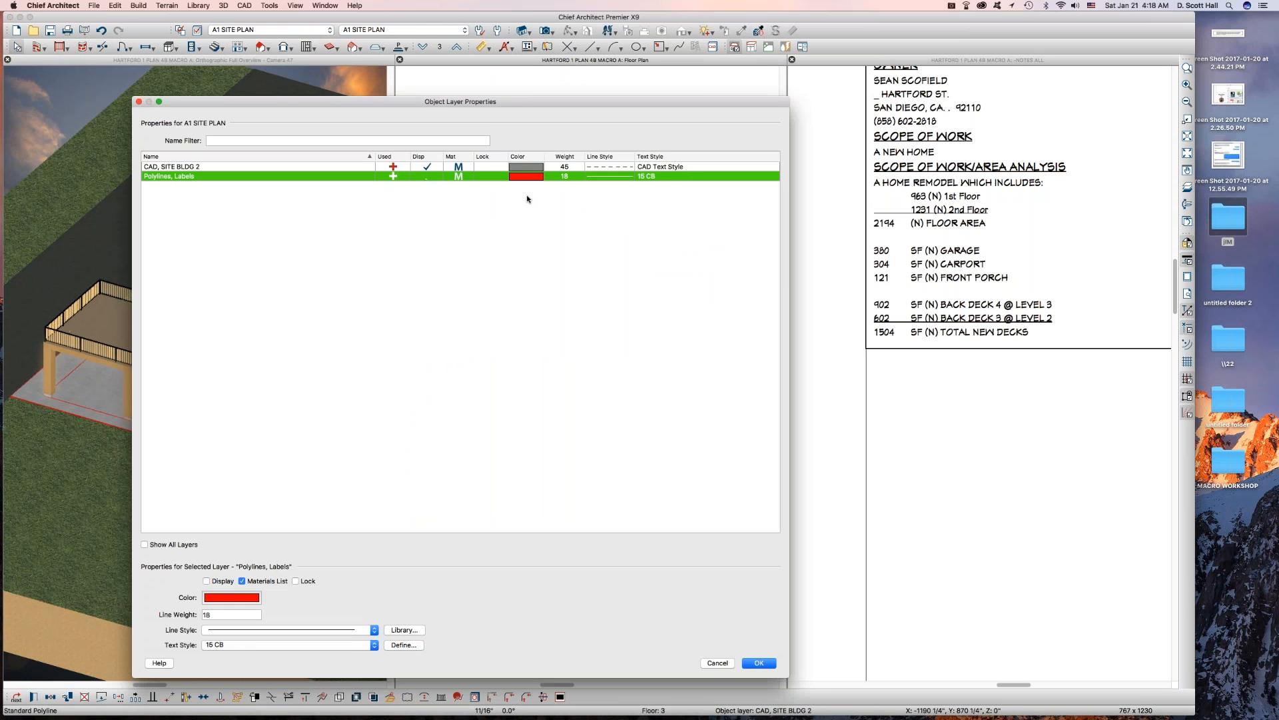
left_click(757, 661)
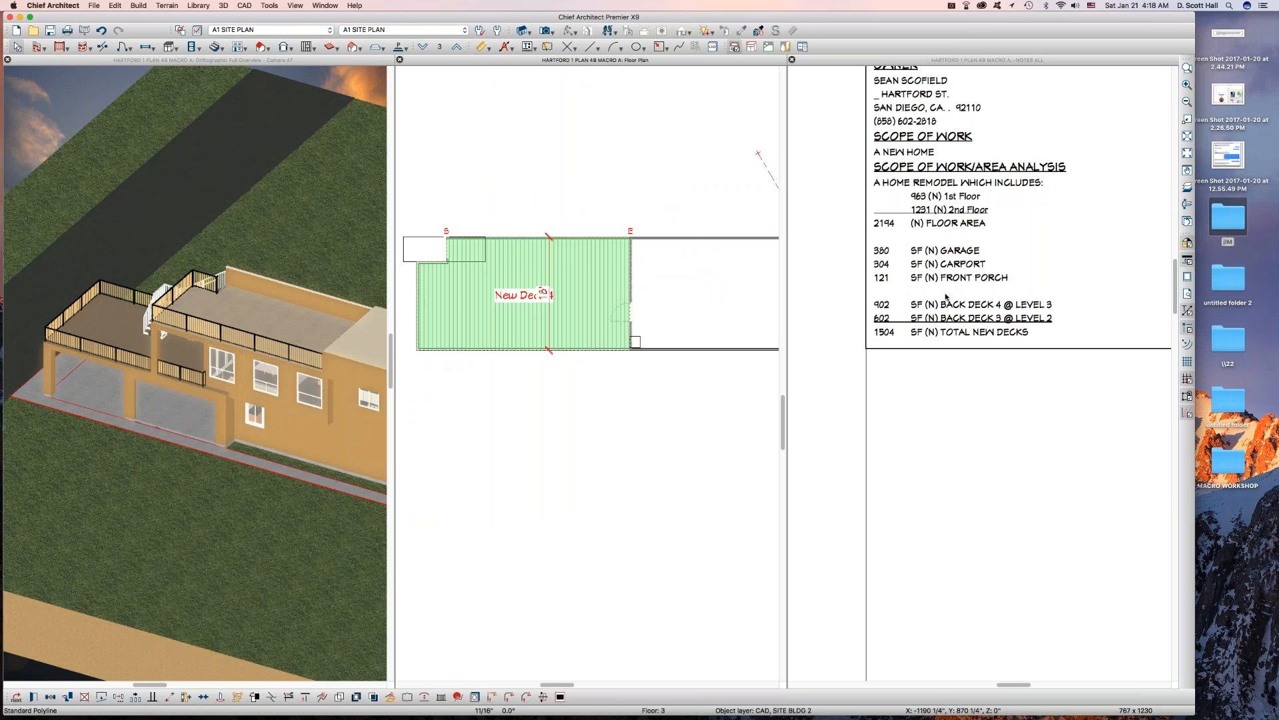
left_click(523, 294)
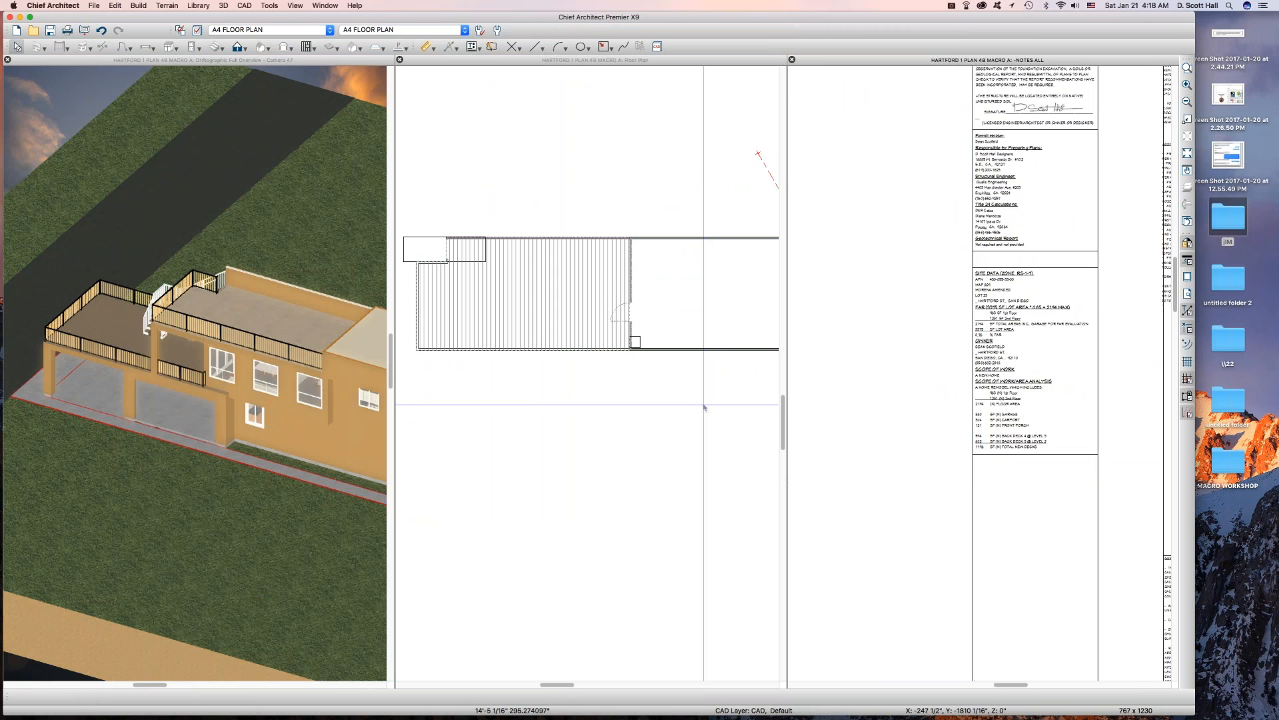
left_click(522, 294)
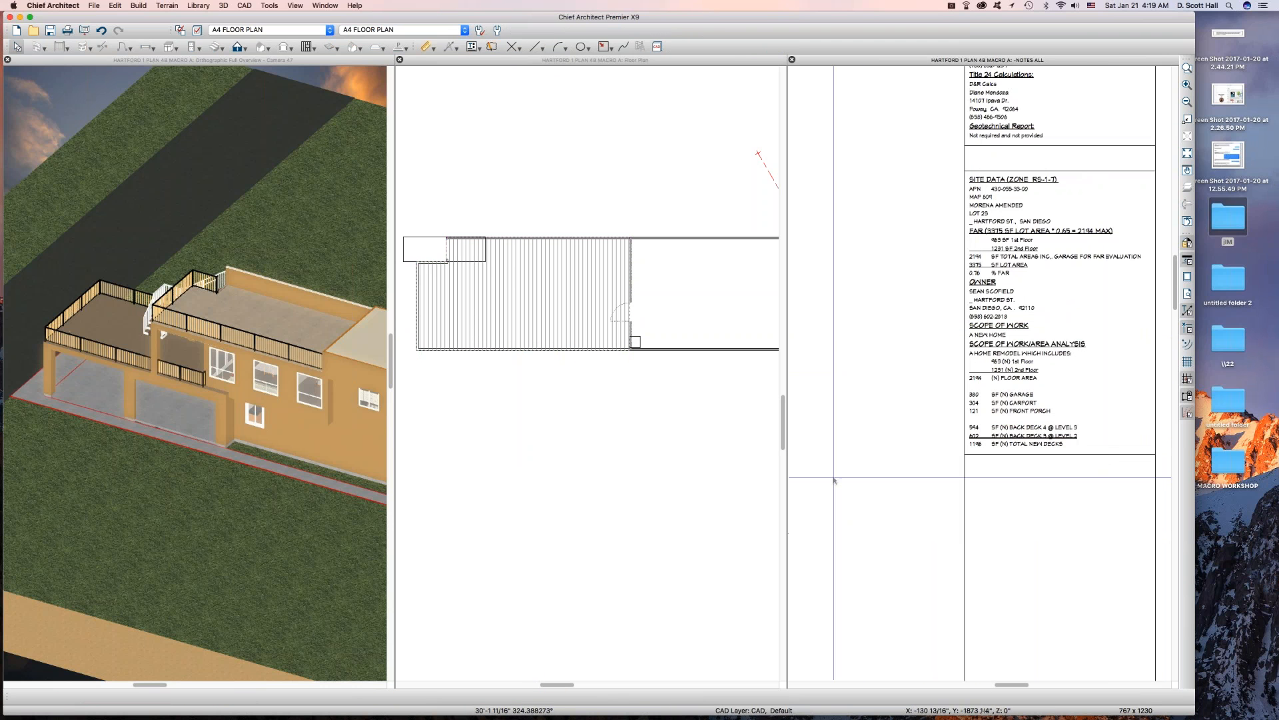
- Select New Deck 4 and set the Polylines, Labels layer text style to 2 CB
left_click(523, 293)
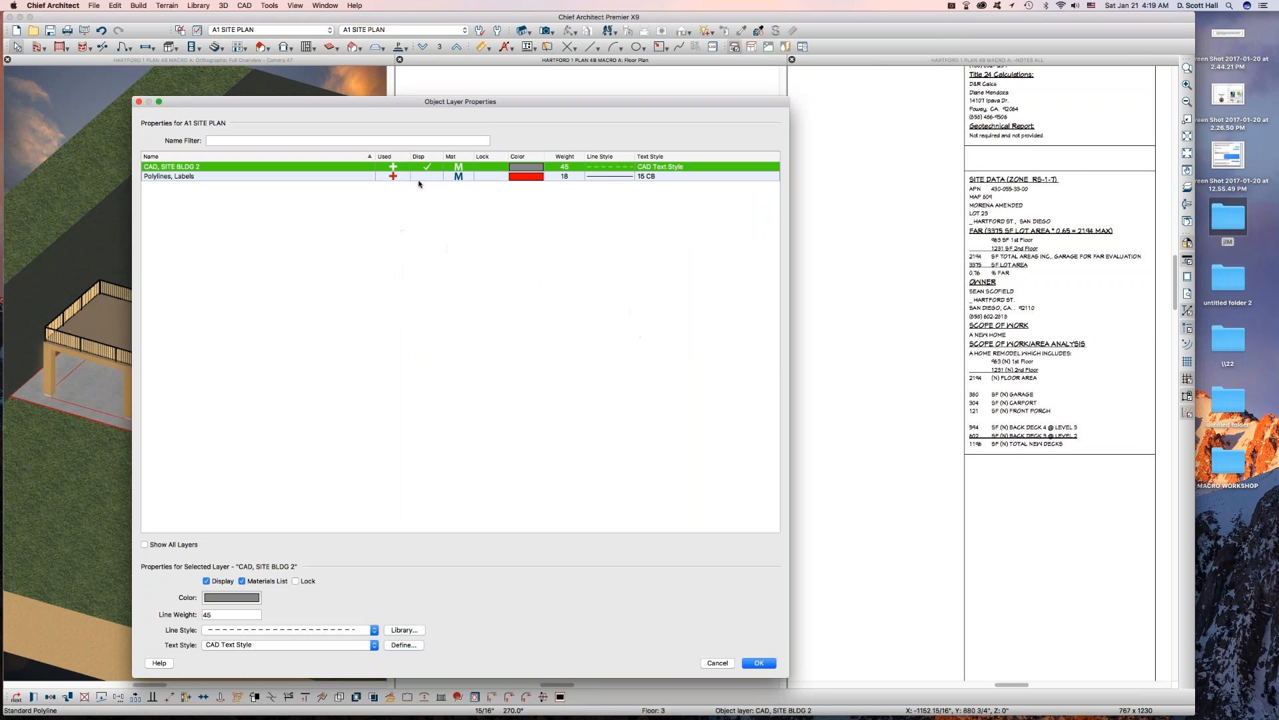
left_click(757, 662)
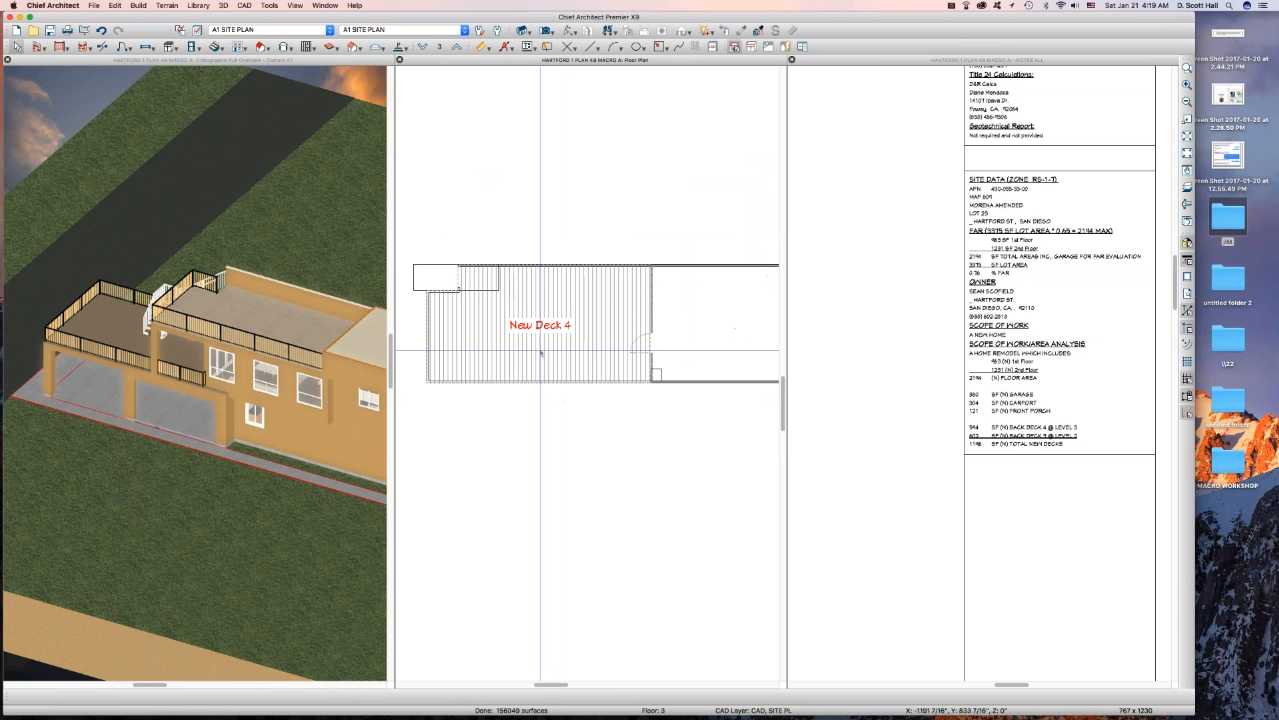
left_click(538, 343)
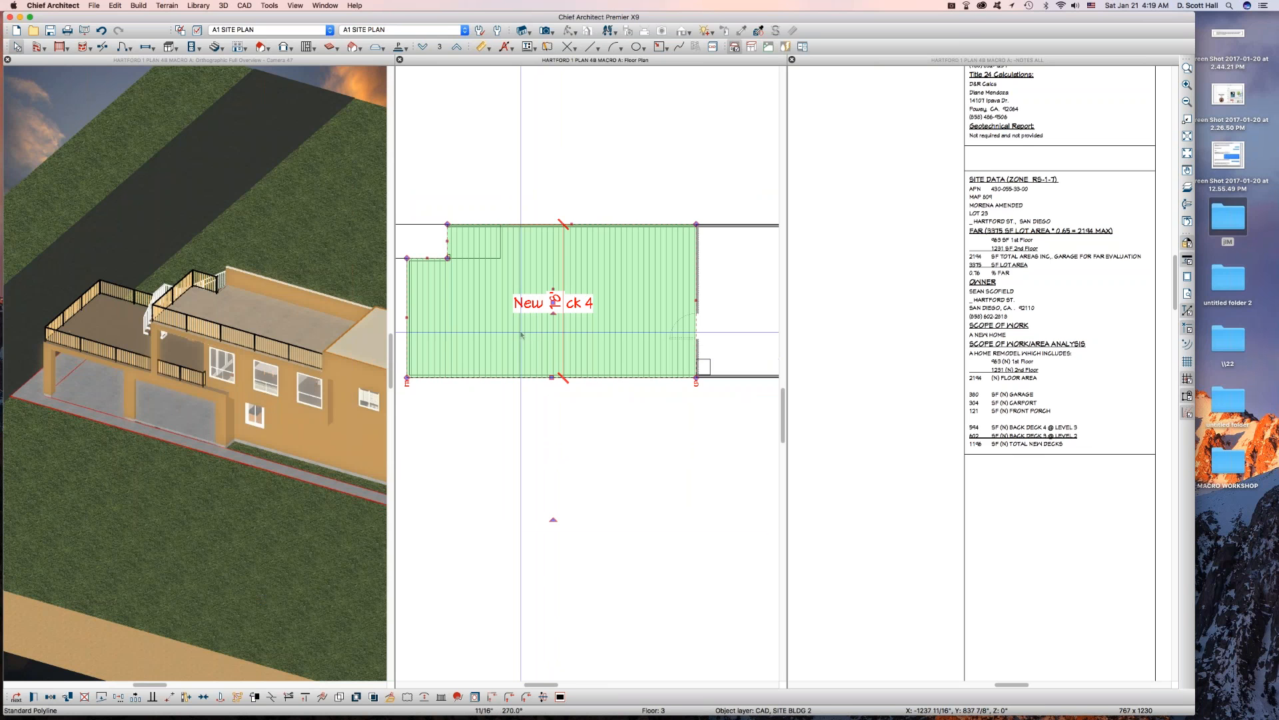
mouse_move(535, 335)
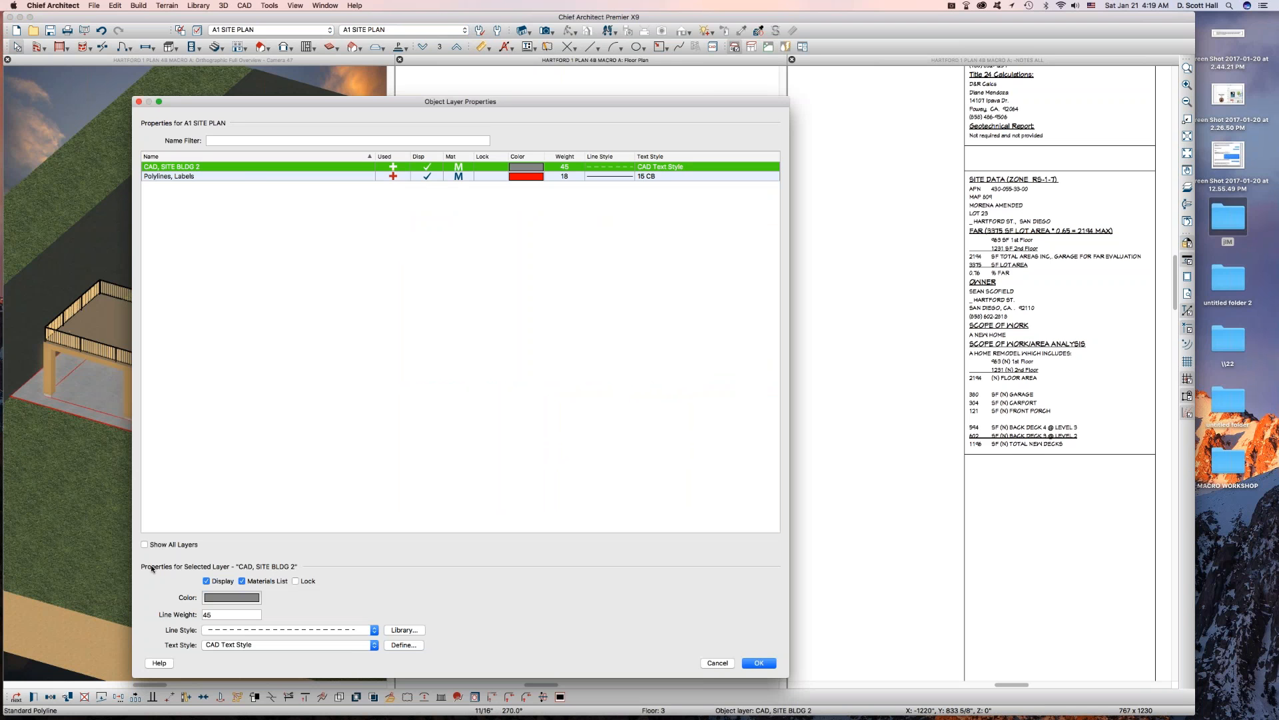
mouse_move(245, 182)
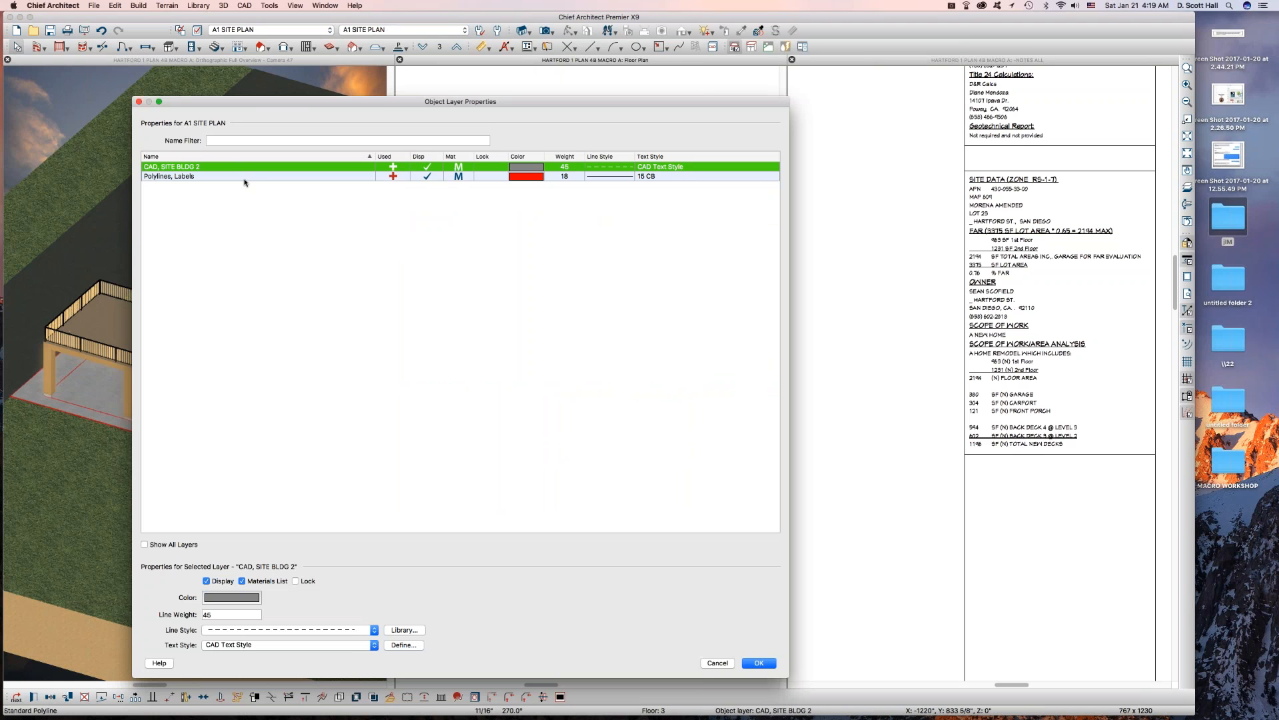
left_click(373, 643)
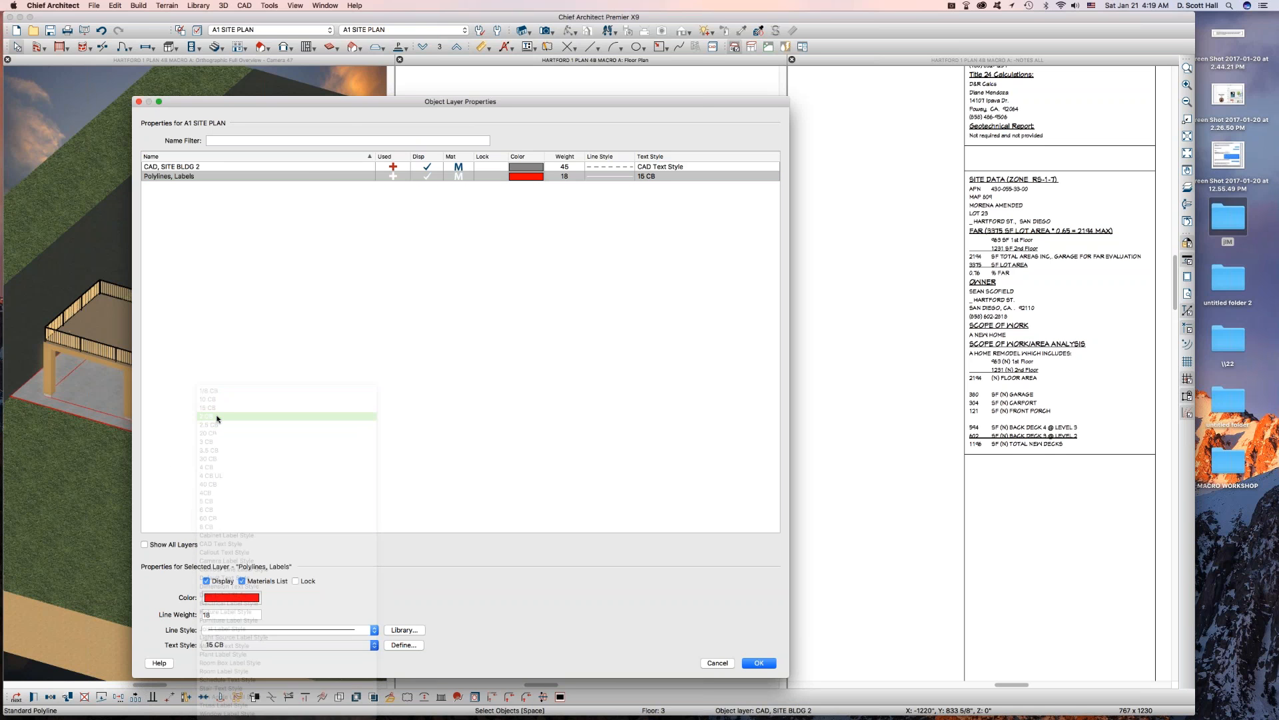
left_click(756, 662)
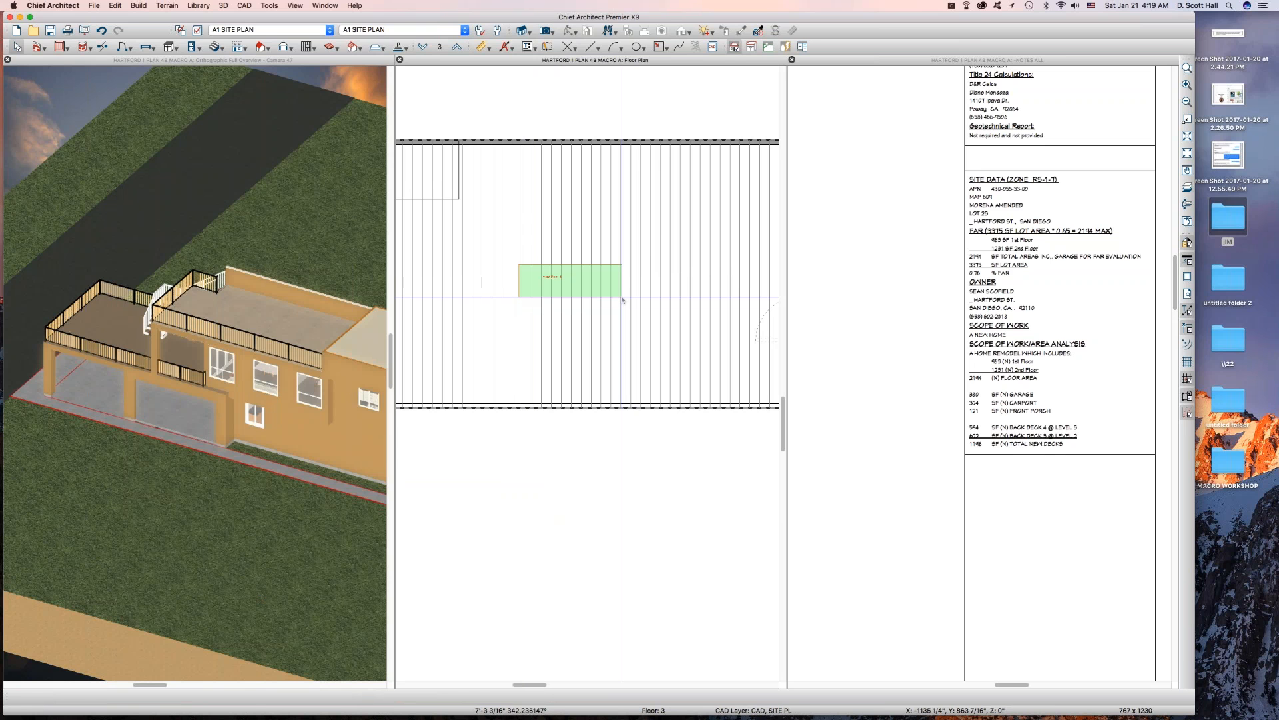
- Set the CAD, SITE BLDG 2 layer text style to 30 CB
left_click(568, 276)
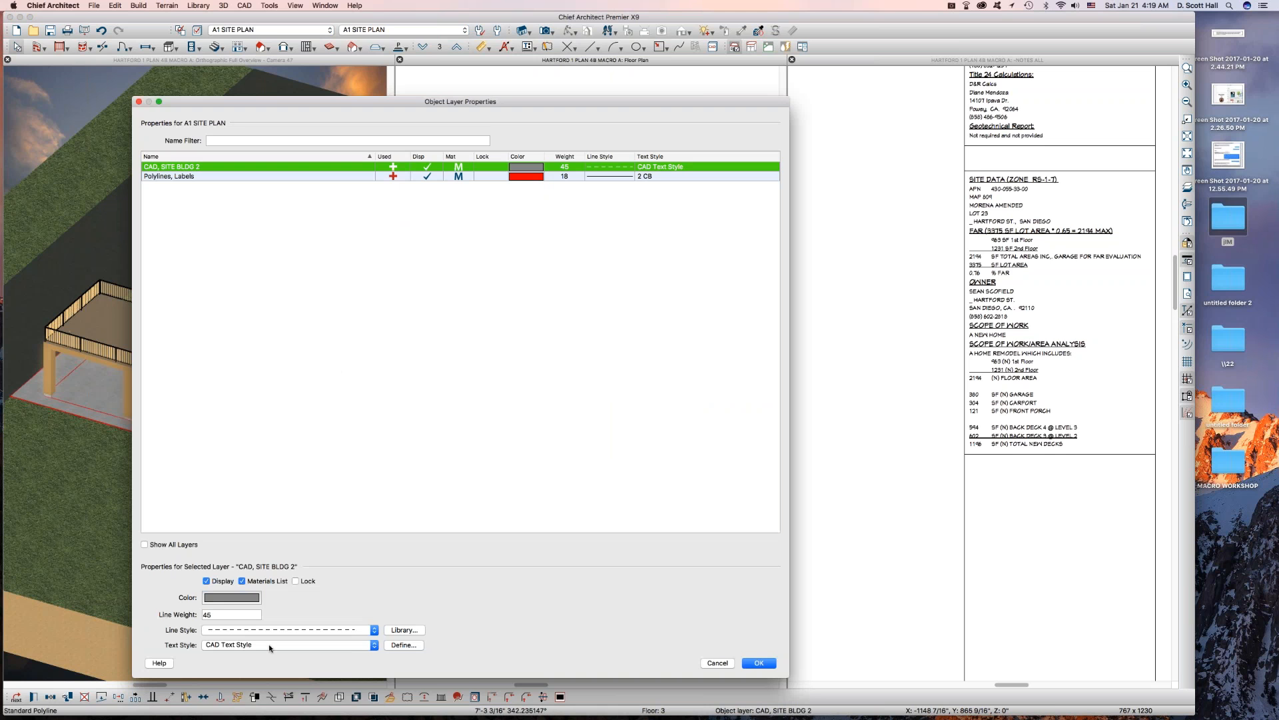
left_click(374, 644)
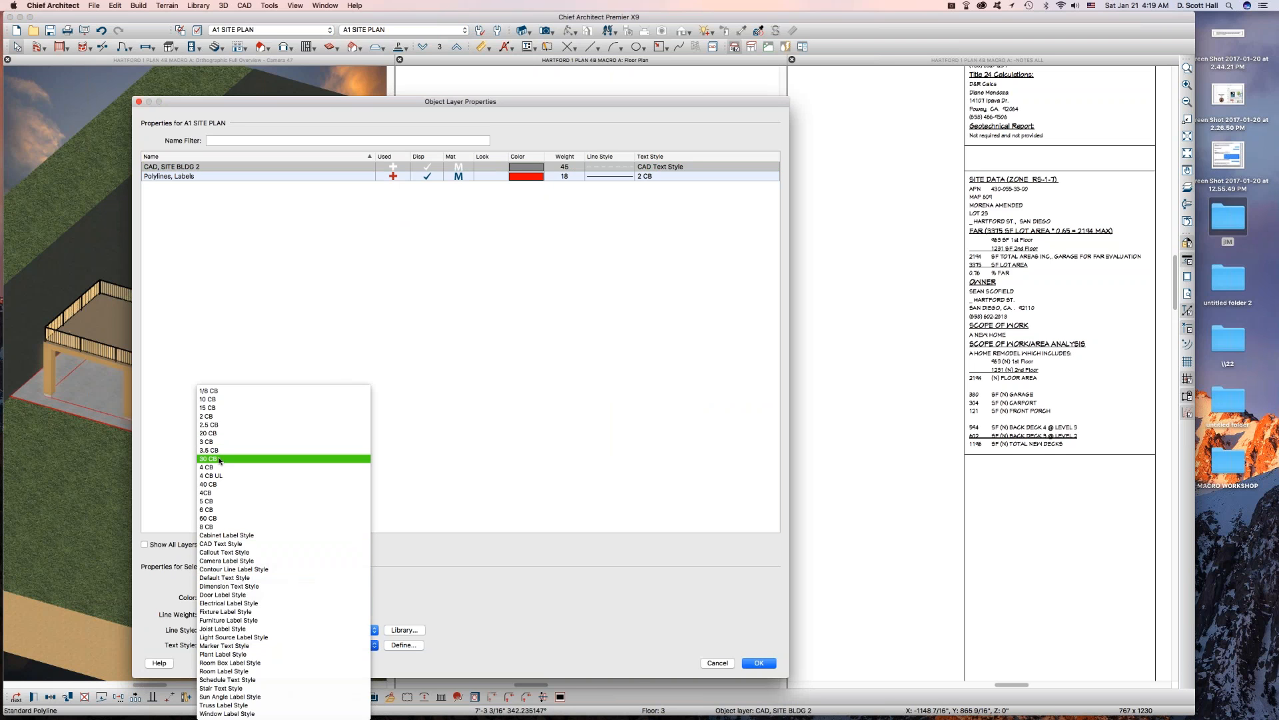
left_click(757, 662)
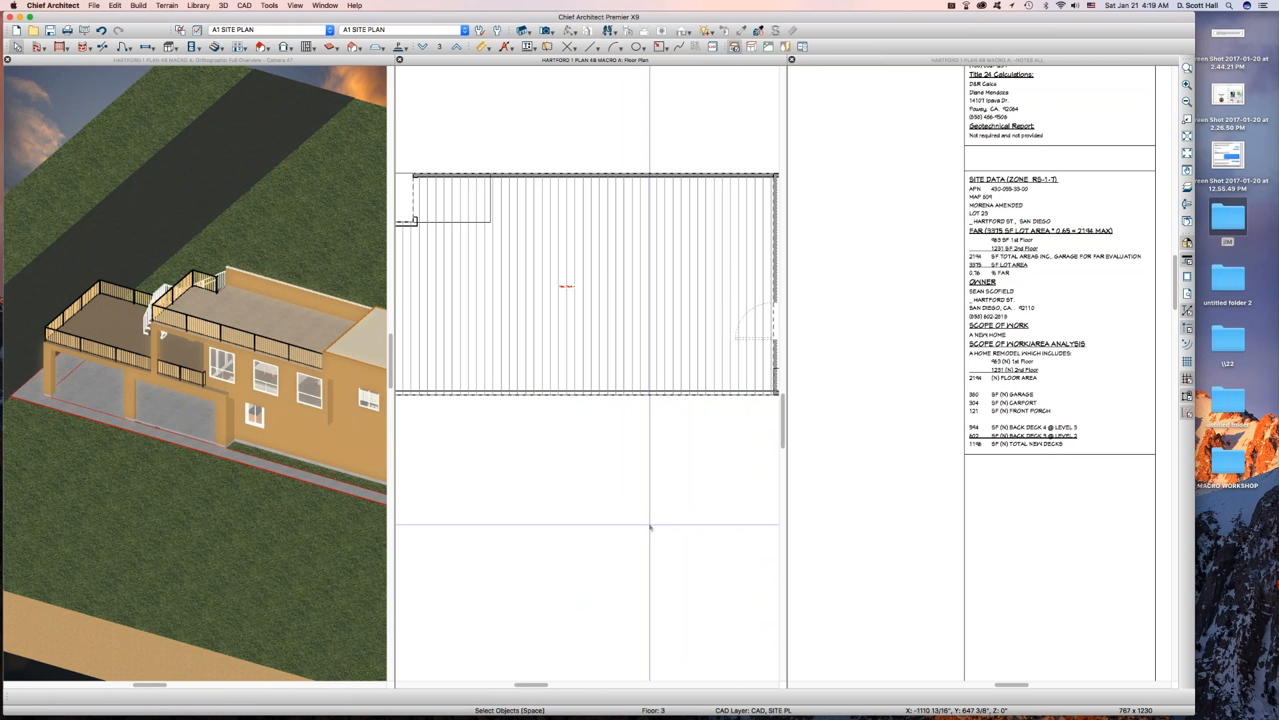
- Change the Polylines, Labels layer text style to 10 CB
left_click(571, 286)
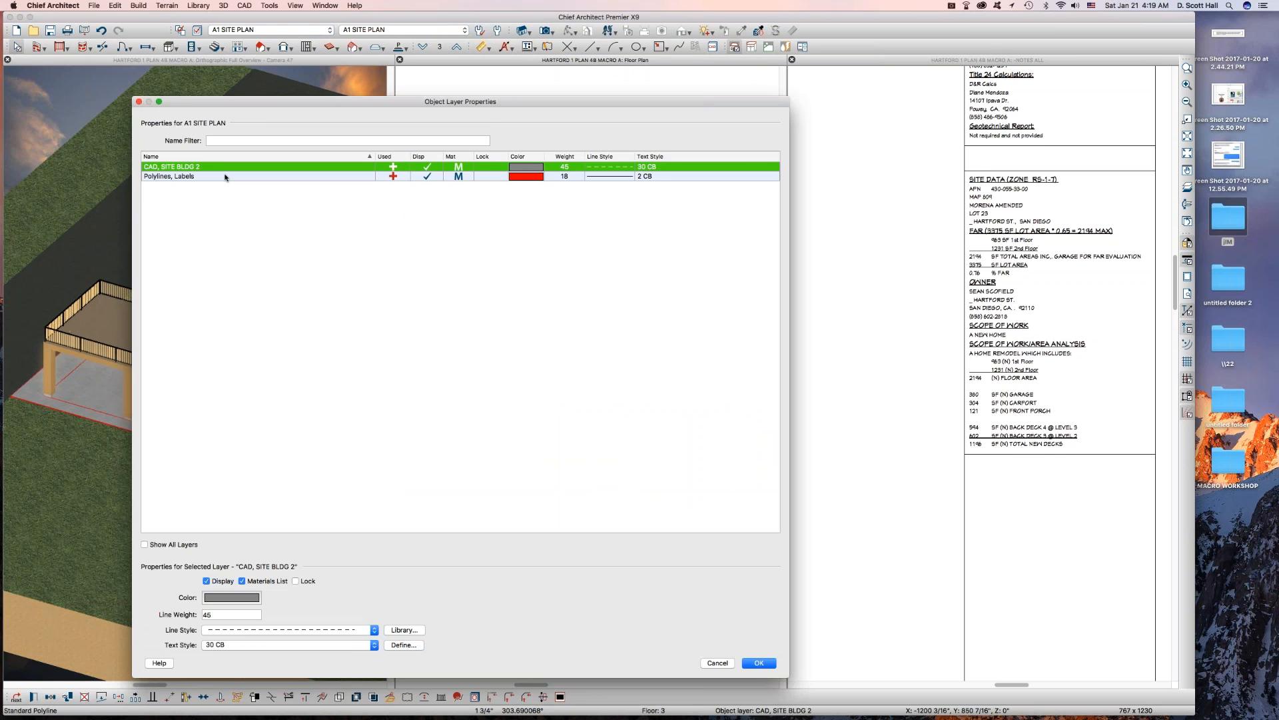
left_click(374, 644)
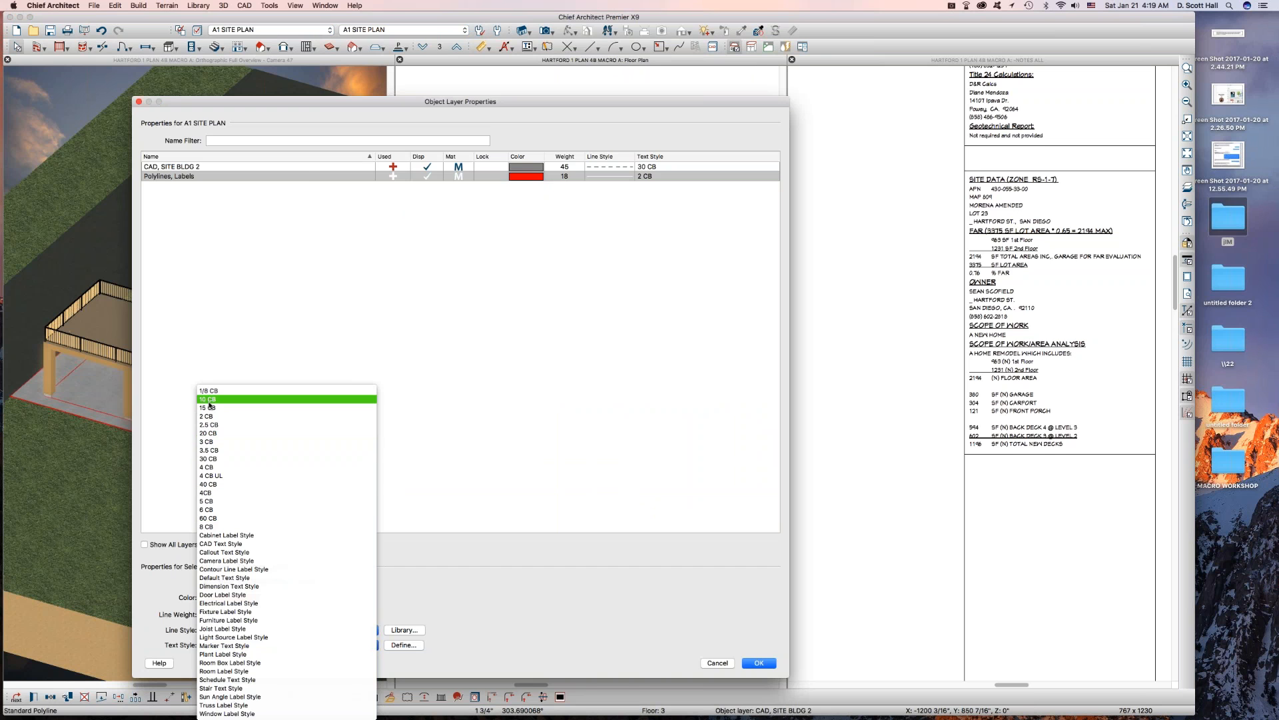
left_click(756, 661)
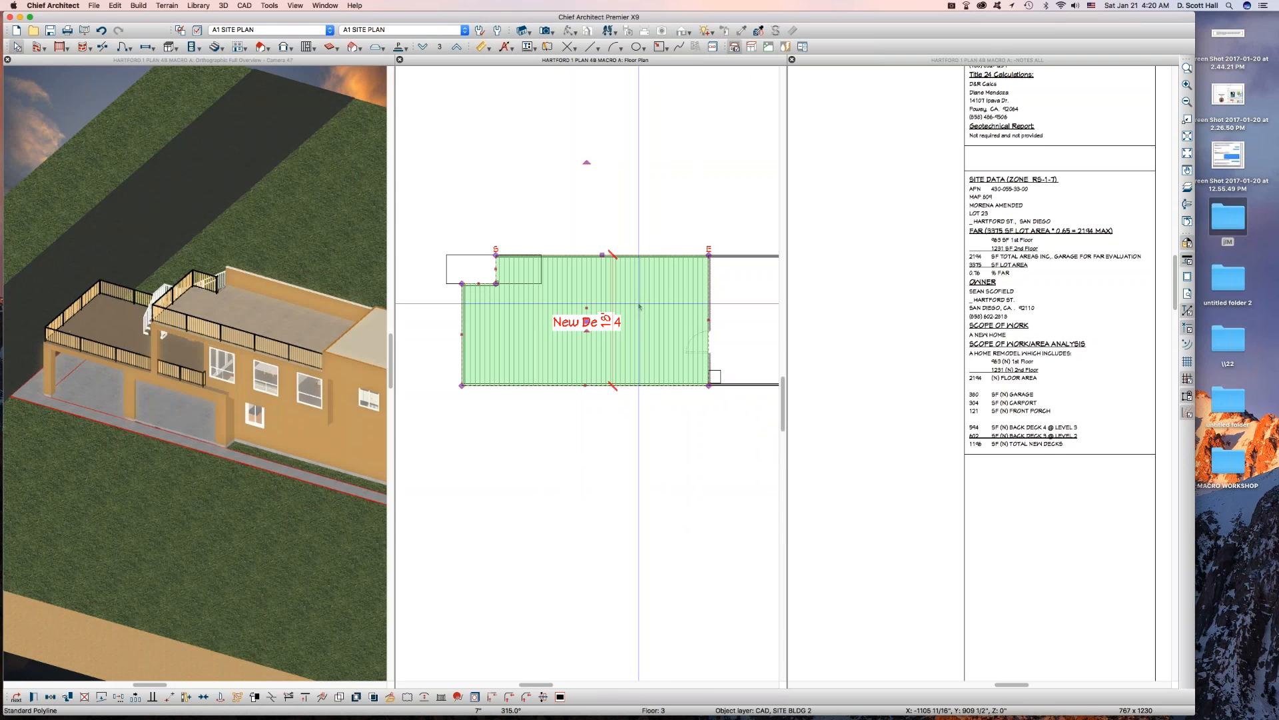
mouse_move(638, 327)
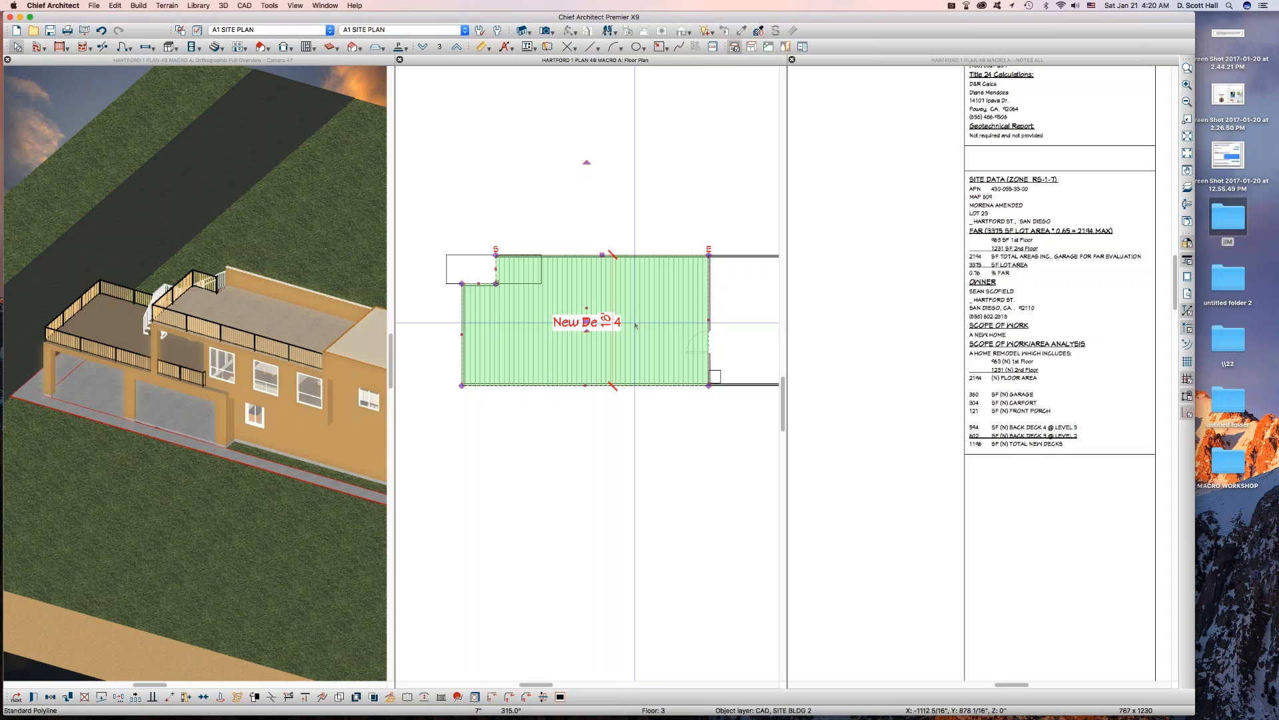
- Append '=' and the user-defined New Deck 4 Value macro to the deck's label
double_click(588, 319)
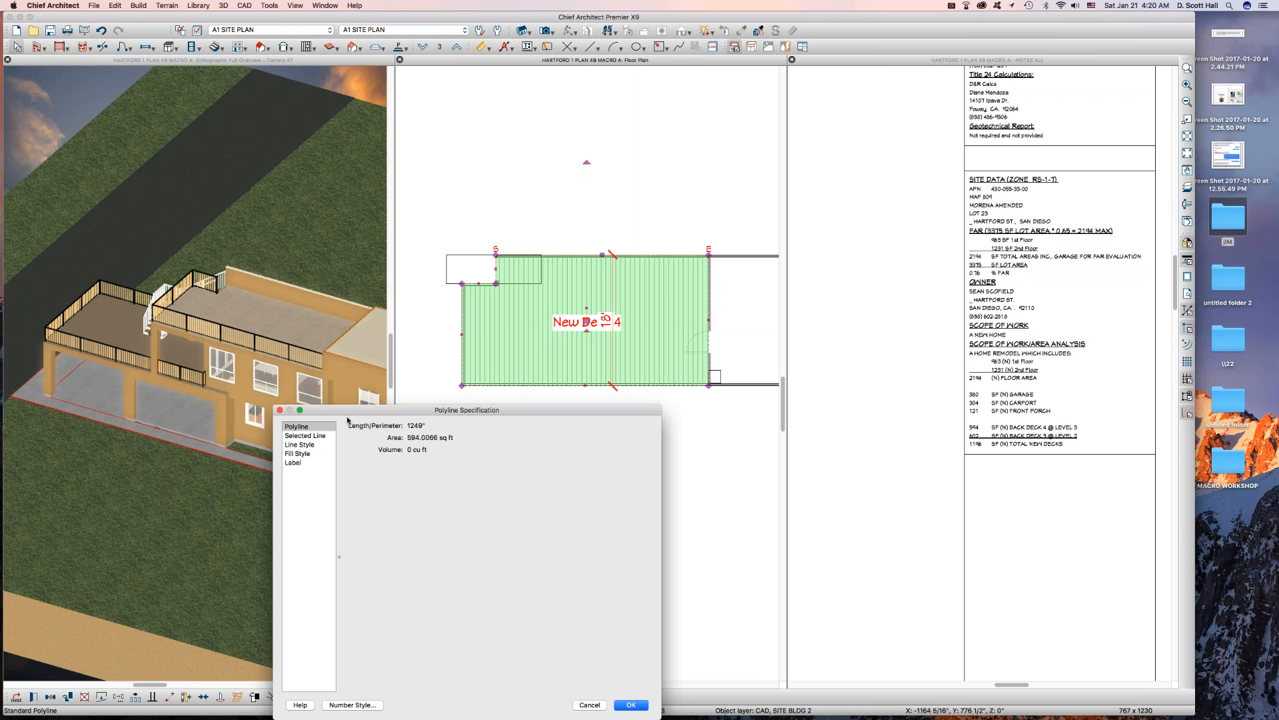
left_click(294, 463)
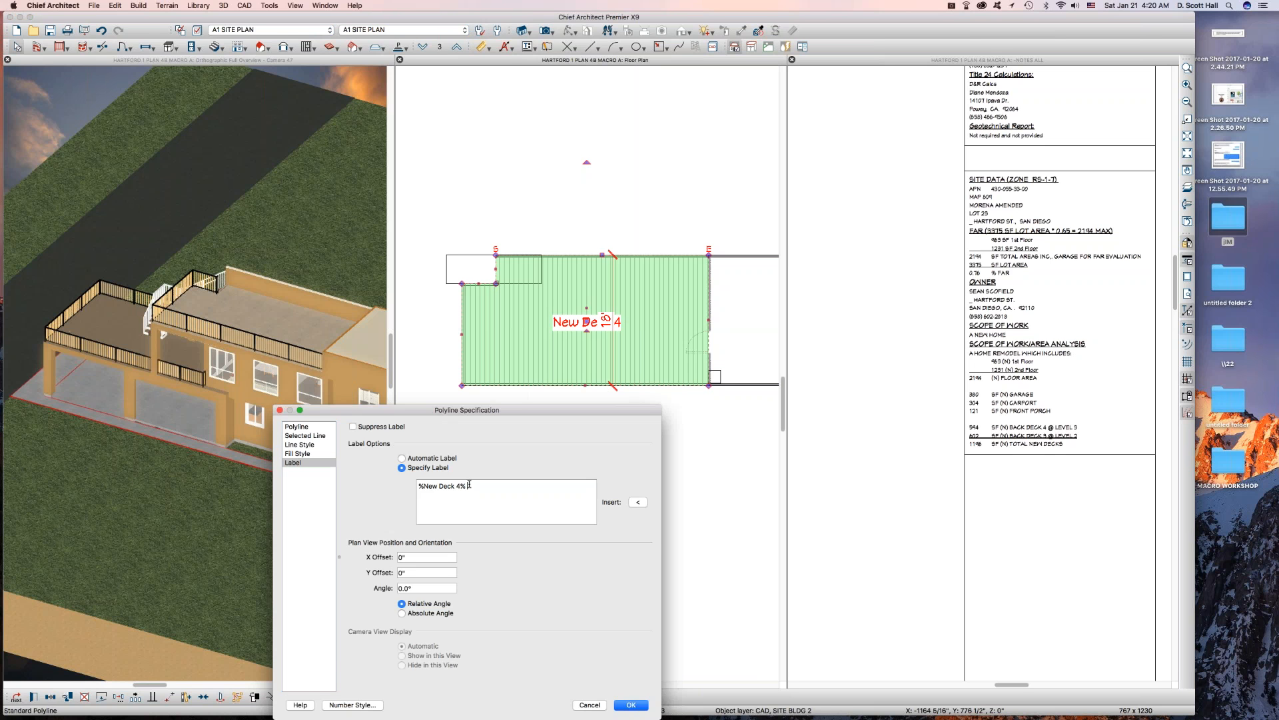
type("=")
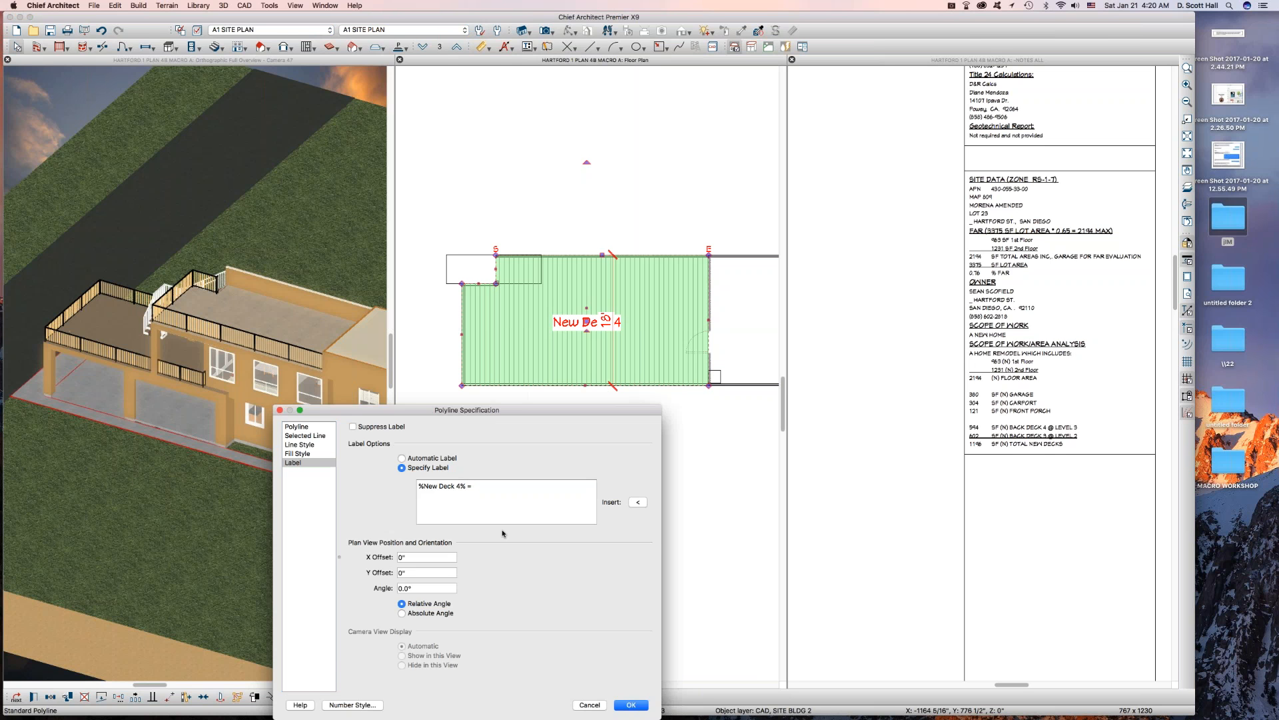
left_click(637, 501)
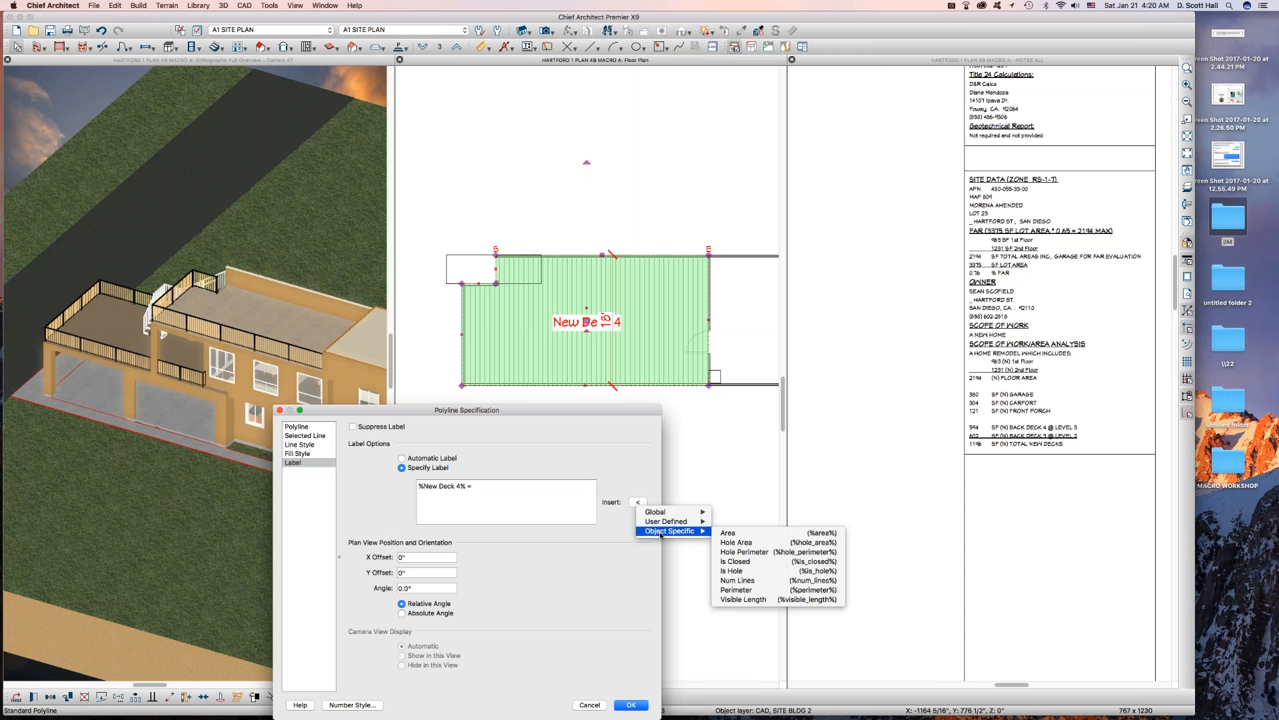
left_click(664, 521)
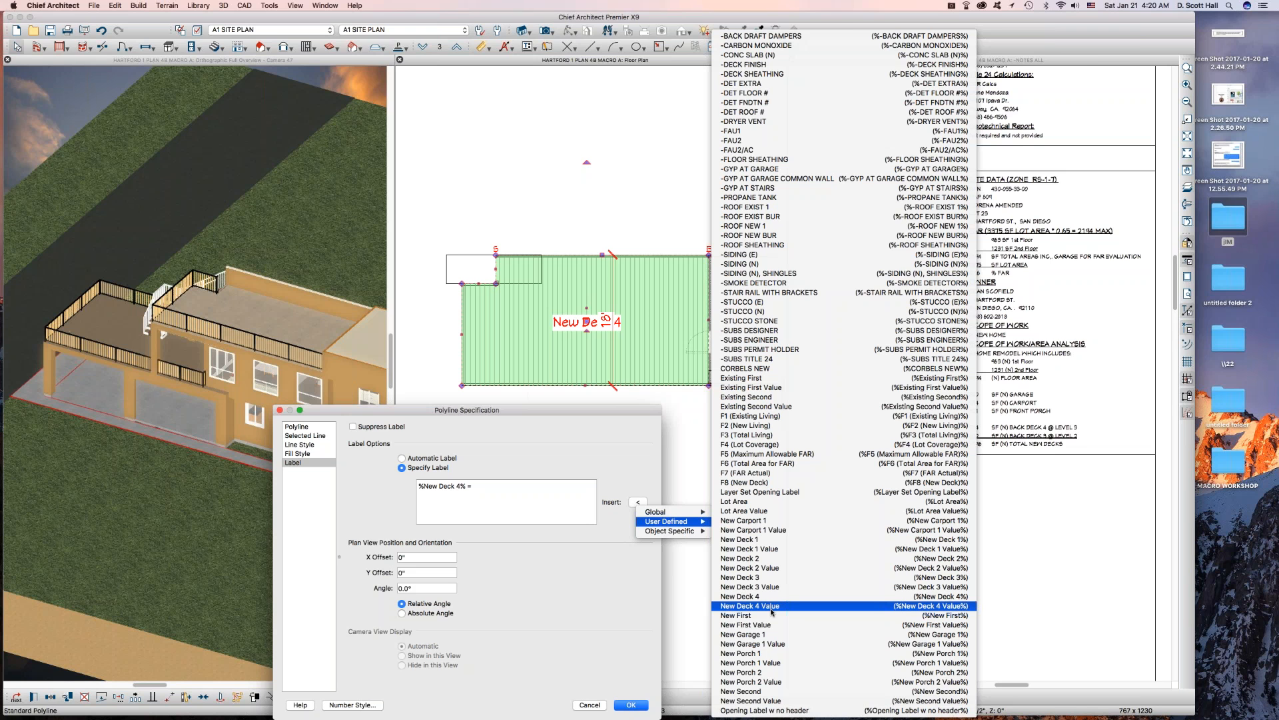
left_click(748, 606)
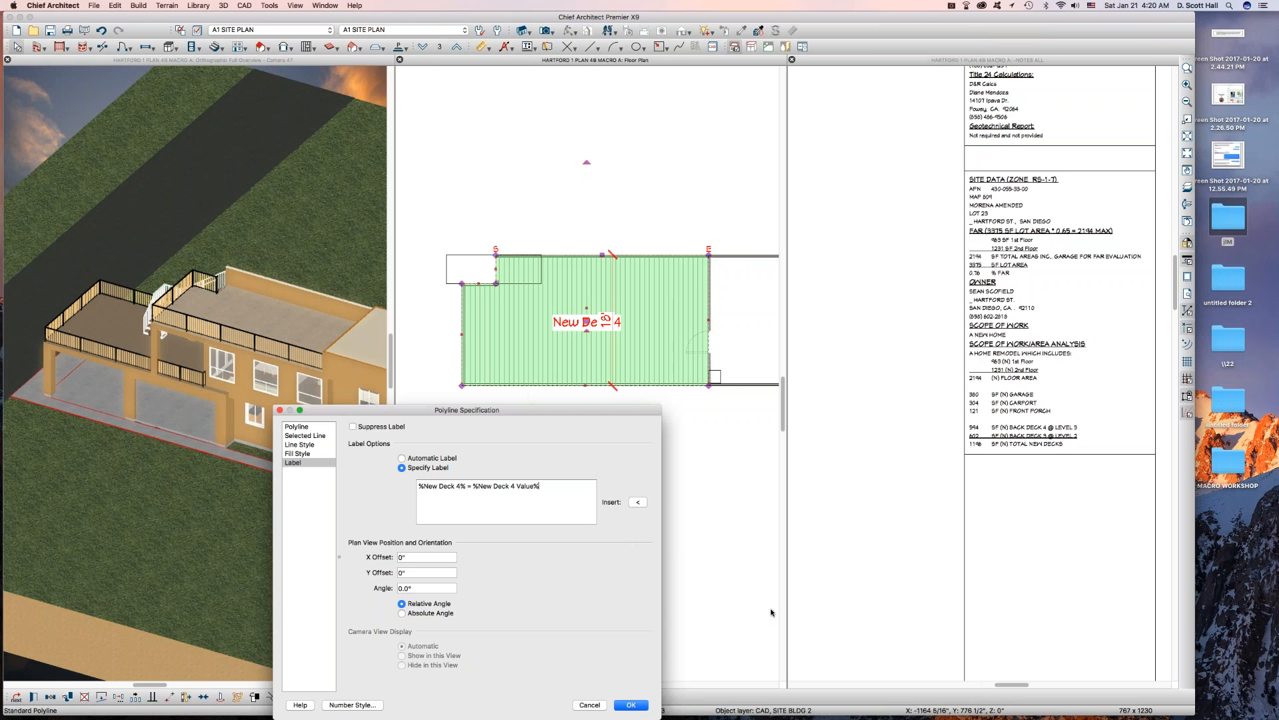
left_click(629, 704)
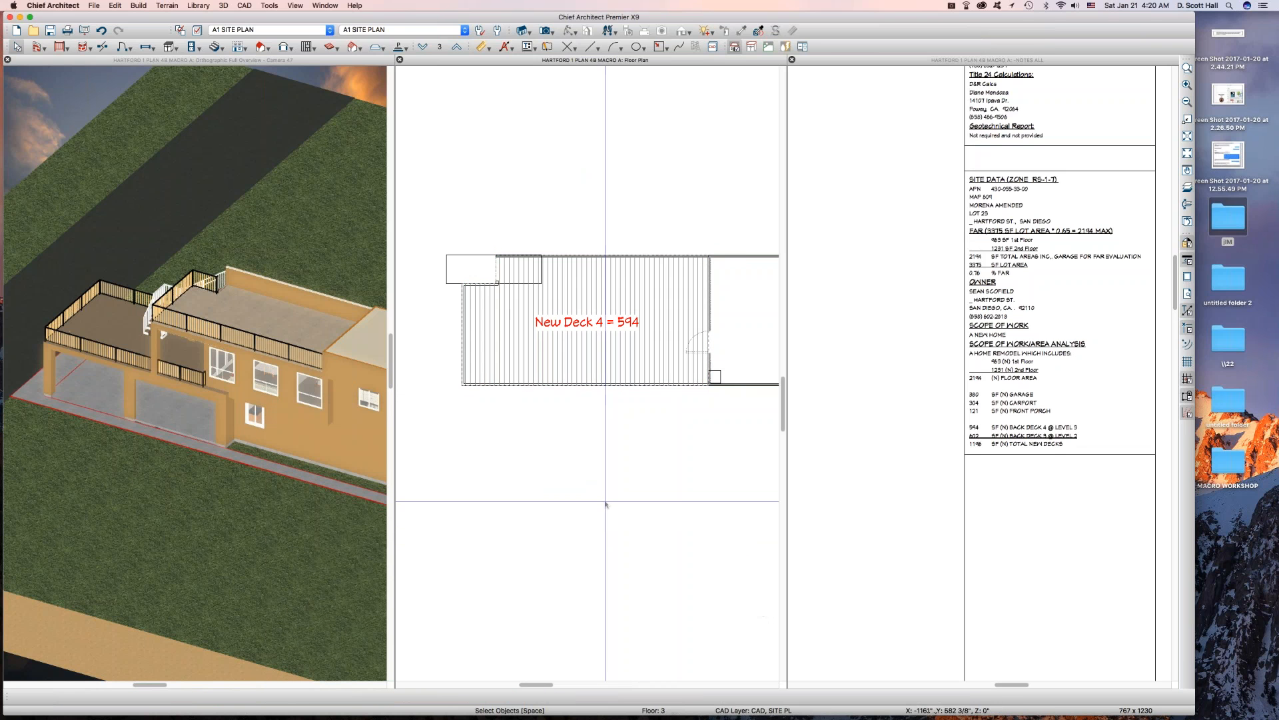
- Select New Deck 4, then switch through the first and third floor plans to refresh the notes
left_click(1036, 310)
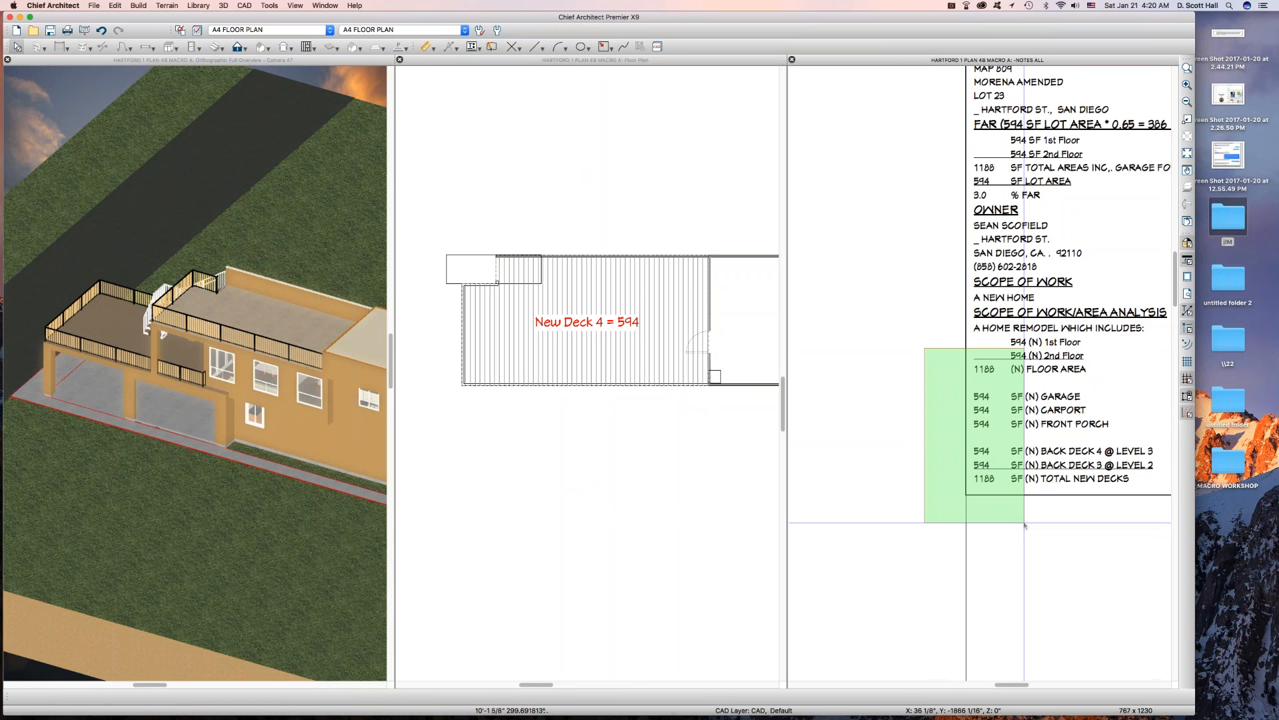
left_click(582, 310)
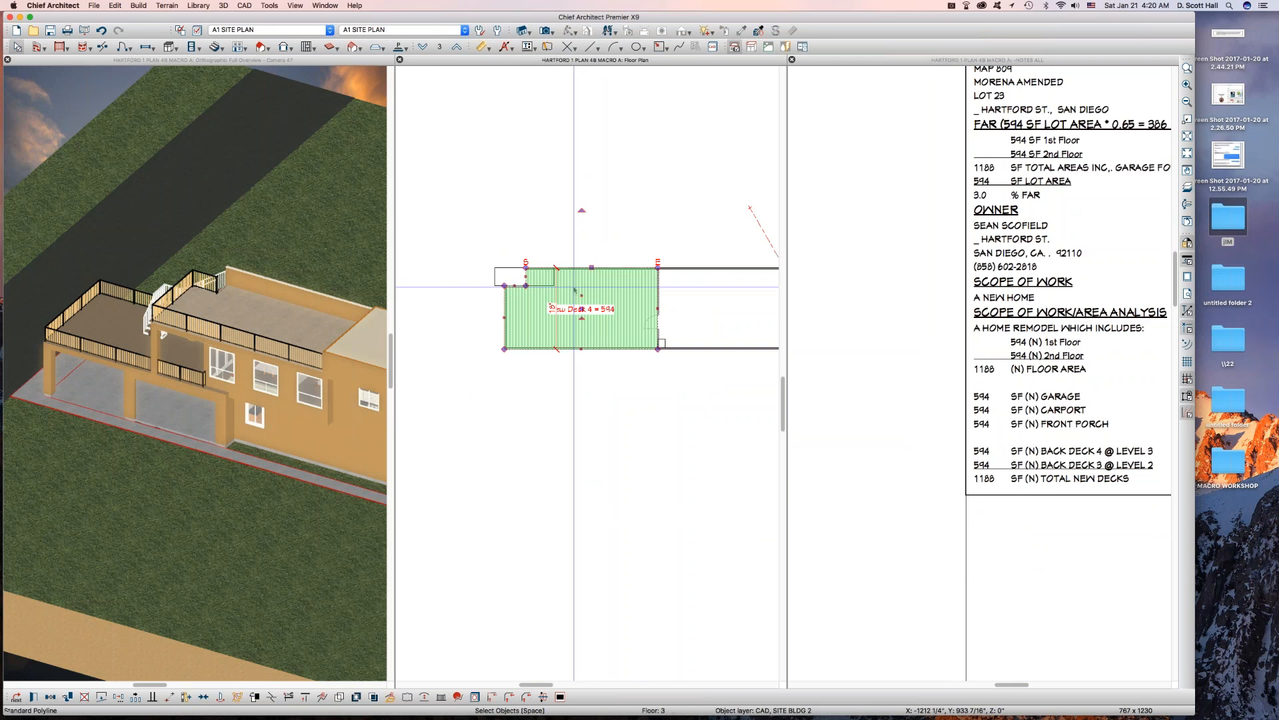
left_click(545, 372)
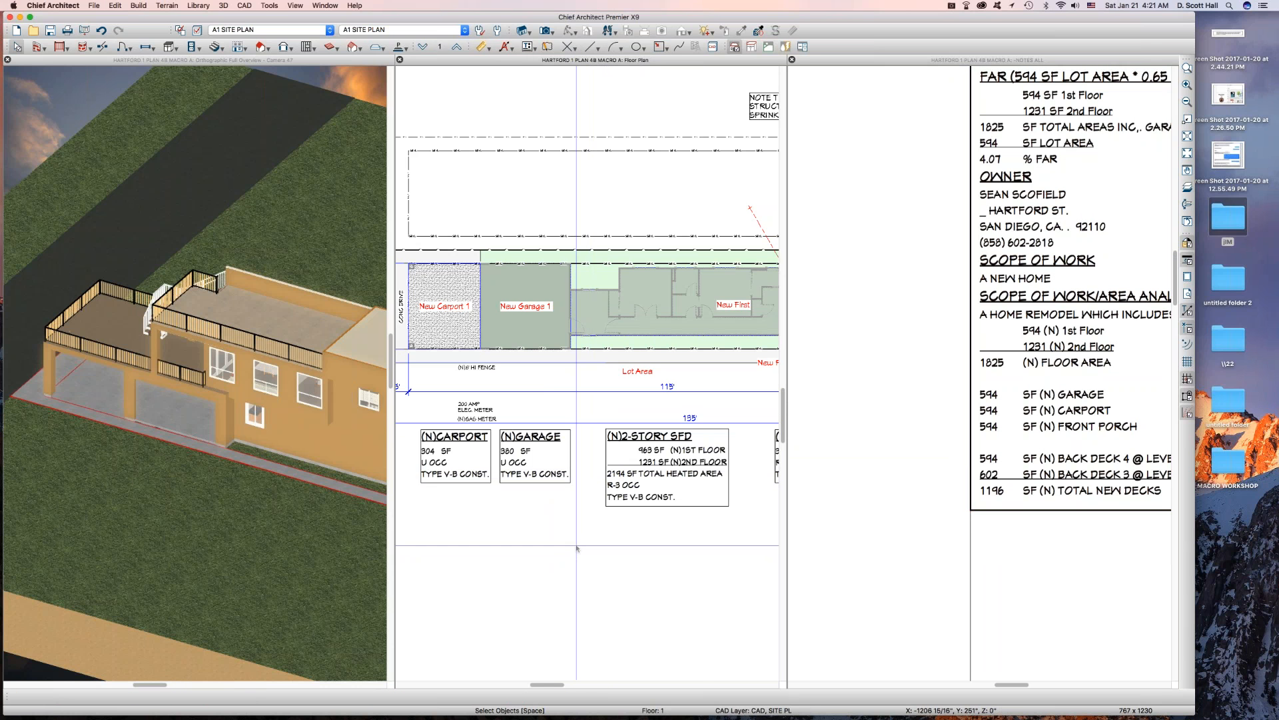
mouse_move(575, 538)
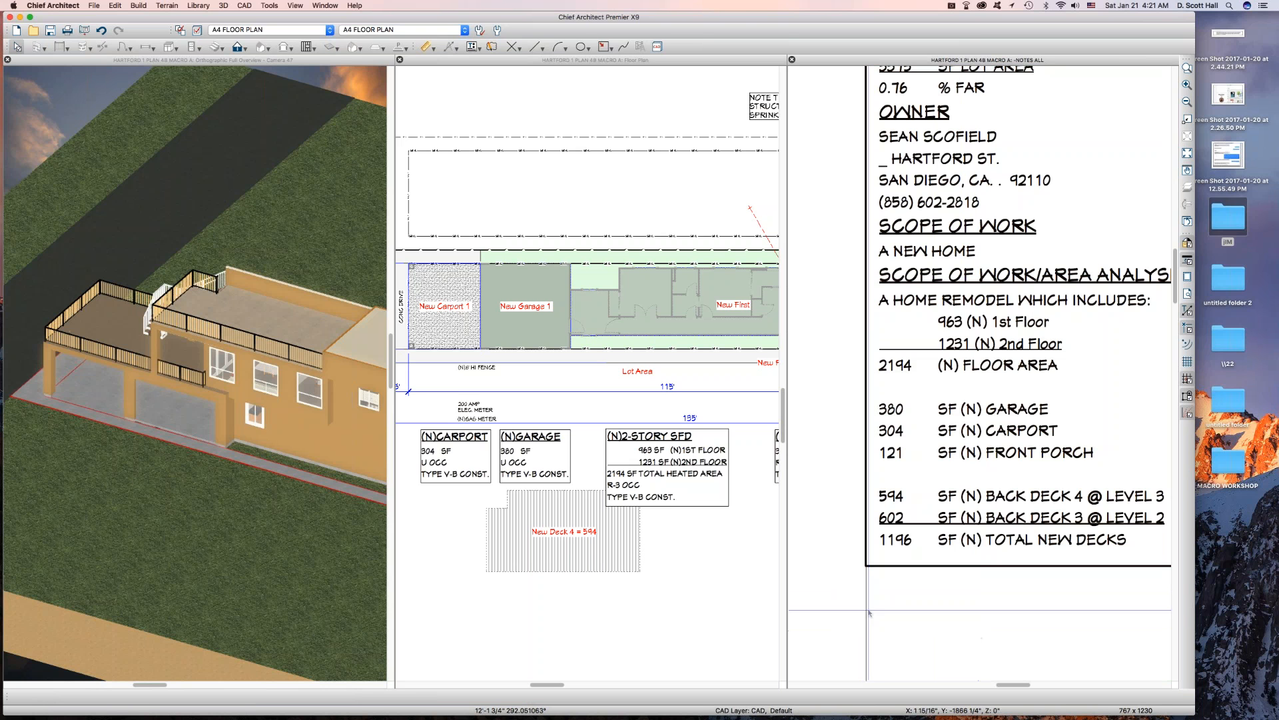
left_click(563, 538)
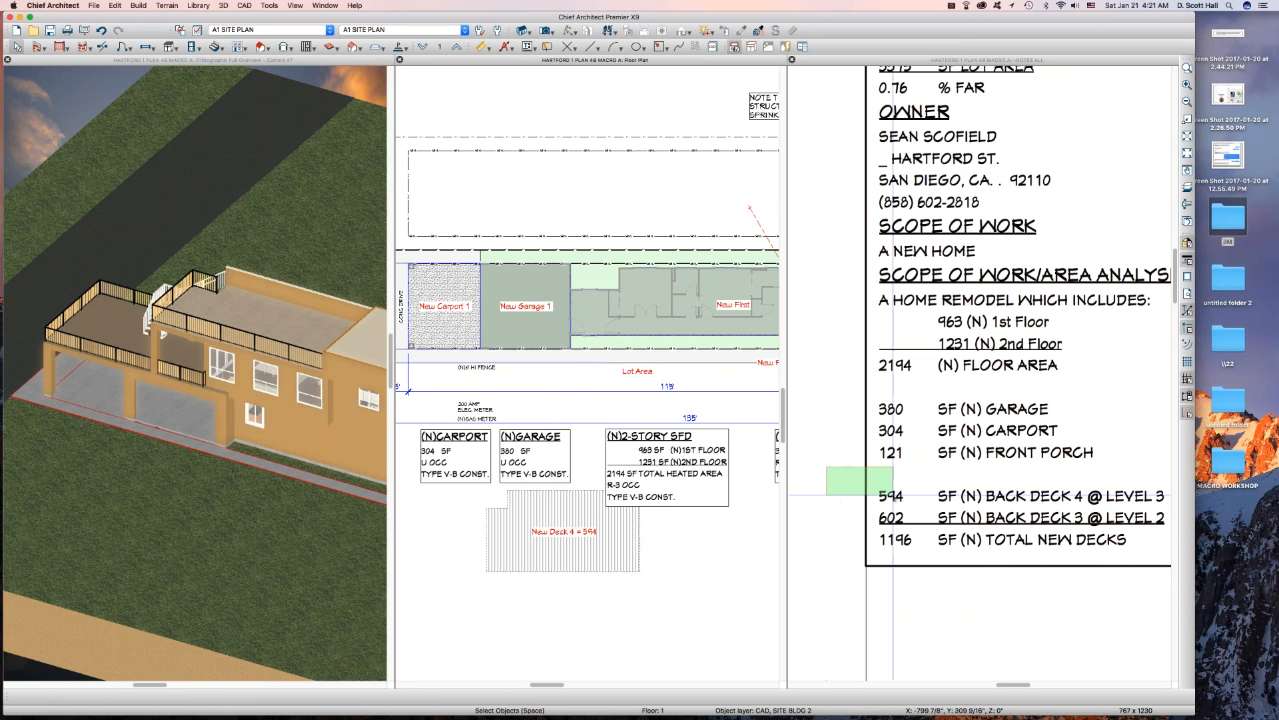
left_click(563, 531)
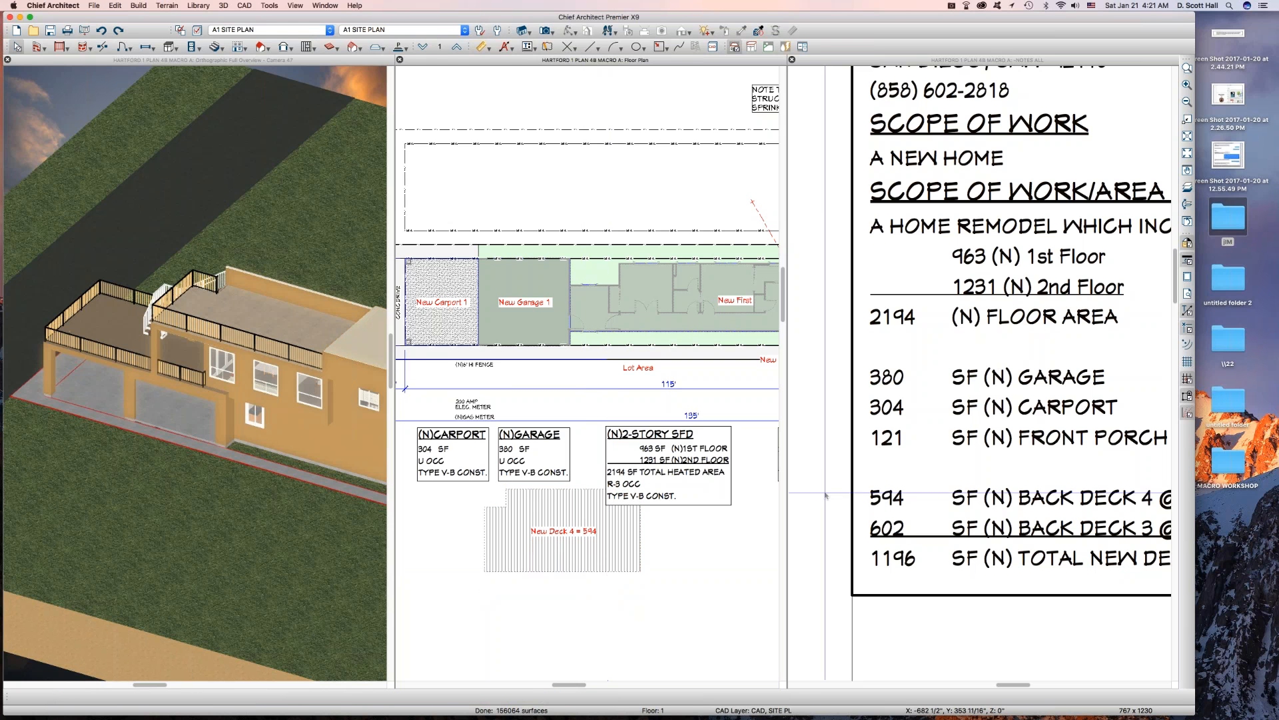
left_click(561, 531)
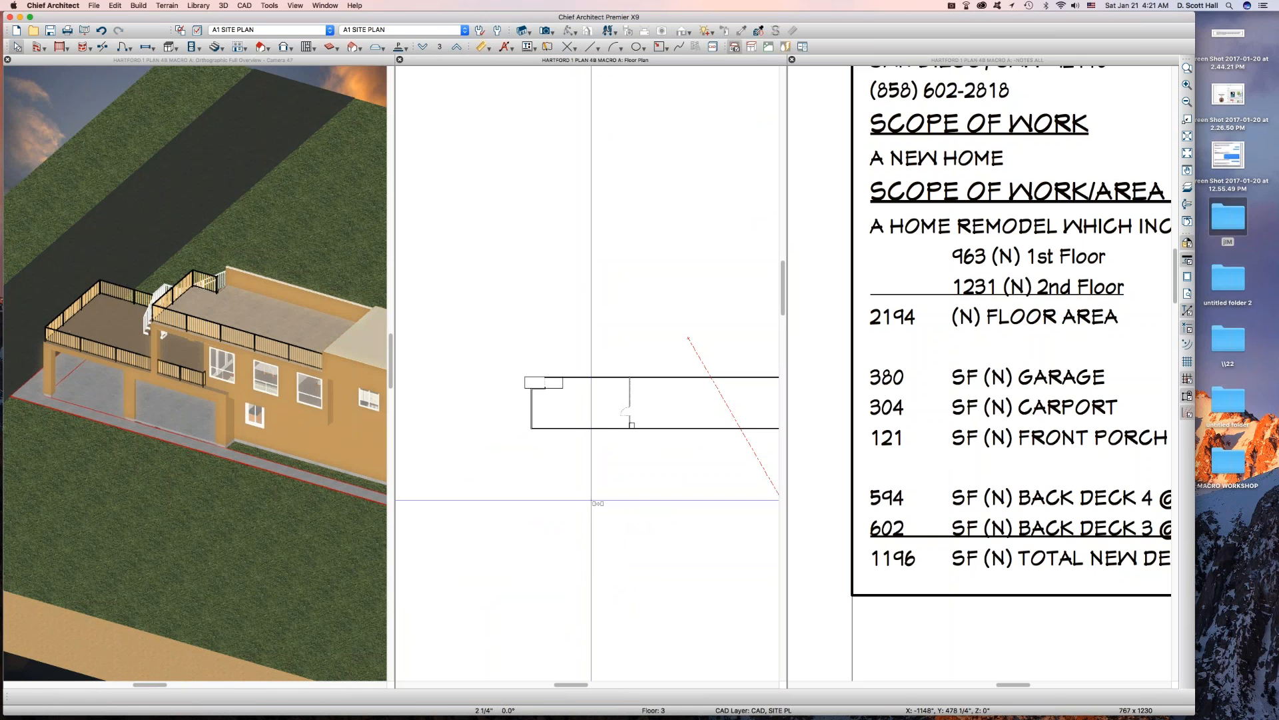
- Paste the deck area on floor 3 and snap it against the house's left end wall
left_click(592, 502)
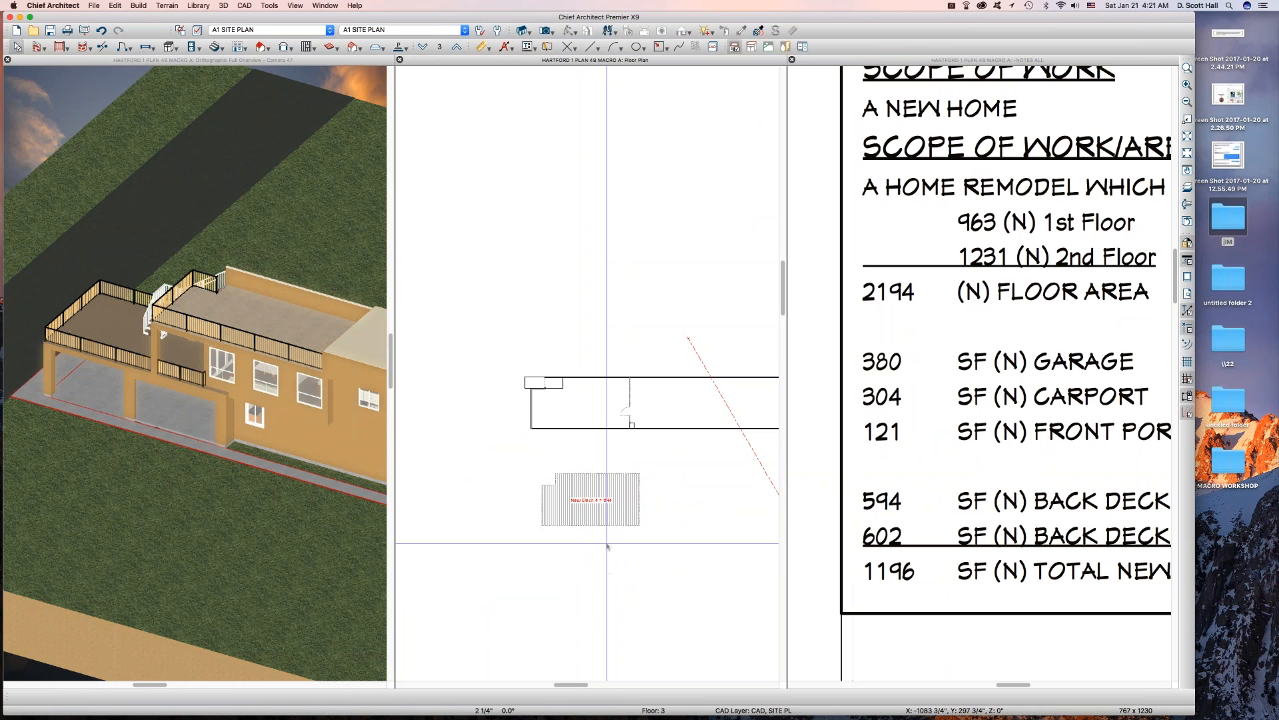
left_click(589, 499)
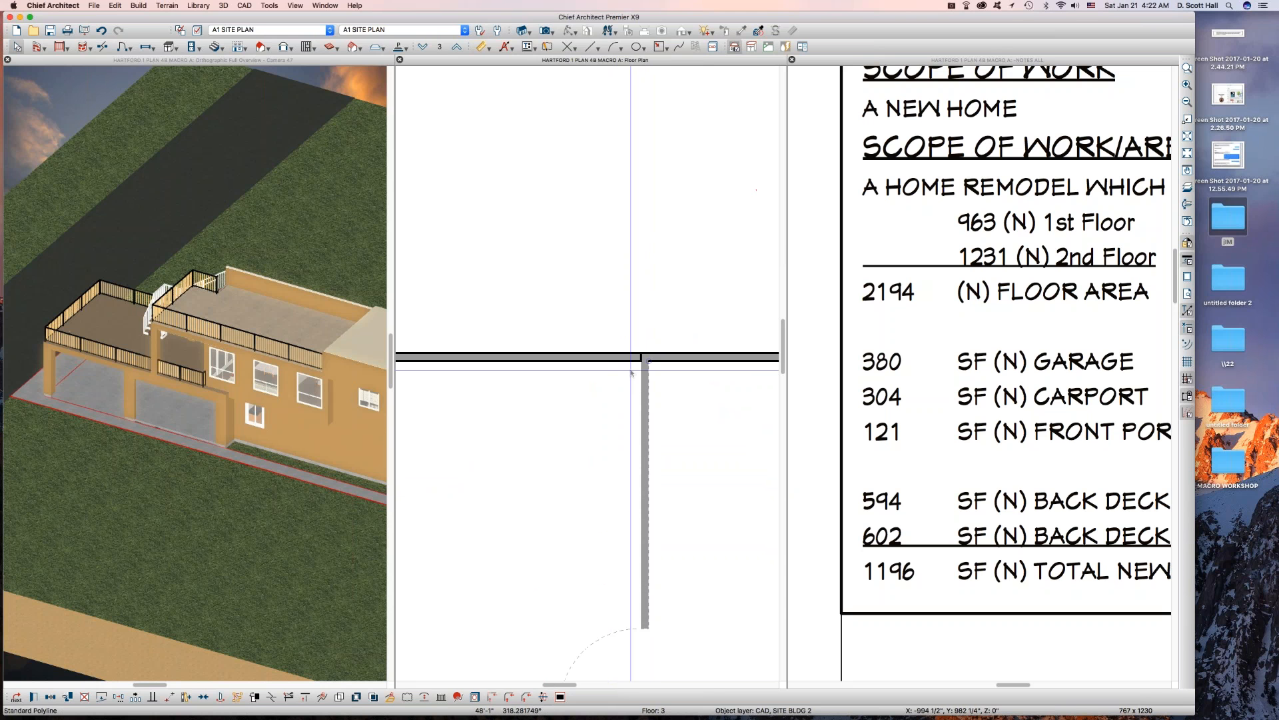
left_click(505, 448)
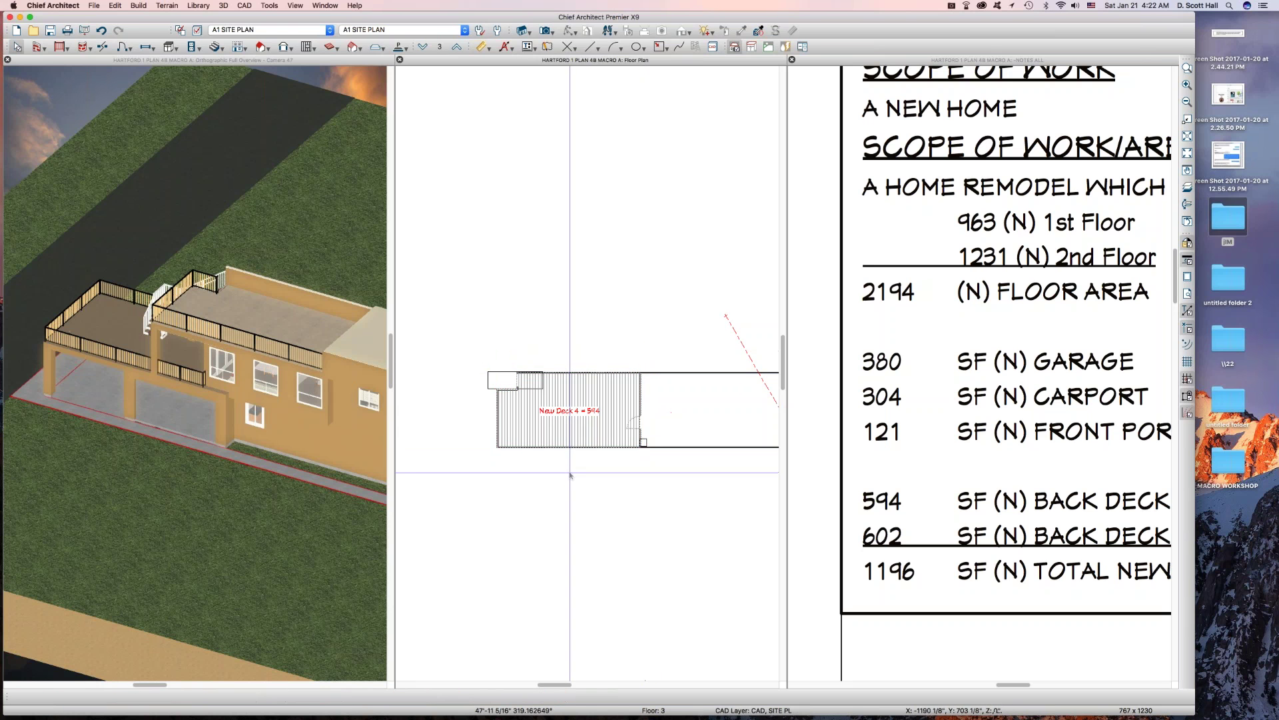
left_click(424, 46)
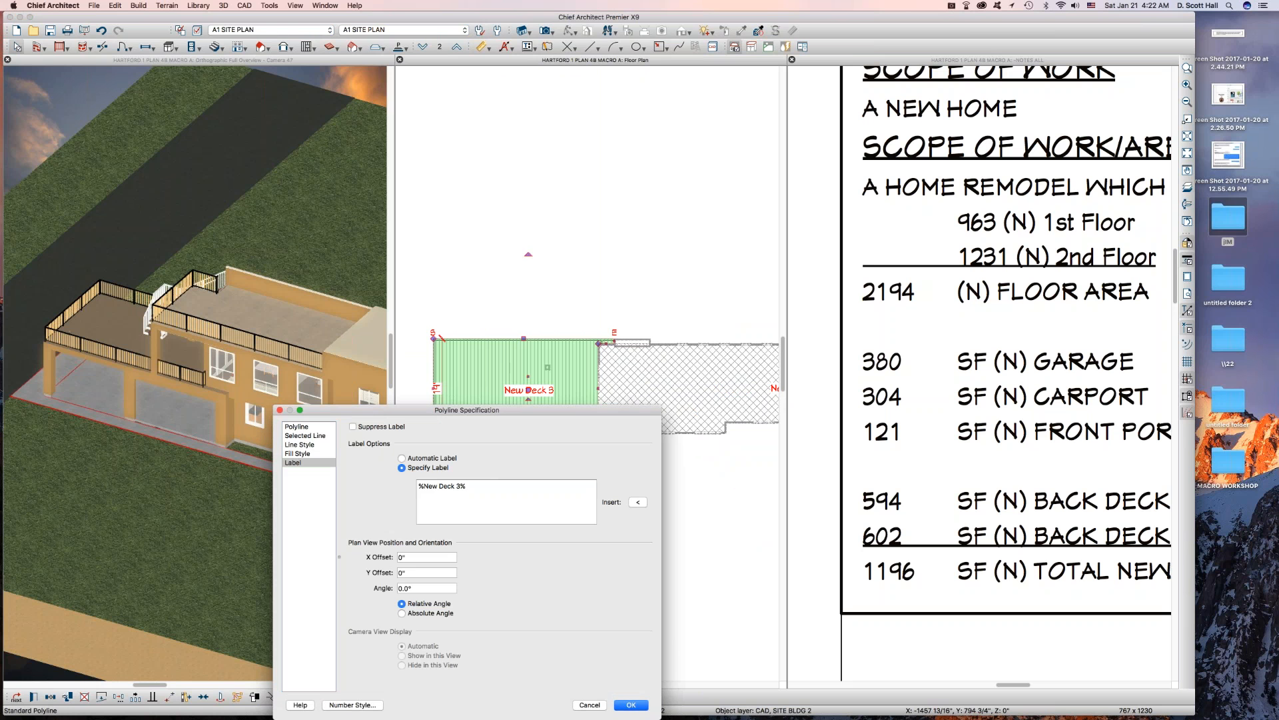
- Append '=' and the polyline's Area macro to the %New Deck 3% label
type("=")
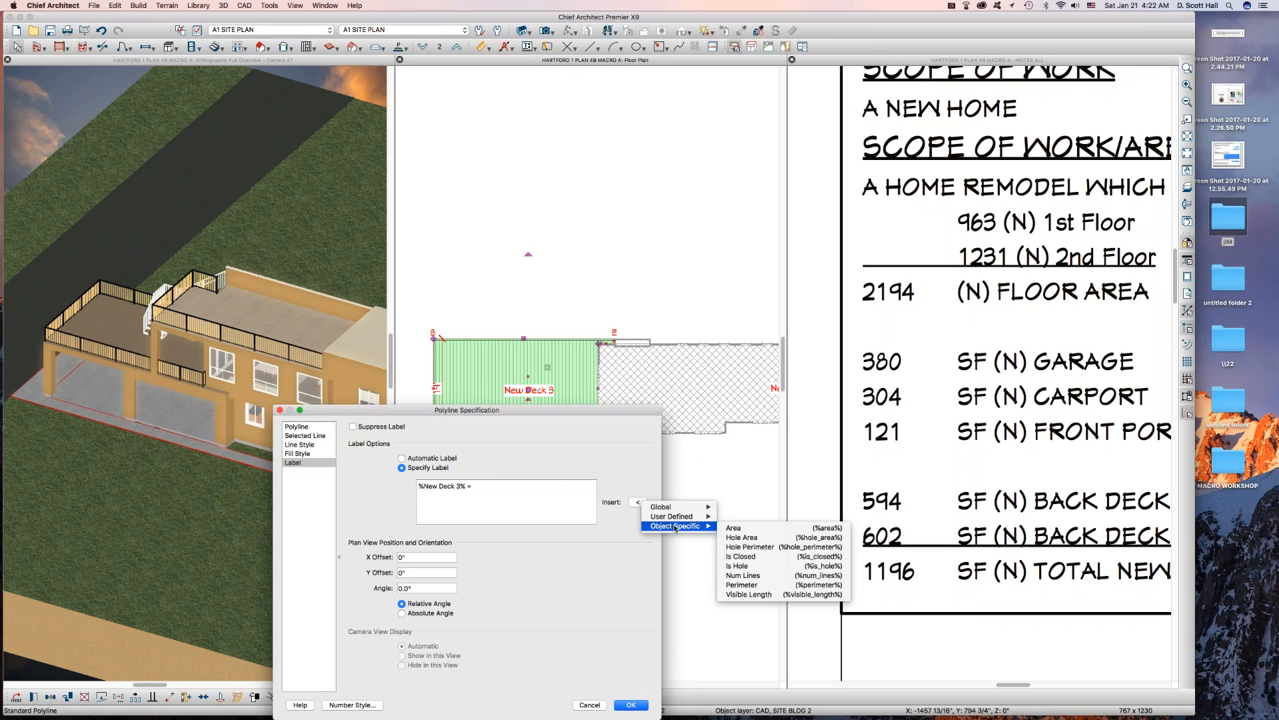
left_click(672, 516)
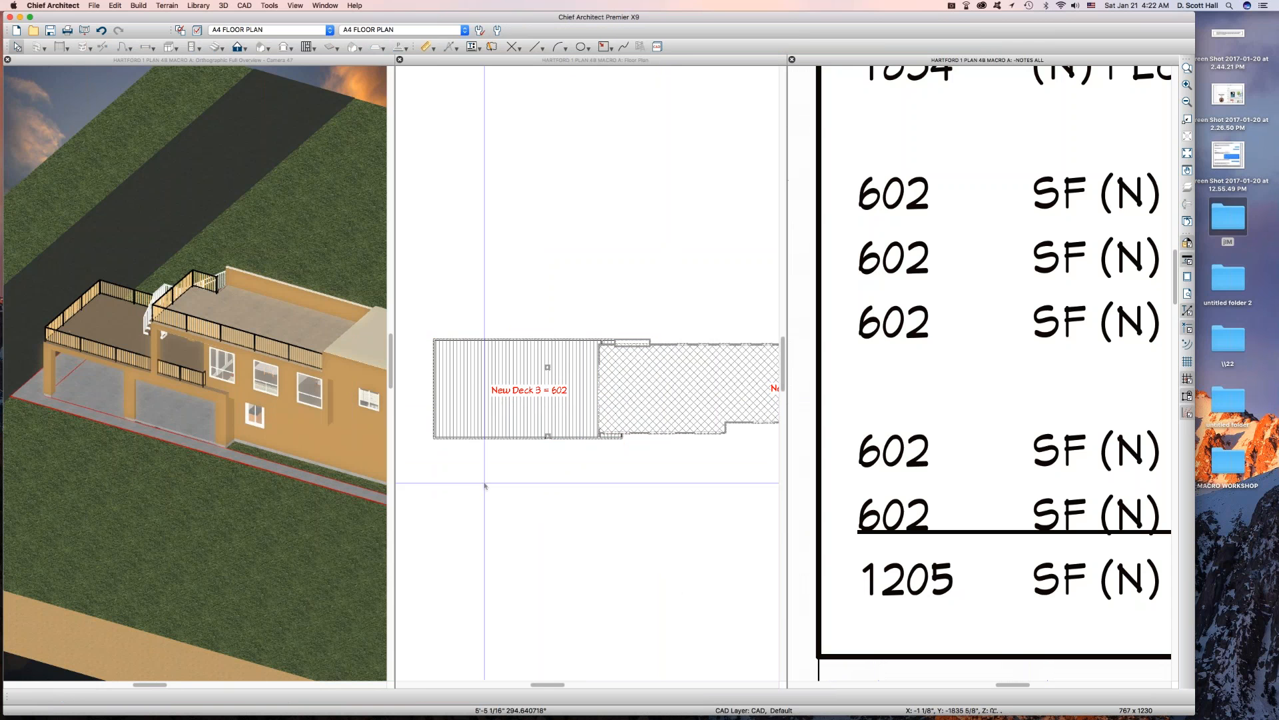
left_click(526, 389)
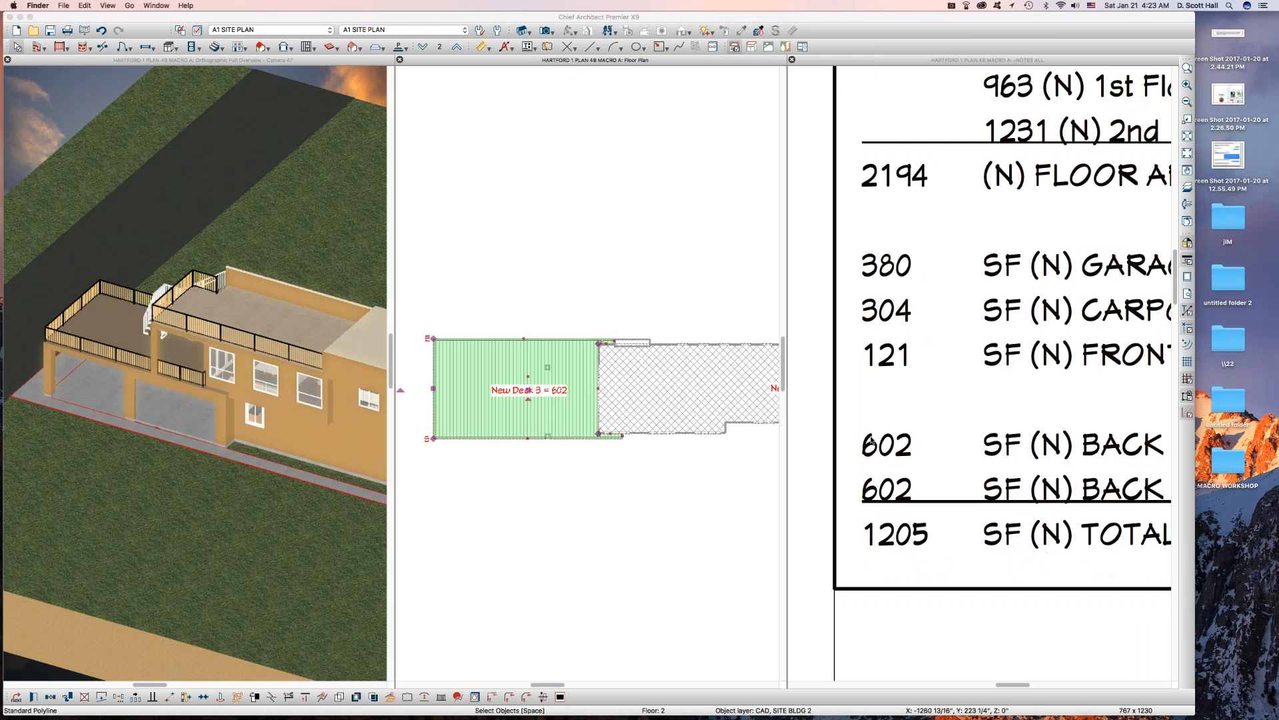
scroll("up", 3)
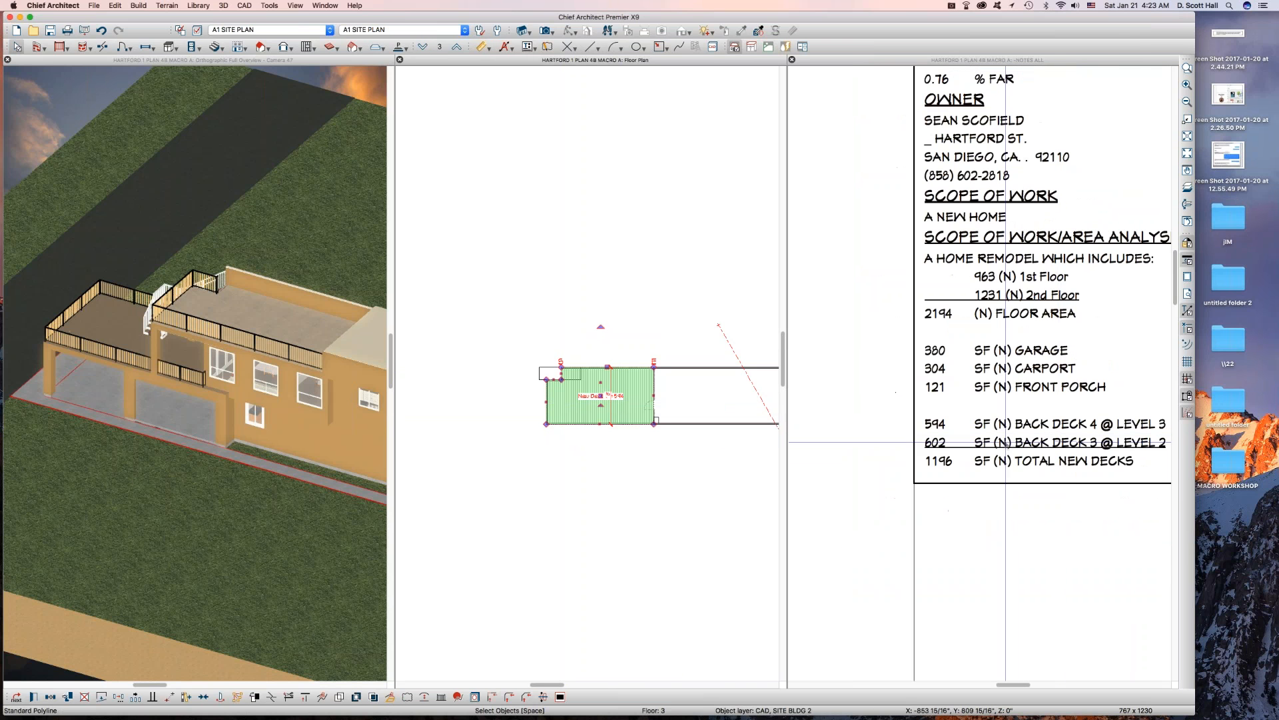
scroll("up", 3)
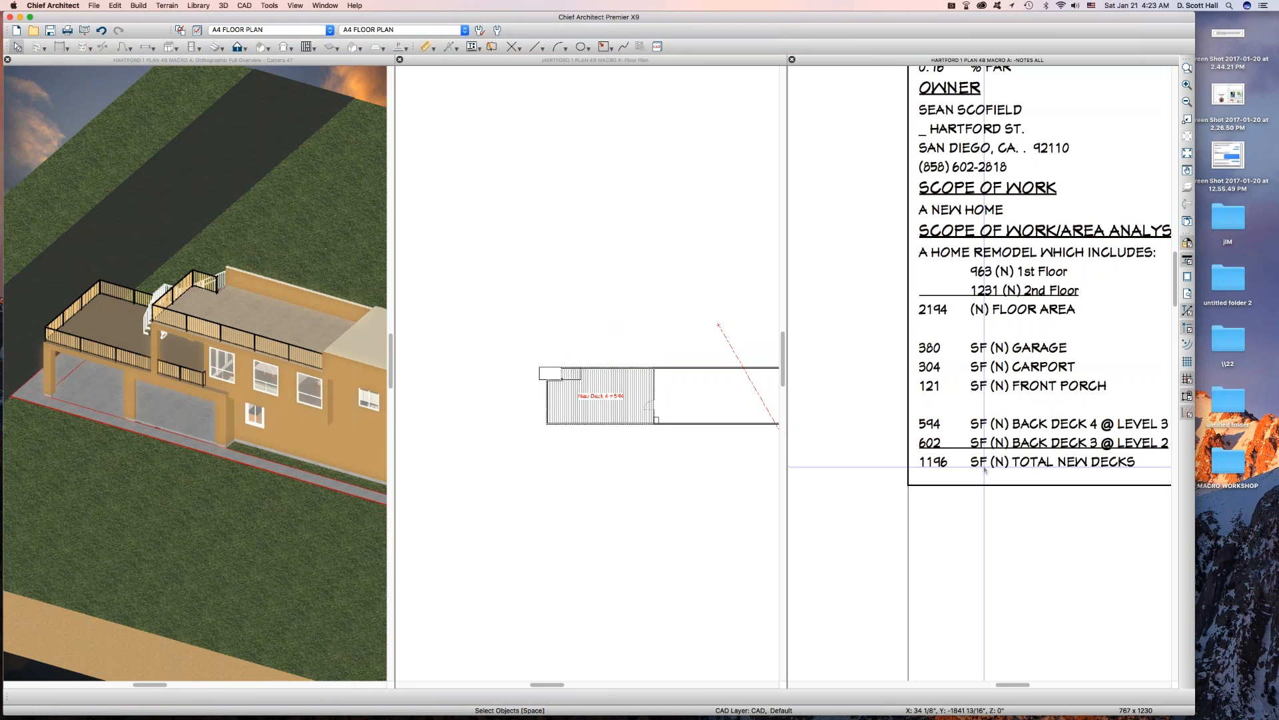
mouse_move(1041, 415)
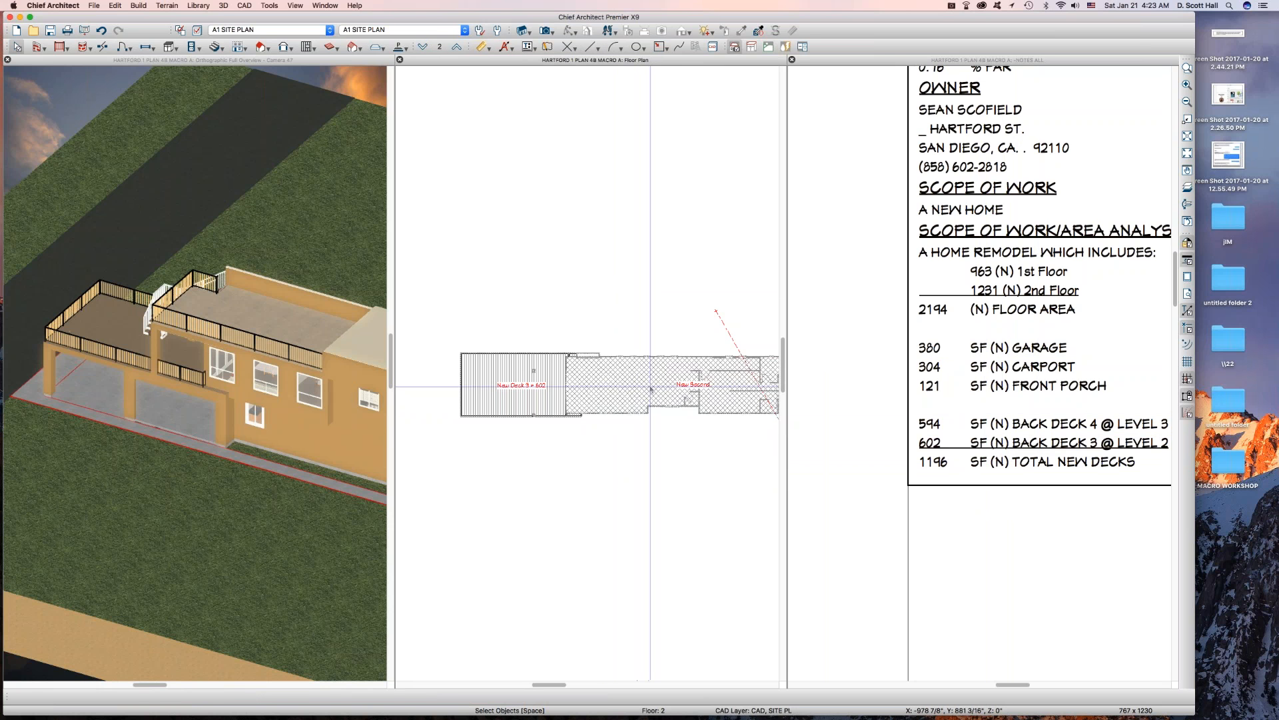
- Add '=' and a user-defined value macro to the New Second area's label
double_click(669, 384)
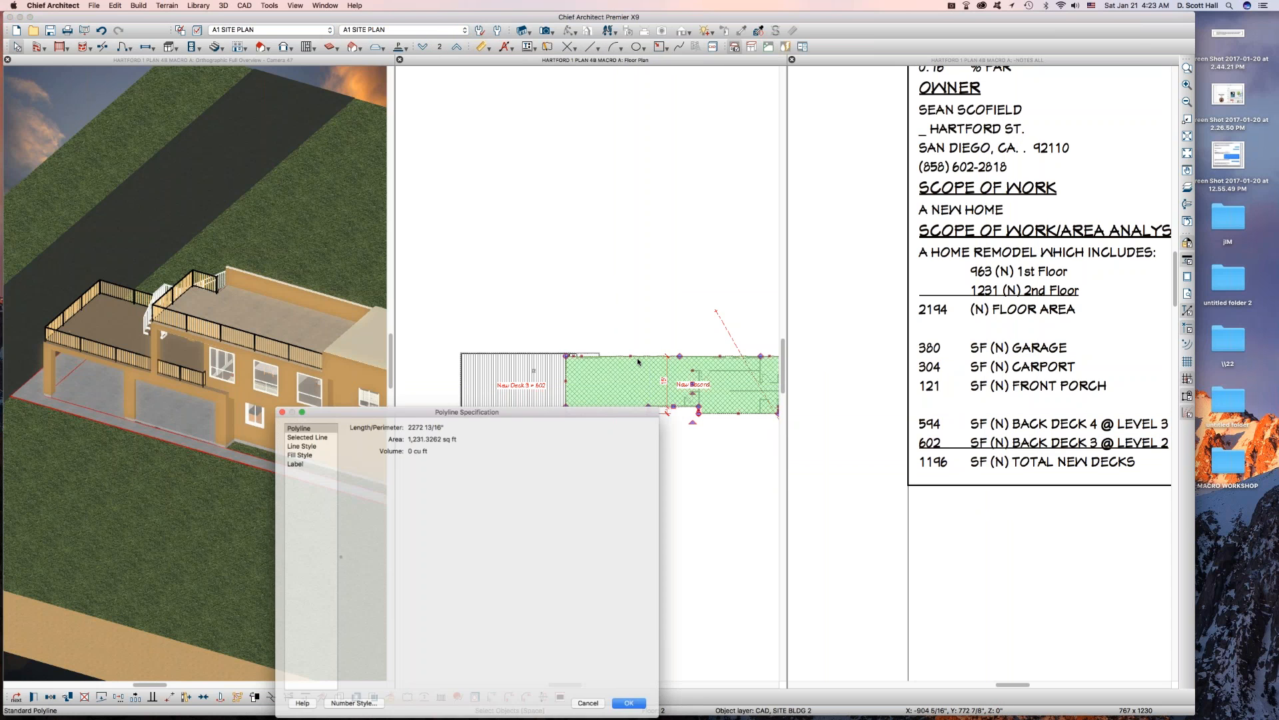
left_click(294, 462)
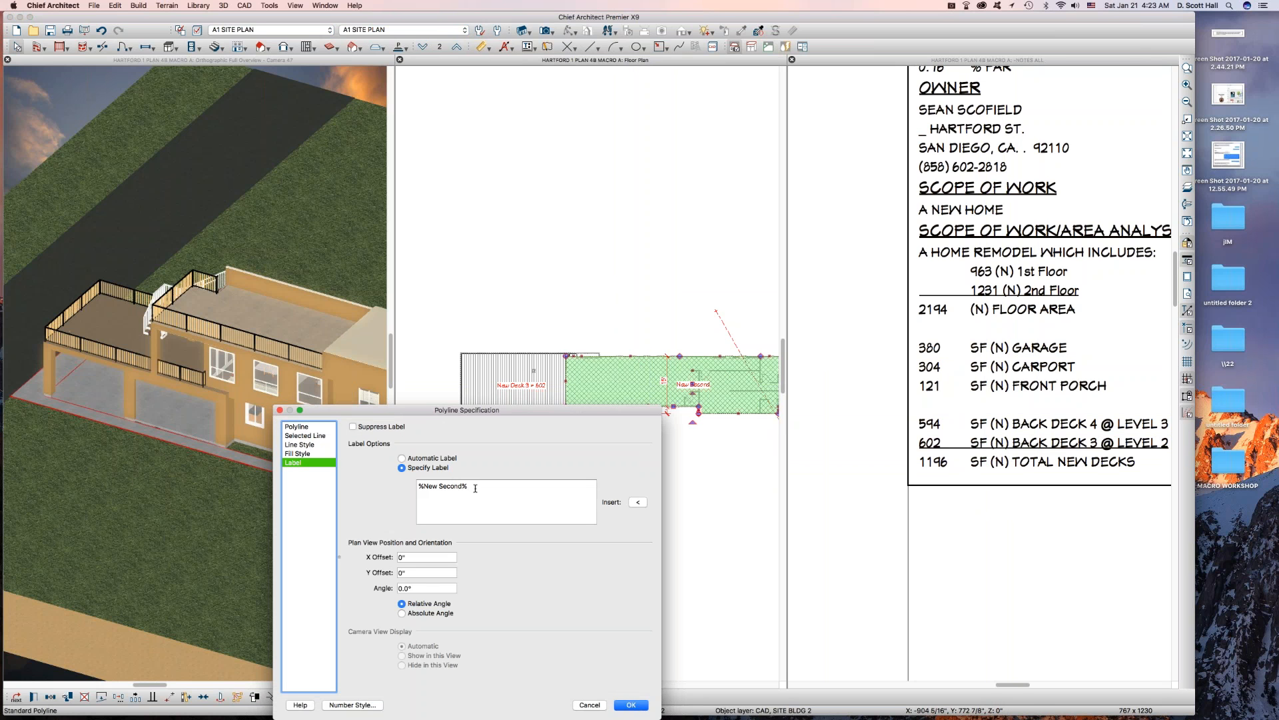
left_click(637, 502)
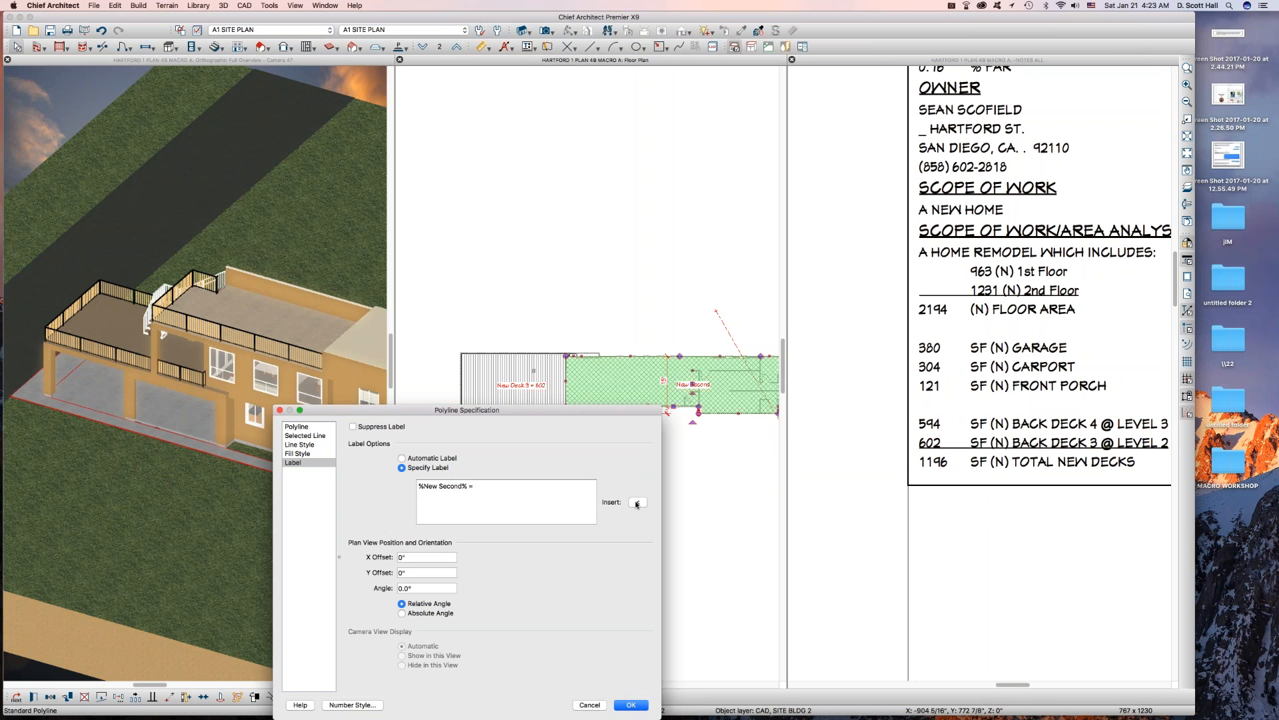
left_click(638, 502)
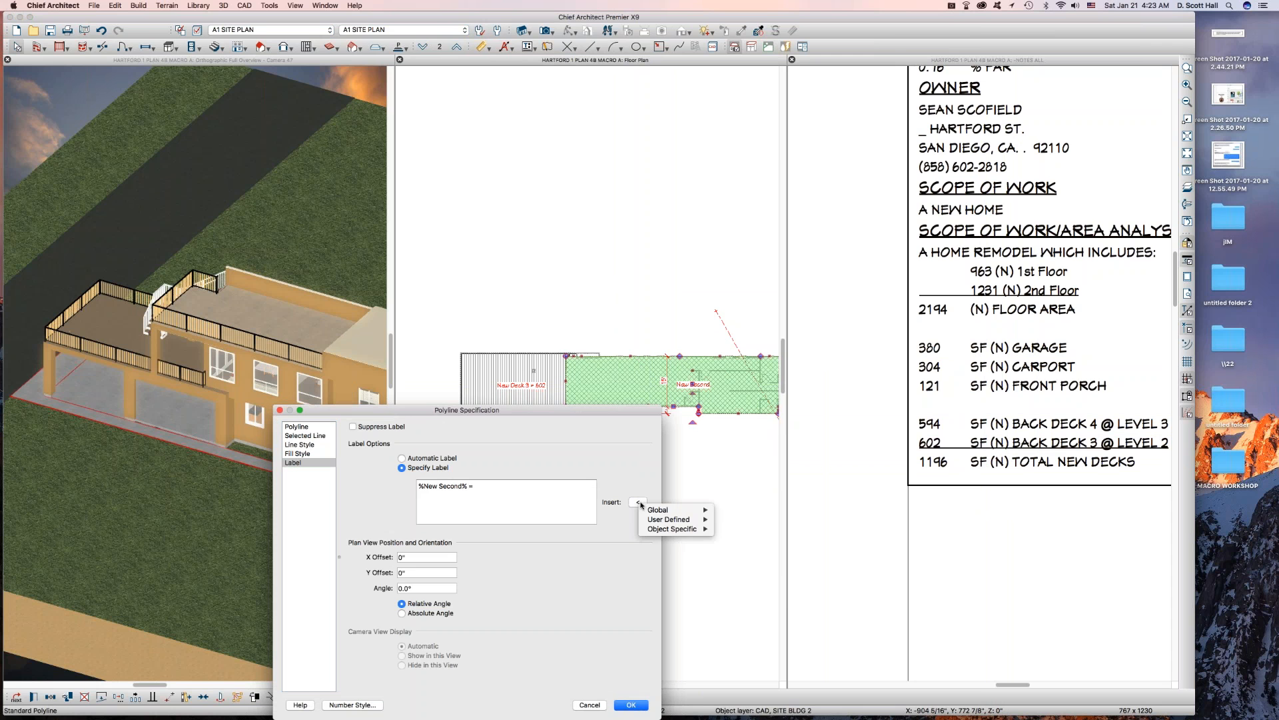
left_click(669, 519)
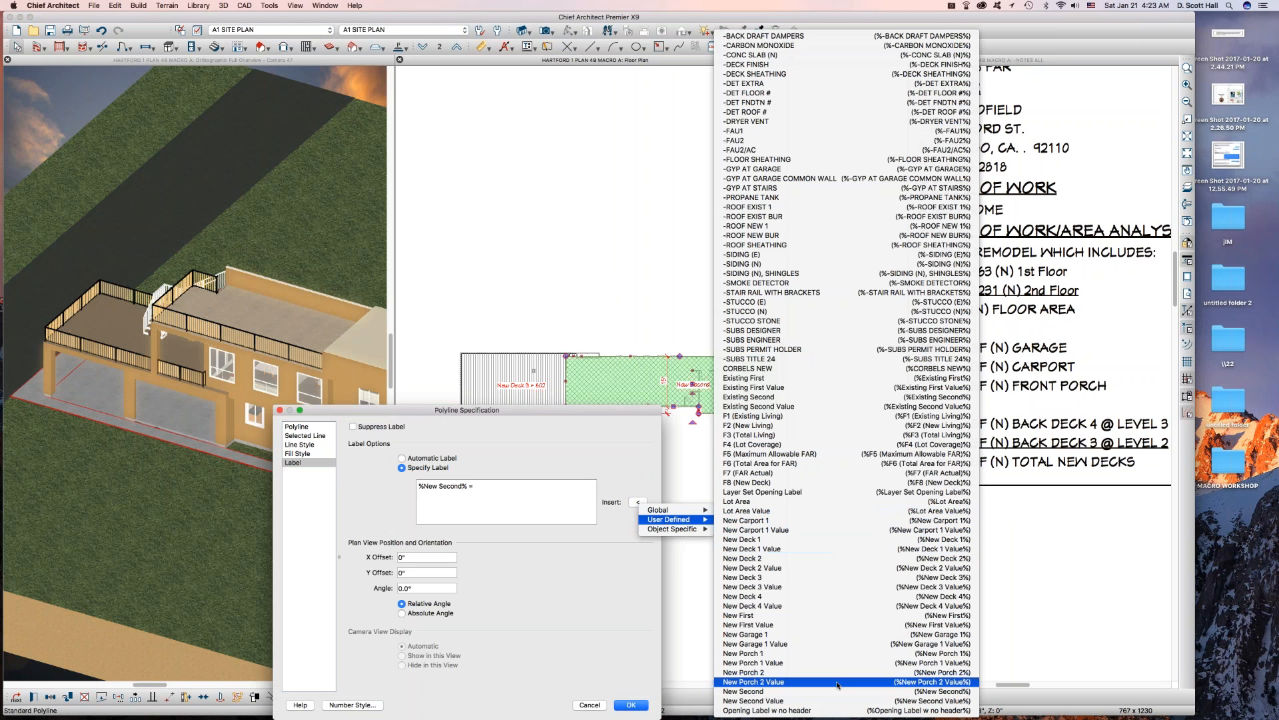
left_click(629, 704)
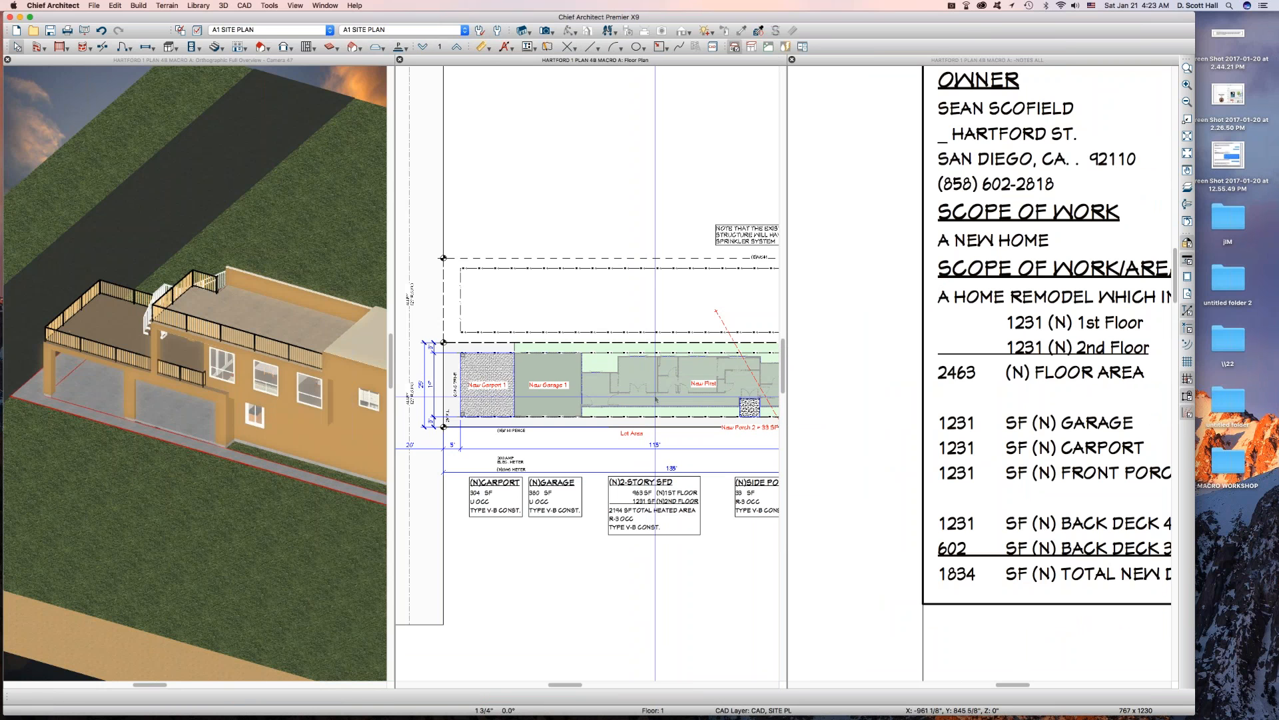
- Review the second floor notes and paste a copy of the (N)GARAGE note below the plan
left_click(669, 384)
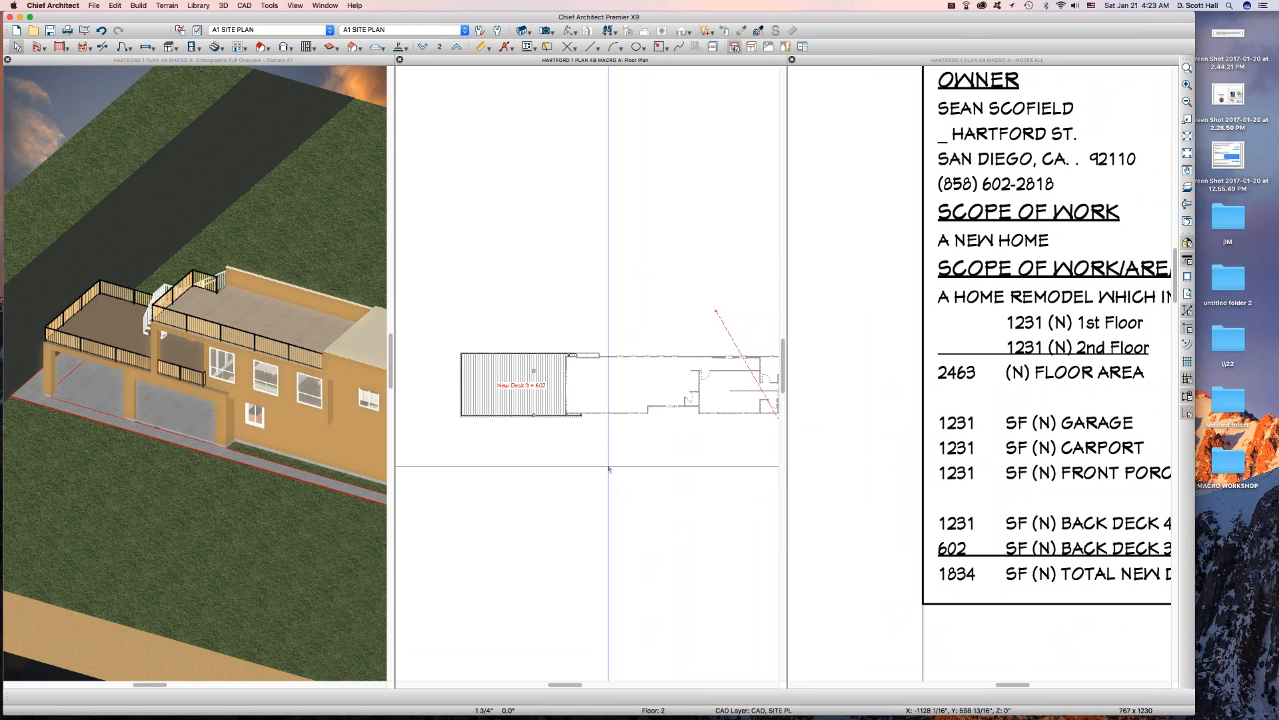
mouse_move(610, 469)
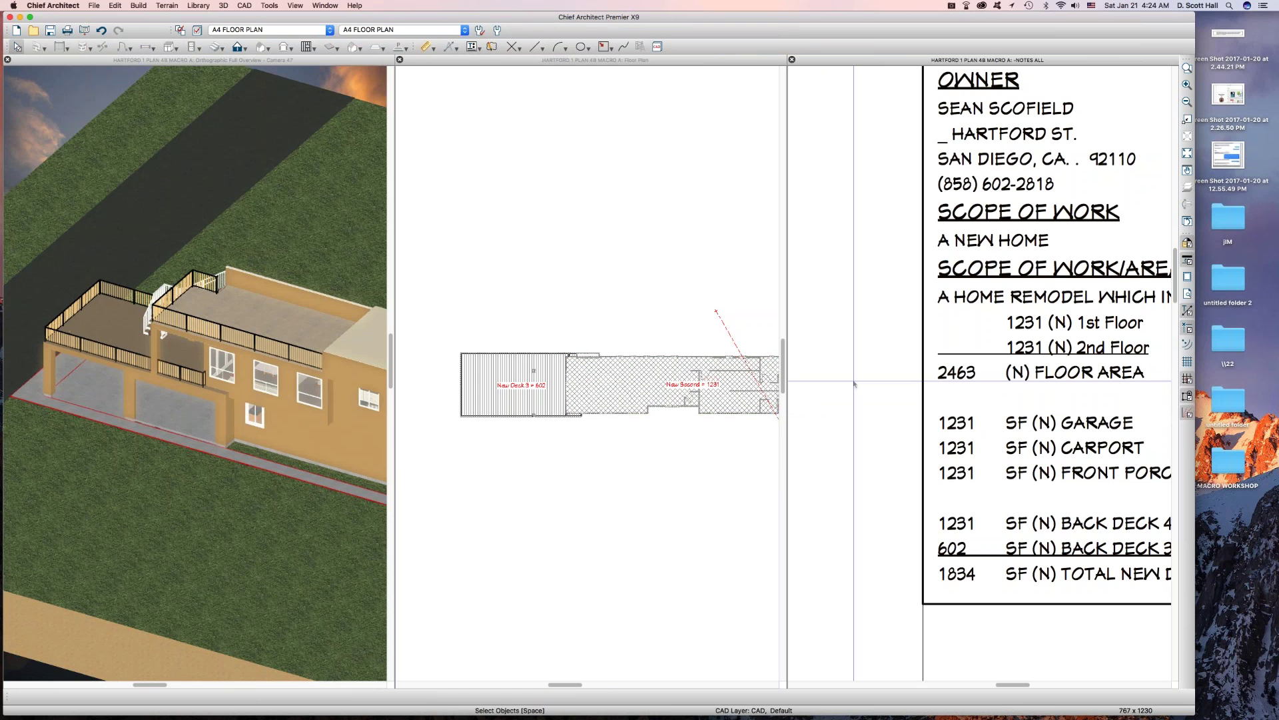
scroll("up", 3)
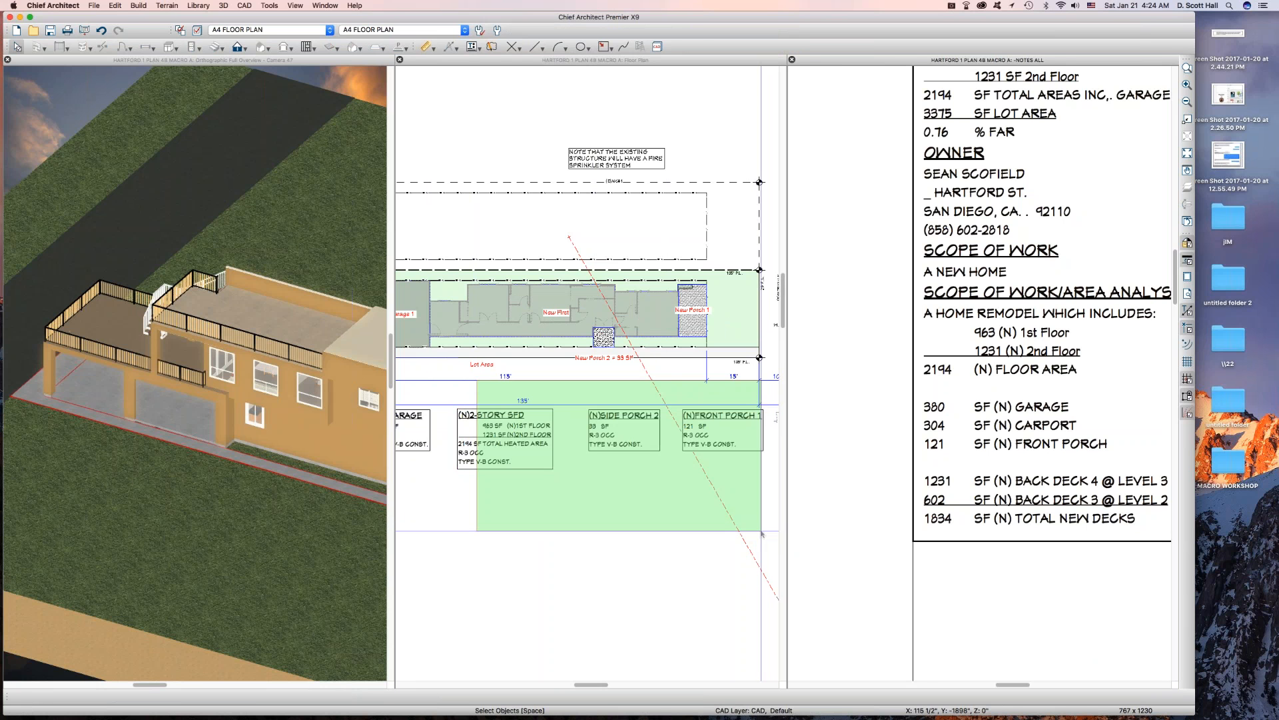
left_click(269, 29)
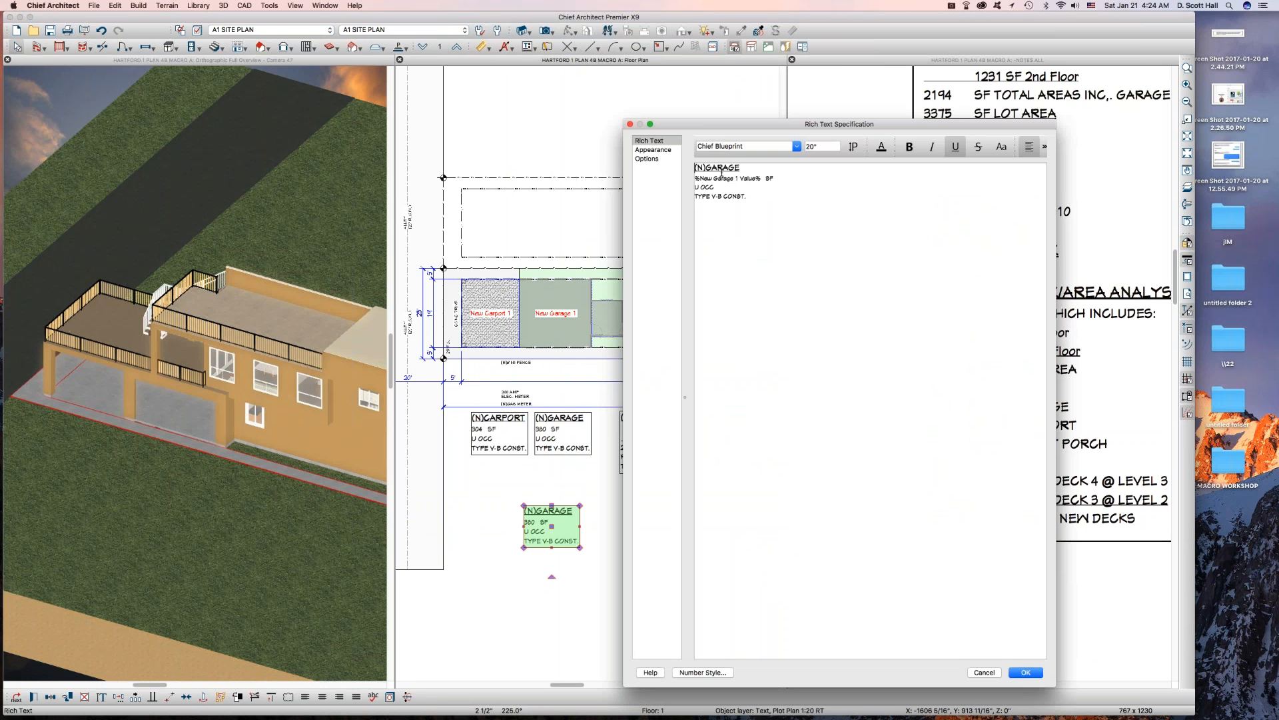
- Retitle the copied box (N)DECK 3 and replace its garage macro with New Deck 3 Value
double_click(720, 168)
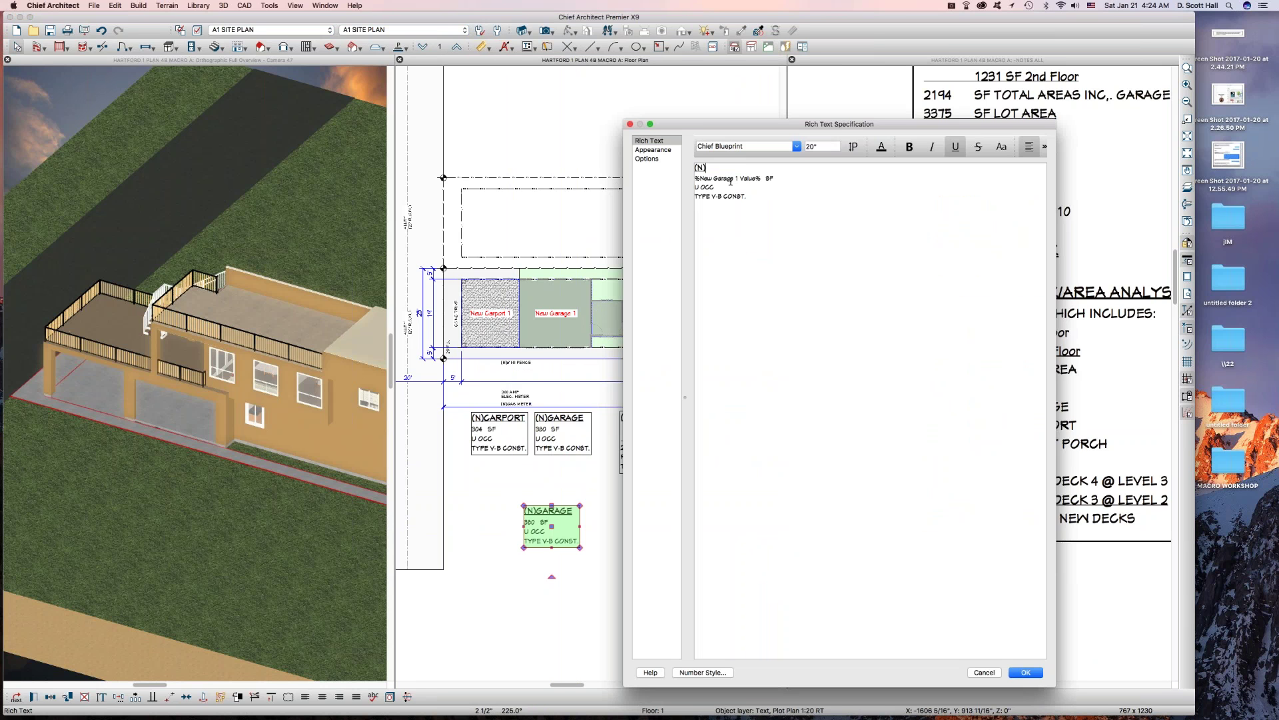
type("ECK")
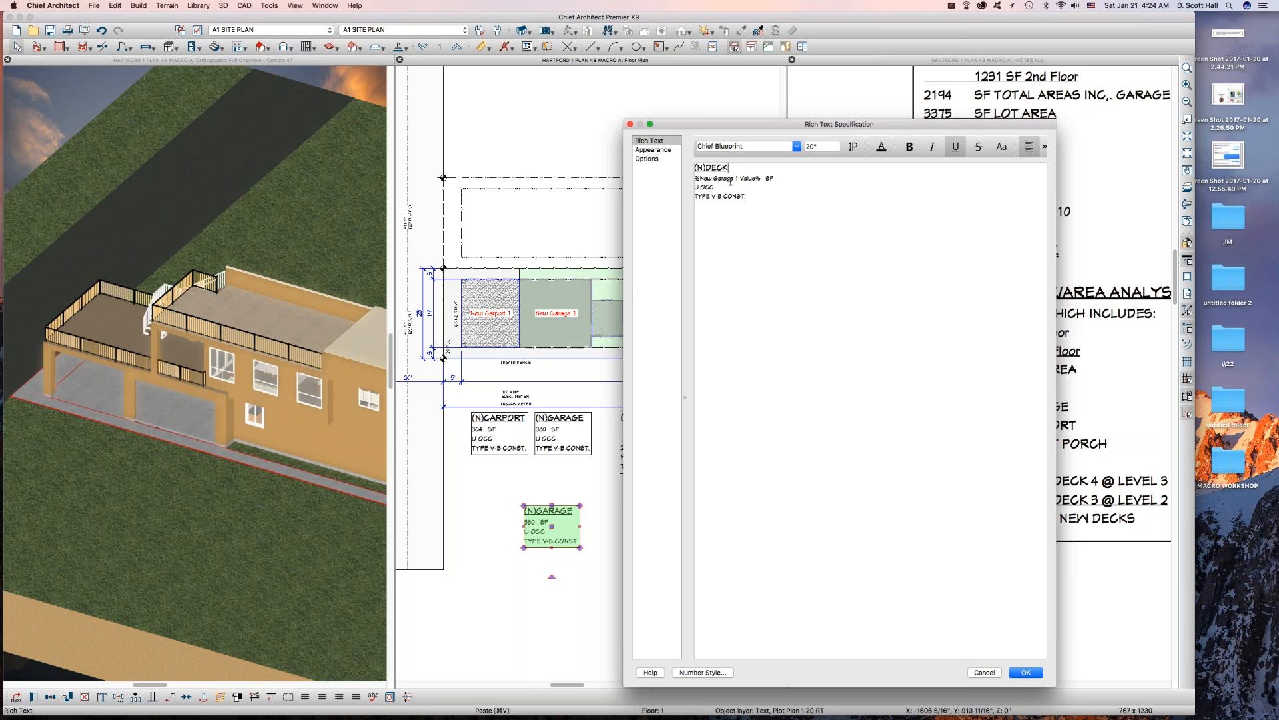
type("3")
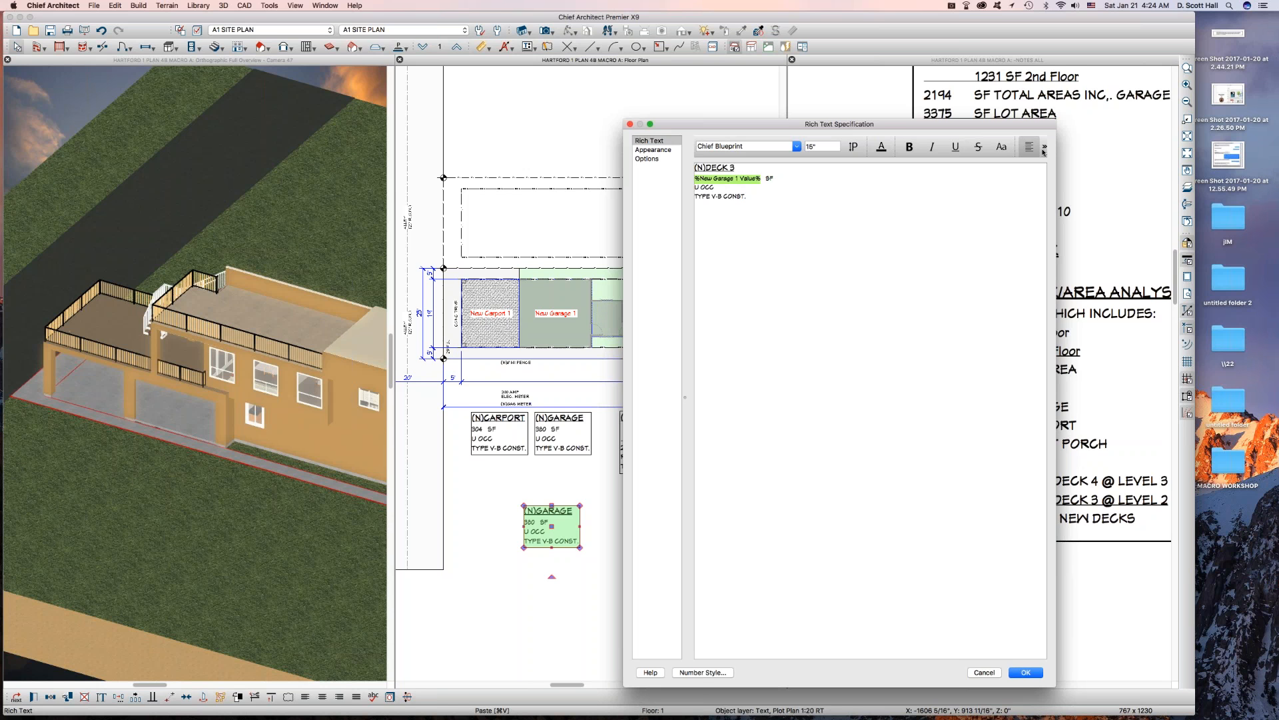
left_click(1043, 147)
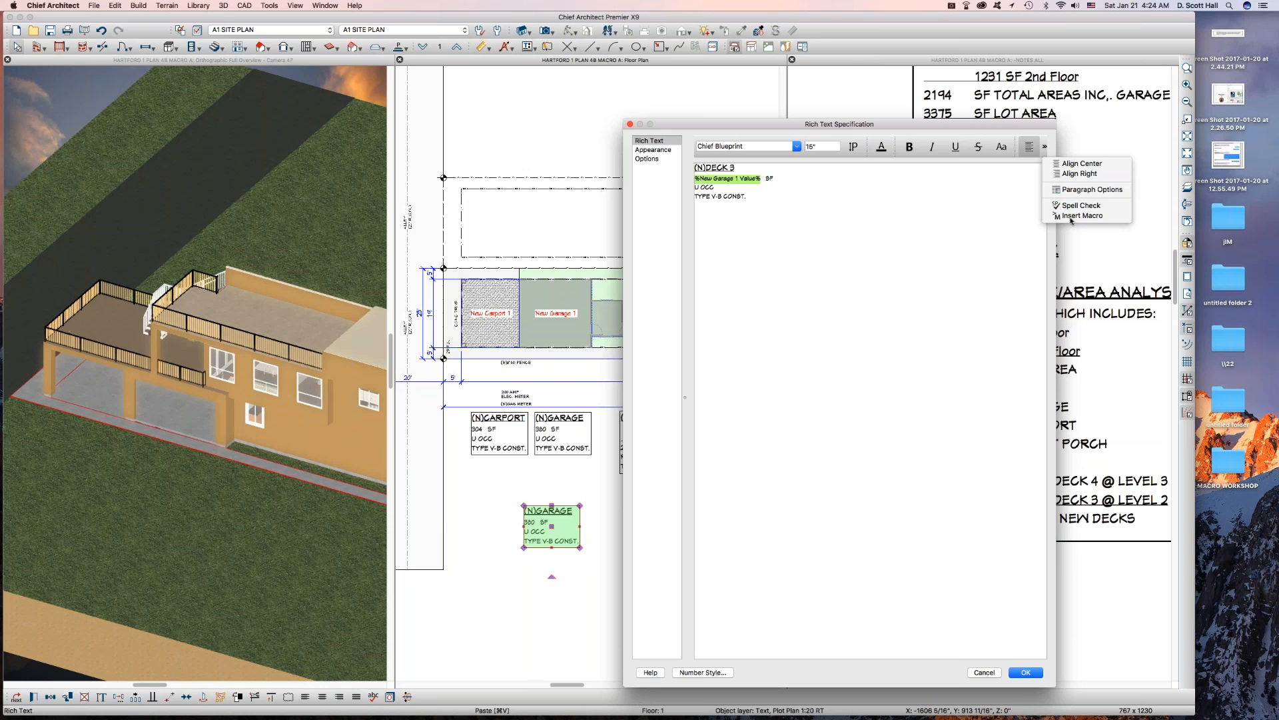
left_click(1084, 215)
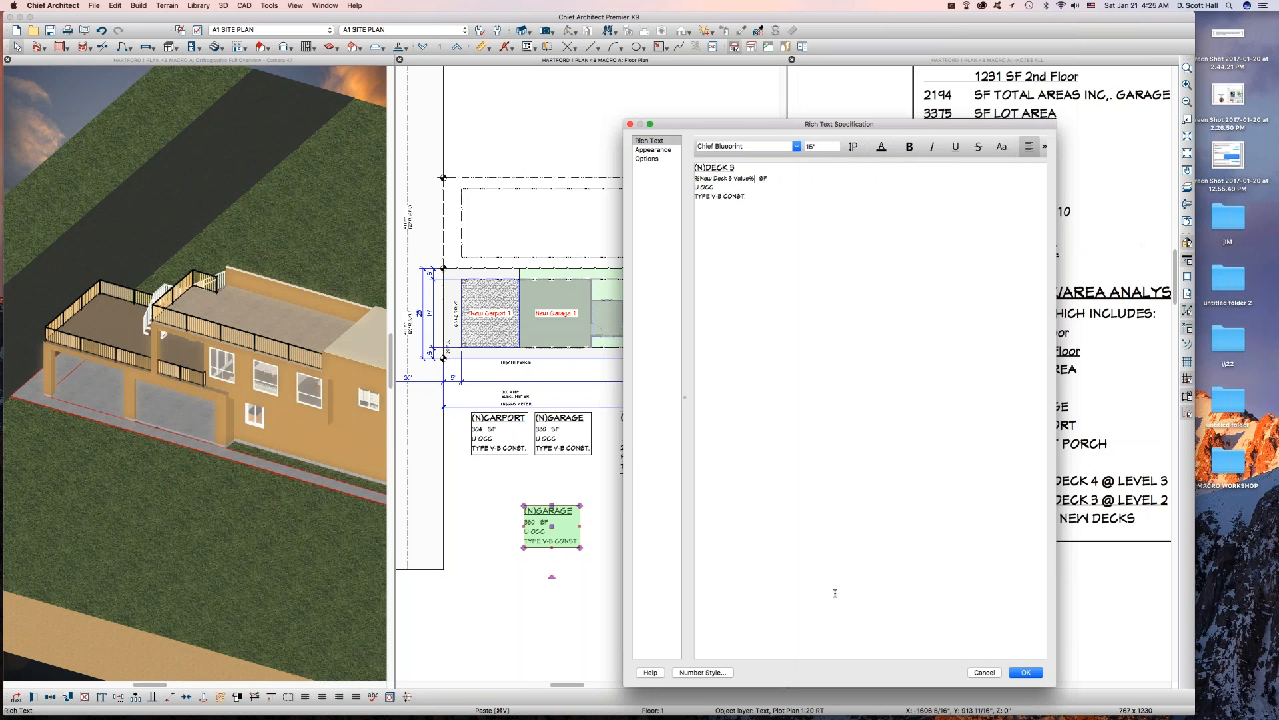
left_click(1025, 671)
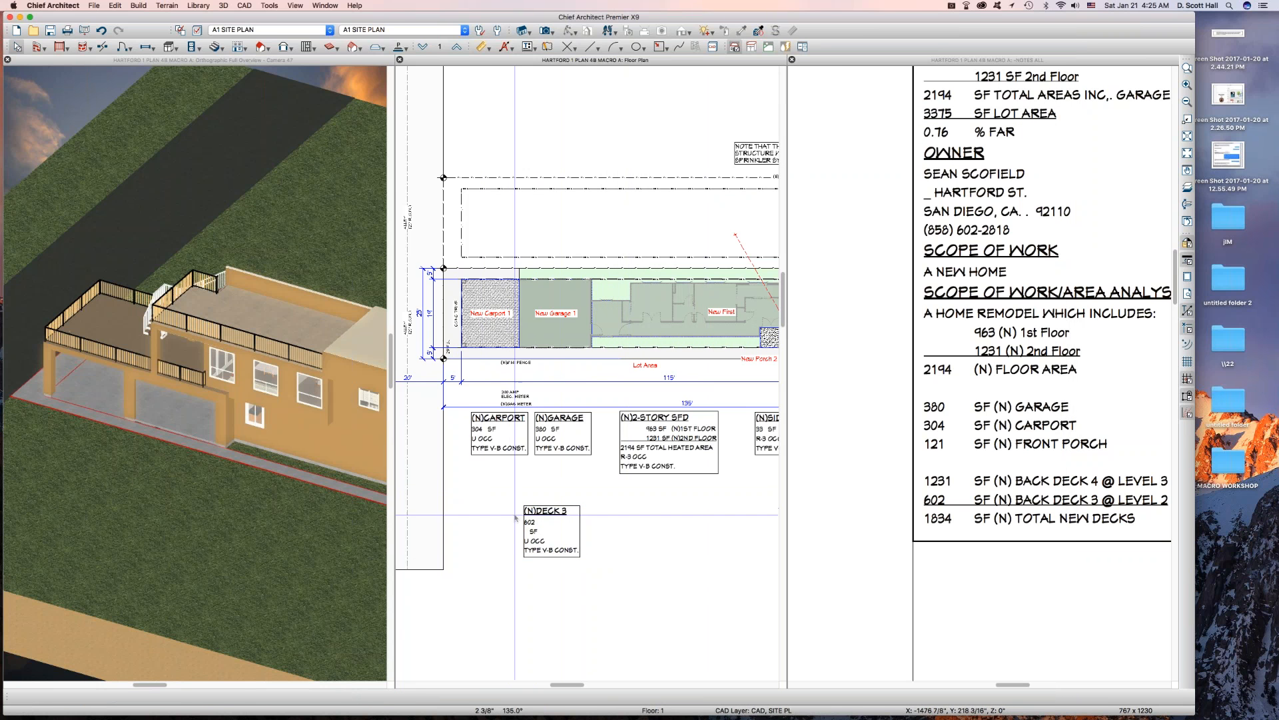
- Change the Deck 3 note to R-3 OCC, then select the garage area outline
double_click(551, 530)
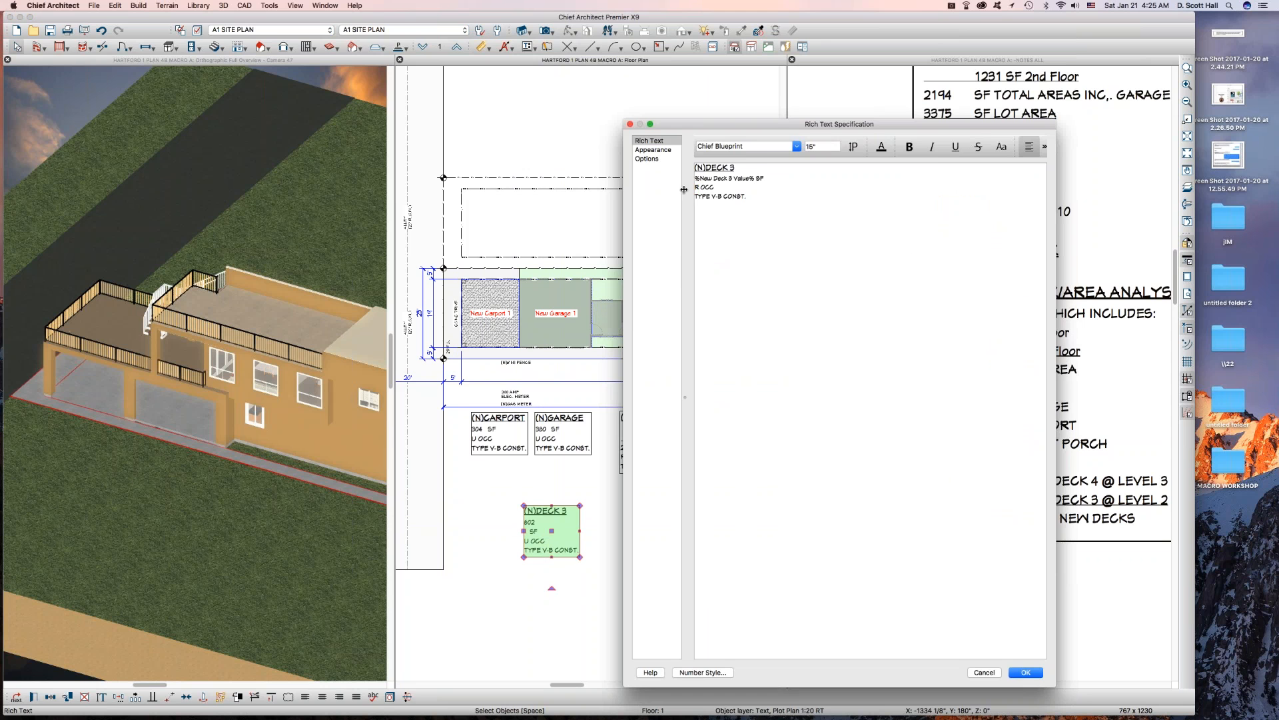
left_click(1025, 672)
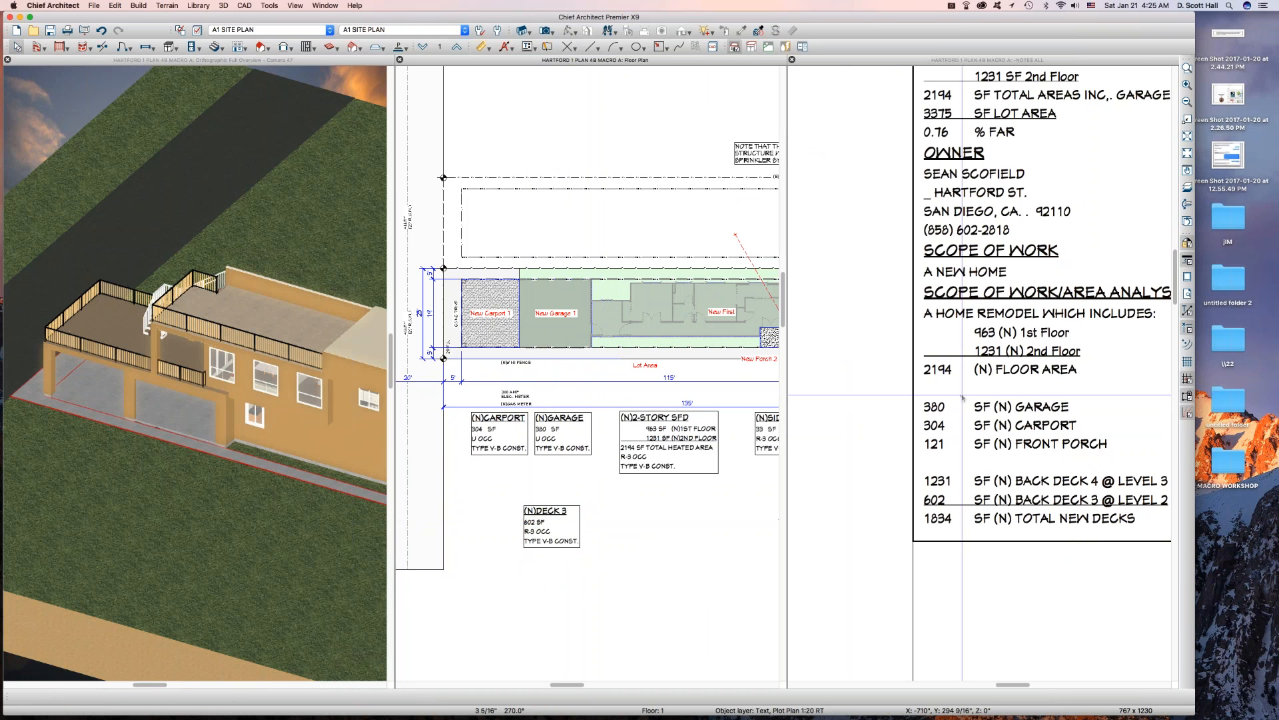
left_click(1041, 367)
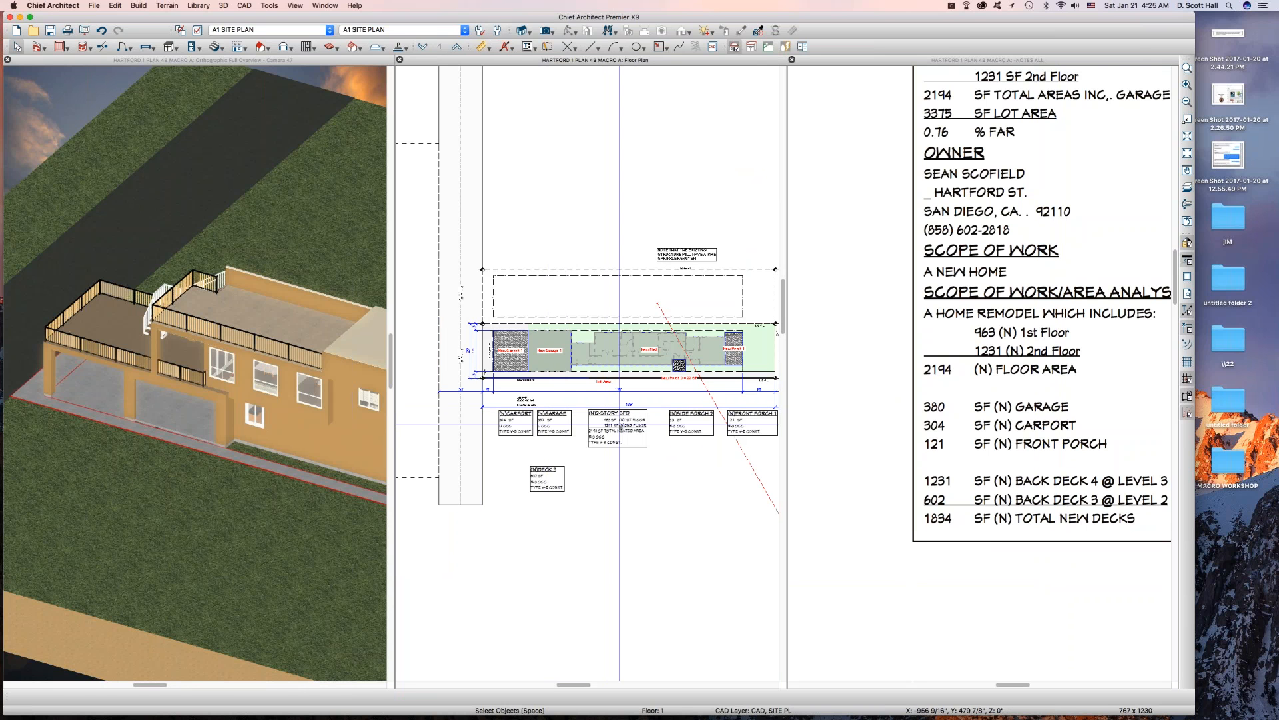
left_click(546, 477)
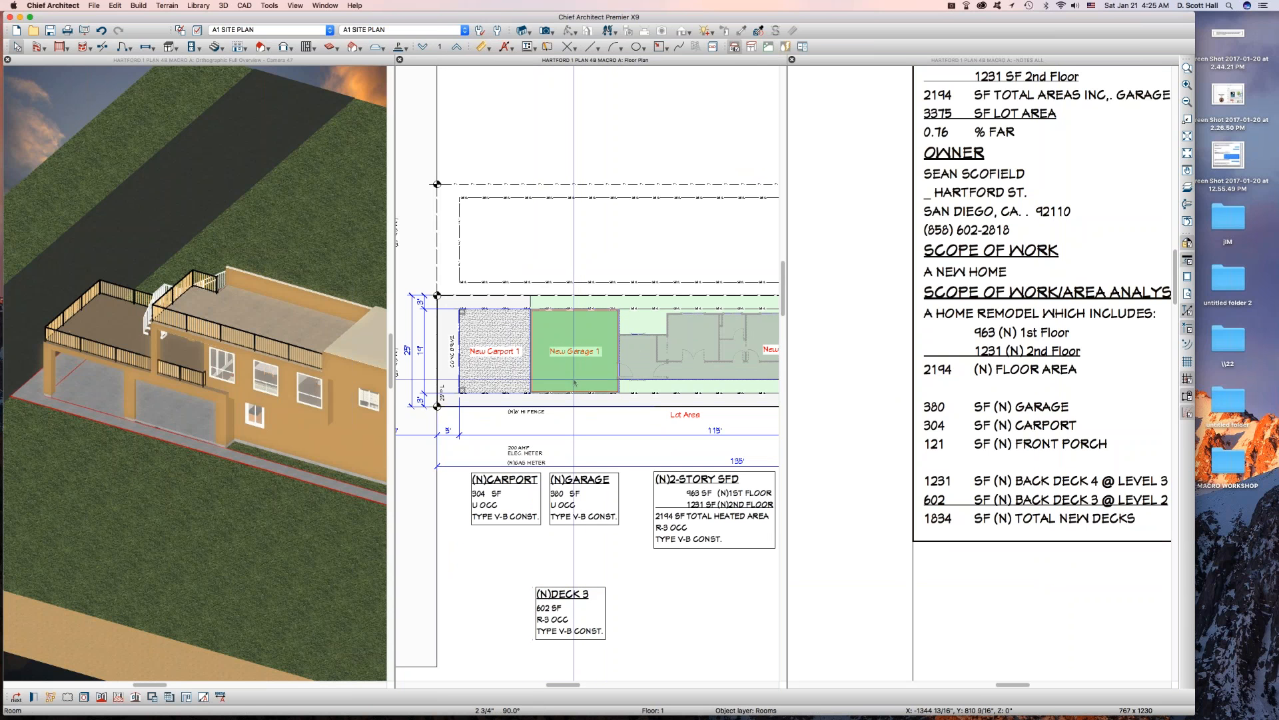
mouse_move(570, 384)
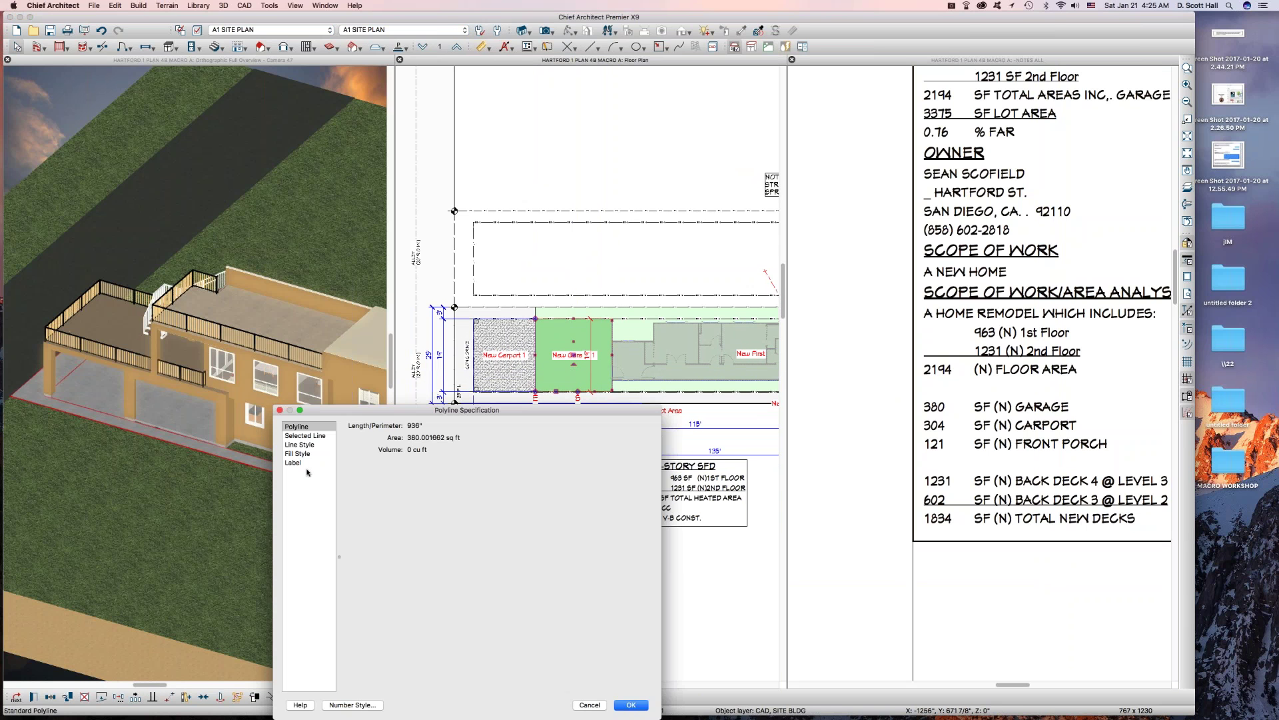
- Label the garage outline 'New Garage 1 = 380' using the New Garage 1 Value macro
left_click(293, 462)
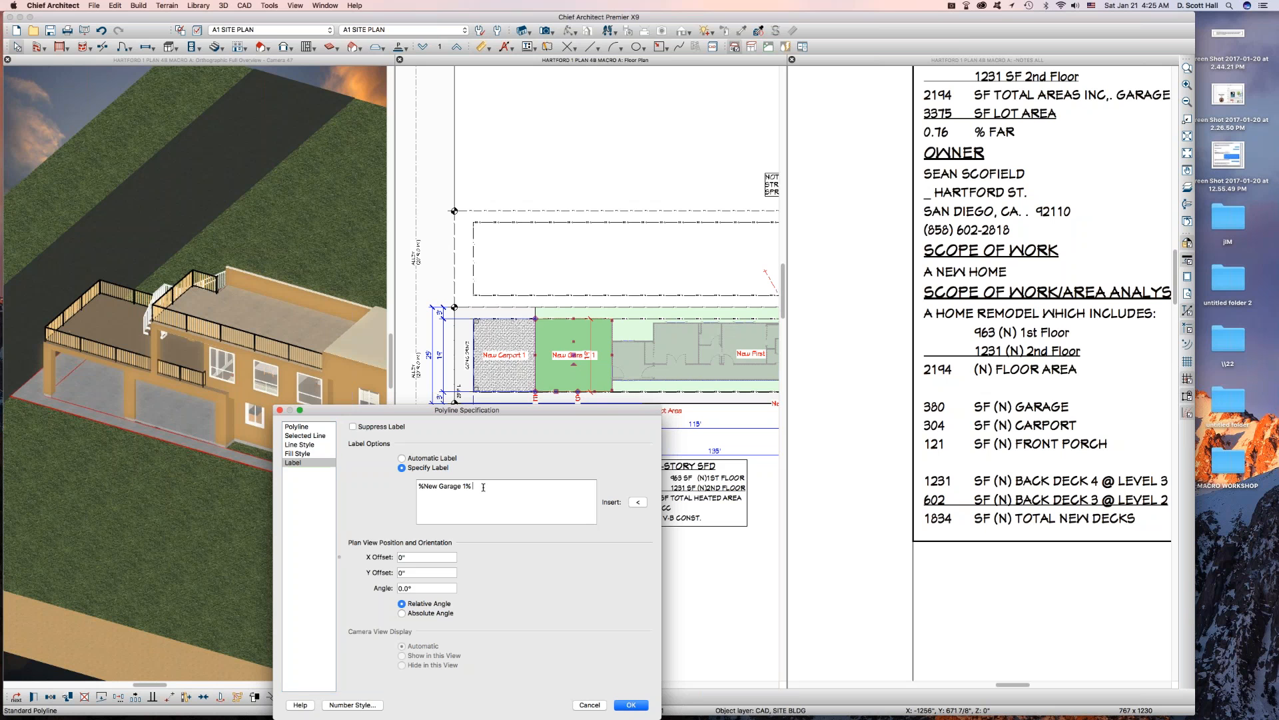
type("=")
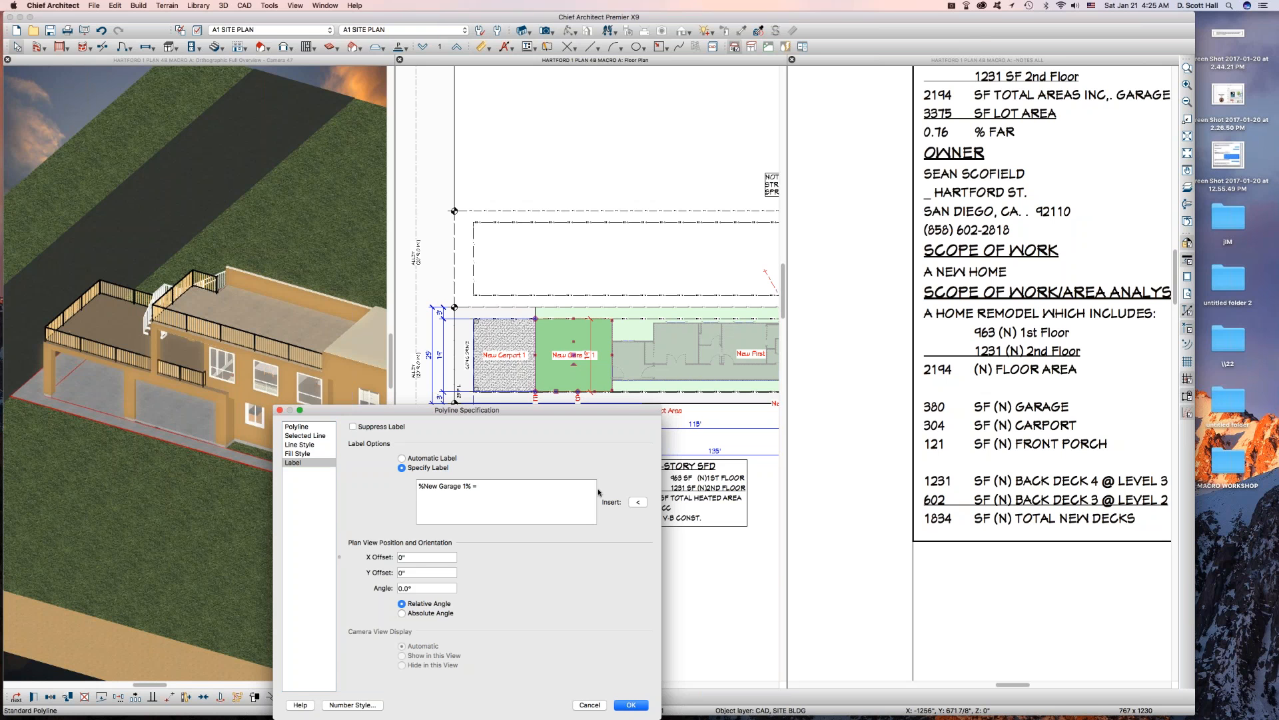
left_click(638, 501)
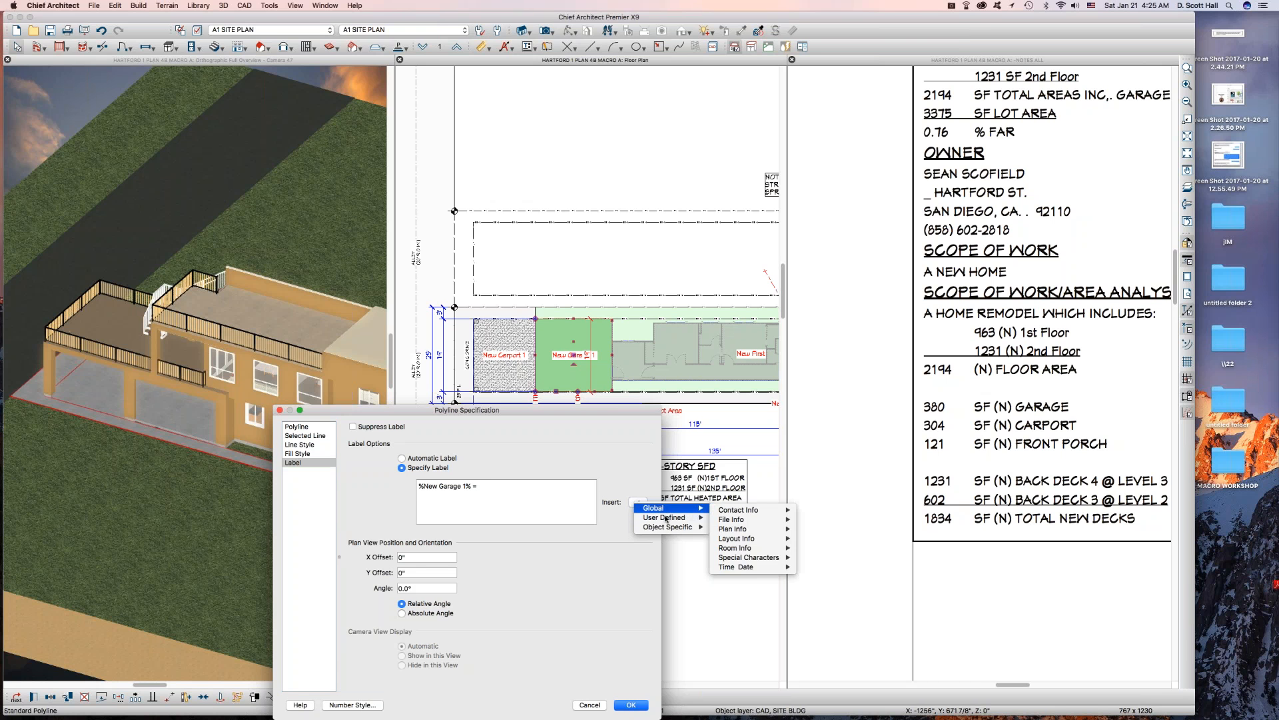
left_click(665, 517)
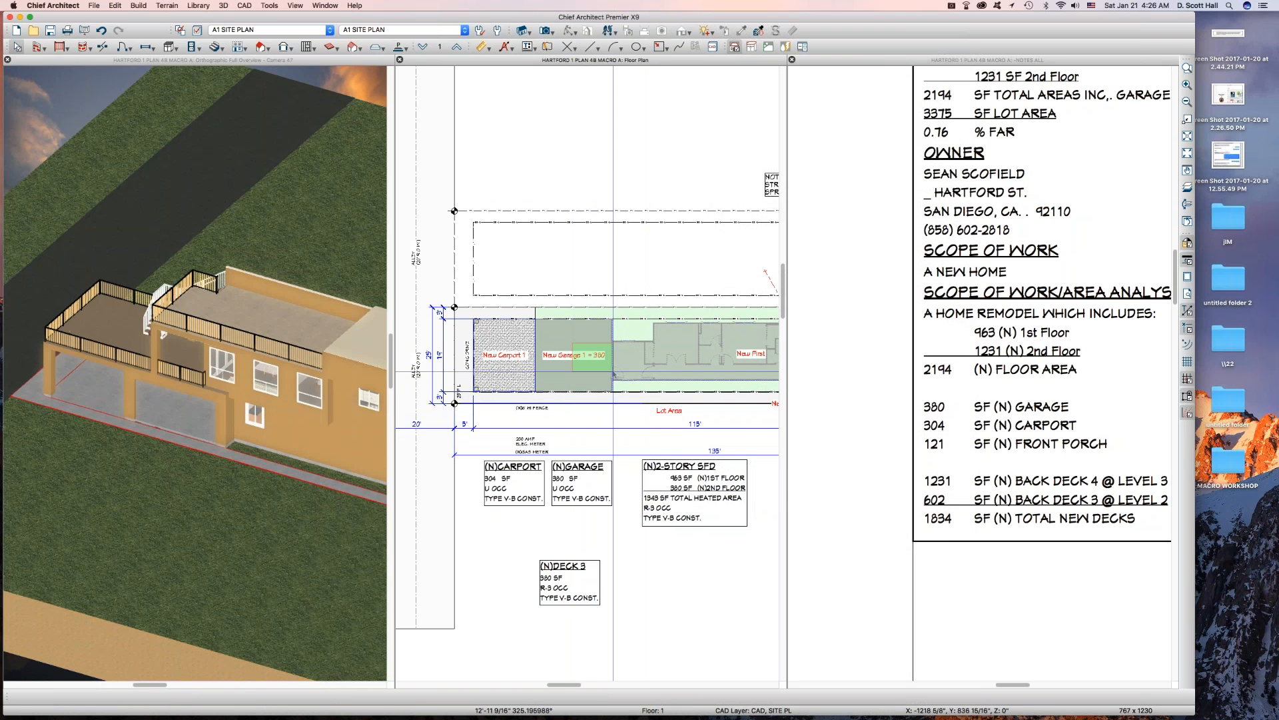
- Stretch the garage polyline to enlarge the garage to 746 SF
left_click(579, 354)
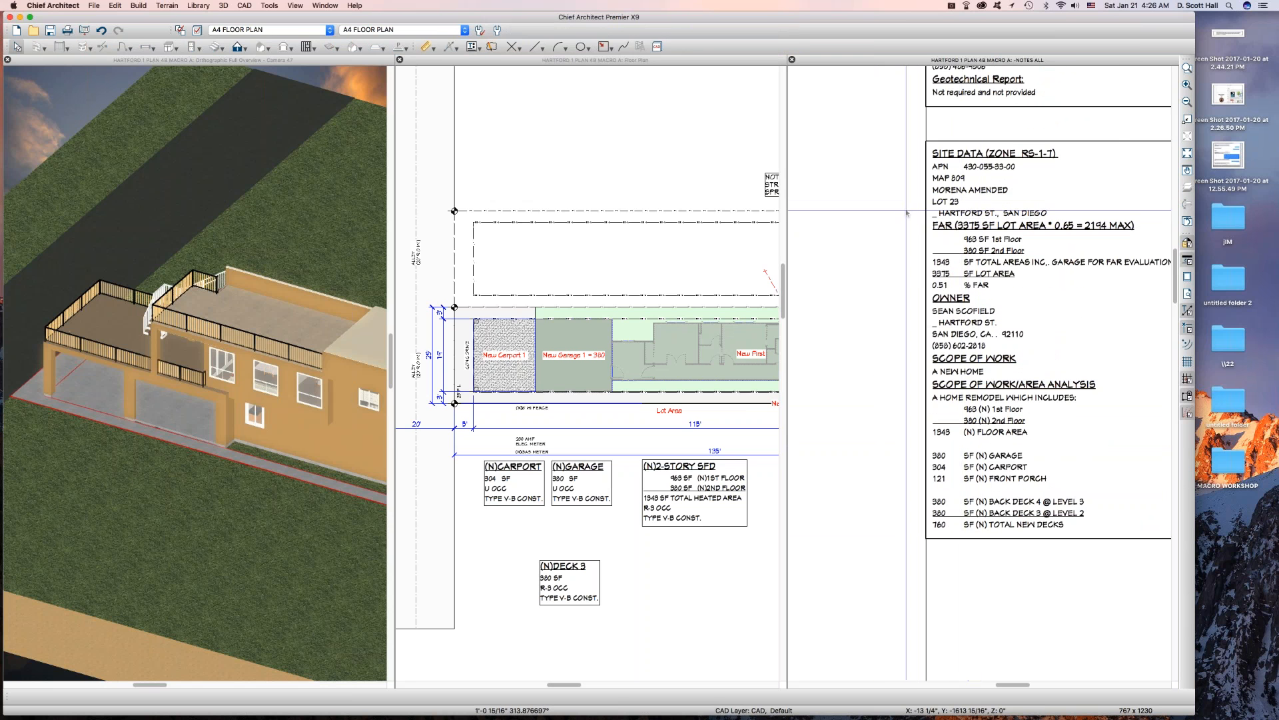
mouse_move(912, 277)
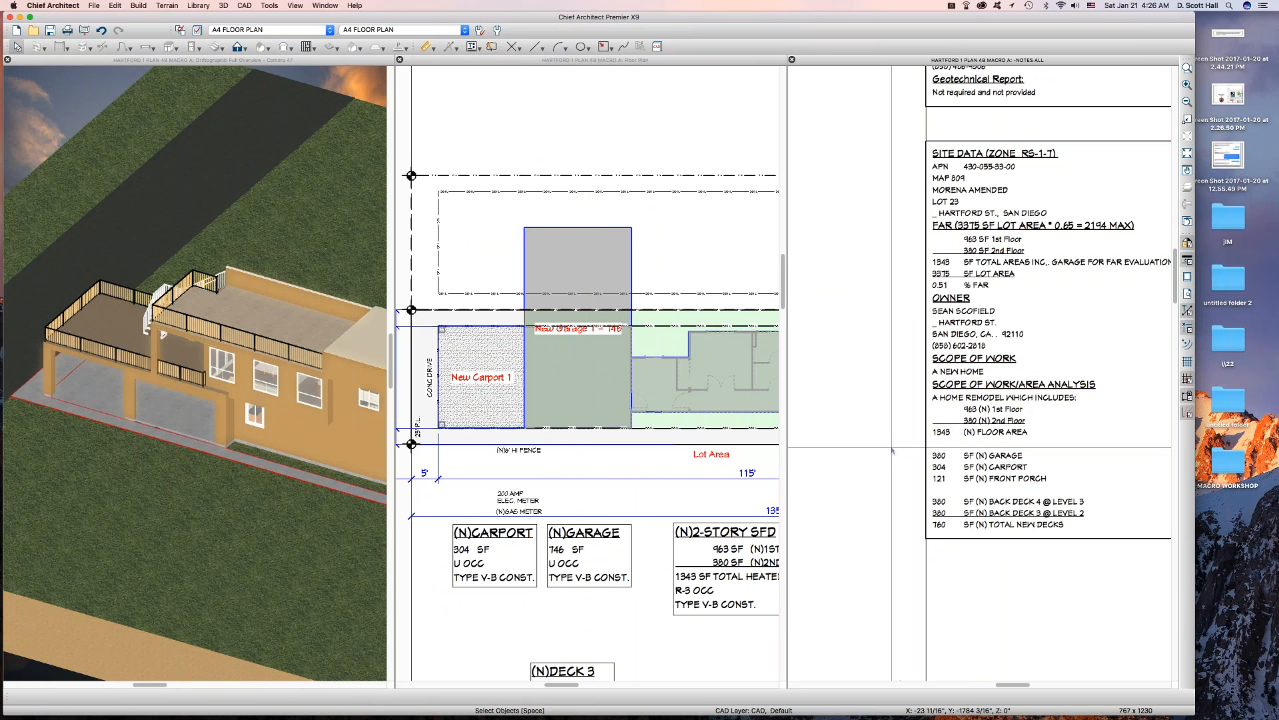
mouse_move(904, 457)
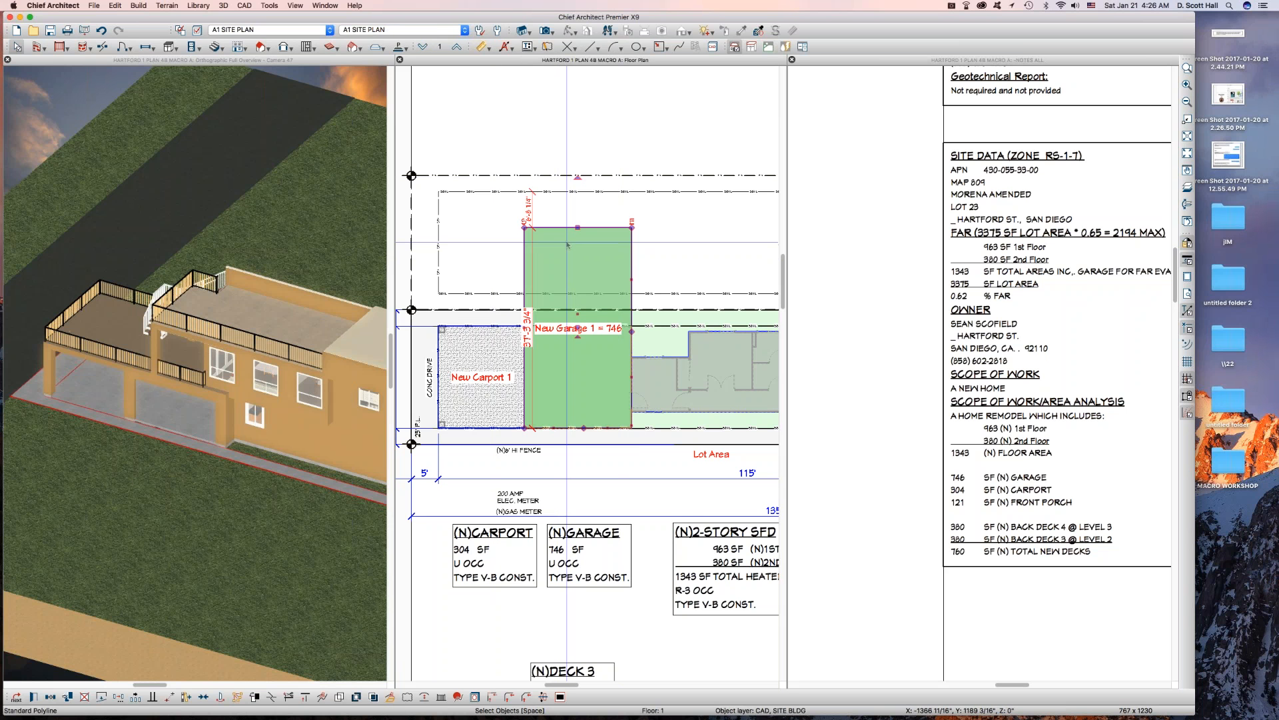
mouse_move(566, 244)
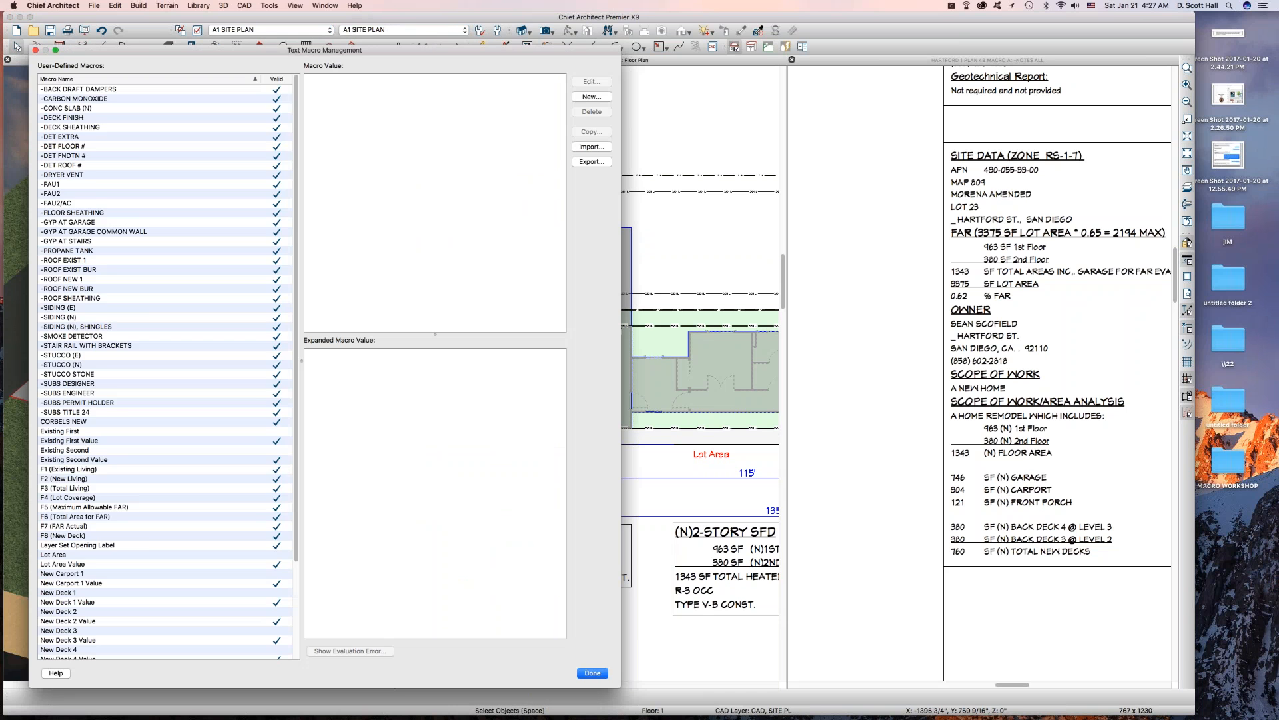
- Inspect the New Carport 1 and F1–F8 macro formulas in Text Macro Management
scroll("down", 3)
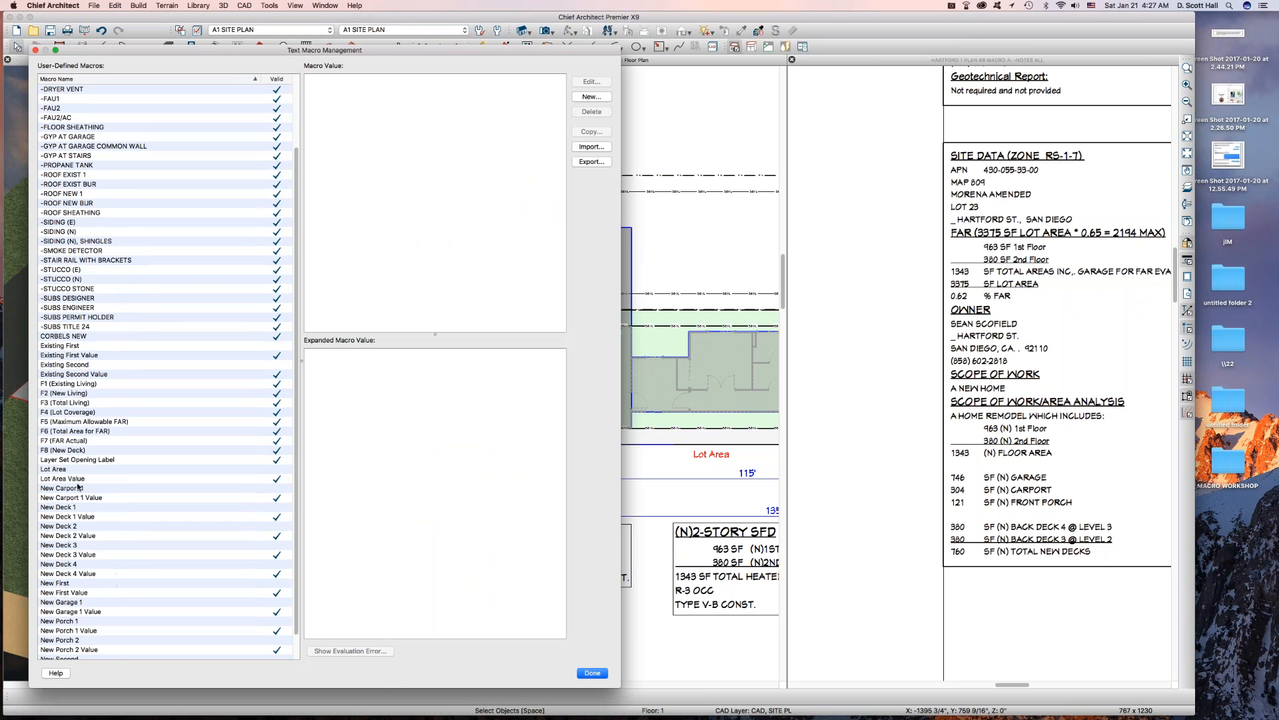
scroll("down", 3)
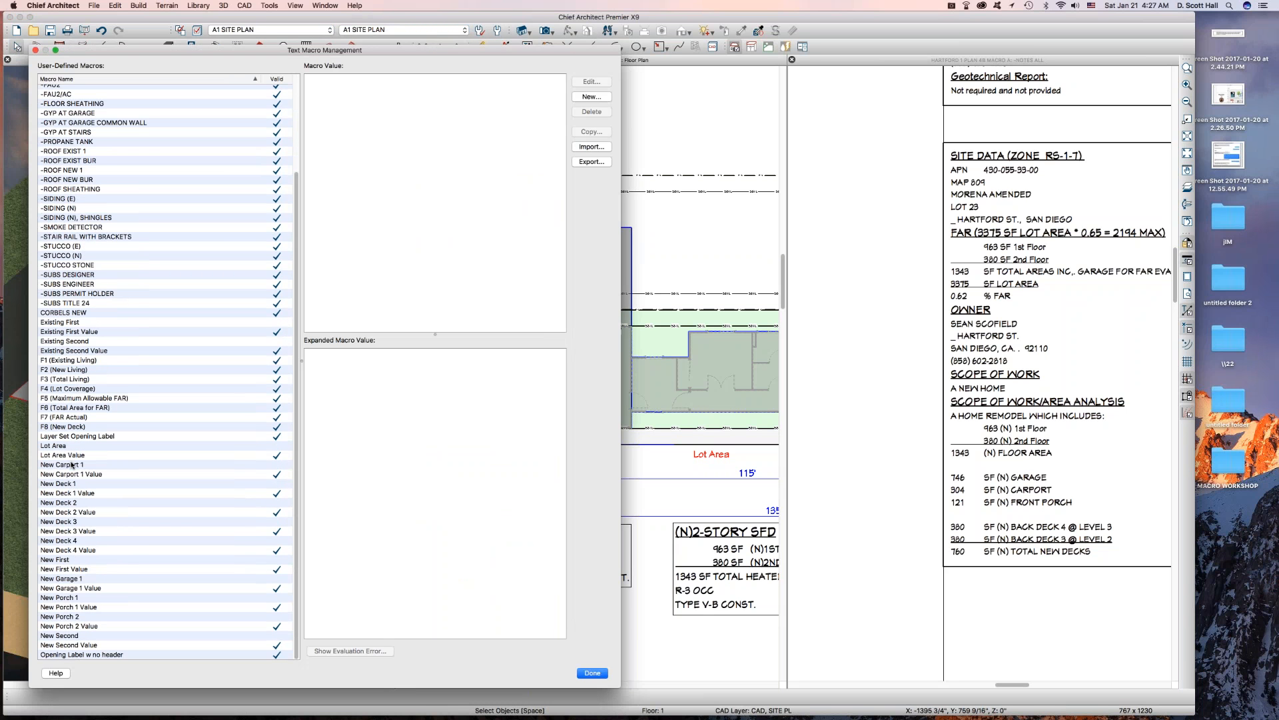
left_click(61, 465)
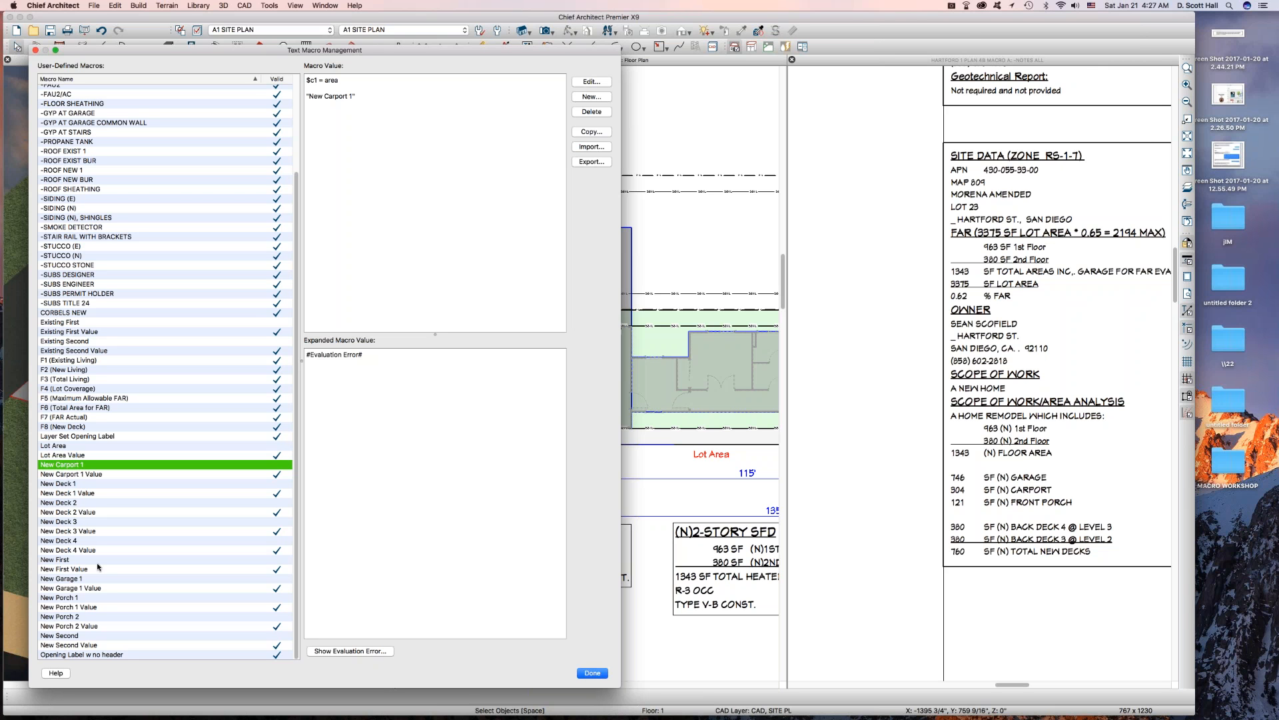
mouse_move(97, 568)
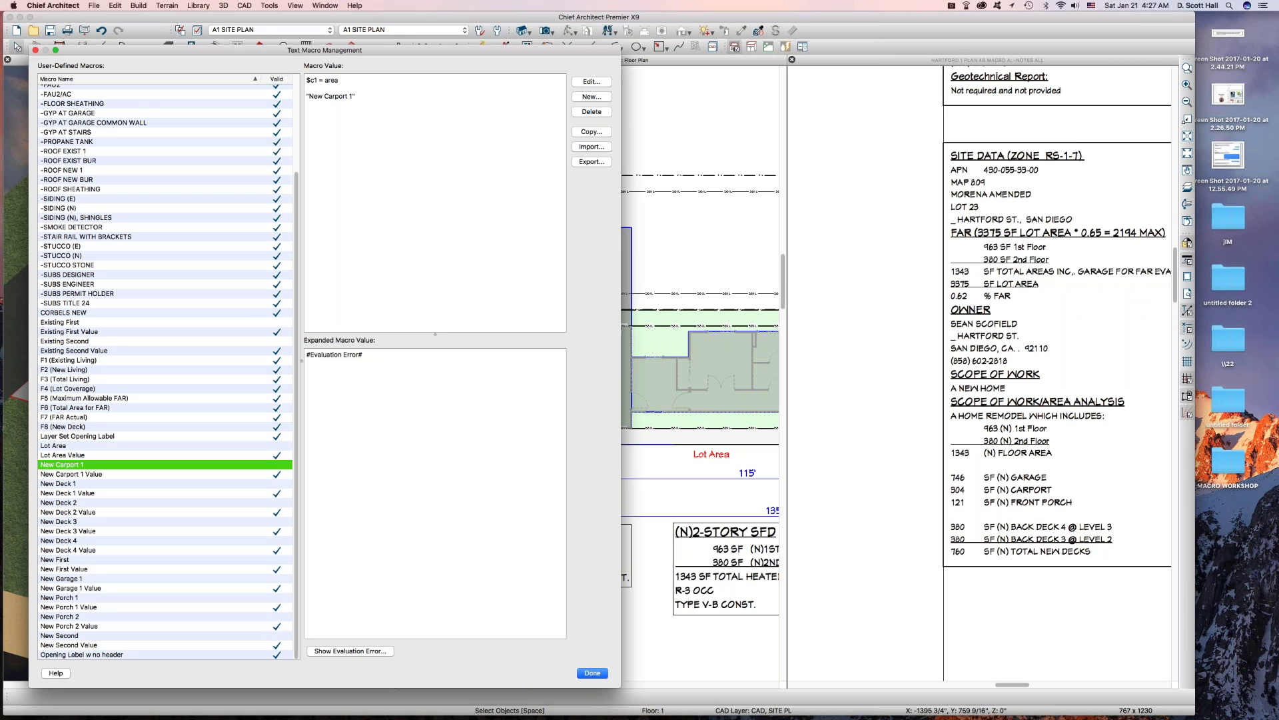
left_click(69, 360)
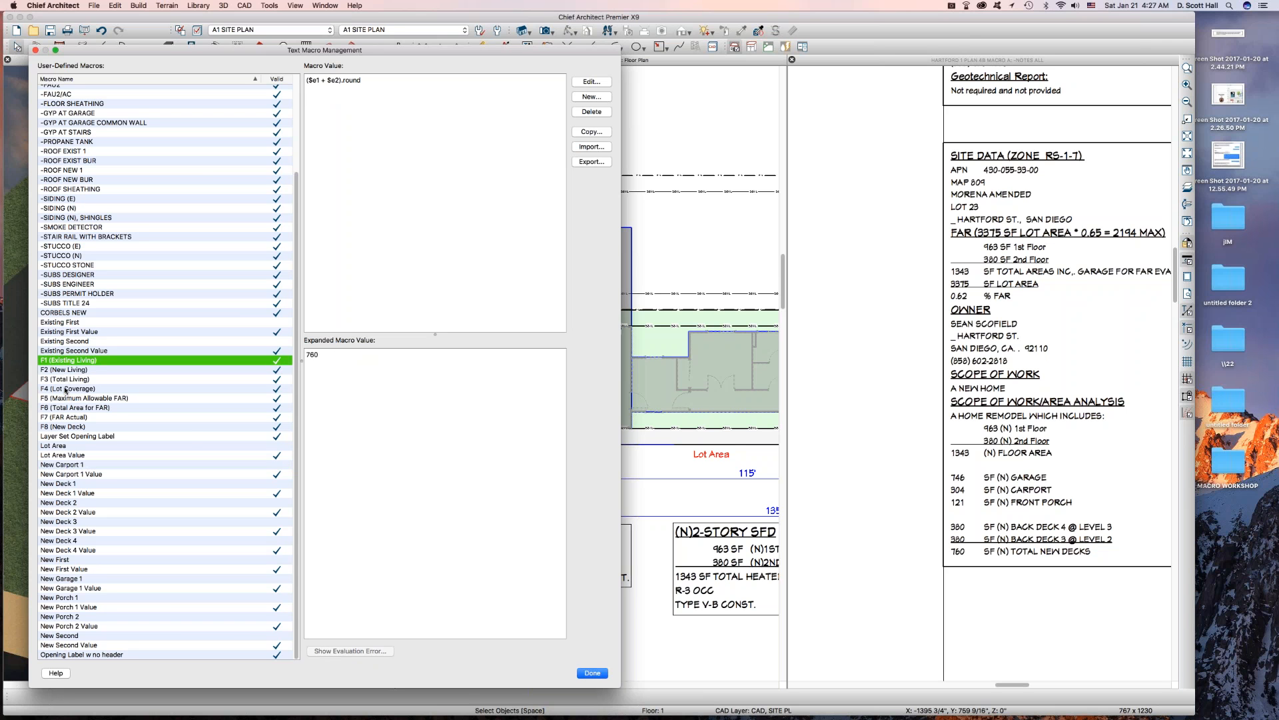
left_click(65, 426)
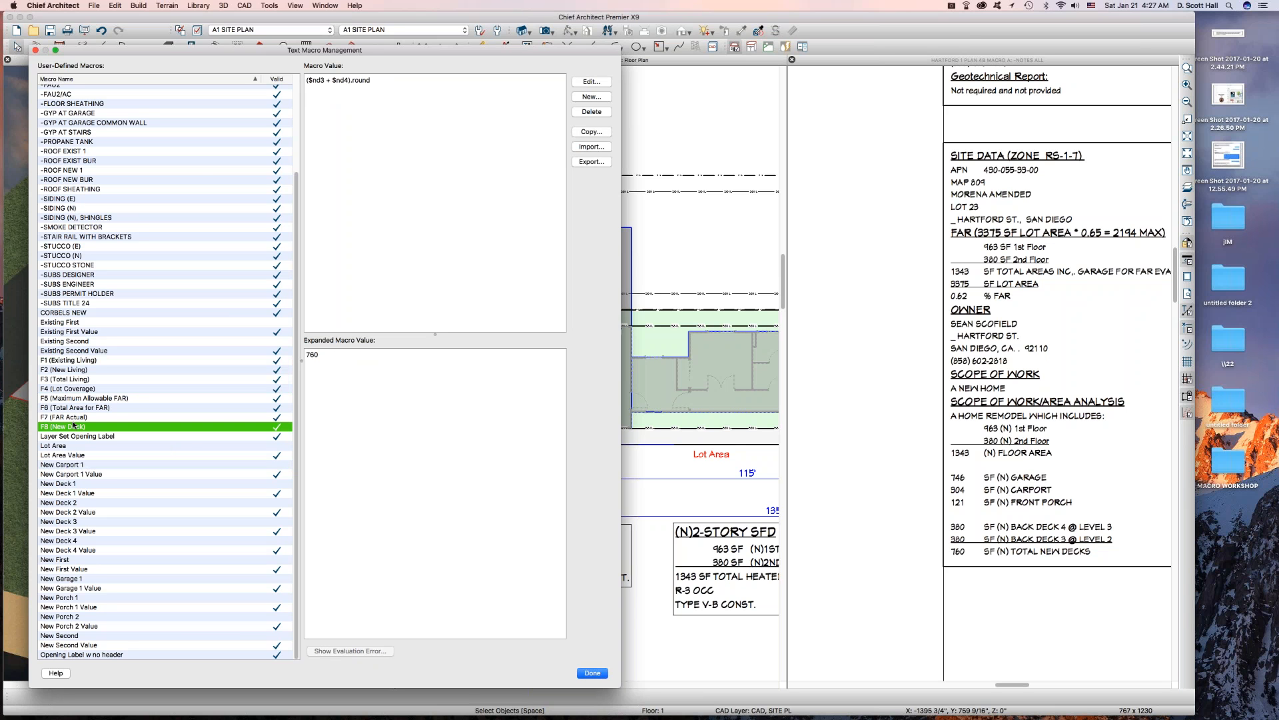
left_click(70, 359)
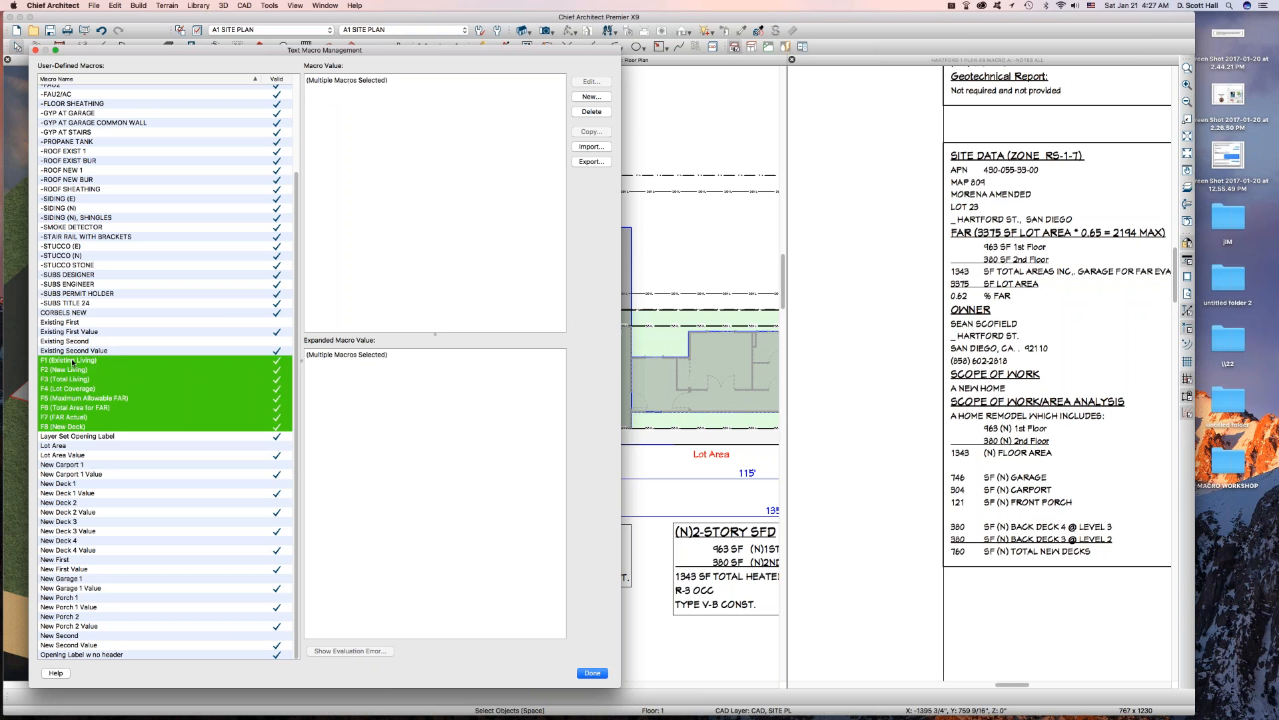
left_click(65, 369)
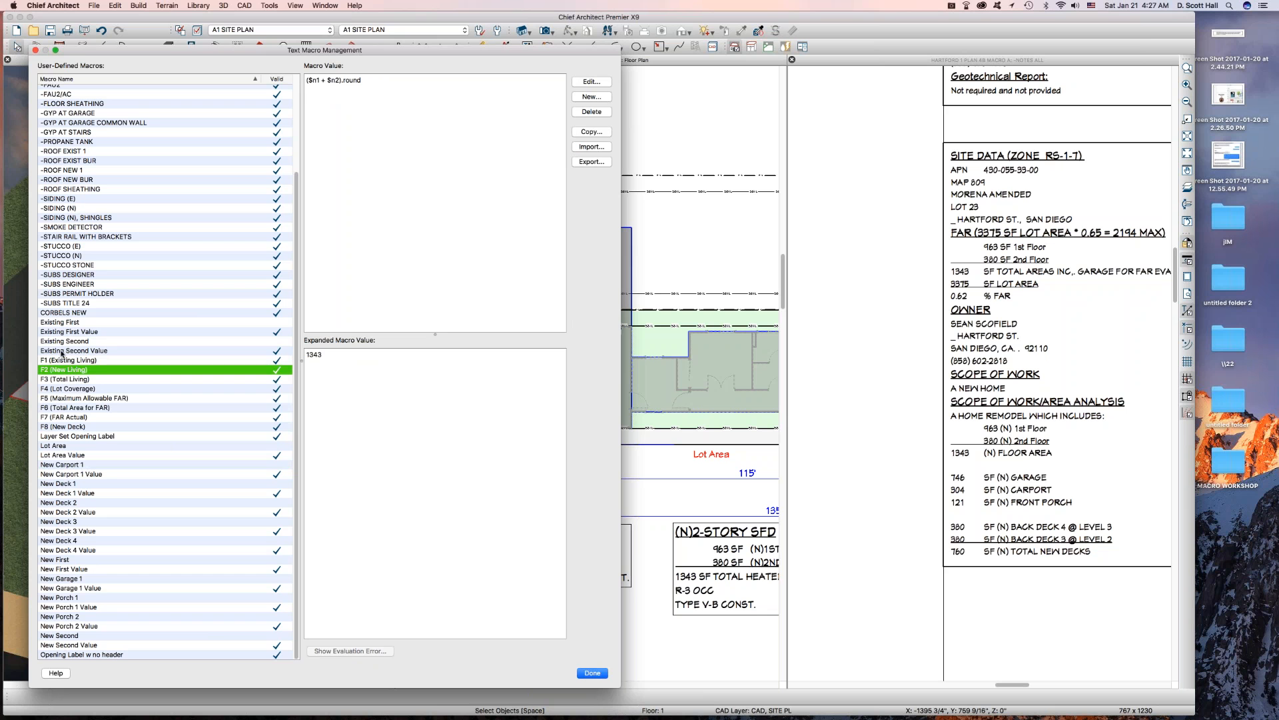
- Inspect the Existing First and Second macros and their Value formulas, then close the manager
left_click(73, 341)
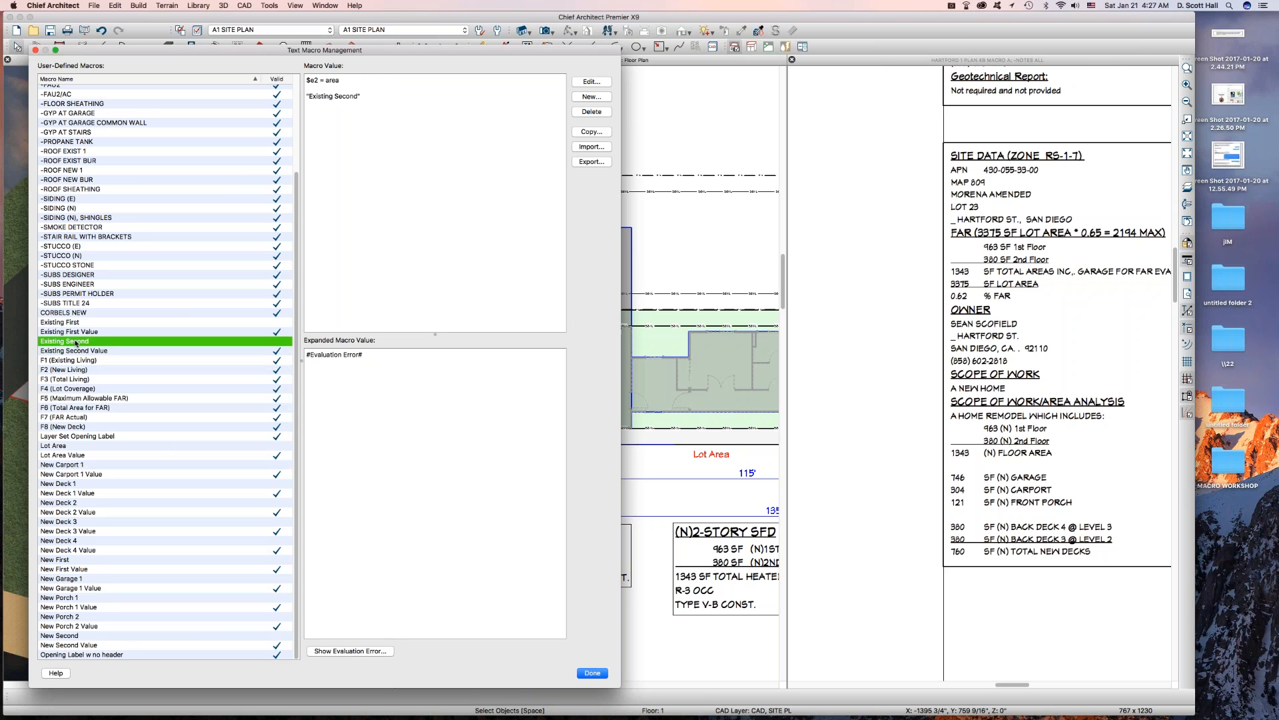
left_click(68, 331)
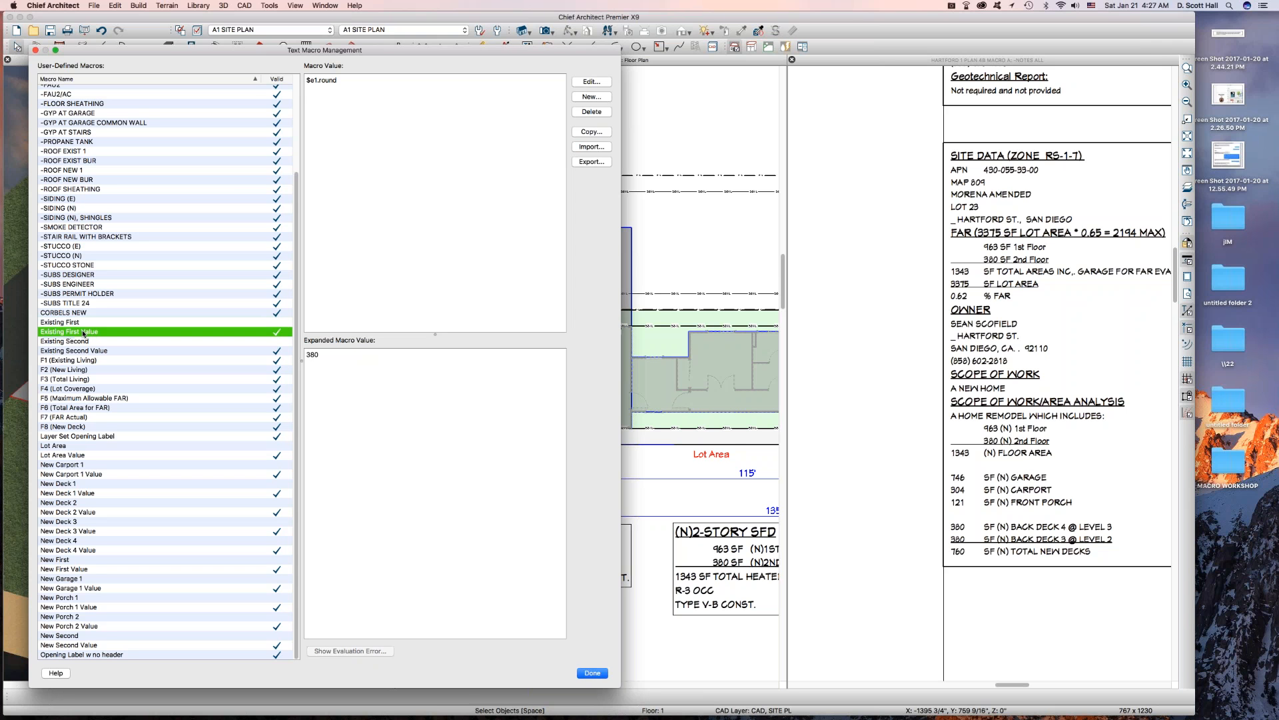
left_click(65, 341)
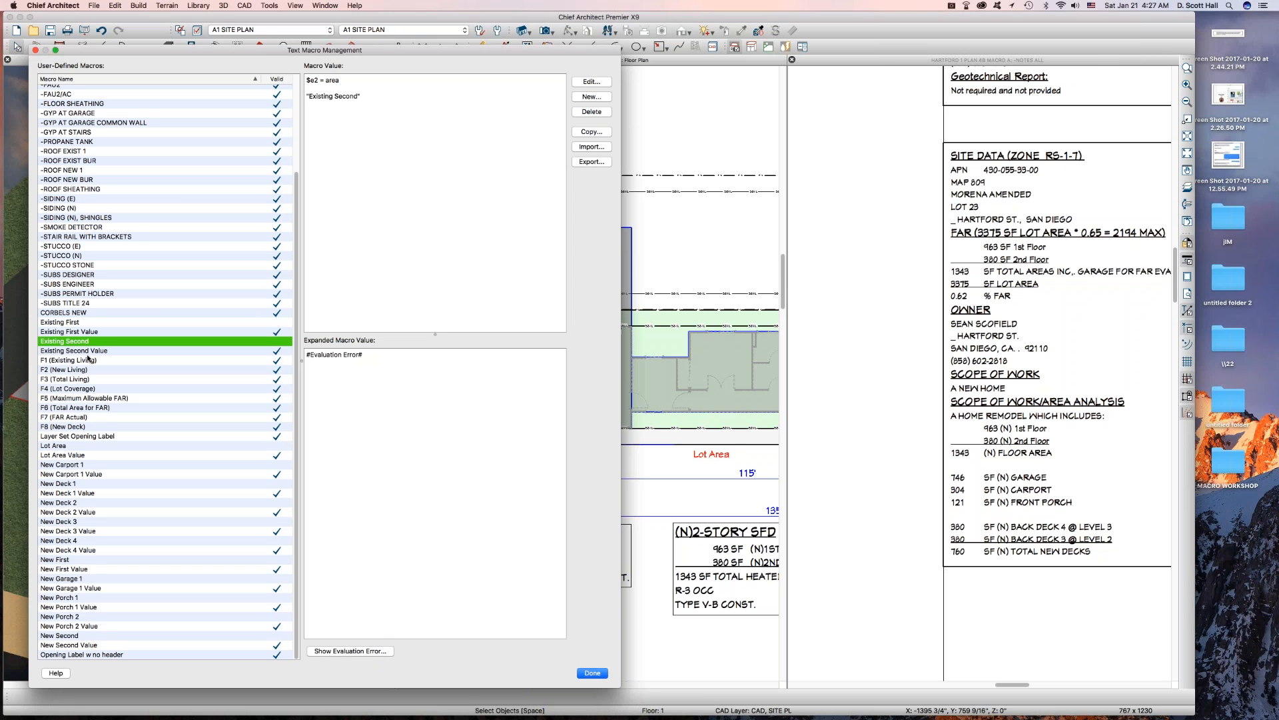
left_click(72, 350)
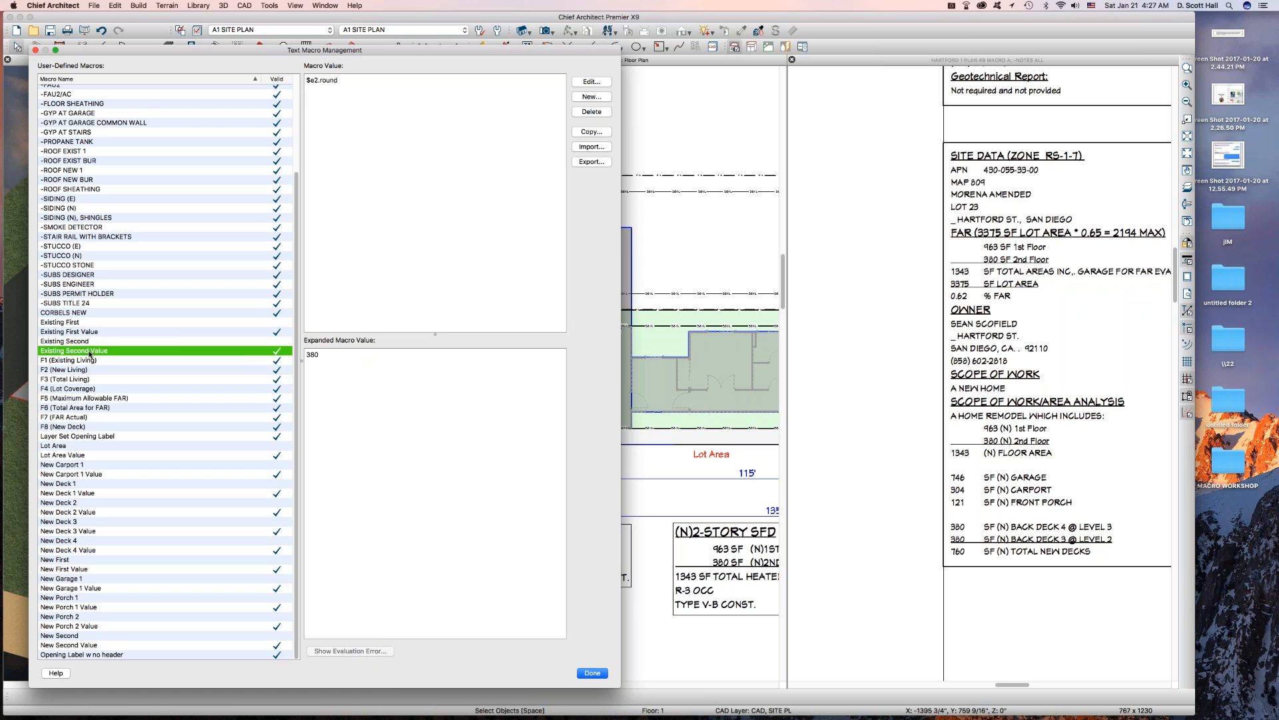
mouse_move(177, 338)
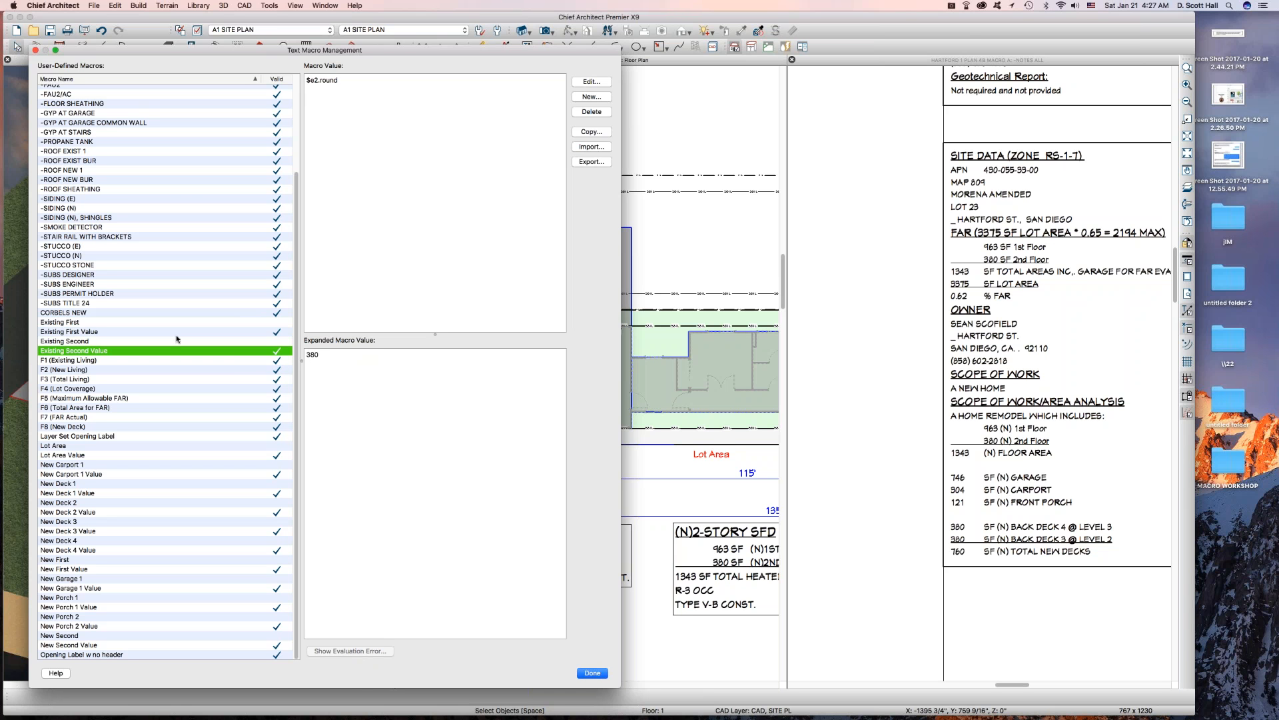
mouse_move(237, 359)
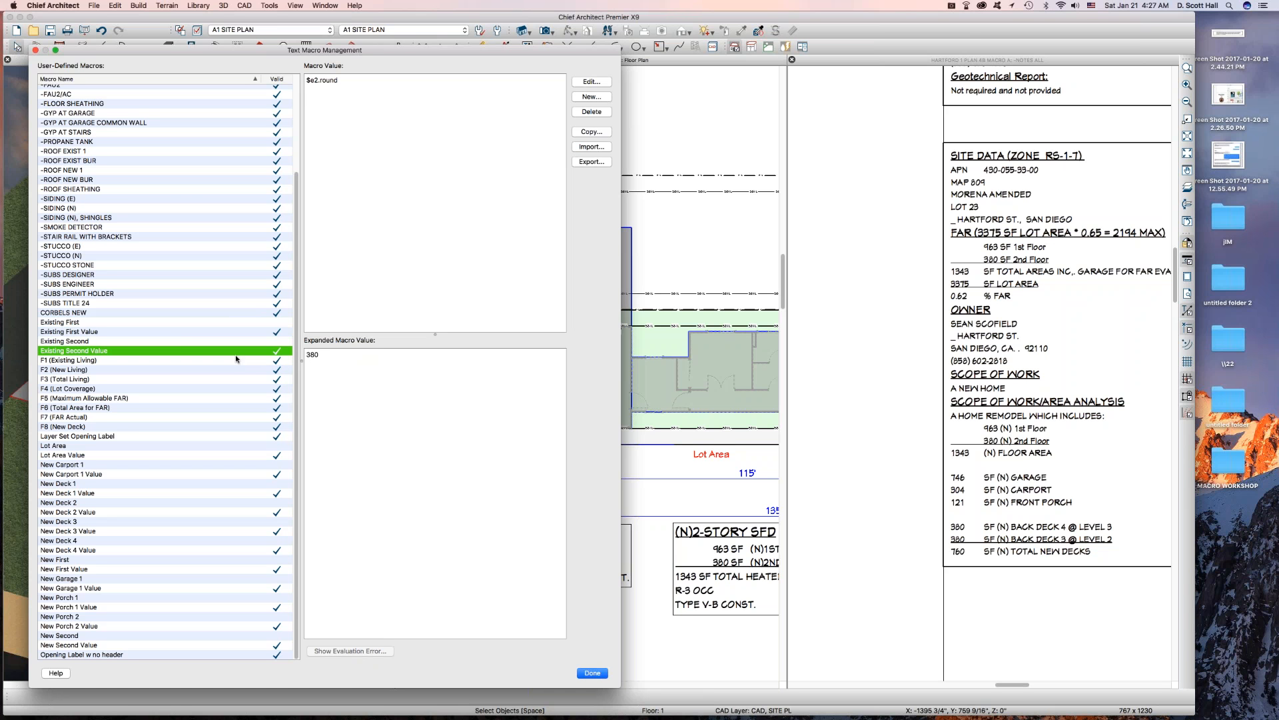
mouse_move(265, 378)
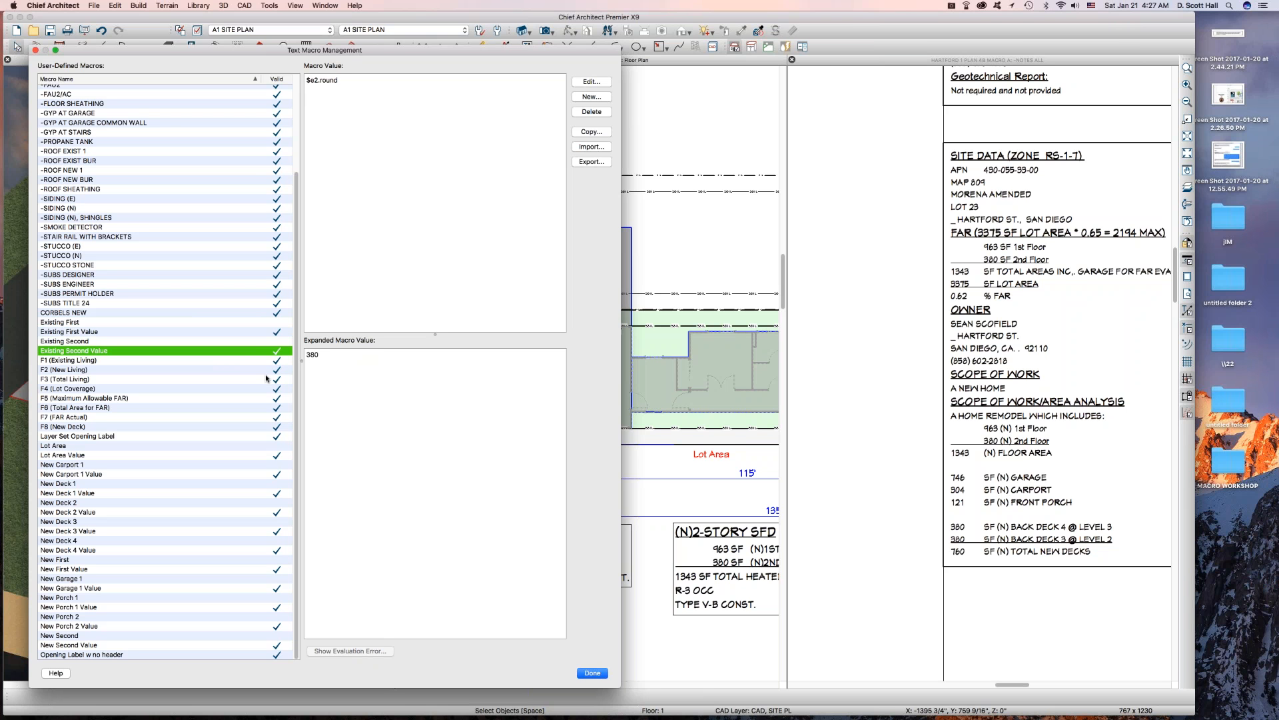
mouse_move(290, 315)
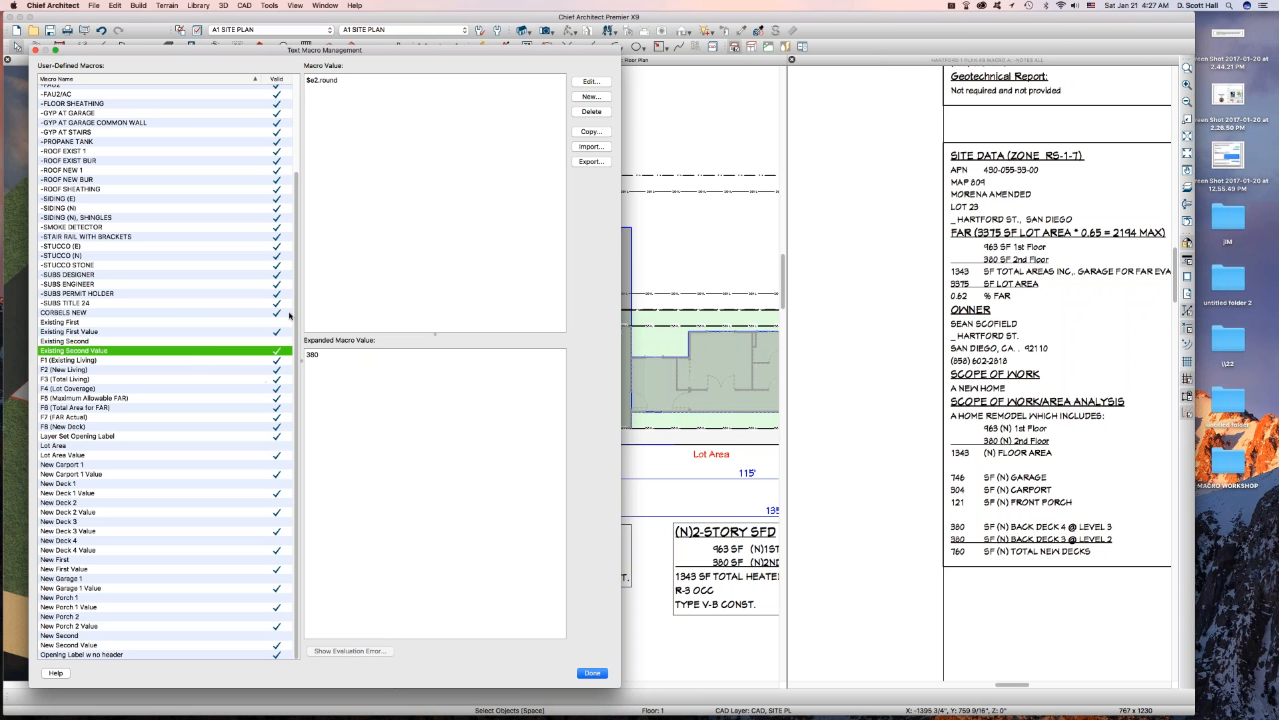
left_click(591, 673)
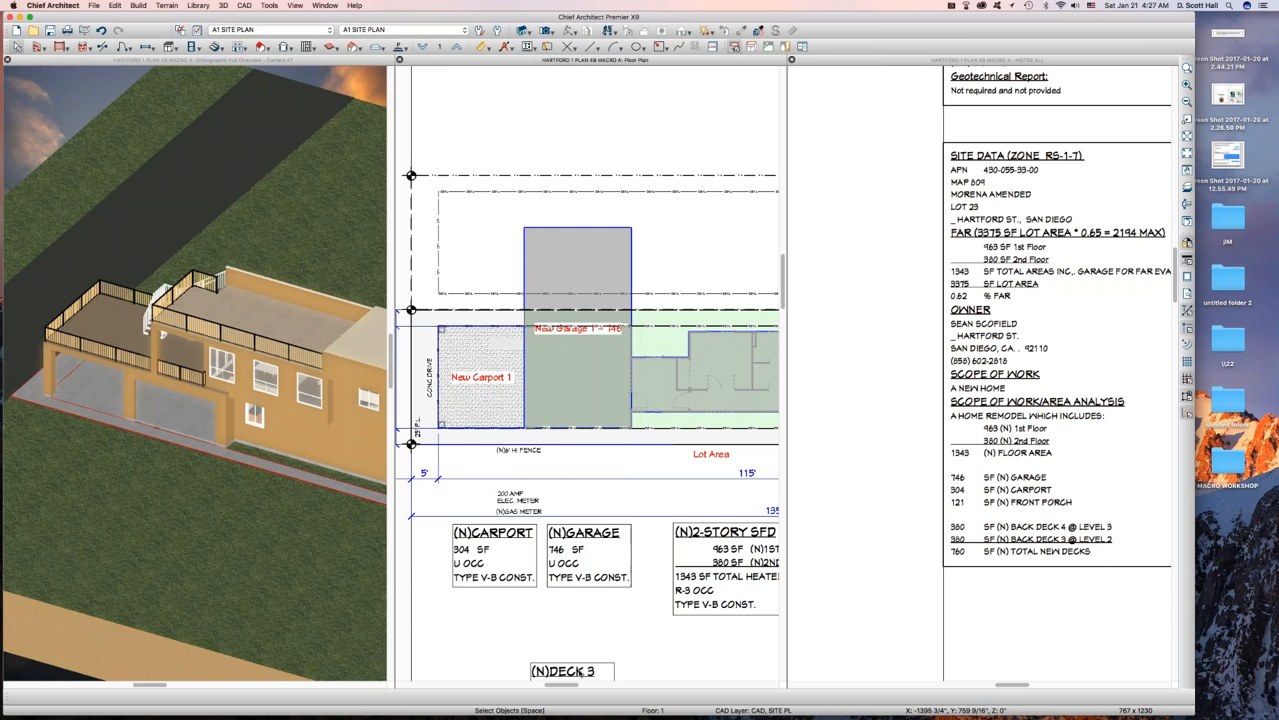
left_click(493, 555)
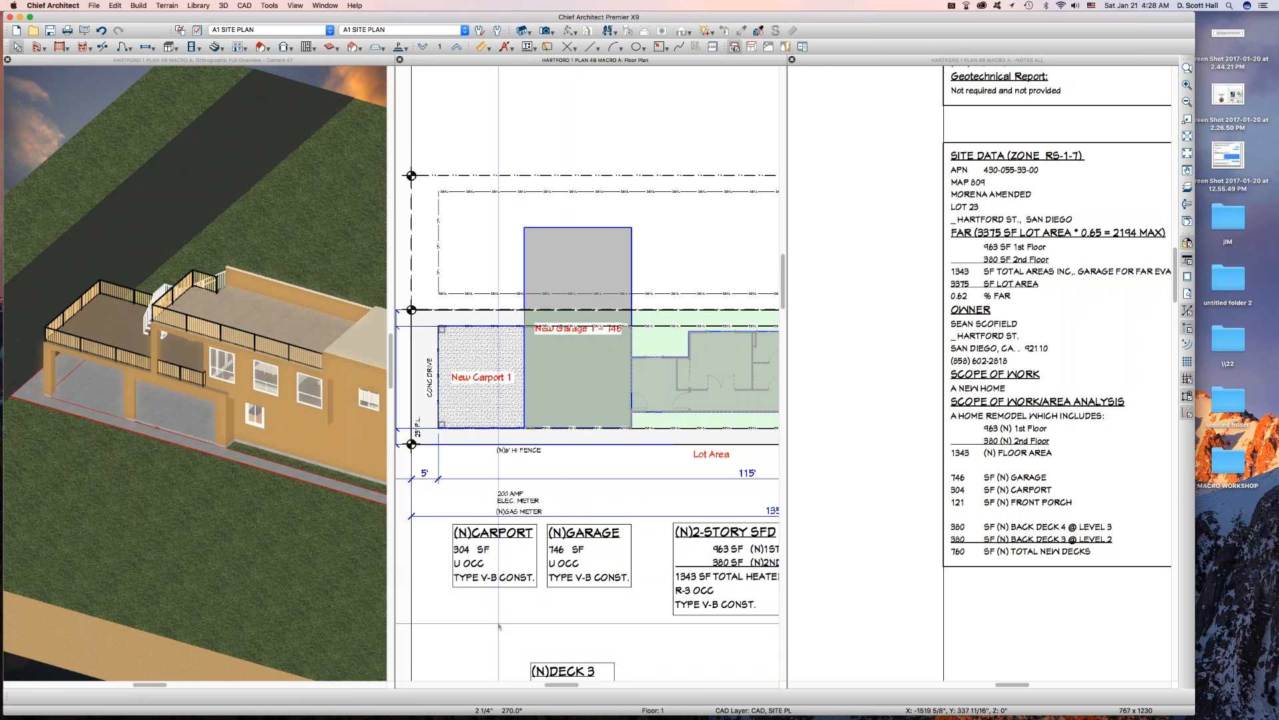
mouse_move(253, 392)
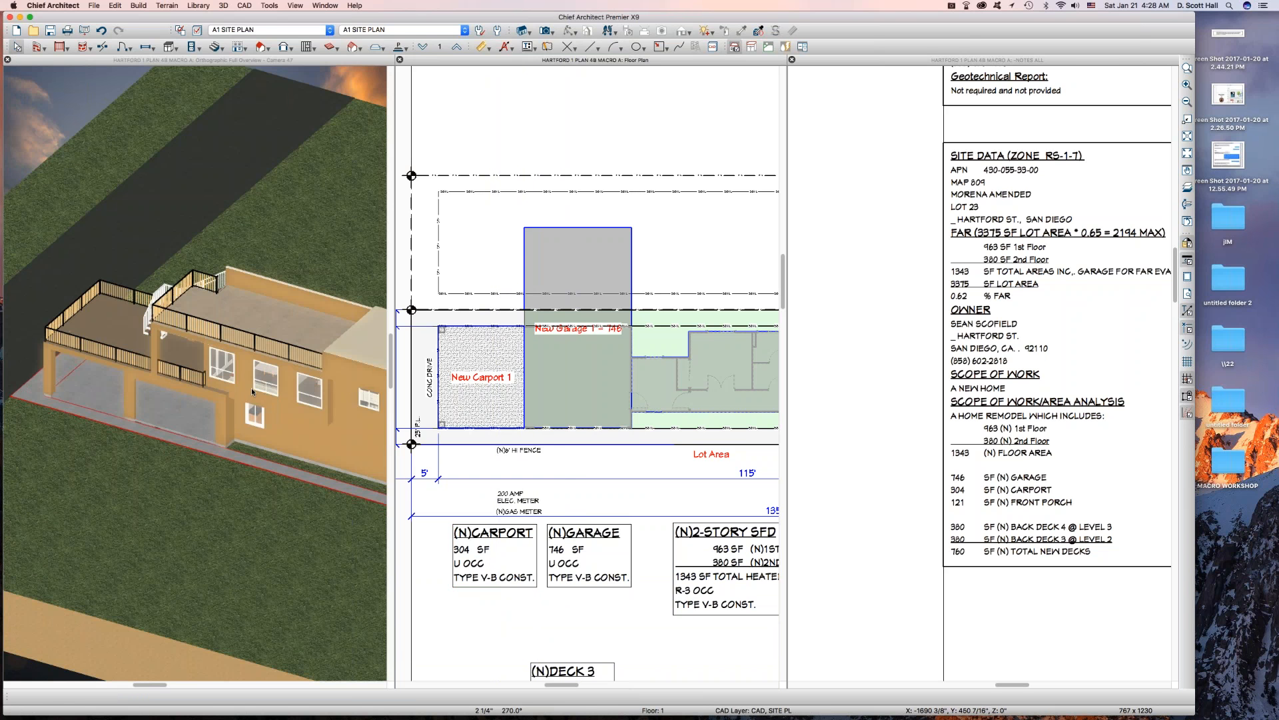